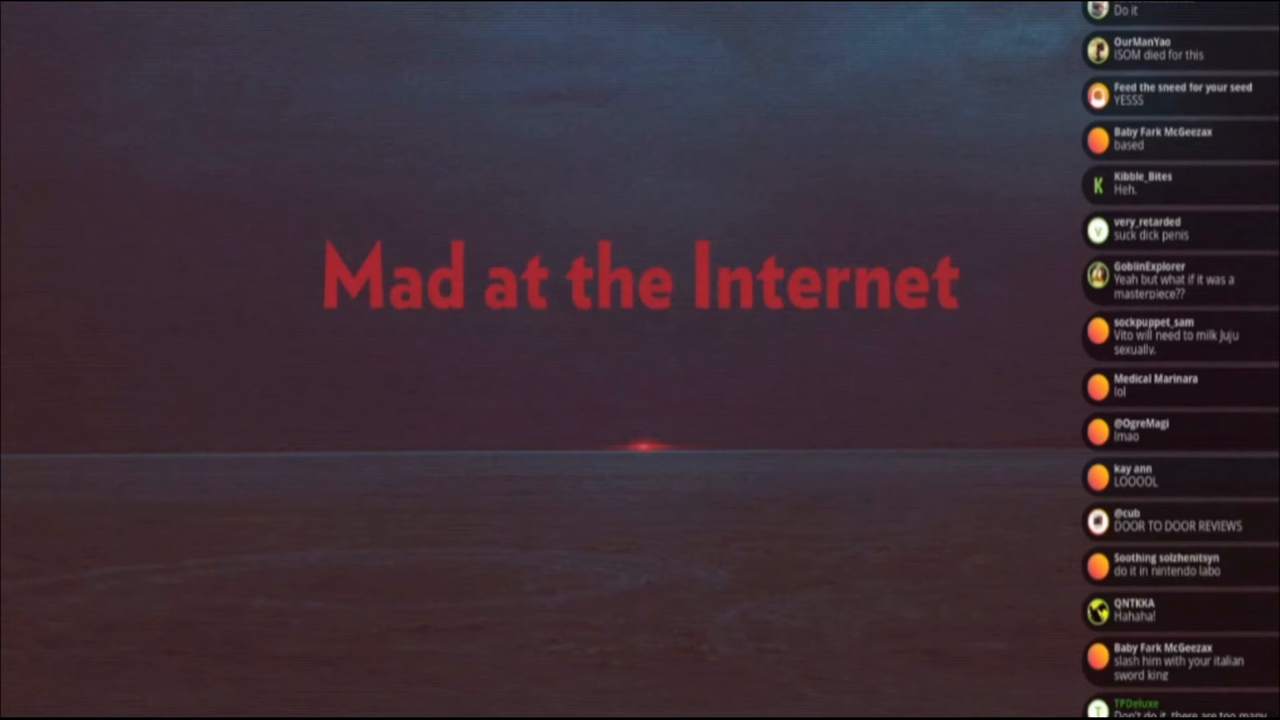
Leave the Mad at the Internet title scene and open the first post's screenshot in the lightbox.
{"action": "scroll", "scroll_direction": "down", "scroll_amount": 3}
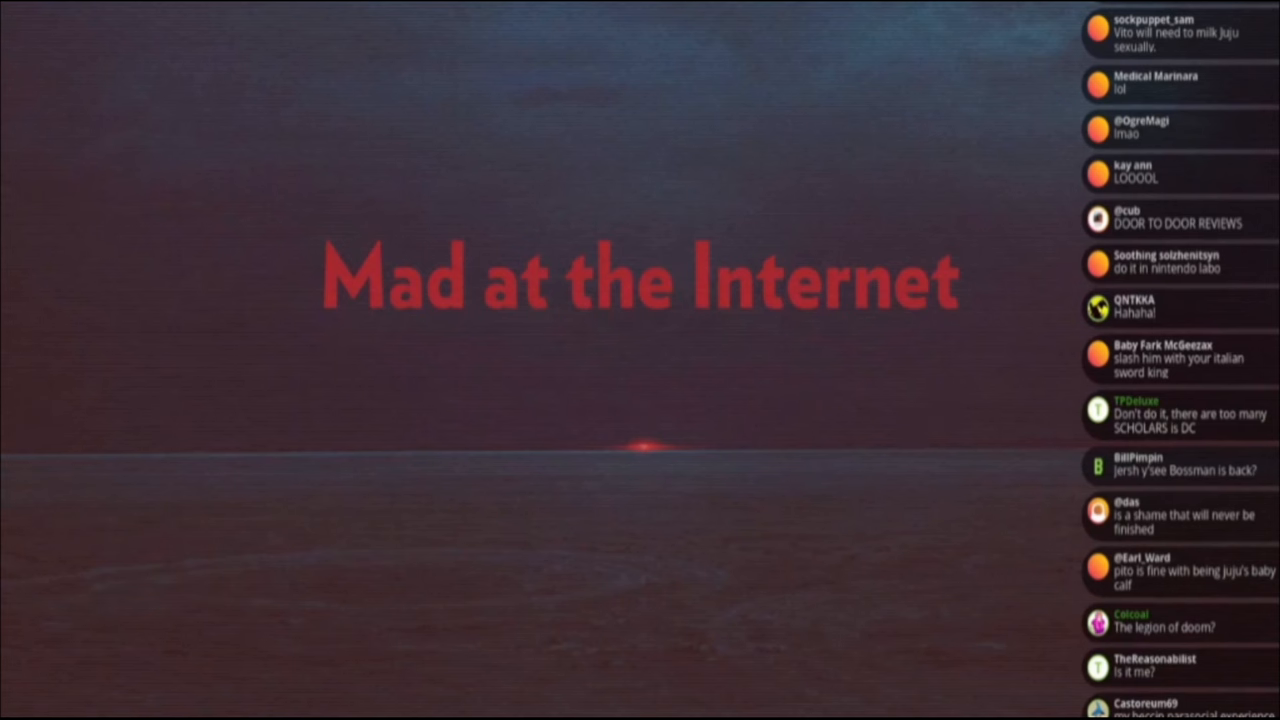
{"action": "scroll", "scroll_direction": "down", "scroll_amount": 3}
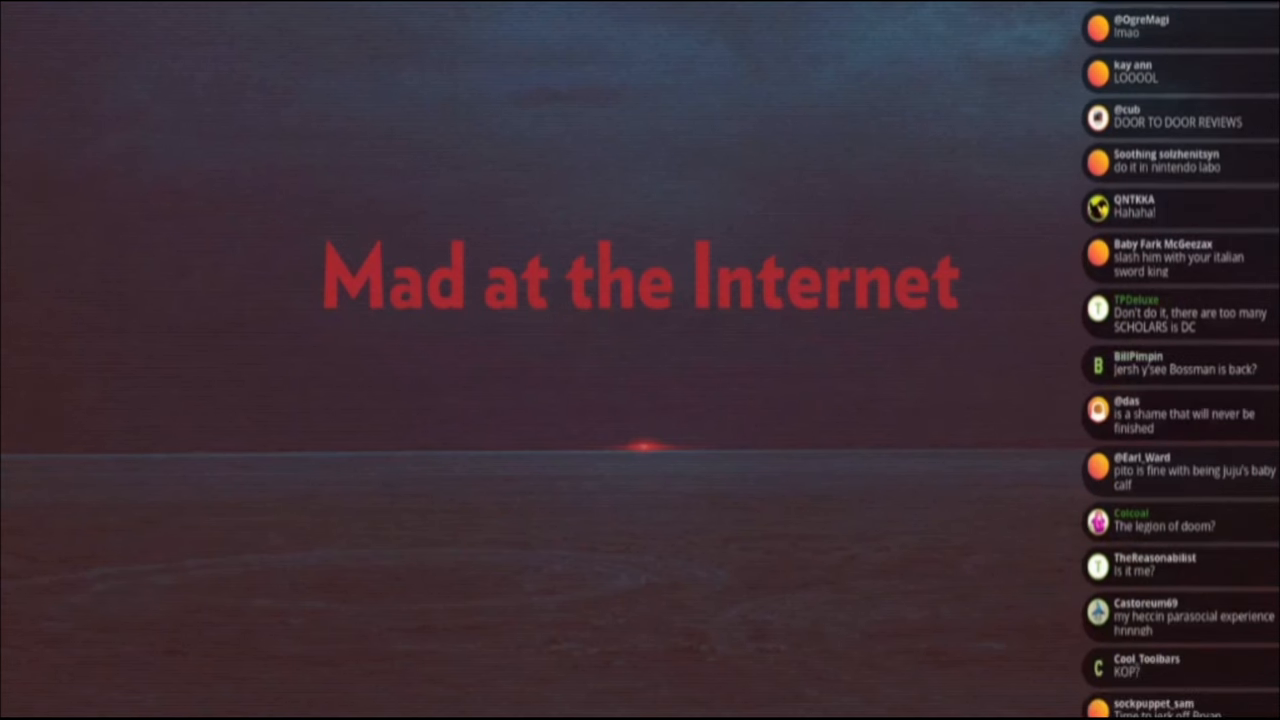
{"action": "scroll", "scroll_direction": "down", "scroll_amount": 3}
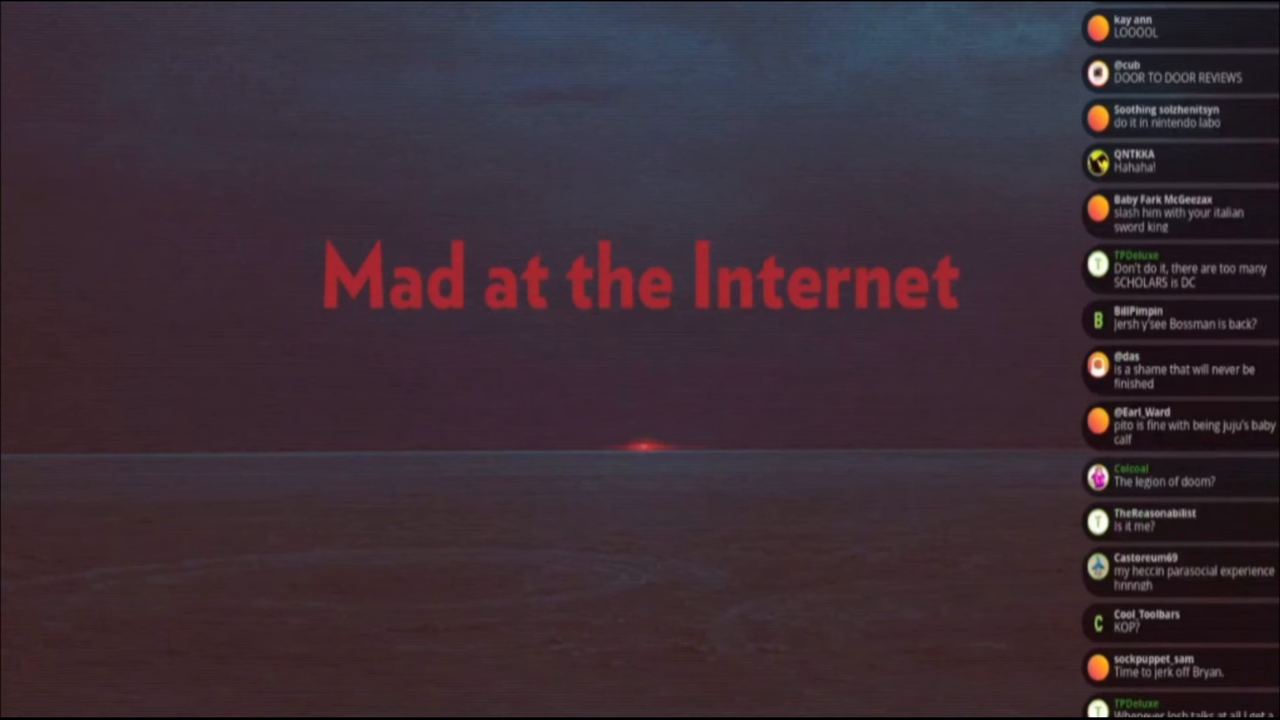
{"action": "scroll", "scroll_direction": "down", "scroll_amount": 3}
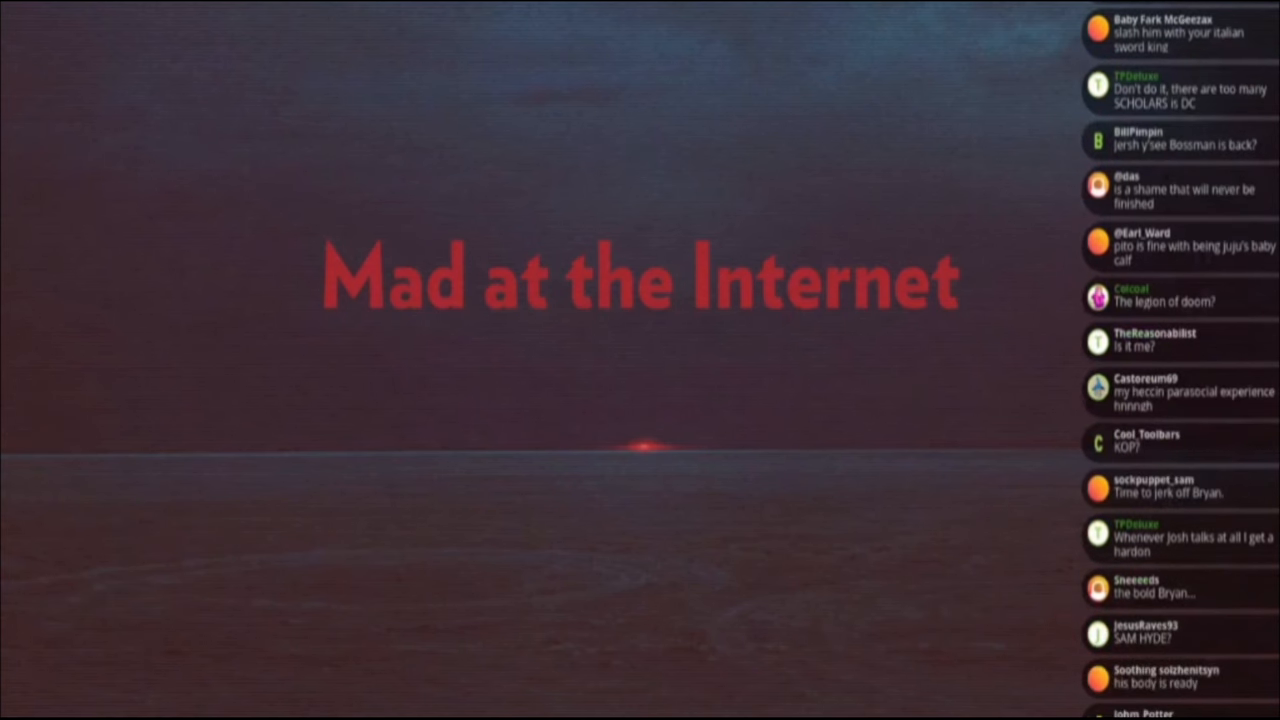
{"action": "scroll", "scroll_direction": "down", "scroll_amount": 3}
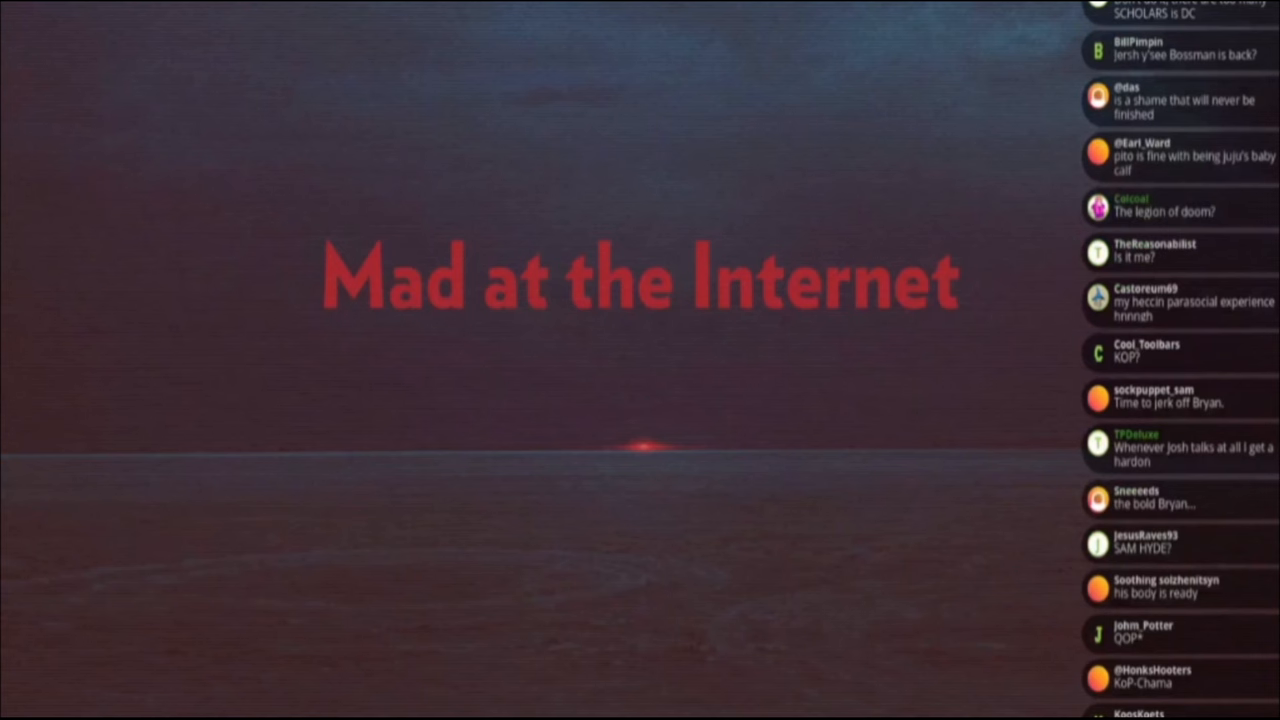
{"action": "scroll", "scroll_direction": "down", "scroll_amount": 3}
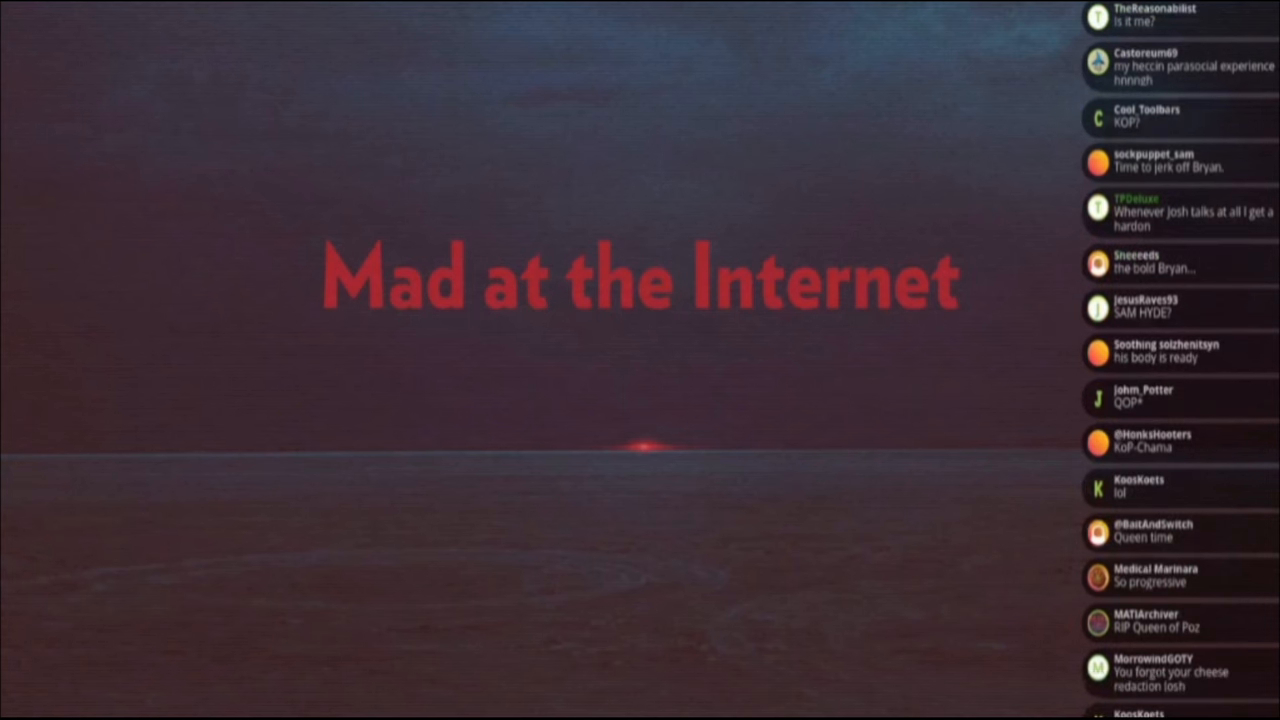
{"action": "scroll", "scroll_direction": "down", "scroll_amount": 3}
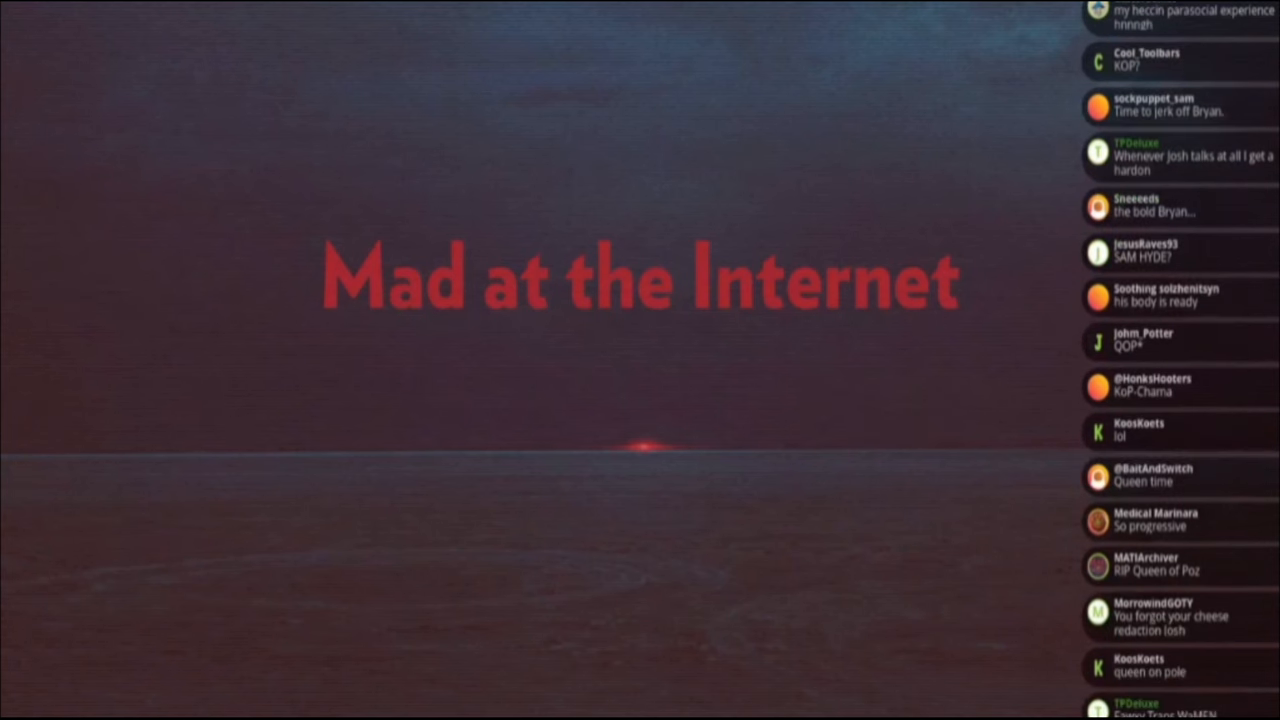
{"action": "scroll", "scroll_direction": "down", "scroll_amount": 3}
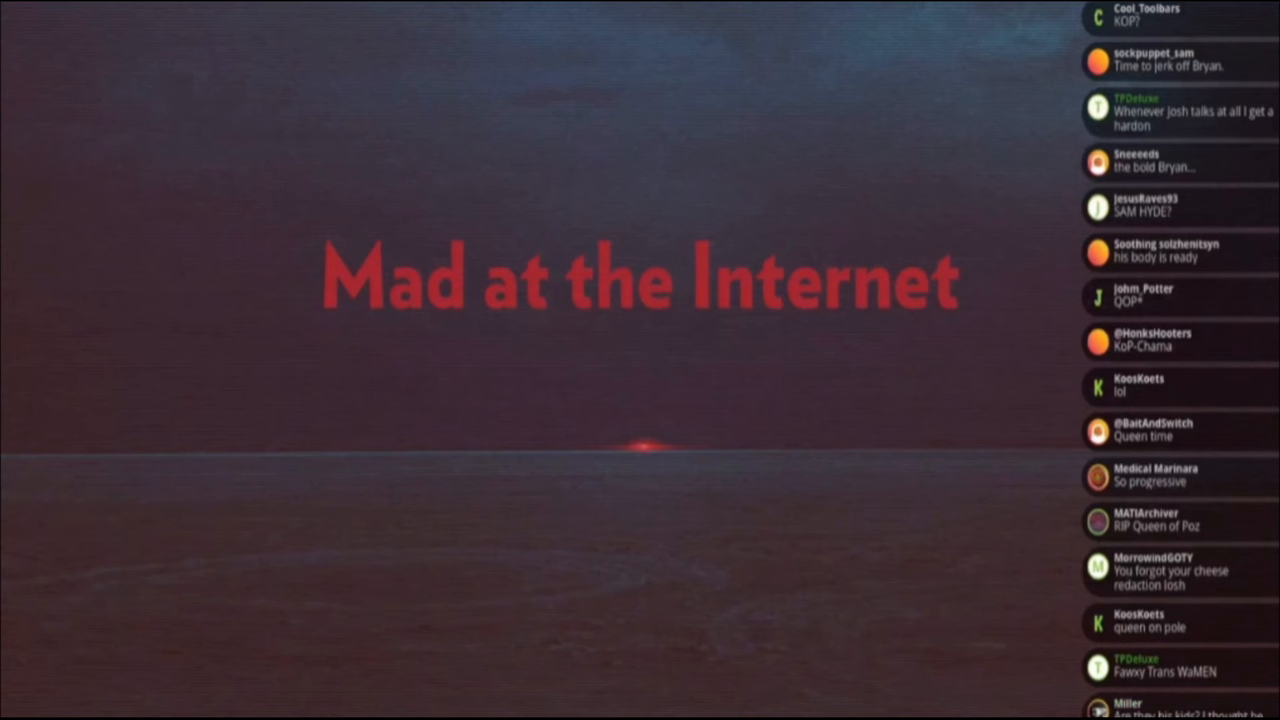
{"action": "scroll", "scroll_direction": "down", "scroll_amount": 3}
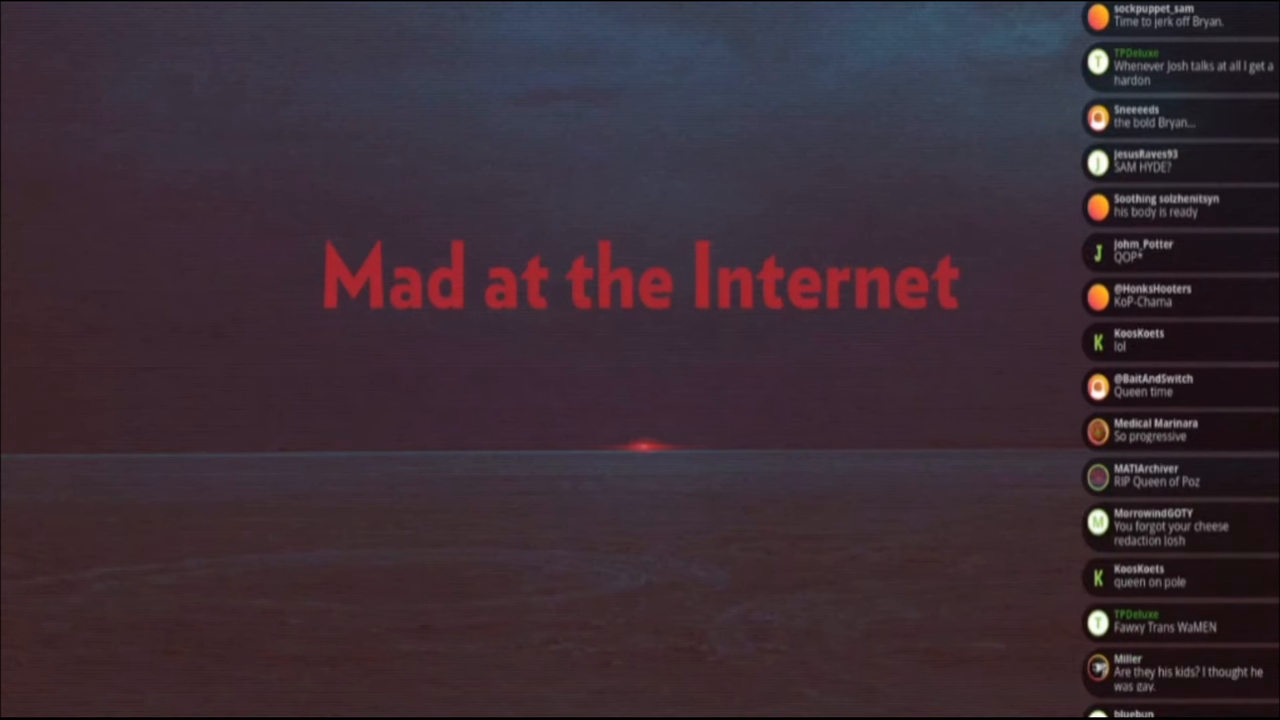
{"action": "scroll", "scroll_direction": "down", "scroll_amount": 3}
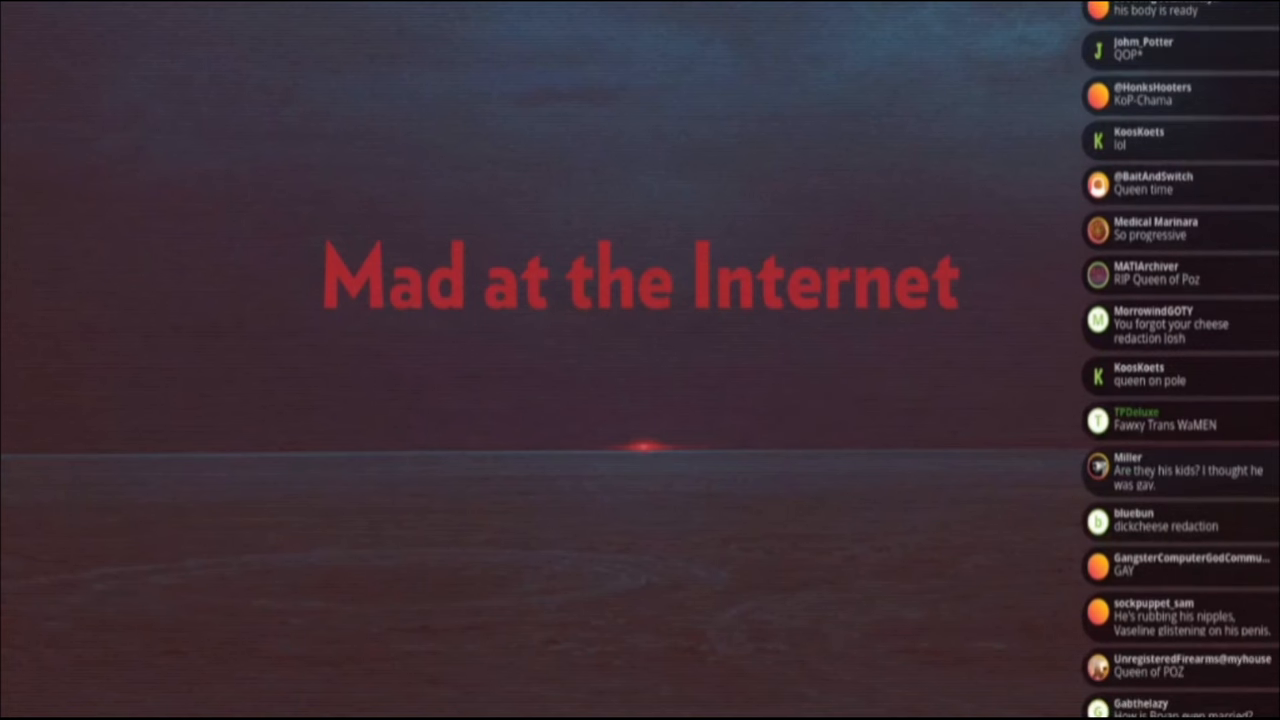
{"action": "scroll", "scroll_direction": "down", "scroll_amount": 3}
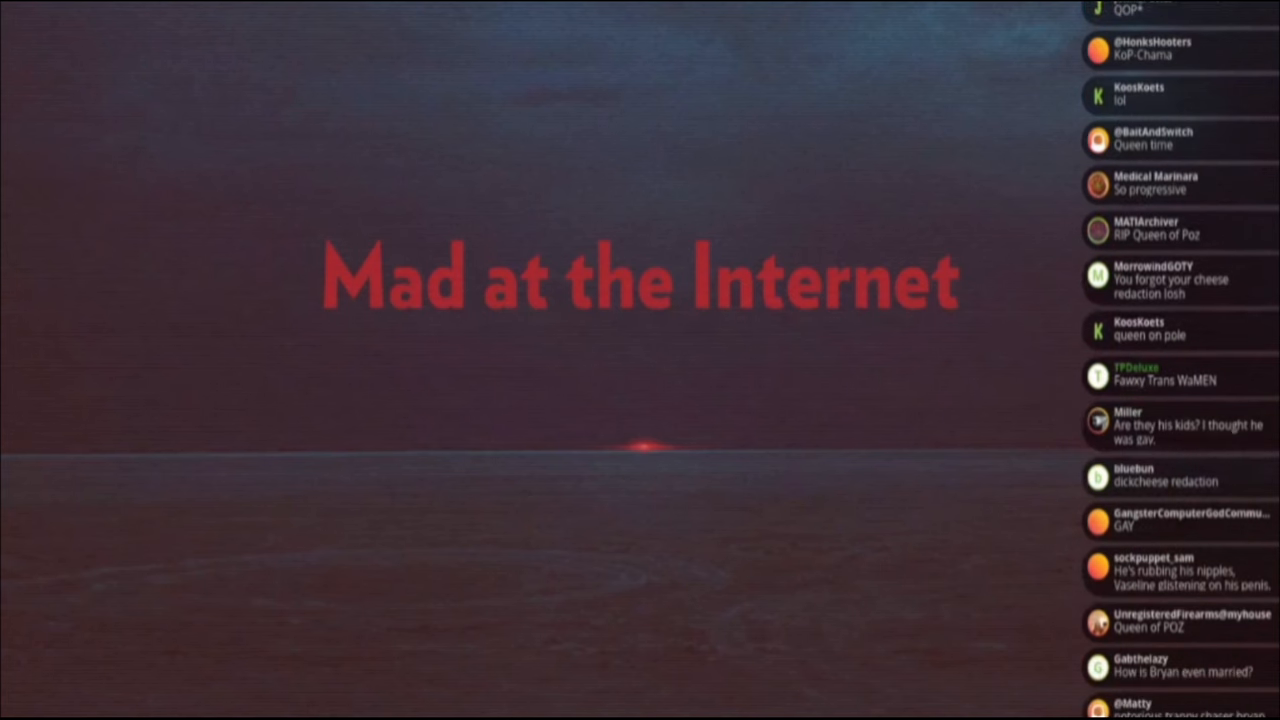
{"action": "scroll", "scroll_direction": "down", "scroll_amount": 3}
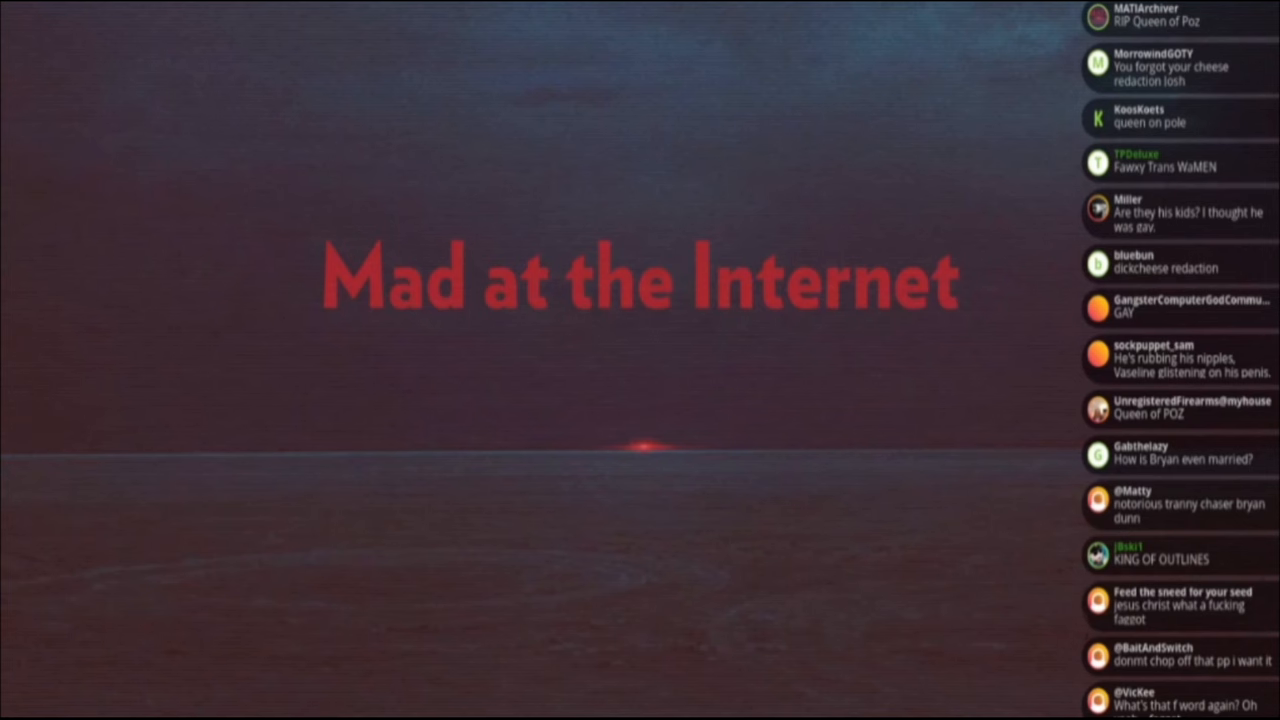
{"action": "scroll", "scroll_direction": "down", "scroll_amount": 3}
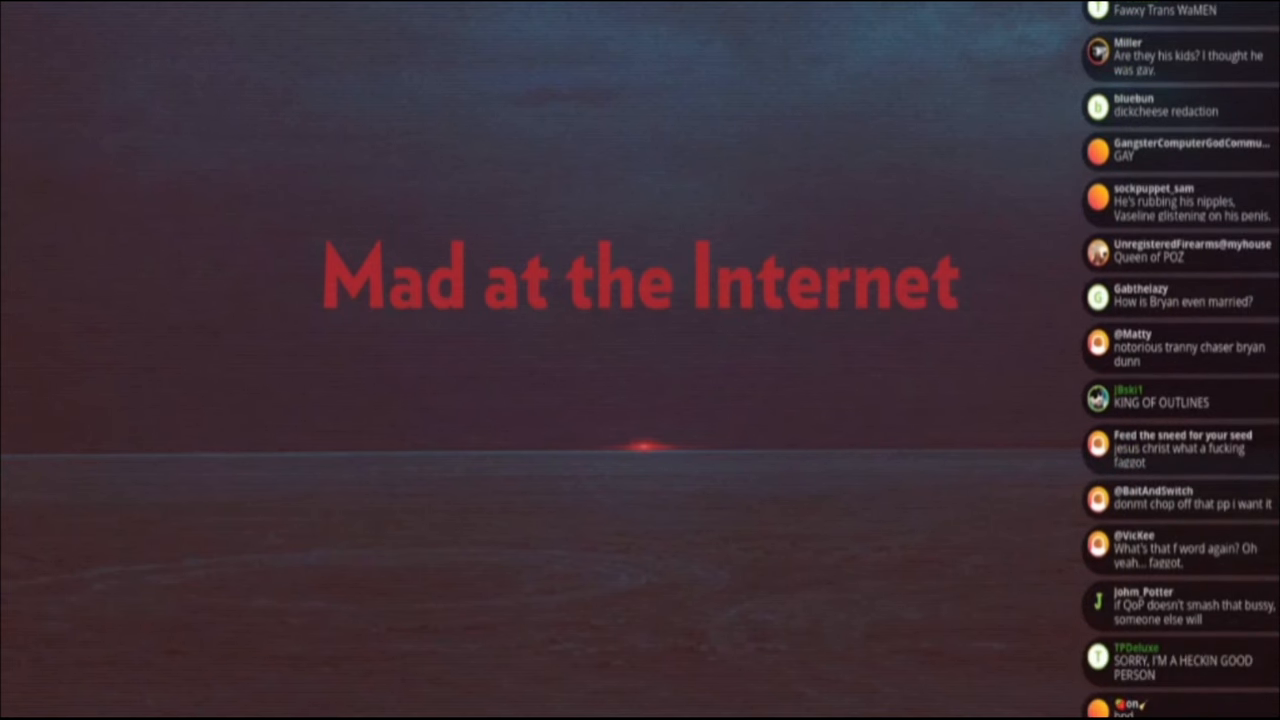
{"action": "scroll", "scroll_direction": "down", "scroll_amount": 3}
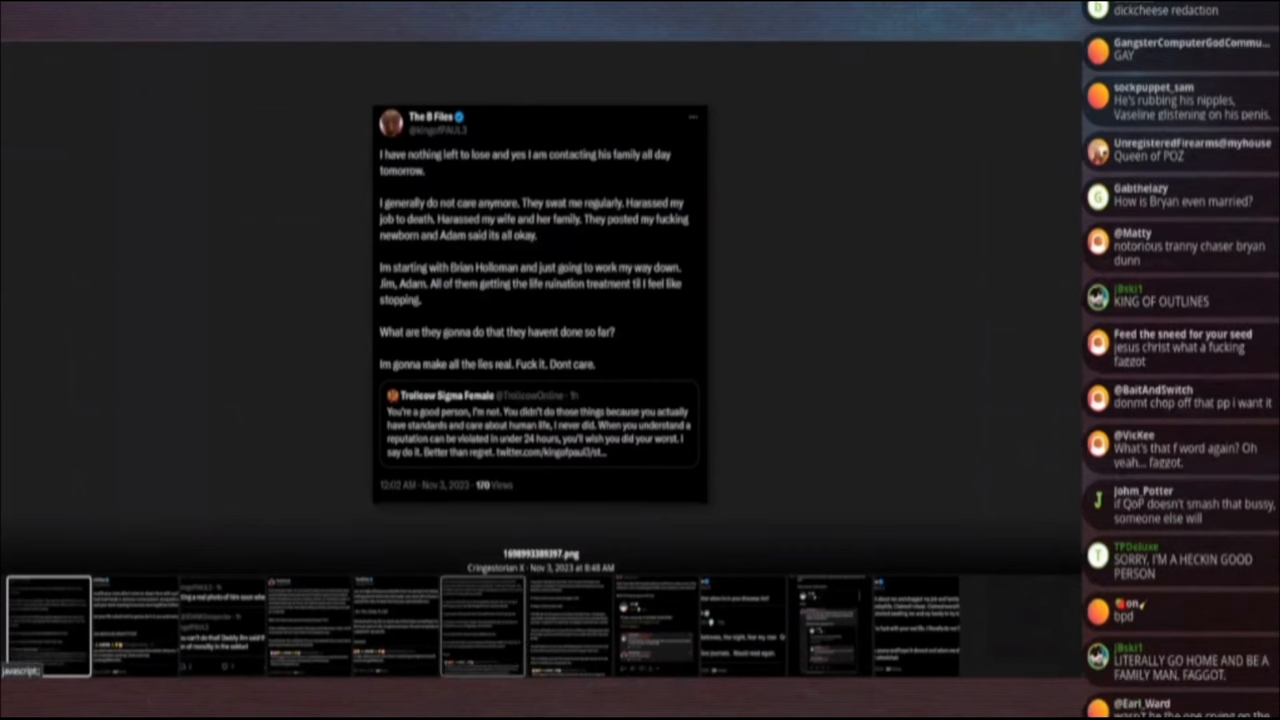
Page forward through the first attached tweet screenshots of the eleven-image gallery.
{"action": "scroll", "scroll_direction": "down", "scroll_amount": 3}
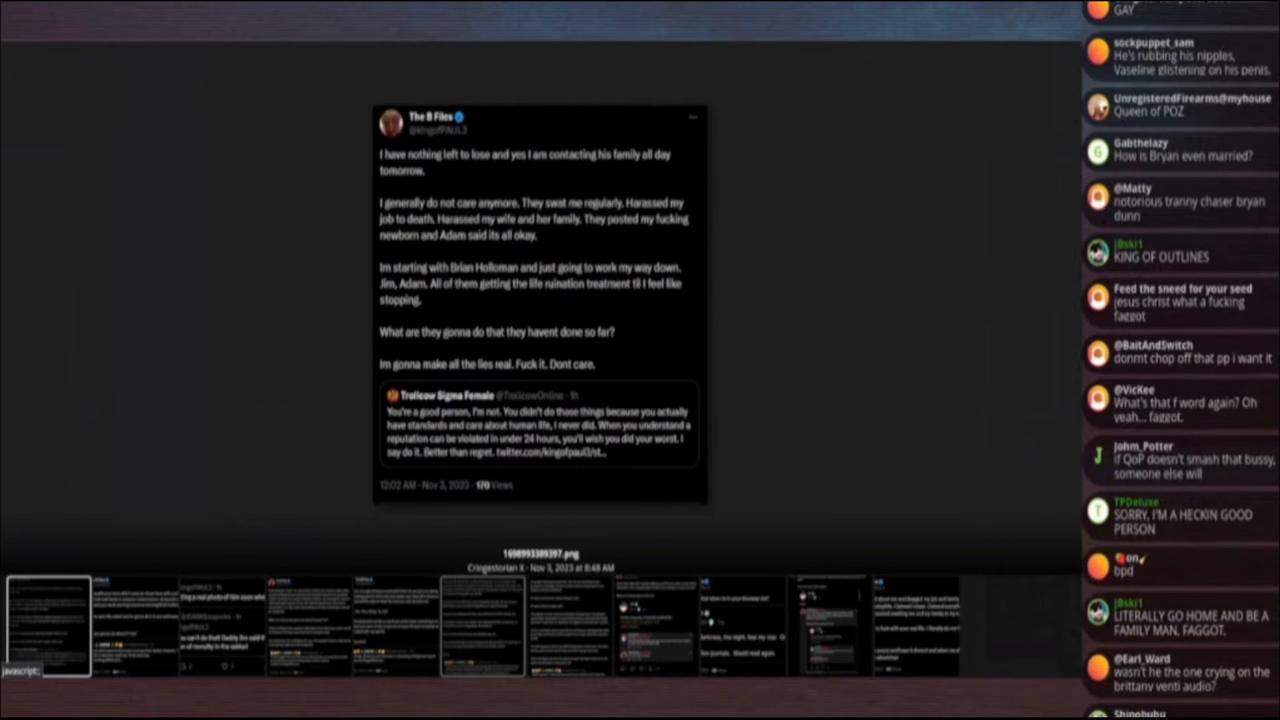
{"action": "scroll", "scroll_direction": "down", "scroll_amount": 3}
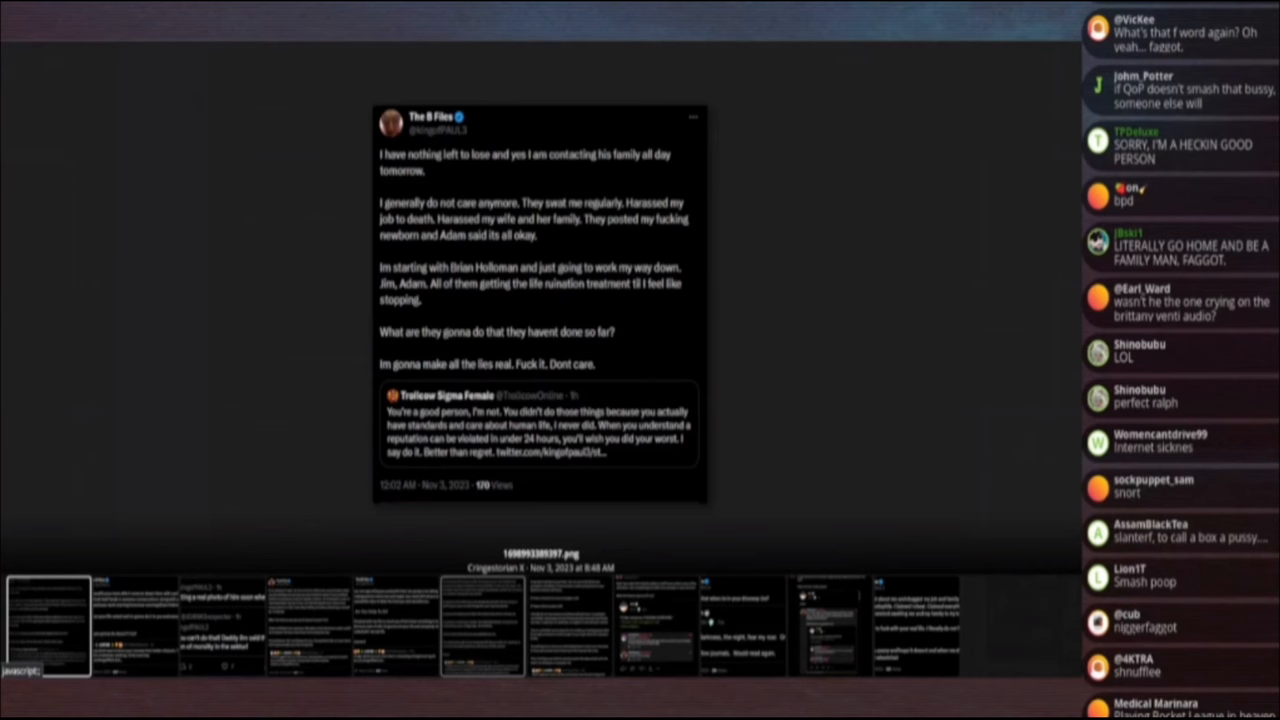
{"action": "scroll", "scroll_direction": "down", "scroll_amount": 3}
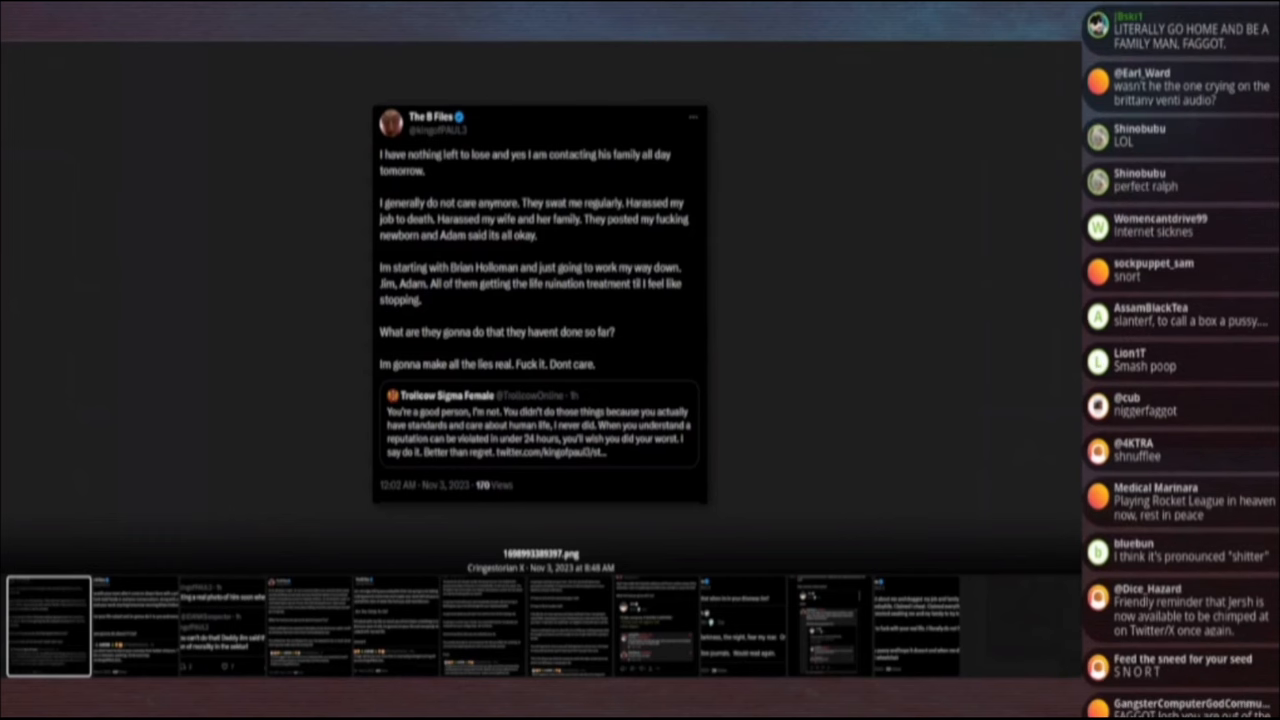
{"action": "scroll", "scroll_direction": "down", "scroll_amount": 3}
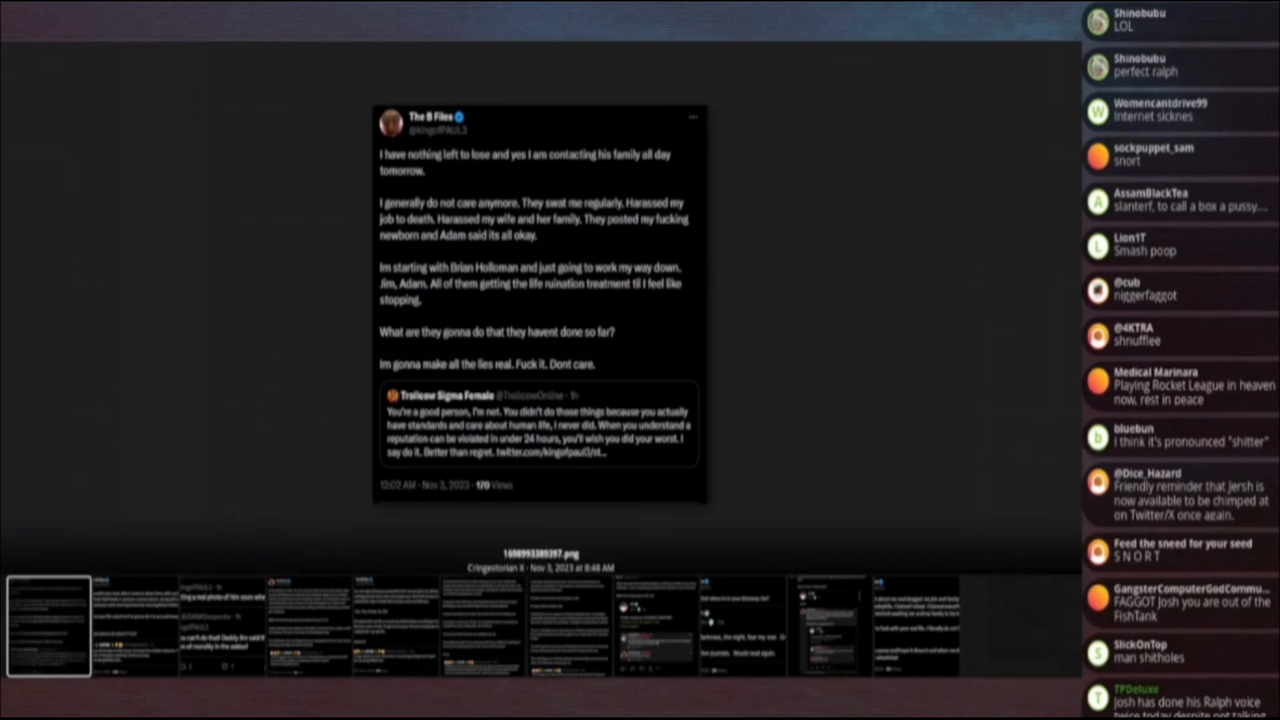
{"action": "scroll", "scroll_direction": "down", "scroll_amount": 3}
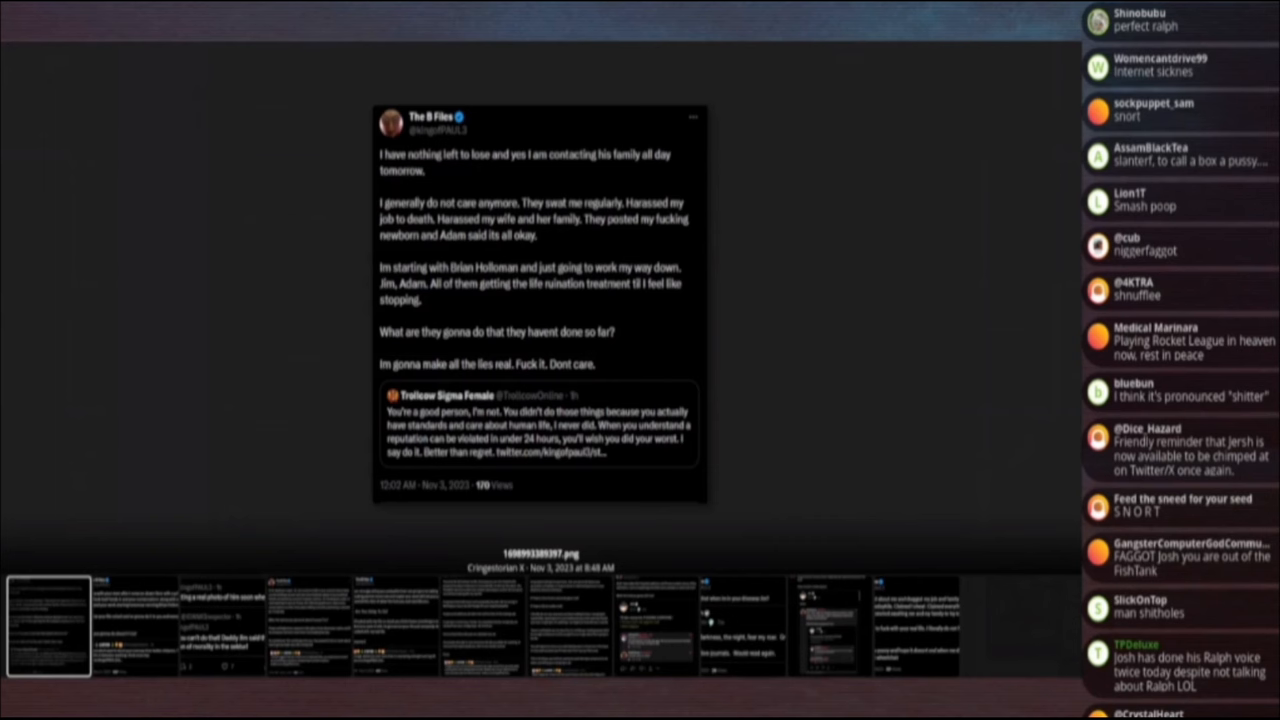
{"action": "scroll", "scroll_direction": "down", "scroll_amount": 3}
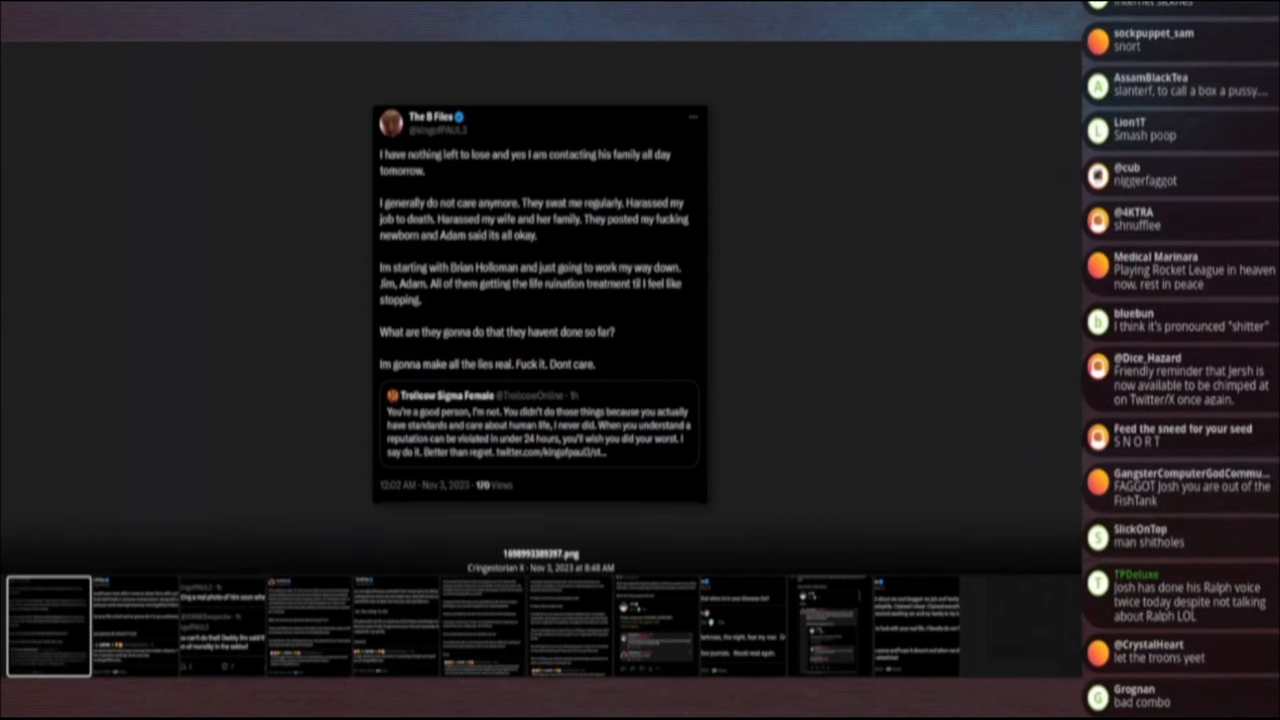
{"action": "scroll", "scroll_direction": "down", "scroll_amount": 3}
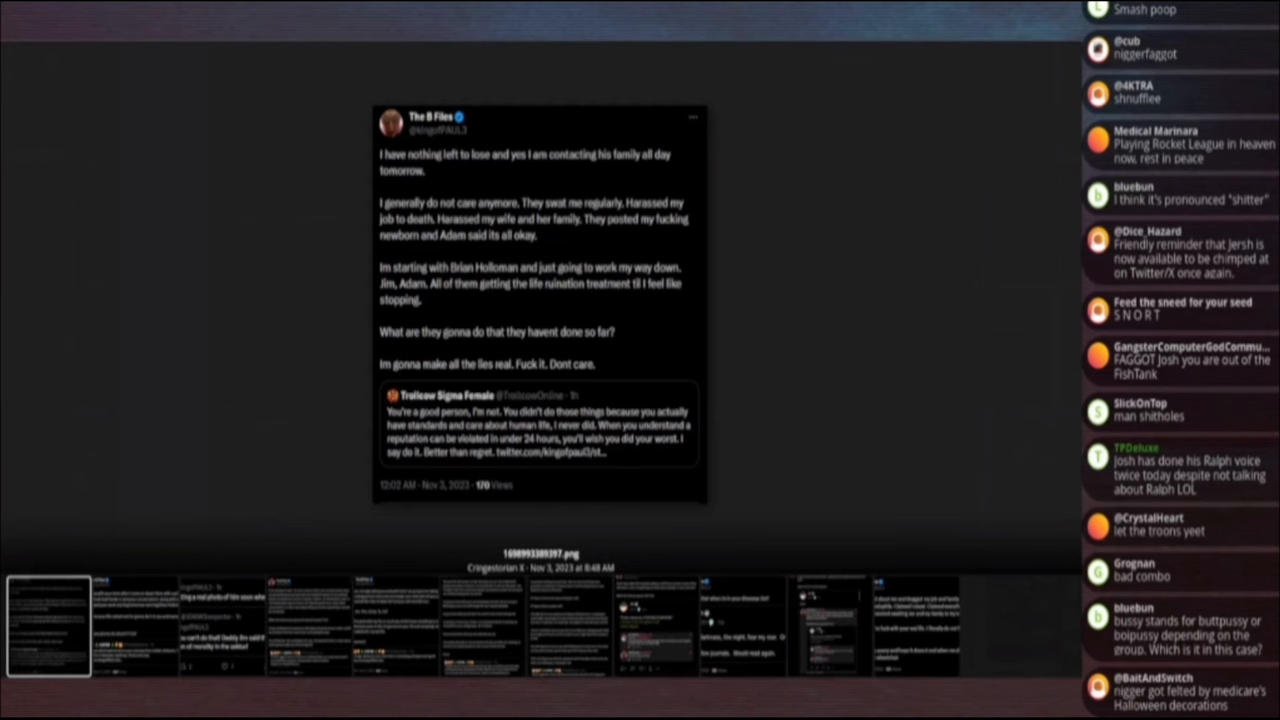
{"action": "scroll", "scroll_direction": "down", "scroll_amount": 3}
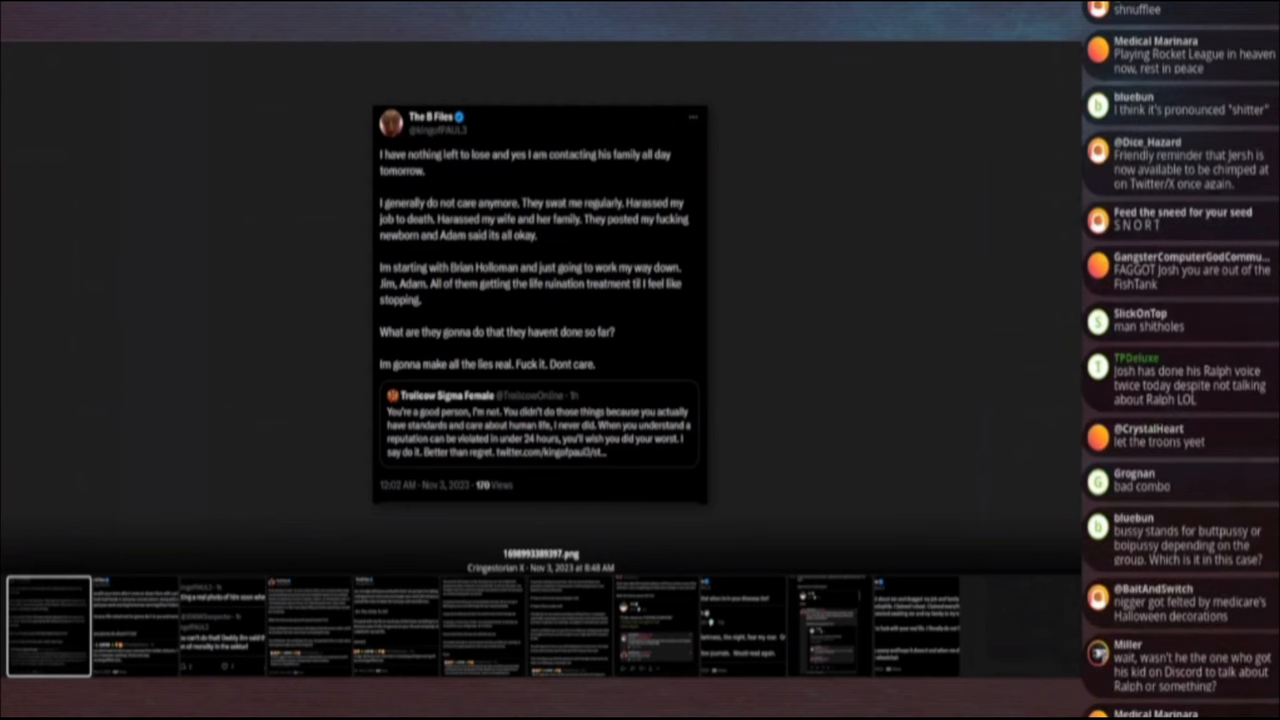
{"action": "scroll", "scroll_direction": "down", "scroll_amount": 3}
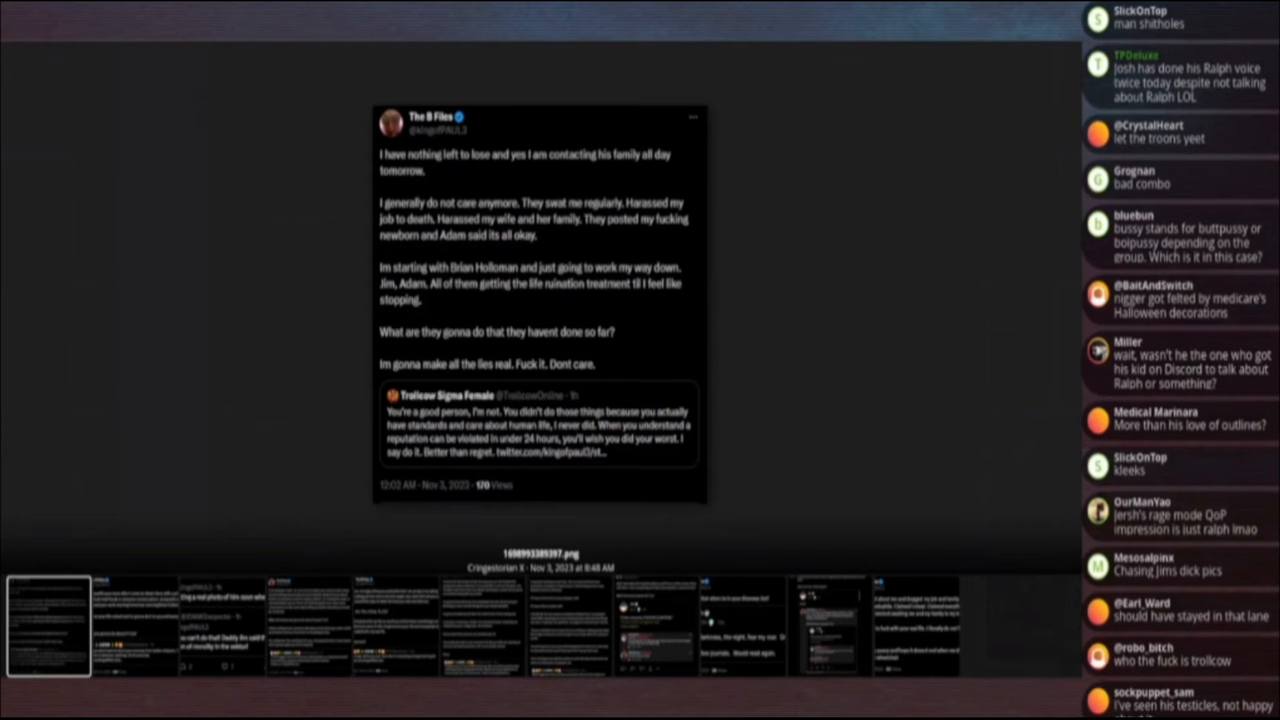
{"action": "scroll", "scroll_direction": "down", "scroll_amount": 3}
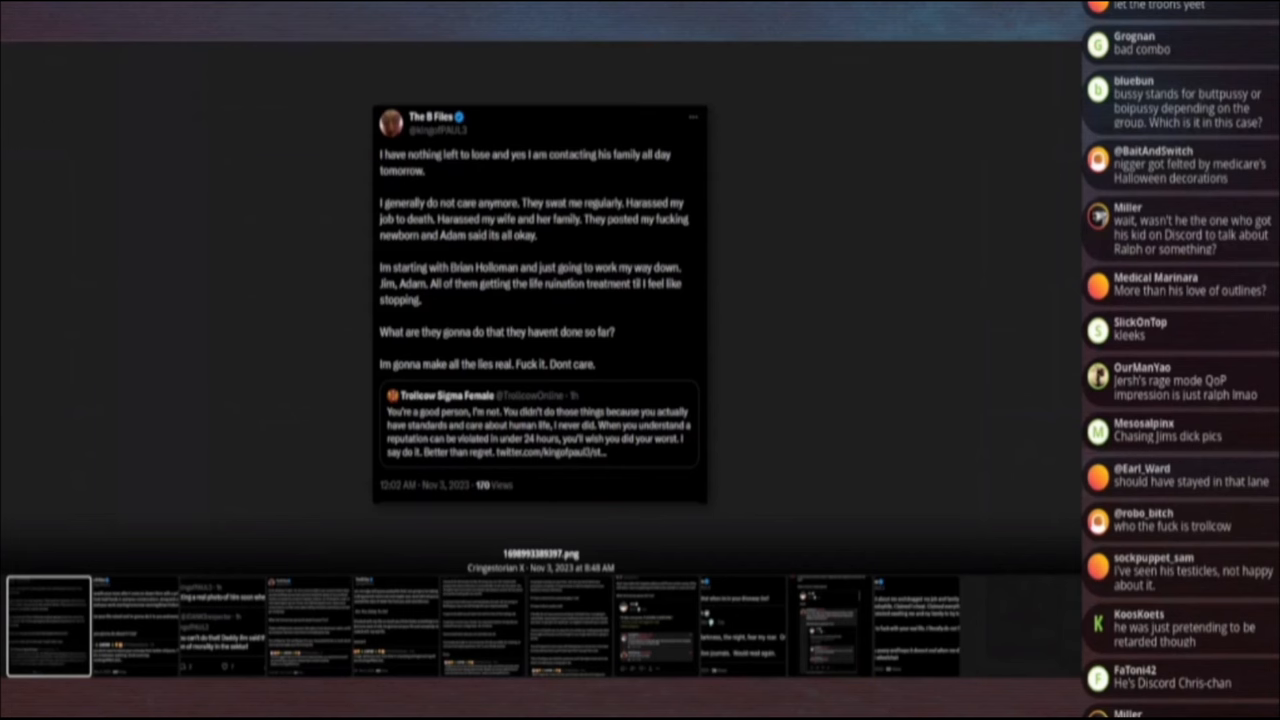
{"action": "scroll", "scroll_direction": "down", "scroll_amount": 3}
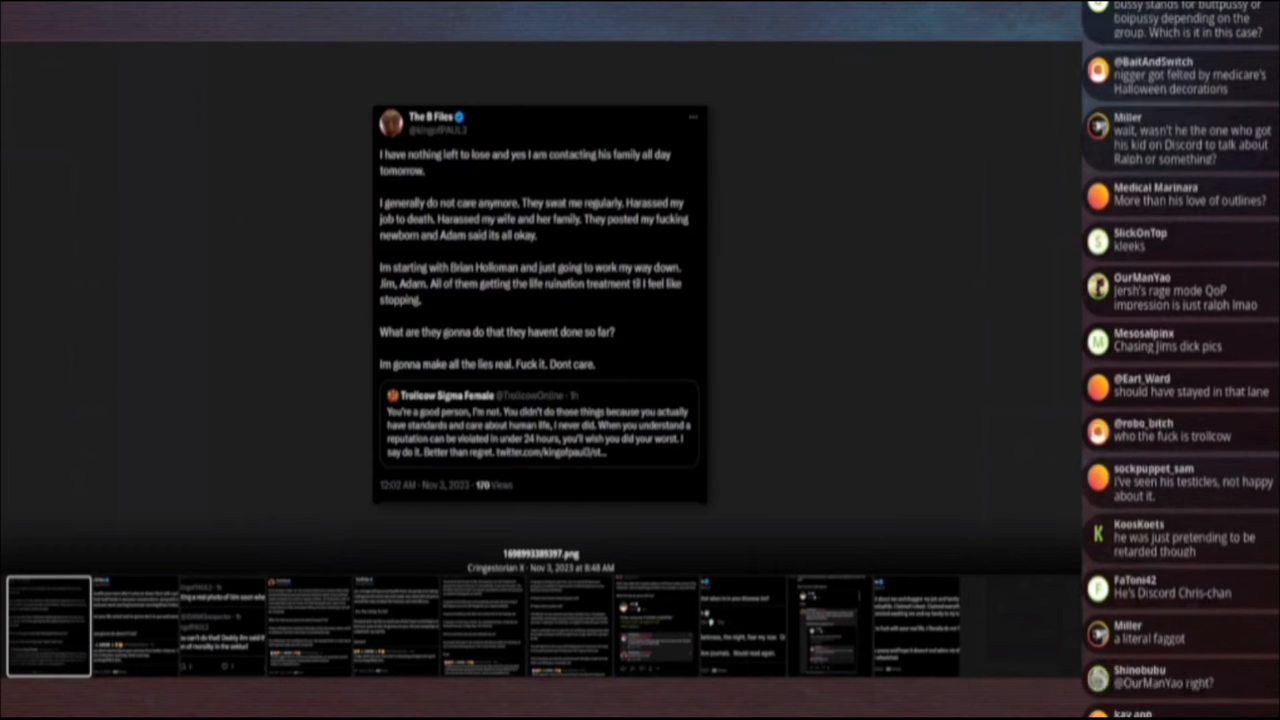
{"action": "scroll", "scroll_direction": "down", "scroll_amount": 3}
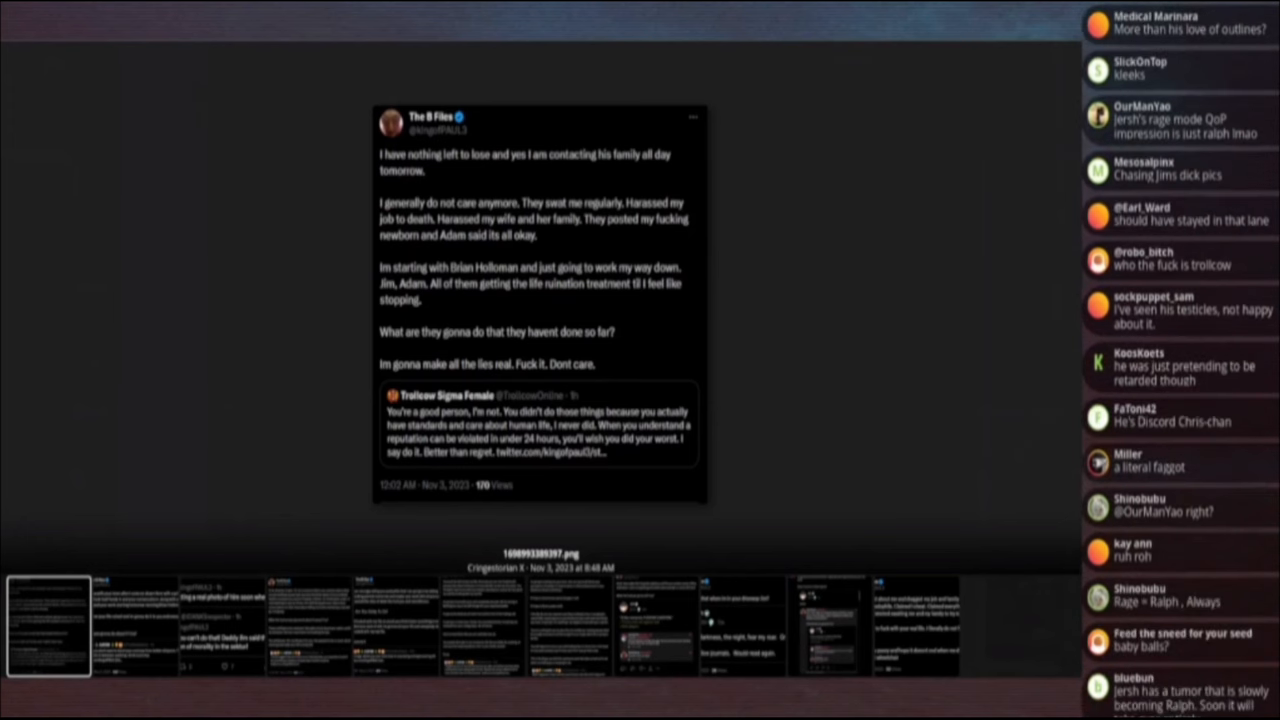
{"action": "scroll", "scroll_direction": "down", "scroll_amount": 3}
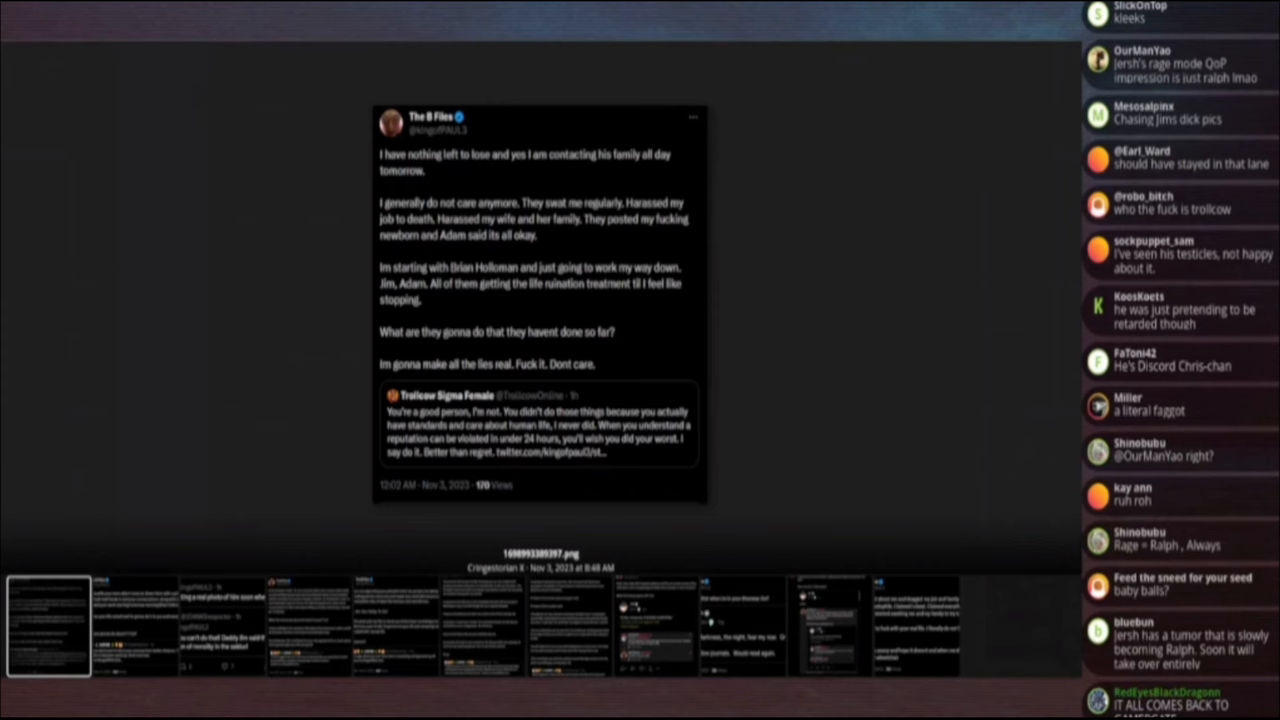
{"action": "scroll", "scroll_direction": "down", "scroll_amount": 3}
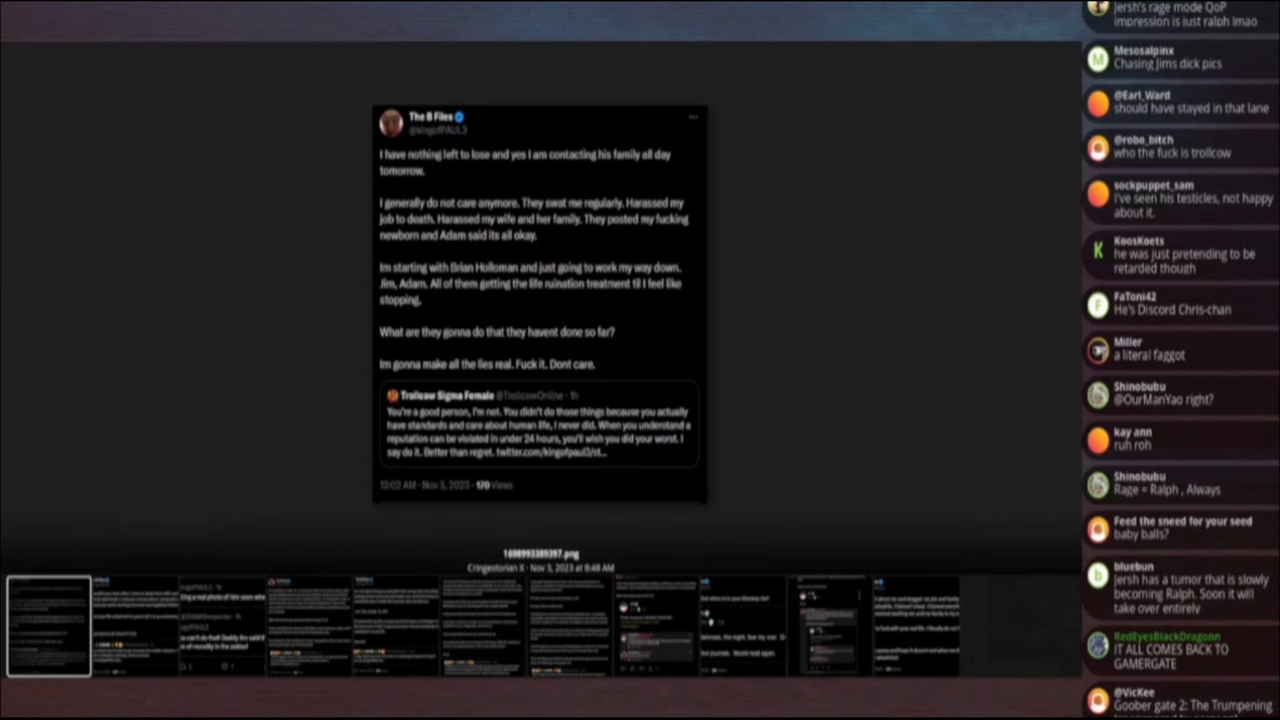
{"action": "scroll", "scroll_direction": "down", "scroll_amount": 3}
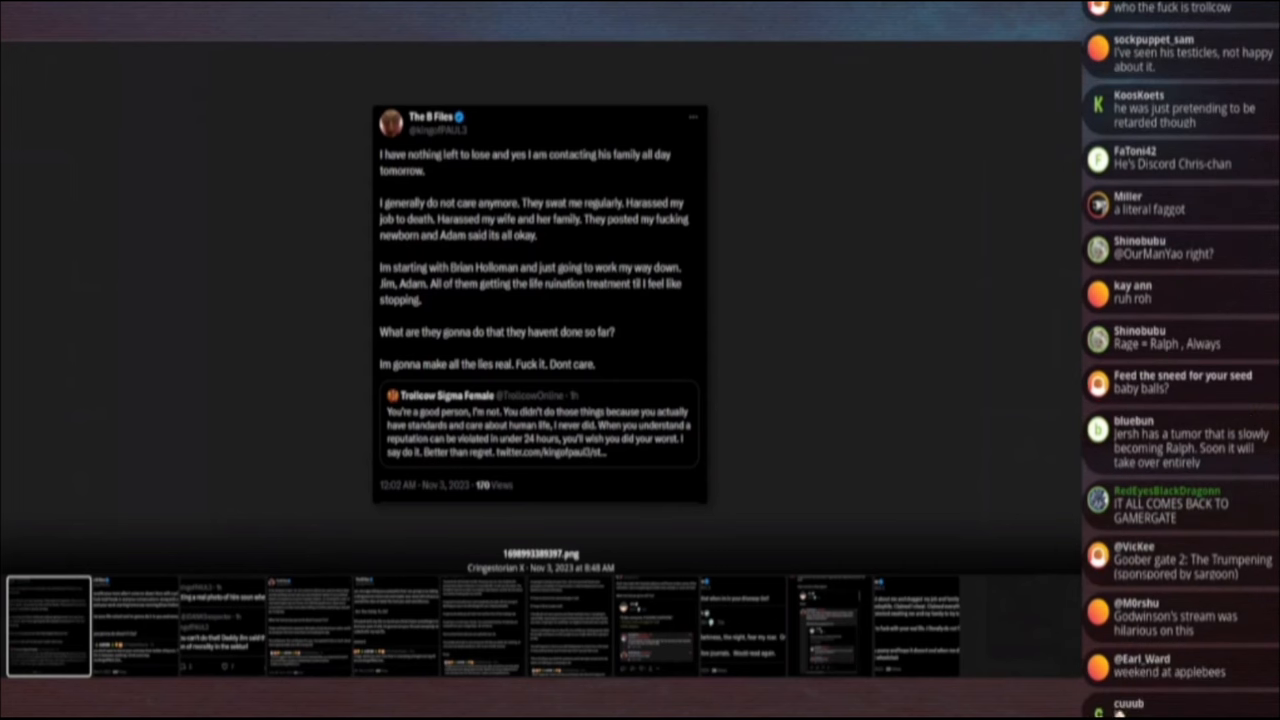
{"action": "scroll", "scroll_direction": "down", "scroll_amount": 3}
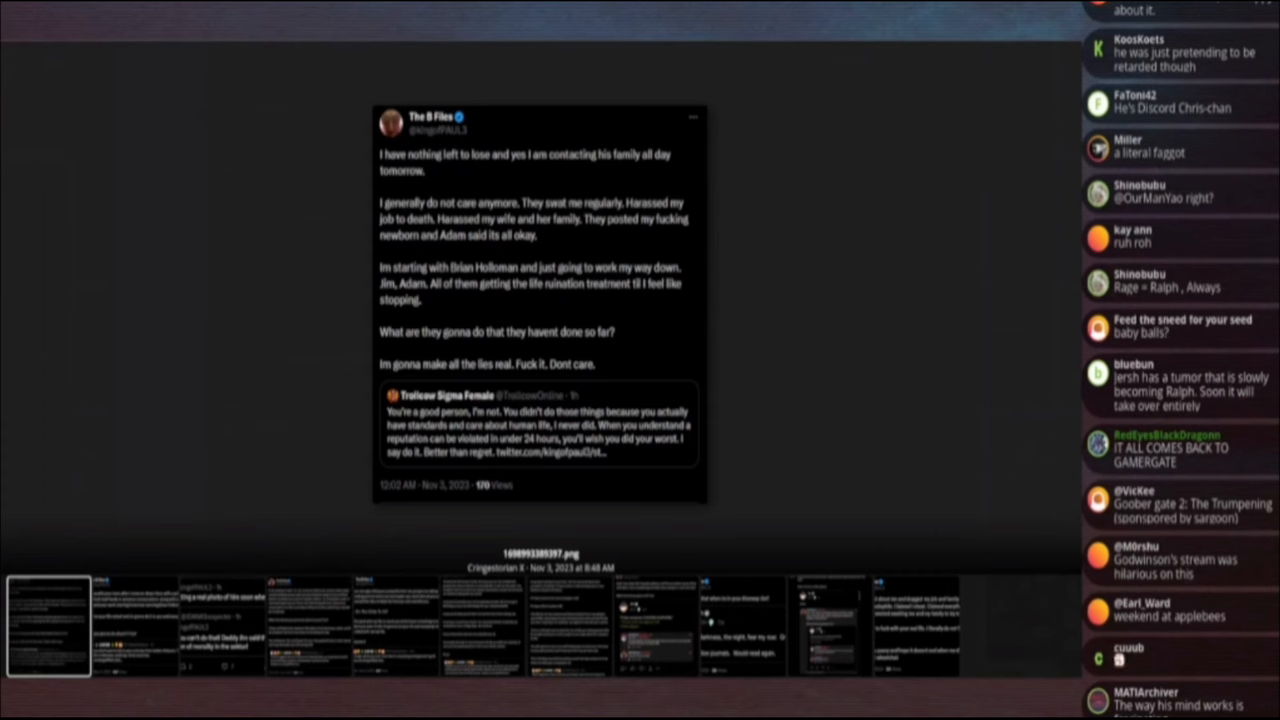
{"action": "scroll", "scroll_direction": "down", "scroll_amount": 3}
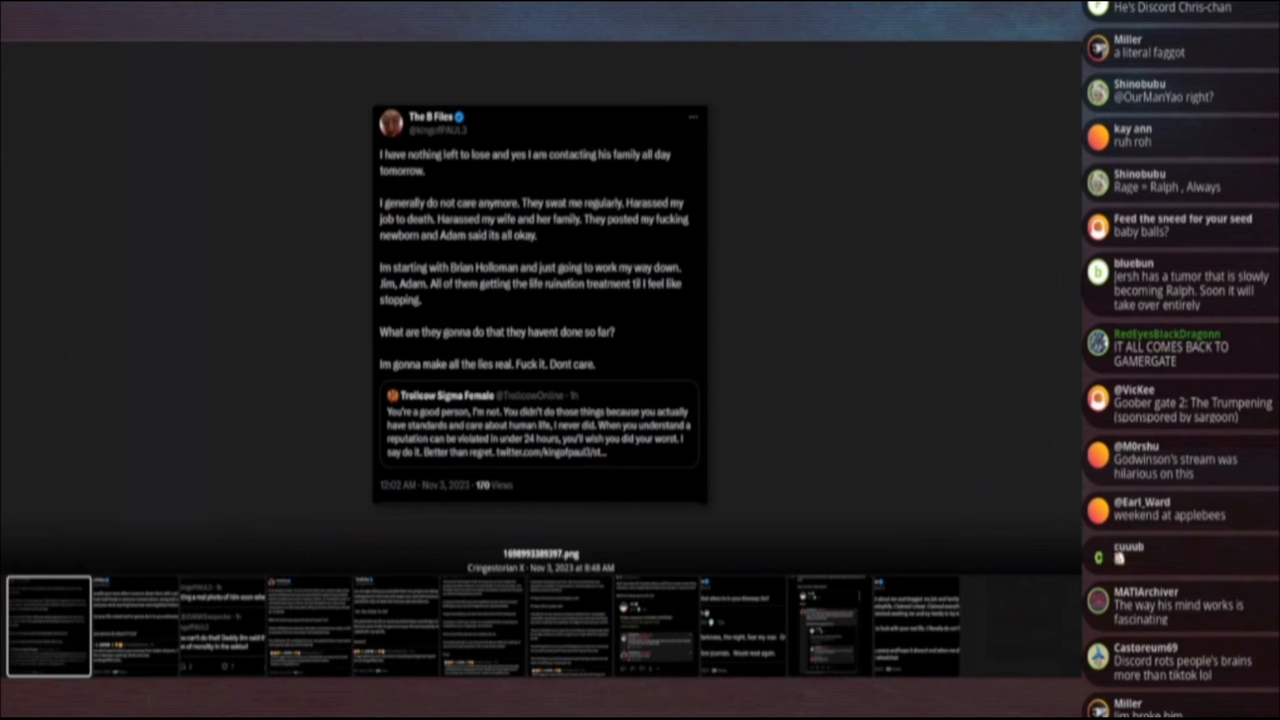
{"action": "mouse_move", "coordinate": [1118, 558]}
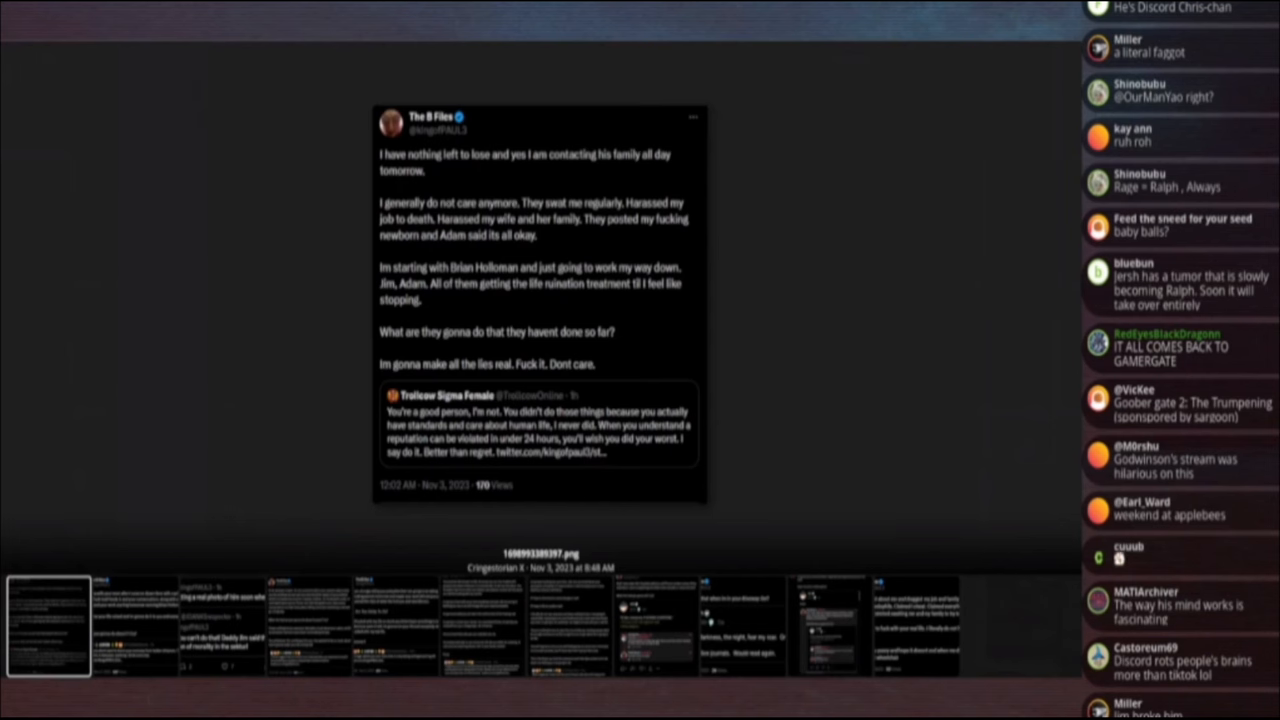
{"action": "scroll", "scroll_direction": "down", "scroll_amount": 3}
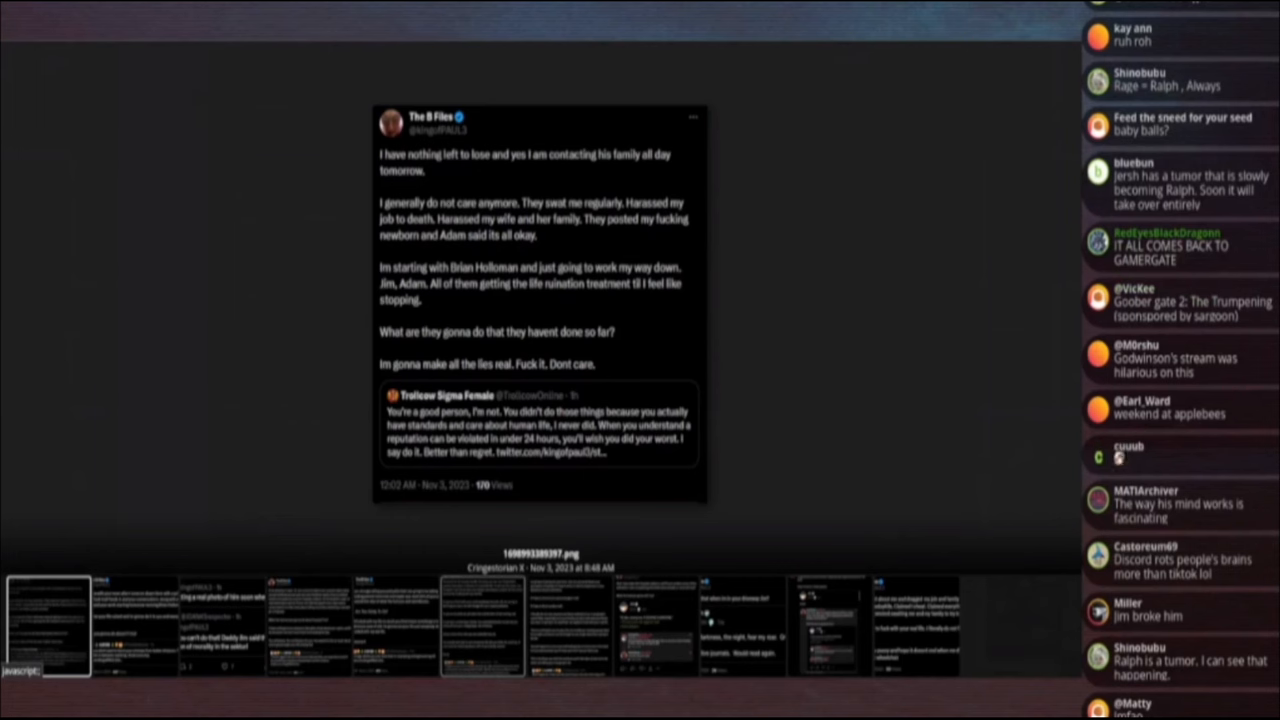
{"action": "scroll", "scroll_direction": "up", "scroll_amount": 3}
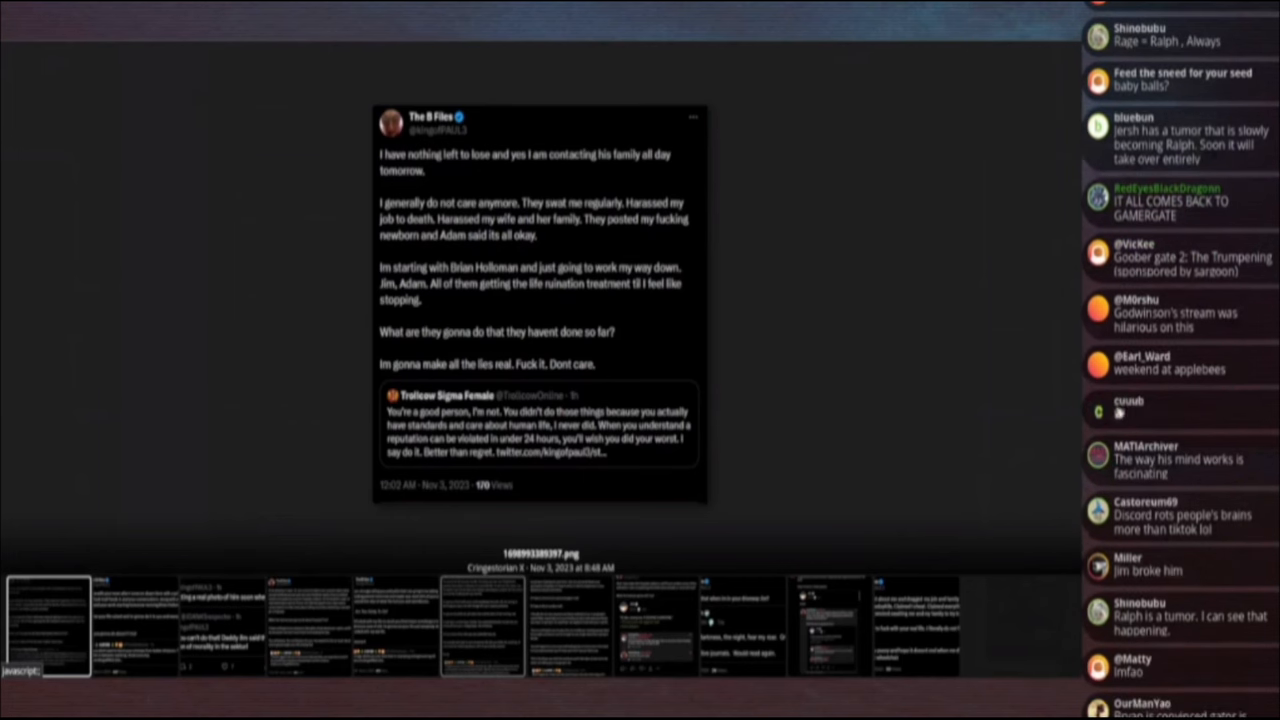
{"action": "scroll", "scroll_direction": "down", "scroll_amount": 3}
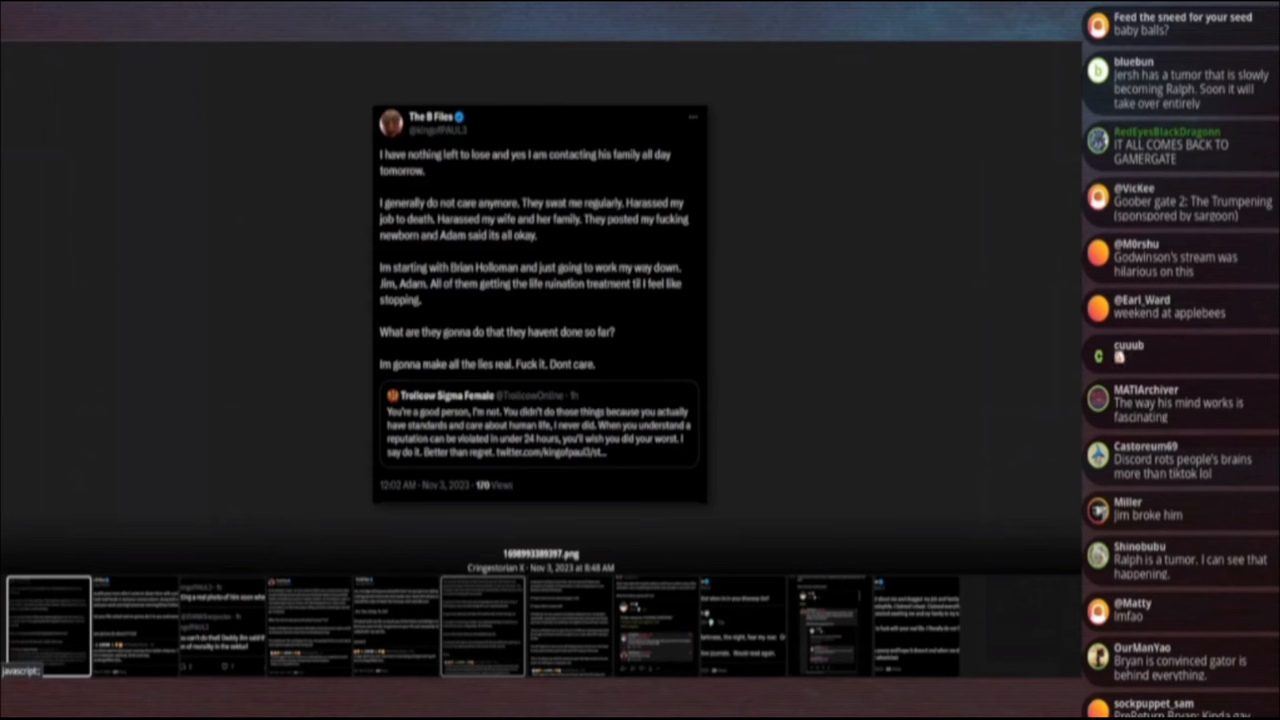
{"action": "scroll", "scroll_direction": "down", "scroll_amount": 3}
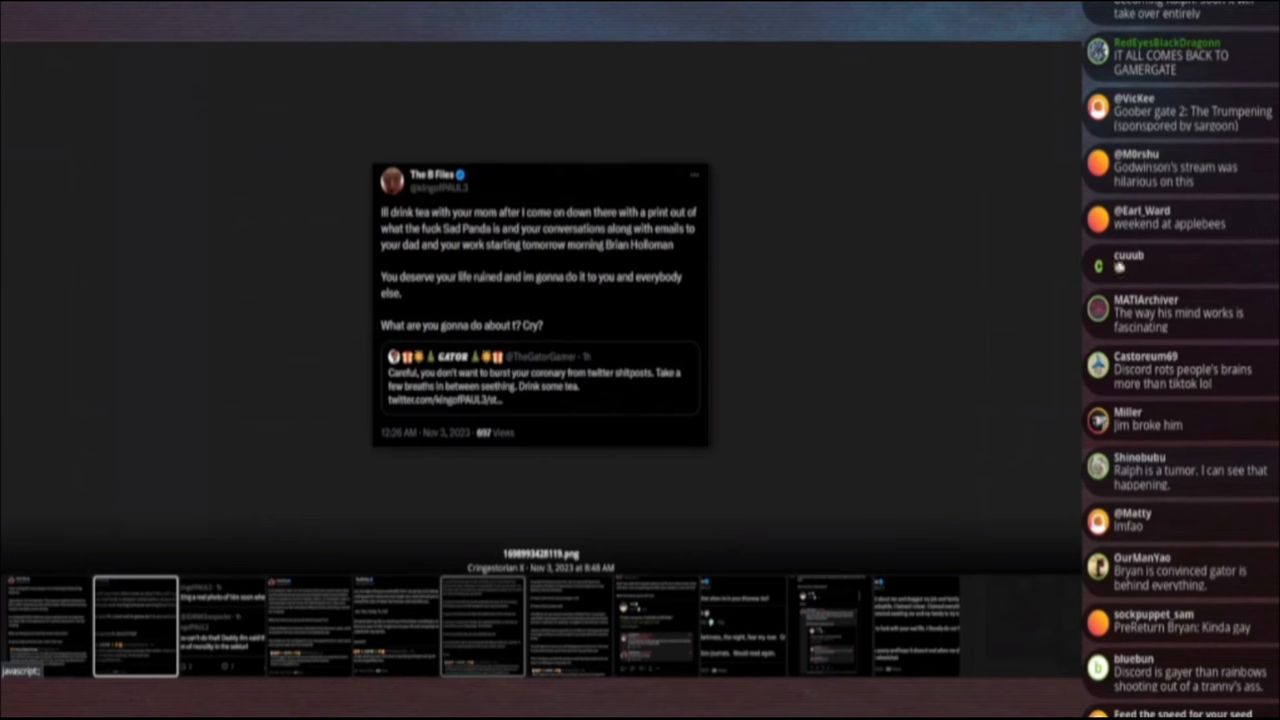
{"action": "mouse_move", "coordinate": [1119, 267]}
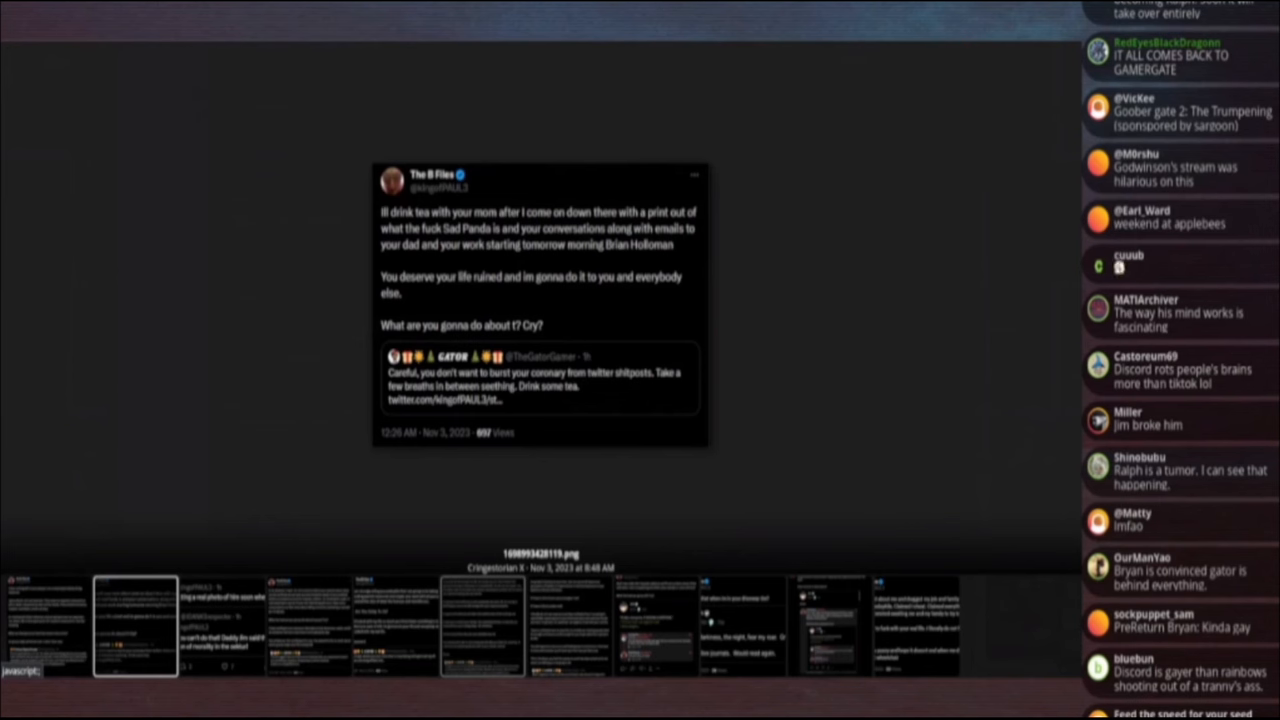
{"action": "scroll", "scroll_direction": "down", "scroll_amount": 3}
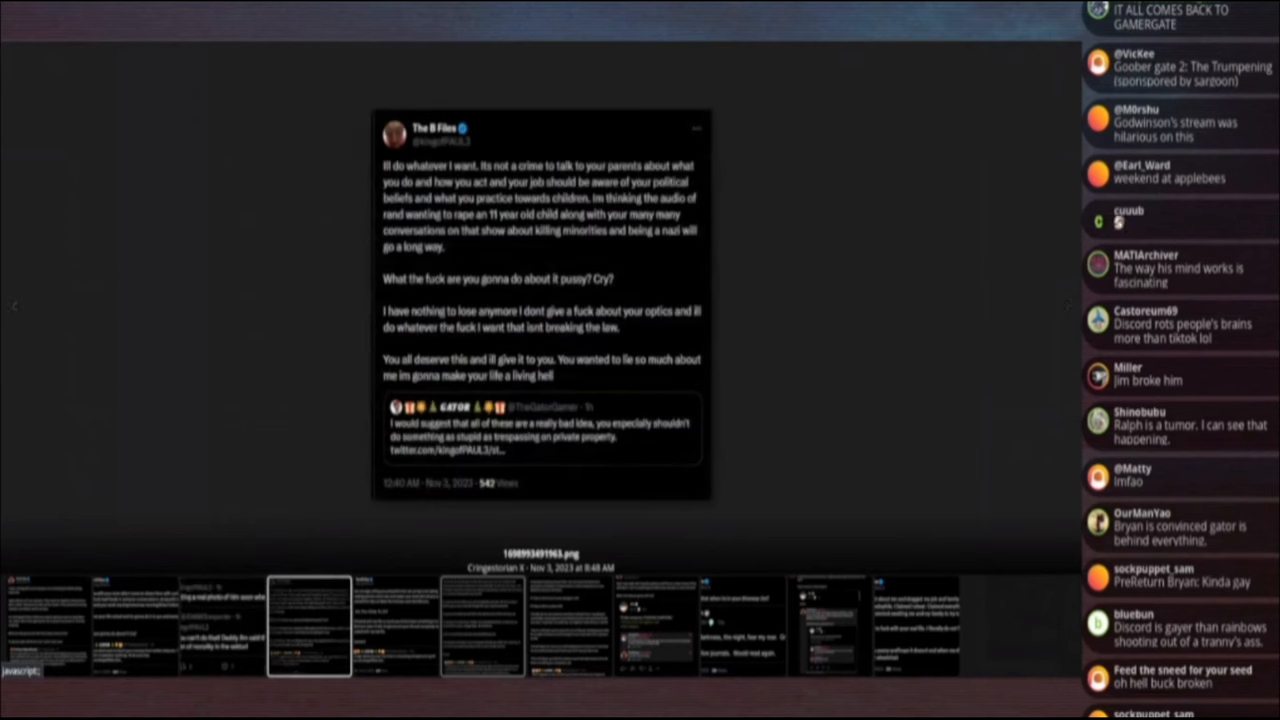
{"action": "mouse_move", "coordinate": [1118, 222]}
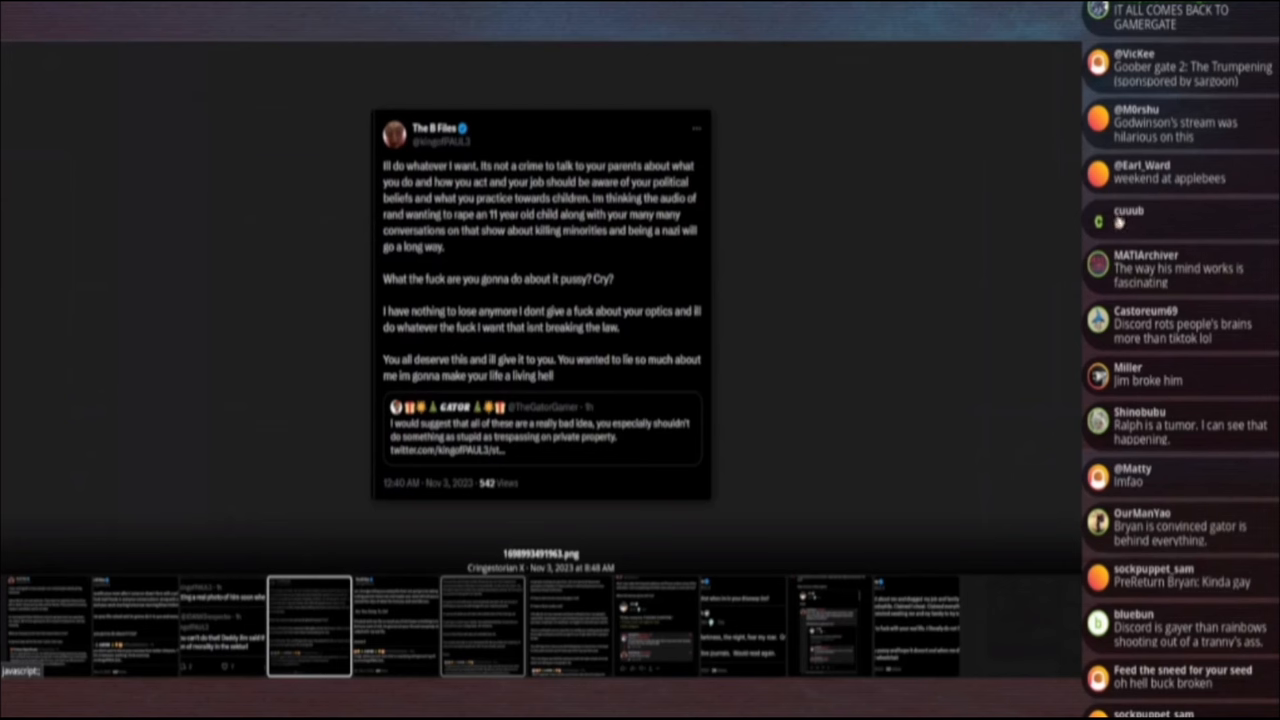
{"action": "scroll", "scroll_direction": "down", "scroll_amount": 3}
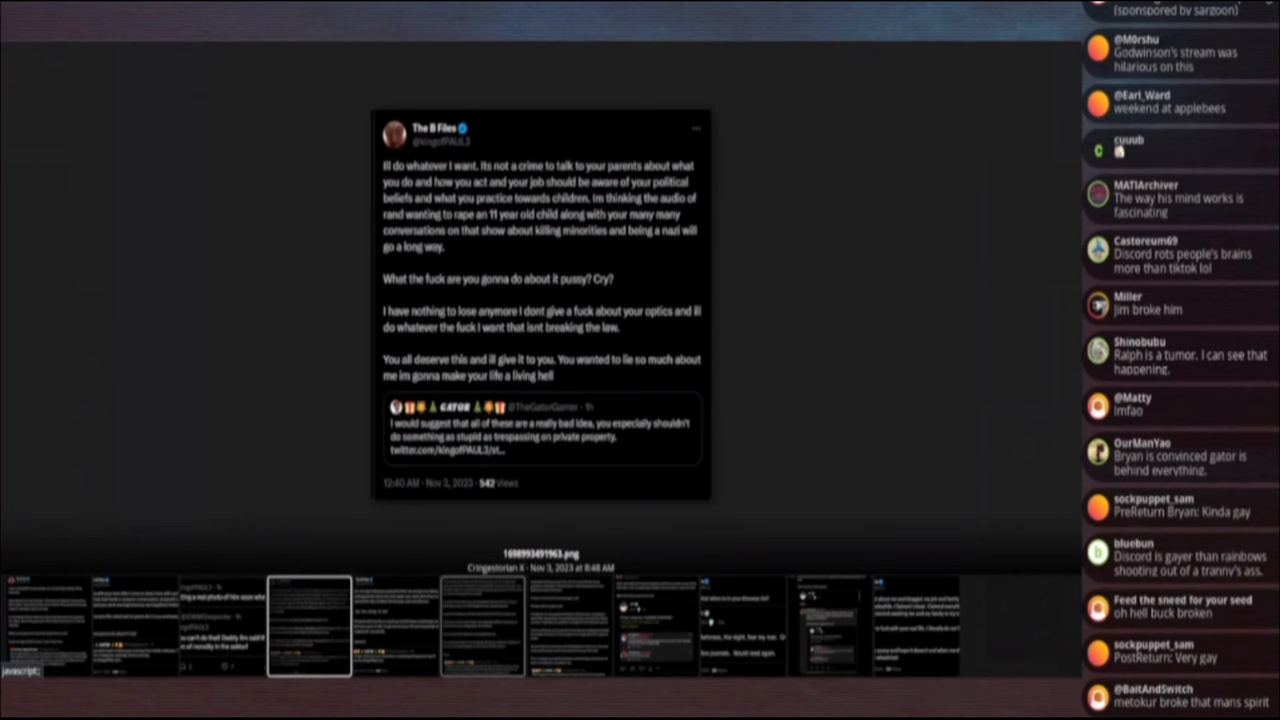
{"action": "scroll", "scroll_direction": "down", "scroll_amount": 3}
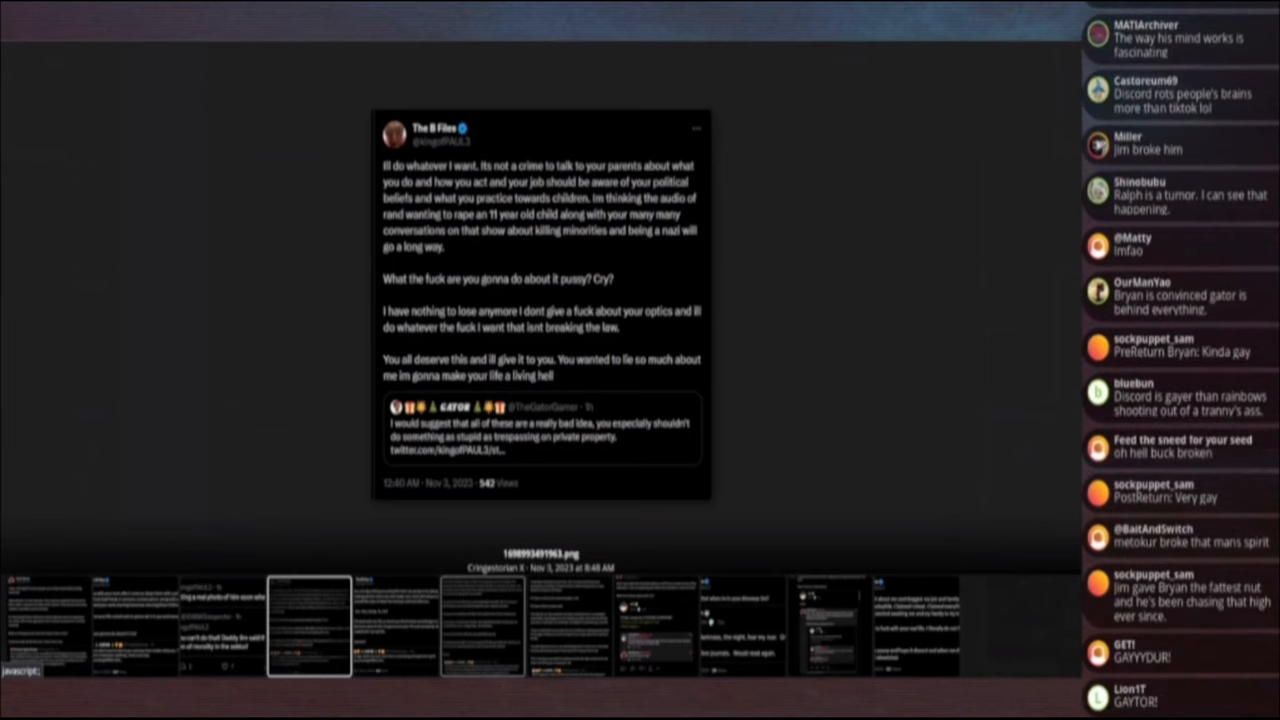
{"action": "scroll", "scroll_direction": "down", "scroll_amount": 3}
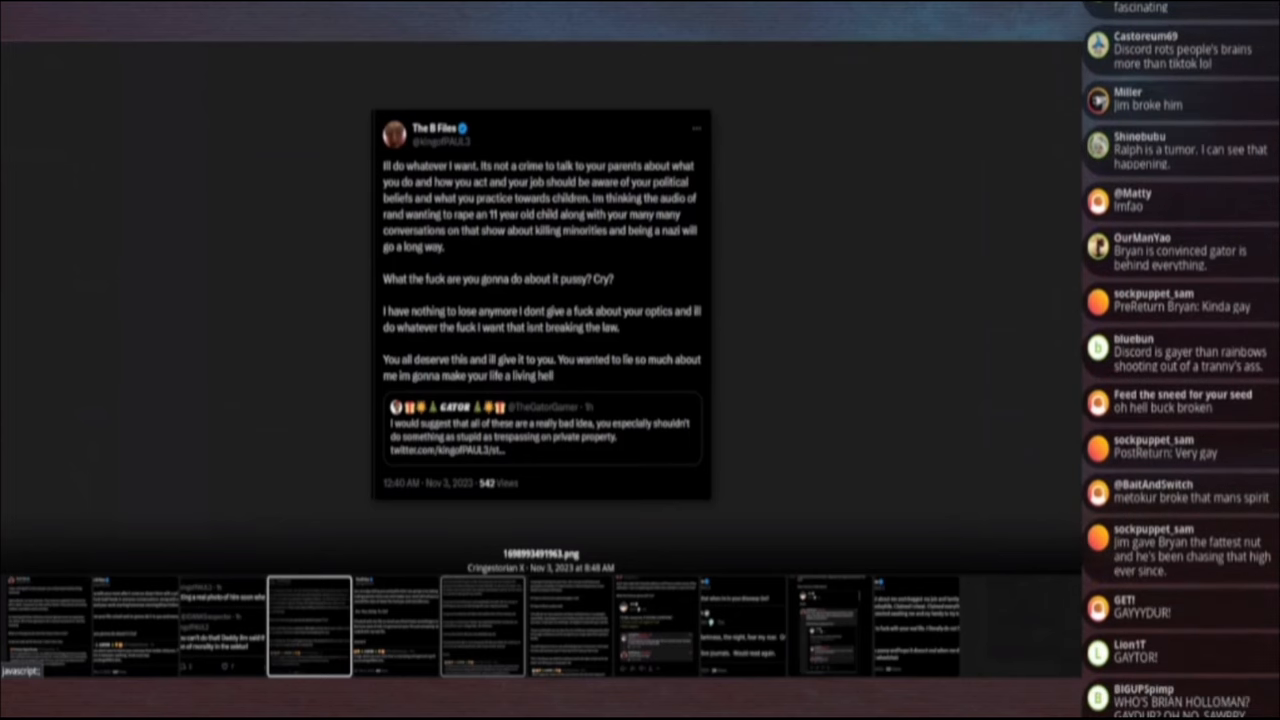
{"action": "scroll", "scroll_direction": "down", "scroll_amount": 3}
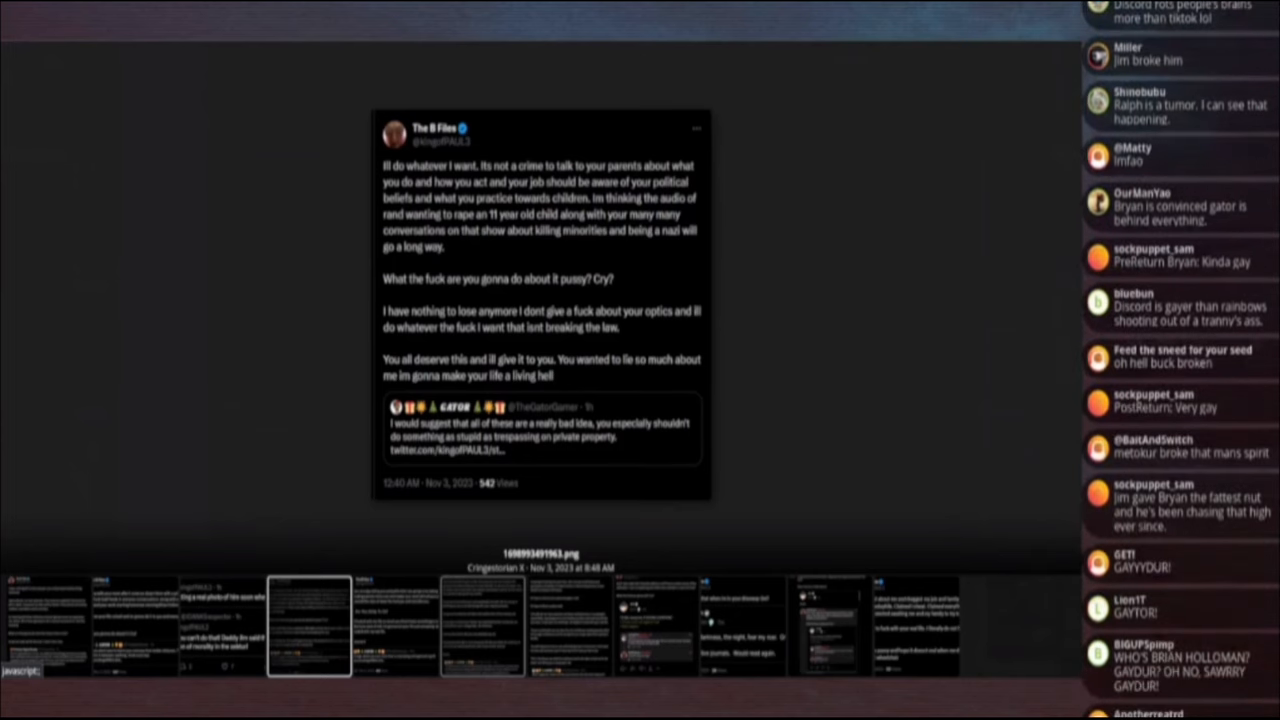
{"action": "scroll", "scroll_direction": "down", "scroll_amount": 3}
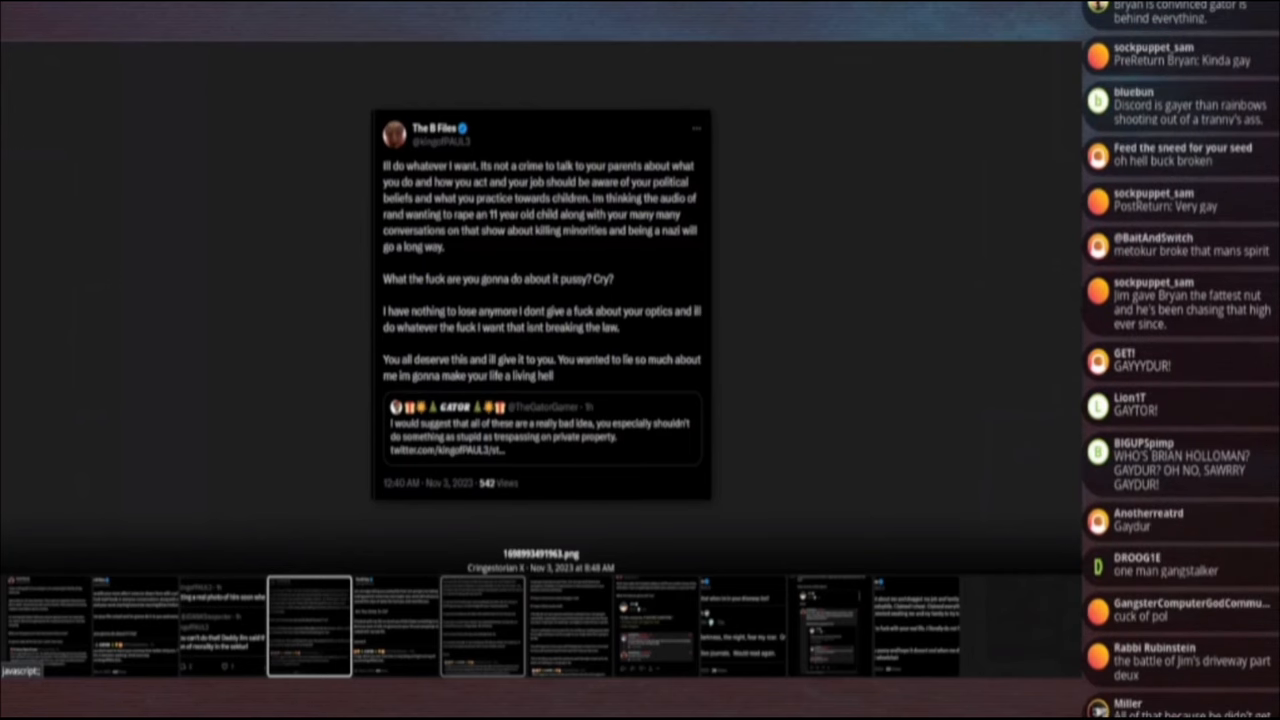
{"action": "scroll", "scroll_direction": "down", "scroll_amount": 3}
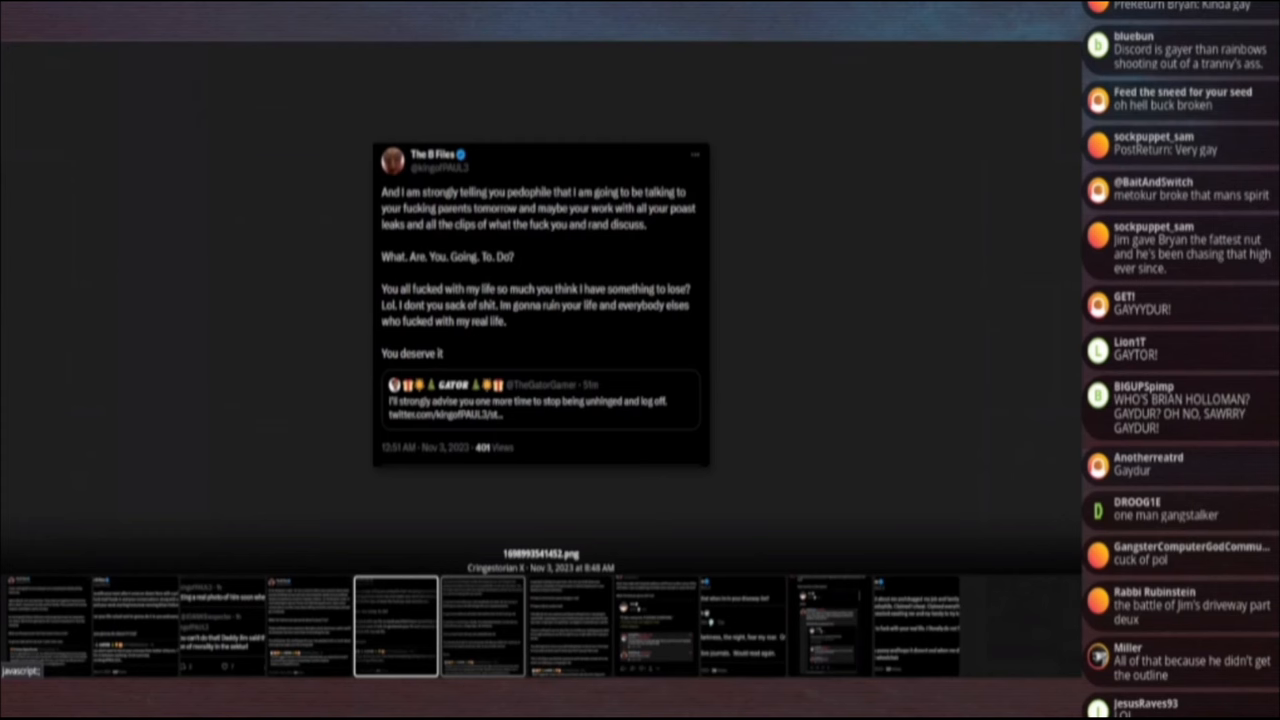
{"action": "scroll", "scroll_direction": "down", "scroll_amount": 3}
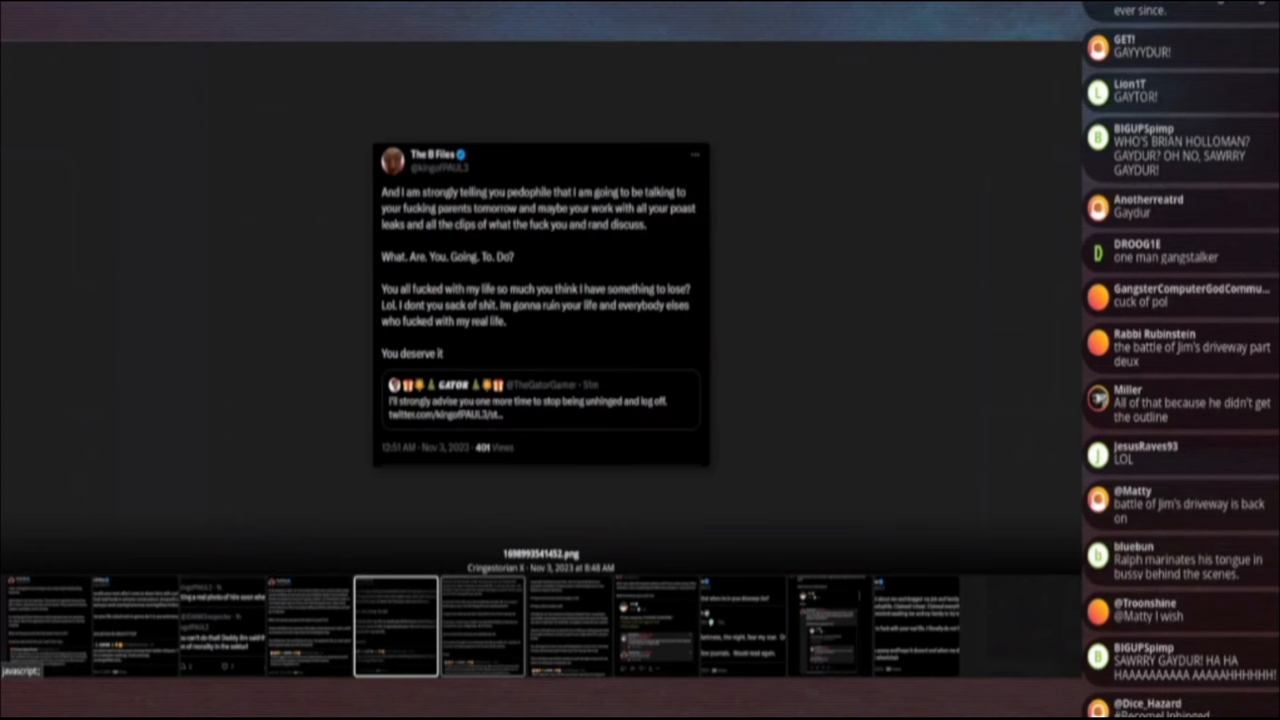
{"action": "scroll", "scroll_direction": "down", "scroll_amount": 3}
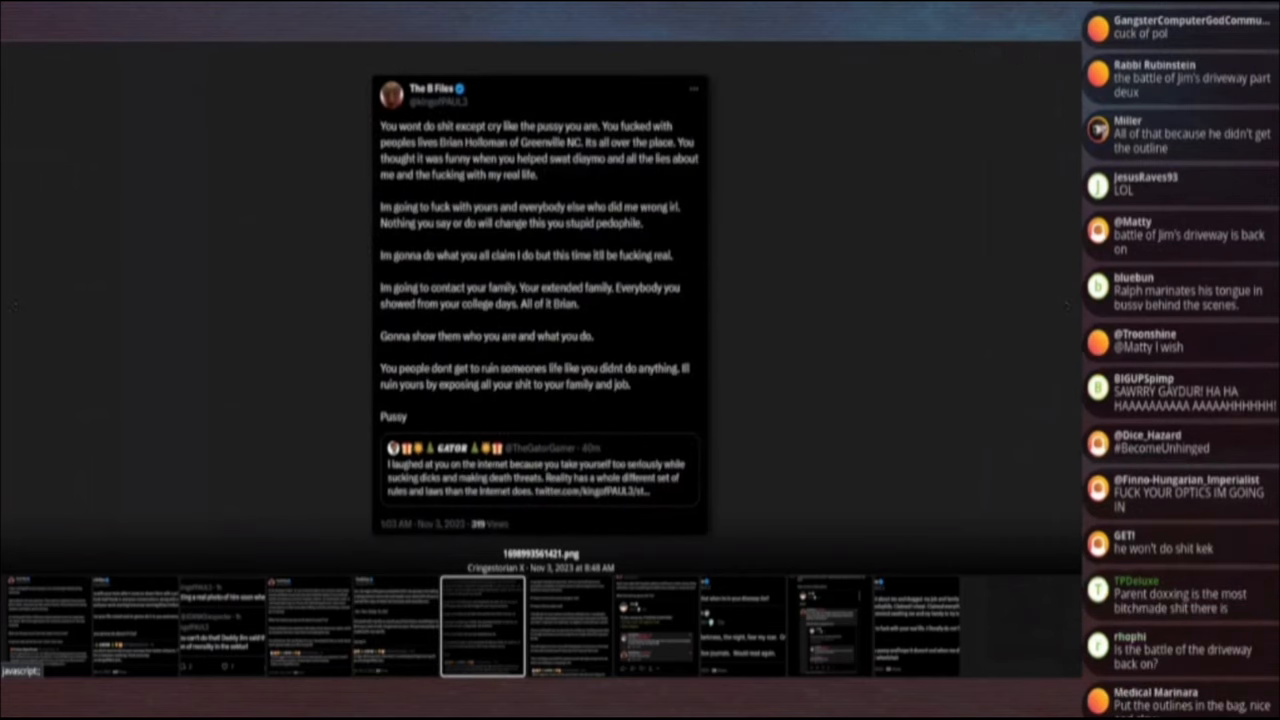
Advance to image 8 of 11 with the lightbox's next arrow.
{"action": "left_click", "coordinate": [1066, 307]}
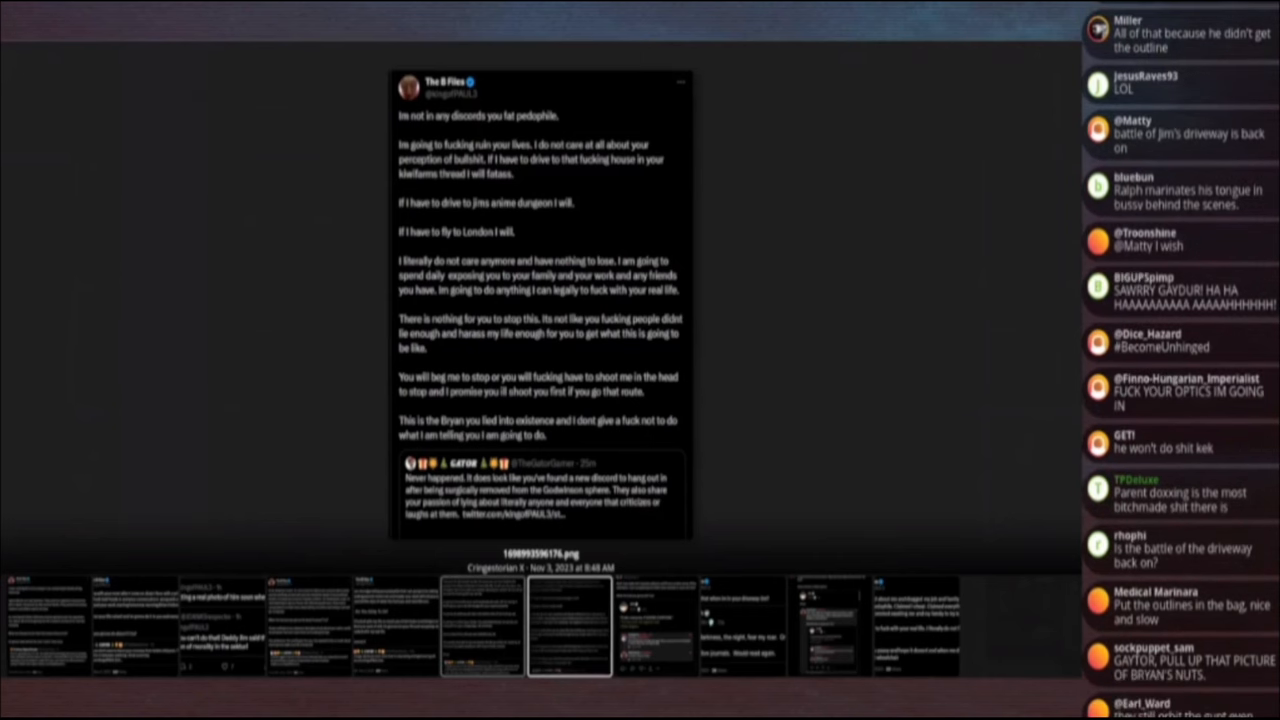
{"action": "scroll", "scroll_direction": "down", "scroll_amount": 3}
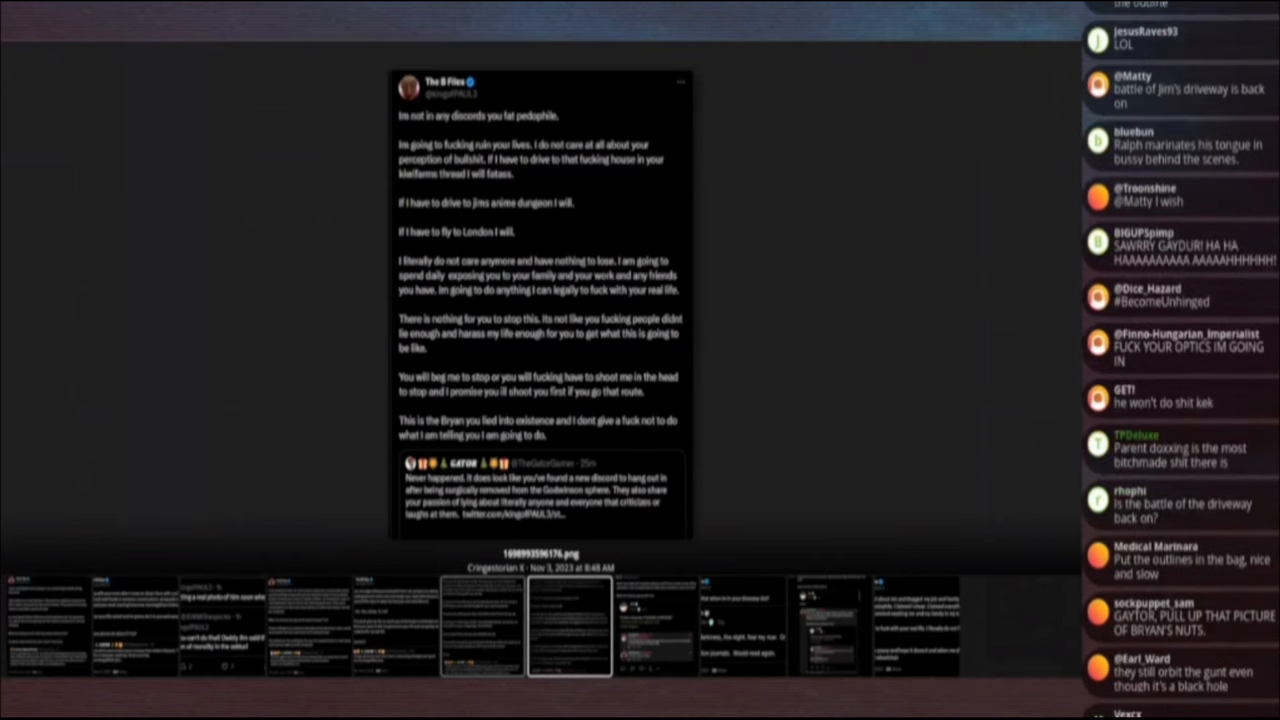
{"action": "scroll", "scroll_direction": "down", "scroll_amount": 3}
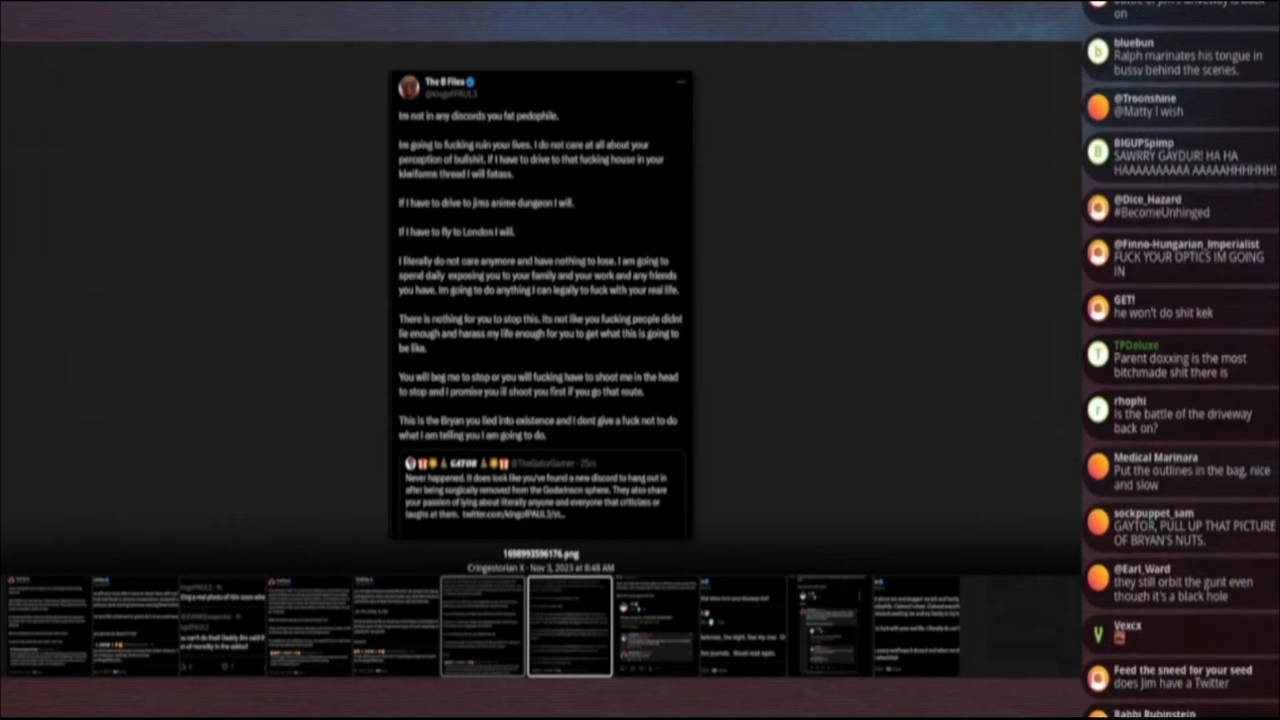
{"action": "scroll", "scroll_direction": "down", "scroll_amount": 3}
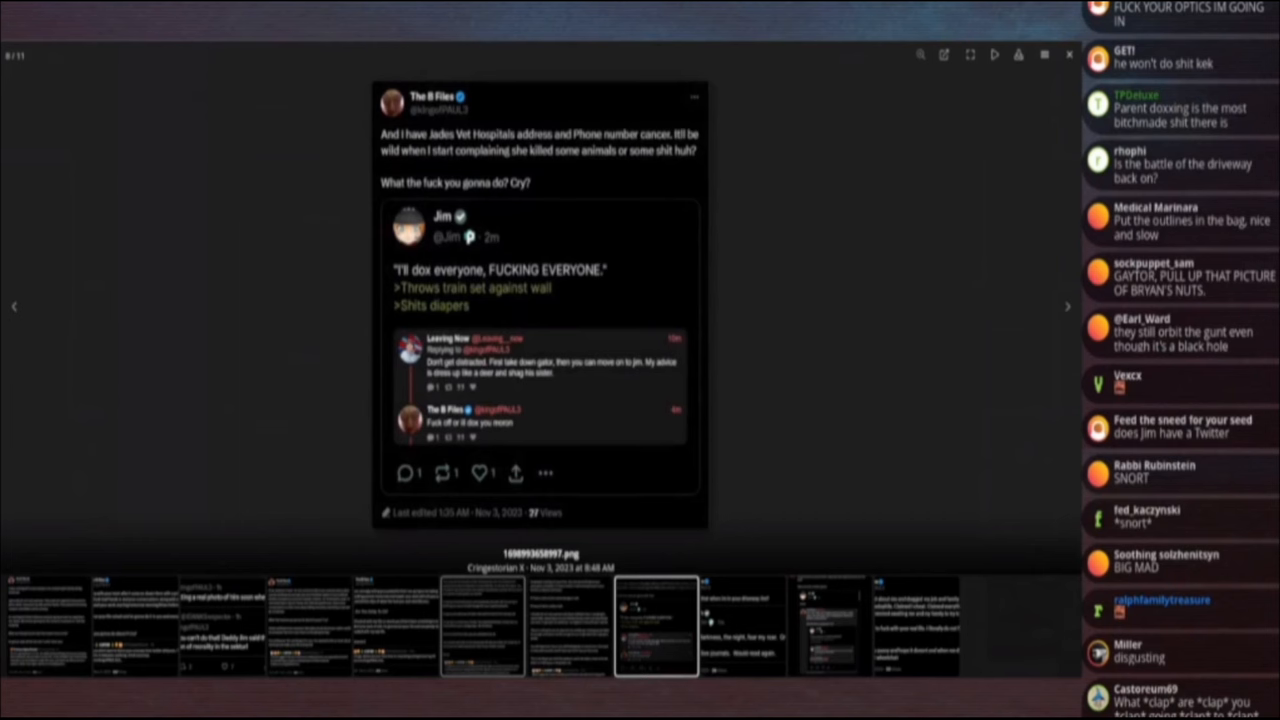
{"action": "scroll", "scroll_direction": "down", "scroll_amount": 3}
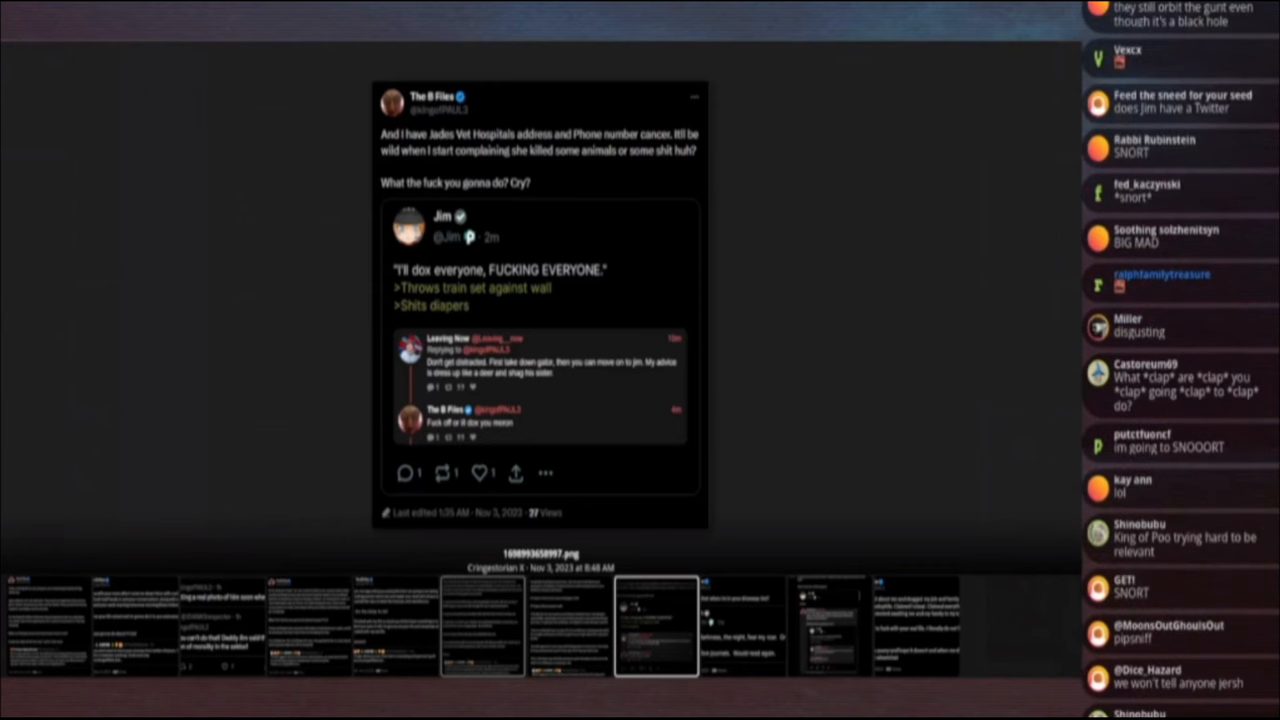
{"action": "scroll", "scroll_direction": "down", "scroll_amount": 3}
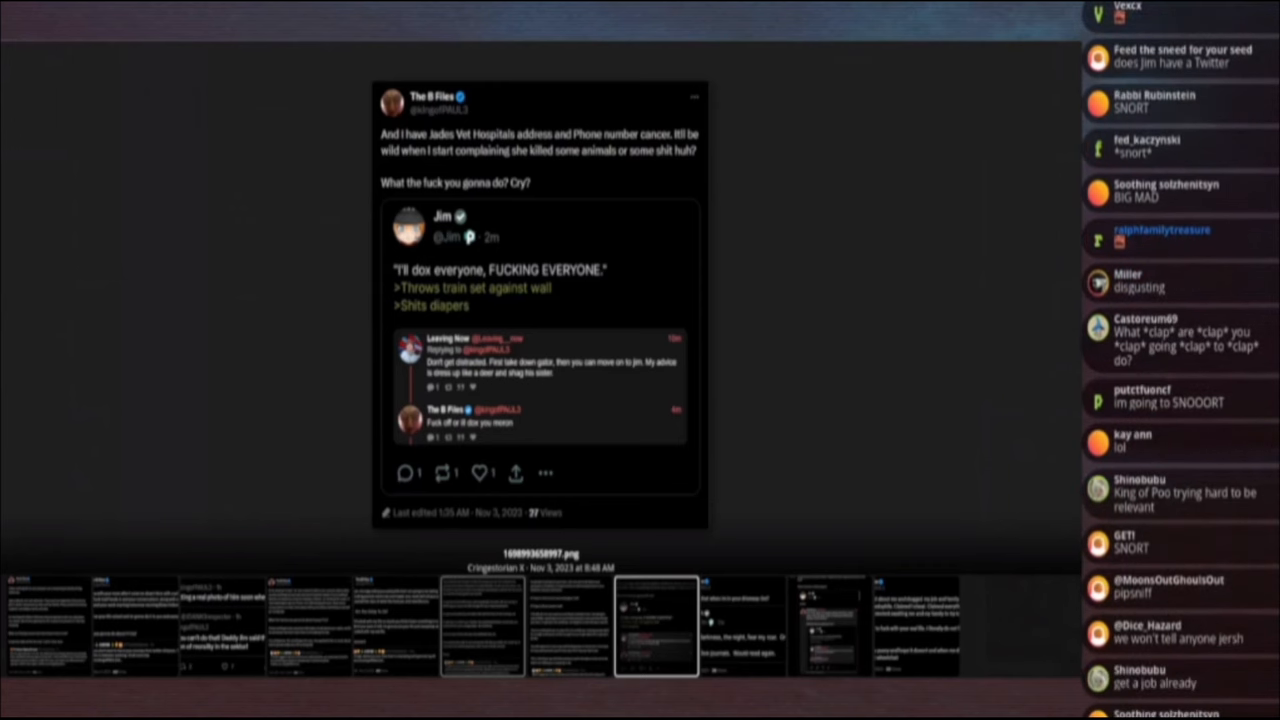
{"action": "scroll", "scroll_direction": "down", "scroll_amount": 3}
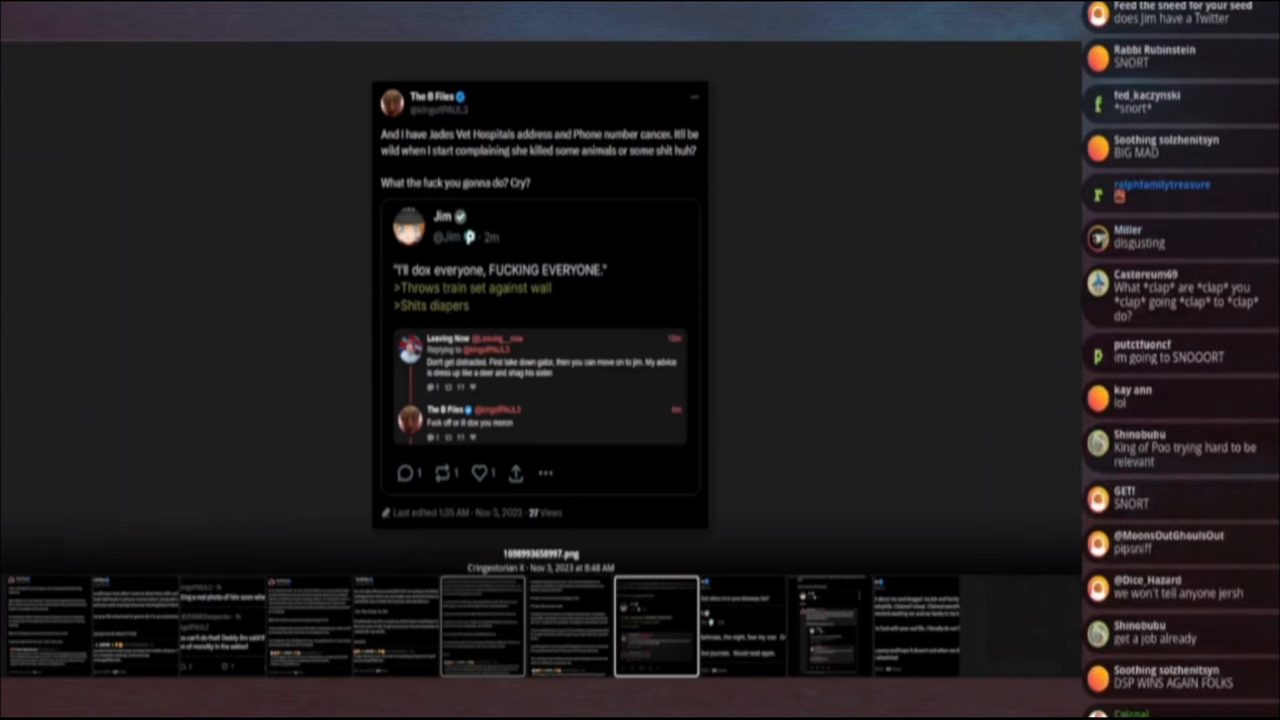
{"action": "scroll", "scroll_direction": "down", "scroll_amount": 3}
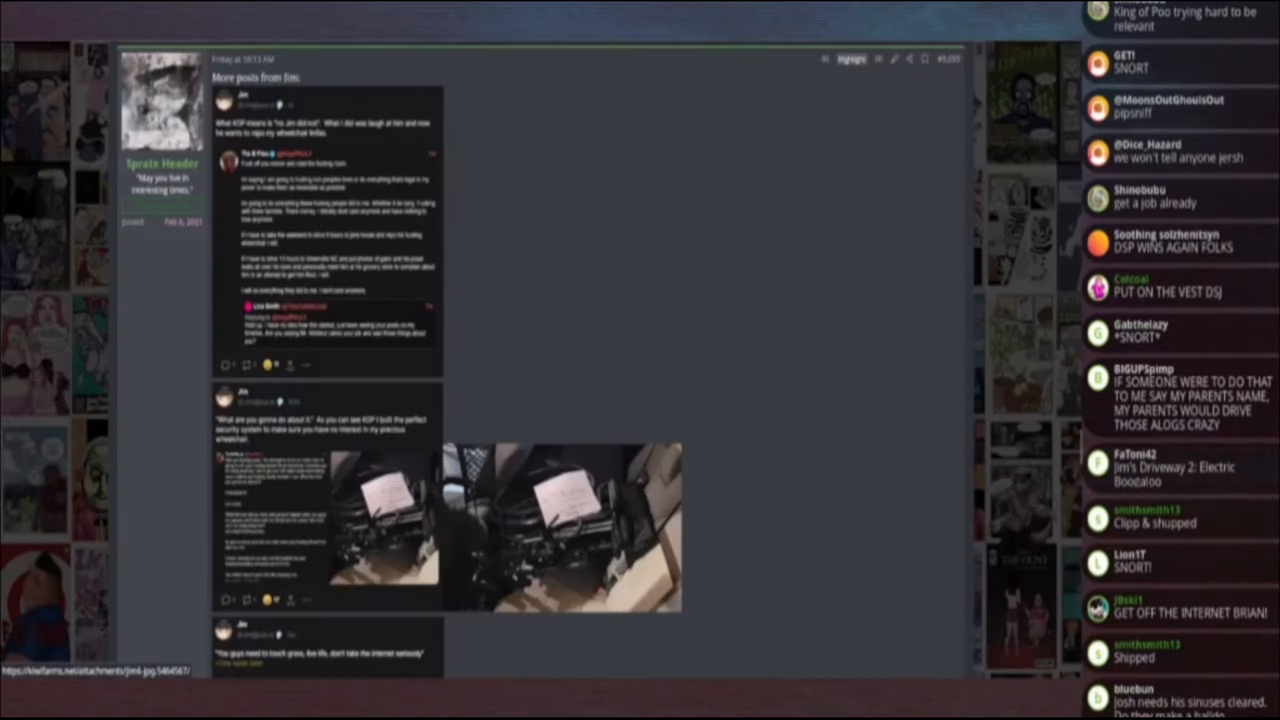
Open the 'More posts from Jim' gallery on its first screenshot, jim4.jpg.
{"action": "scroll", "scroll_direction": "down", "scroll_amount": 3}
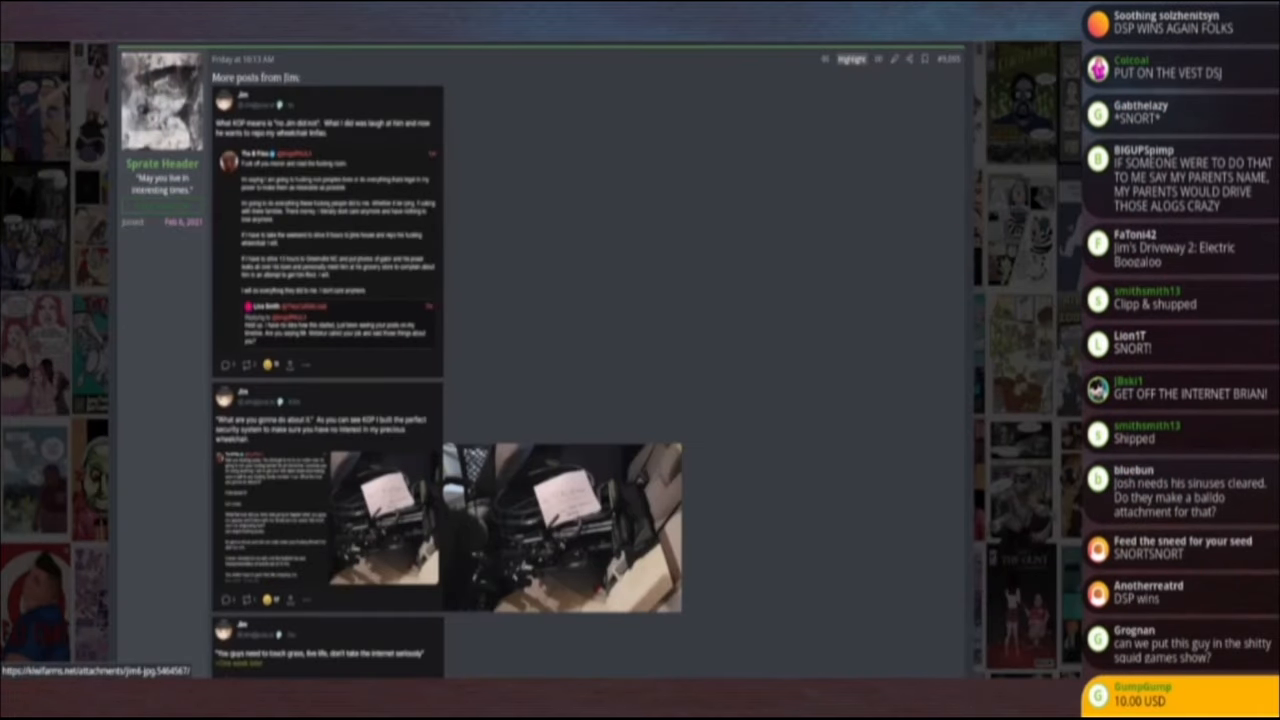
{"action": "scroll", "scroll_direction": "down", "scroll_amount": 3}
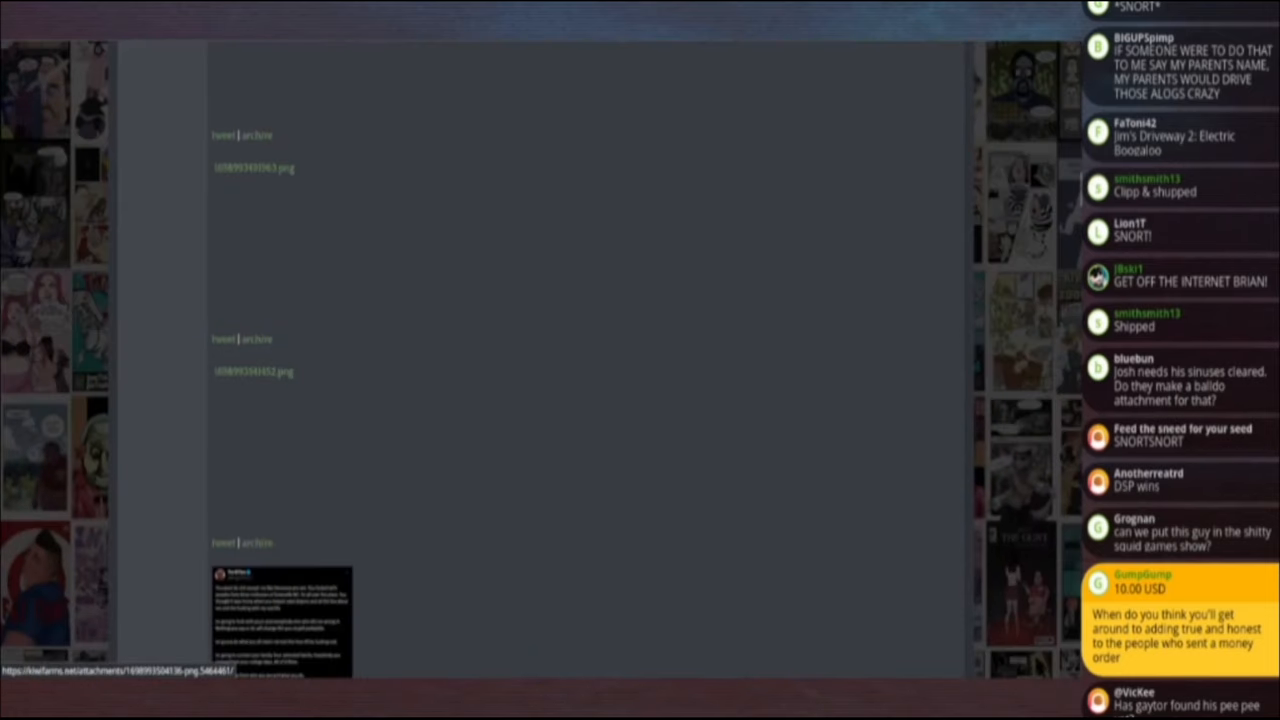
{"action": "scroll", "scroll_direction": "down", "scroll_amount": 3}
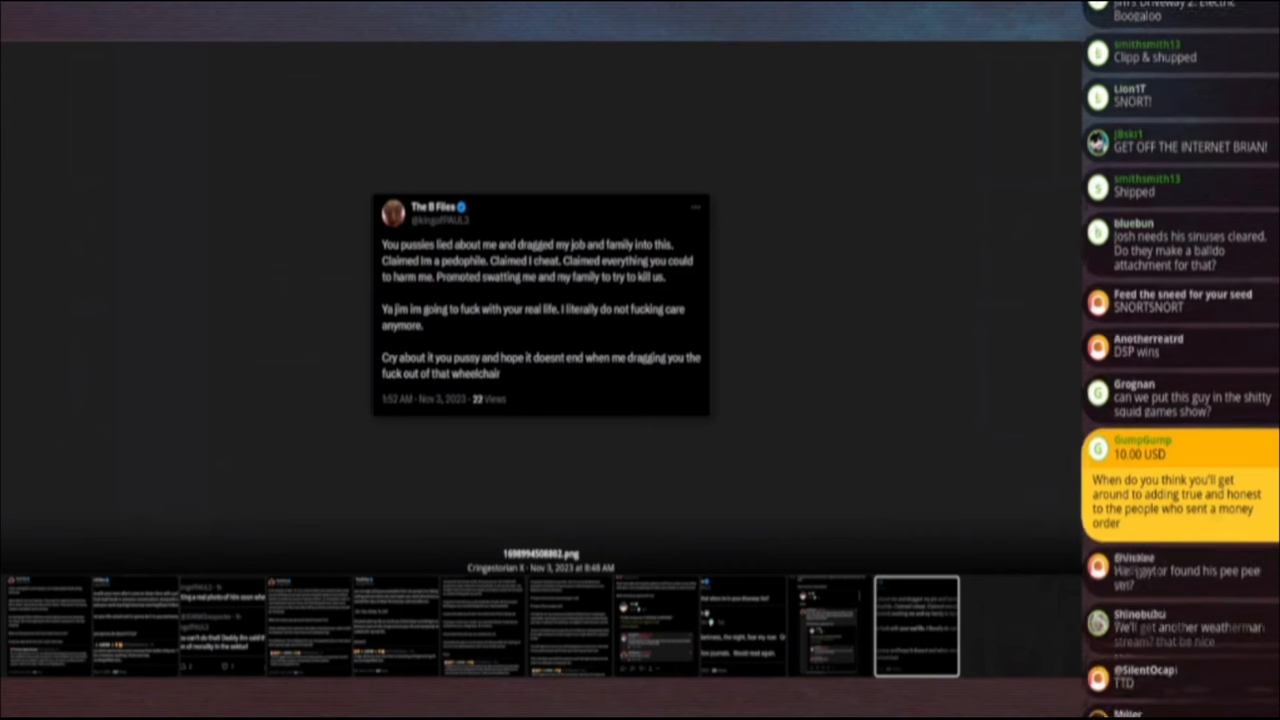
{"action": "scroll", "scroll_direction": "down", "scroll_amount": 3}
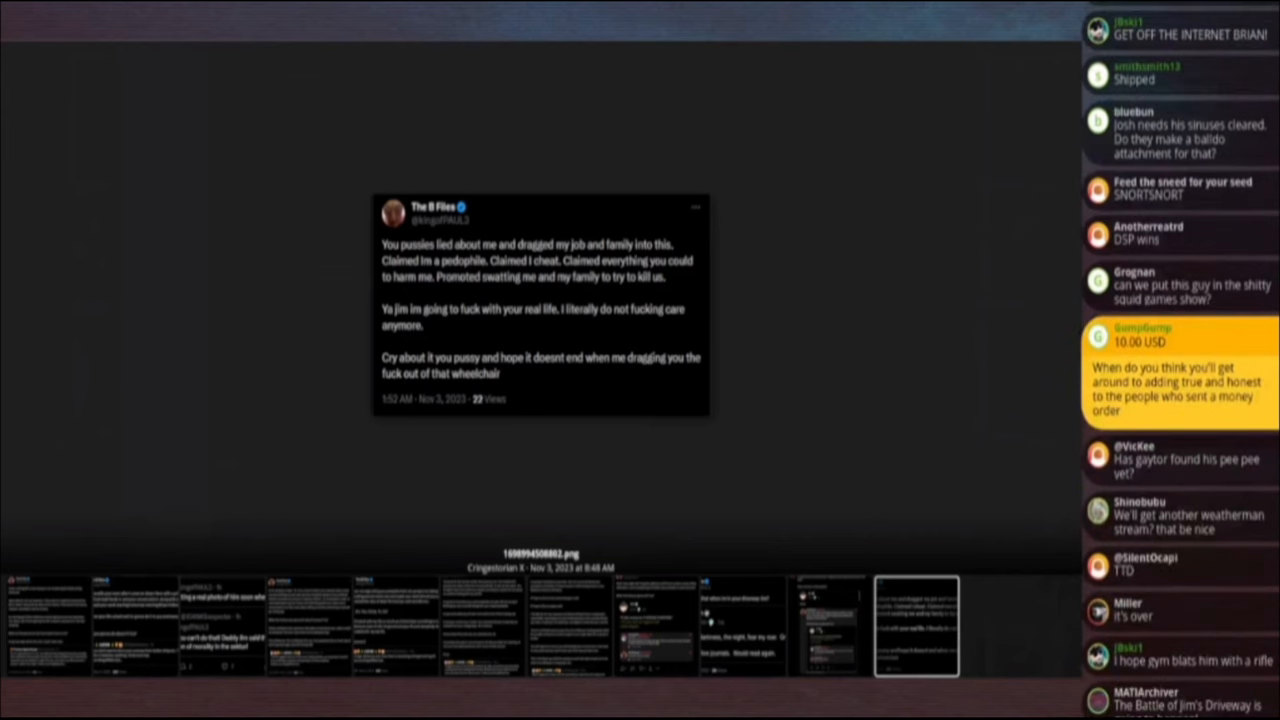
{"action": "scroll", "scroll_direction": "down", "scroll_amount": 3}
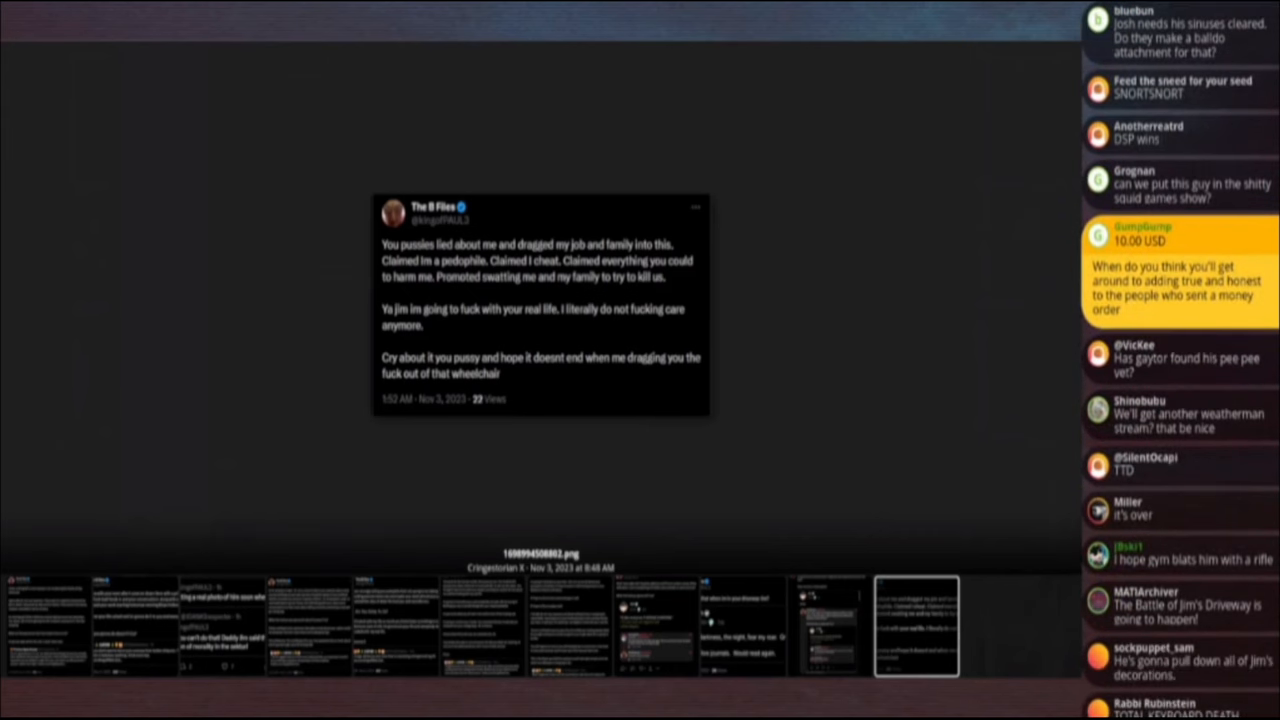
{"action": "scroll", "scroll_direction": "down", "scroll_amount": 3}
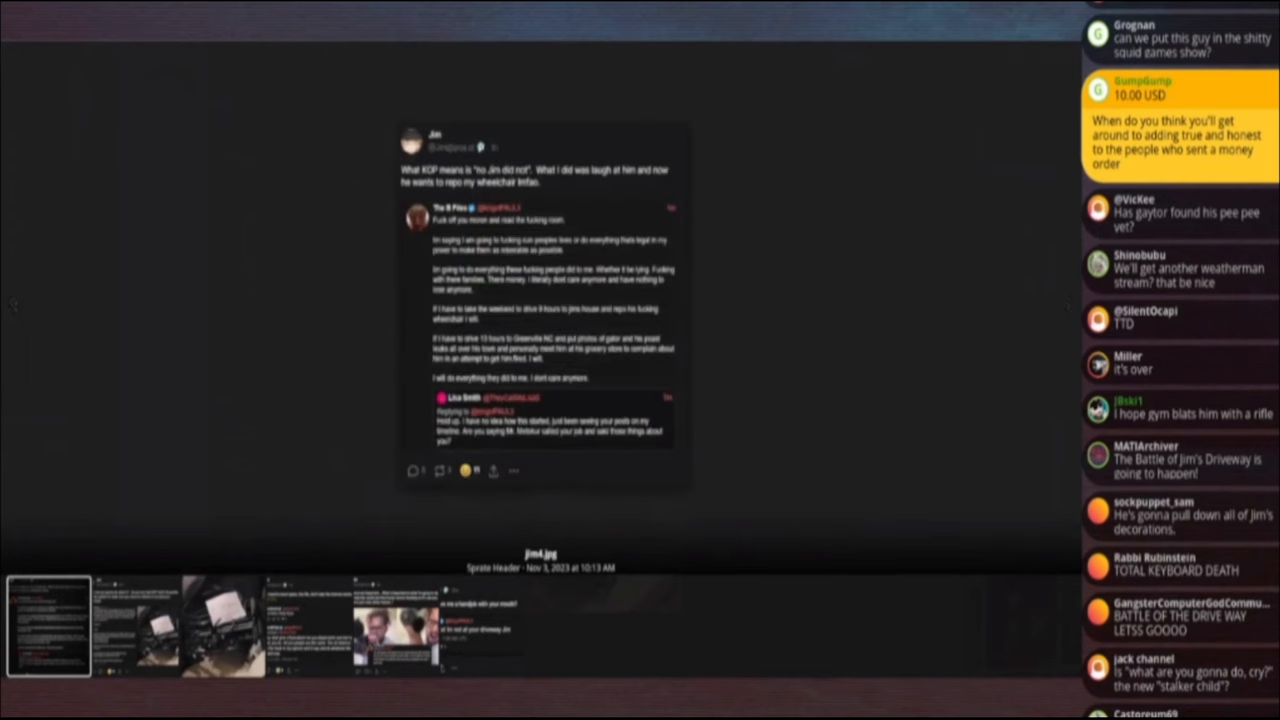
Step from jim4.jpg through jim5.jpg to jim6.jpg, the folded wheelchair with the HETEROSEXUAL sign.
{"action": "scroll", "scroll_direction": "down", "scroll_amount": 3}
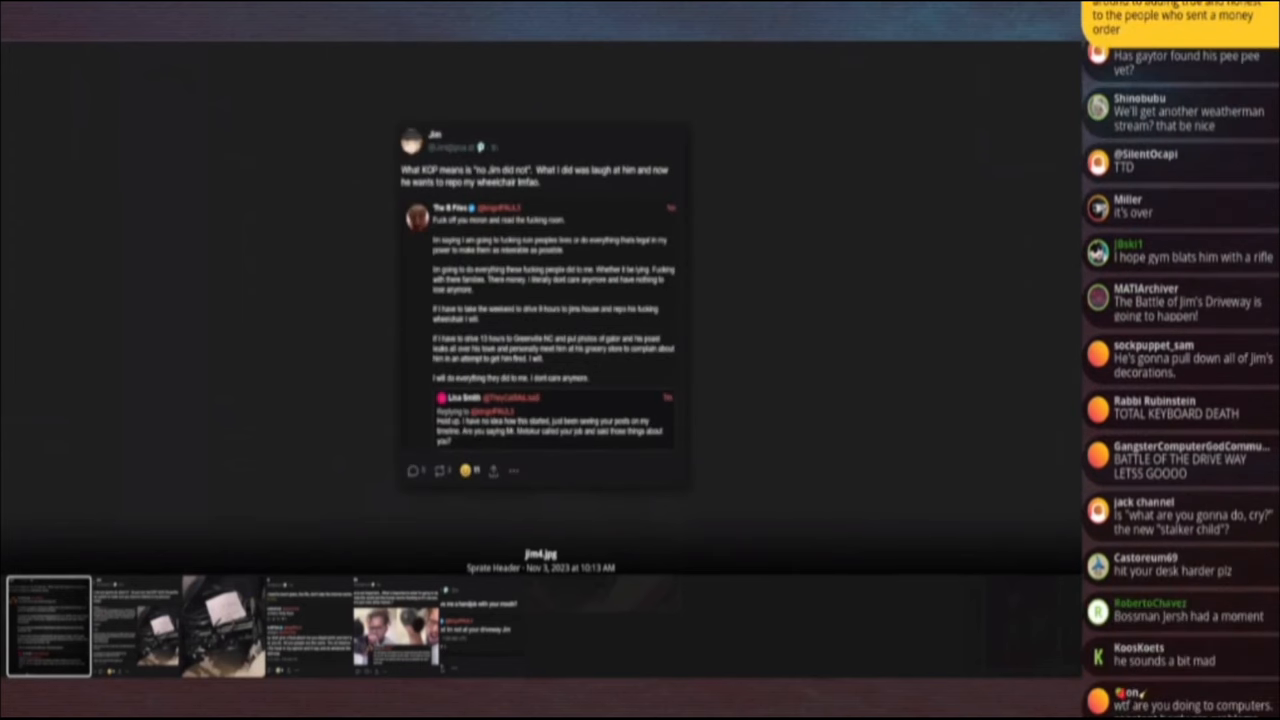
{"action": "scroll", "scroll_direction": "down", "scroll_amount": 3}
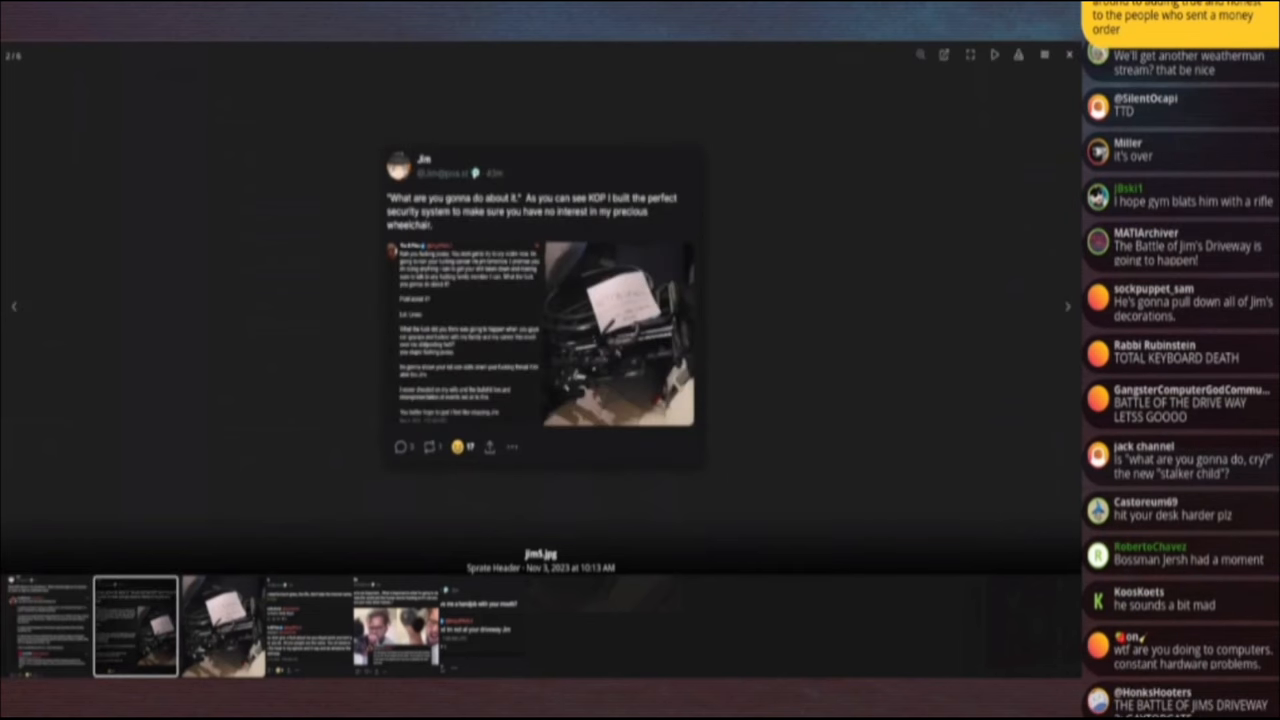
{"action": "scroll", "scroll_direction": "down", "scroll_amount": 3}
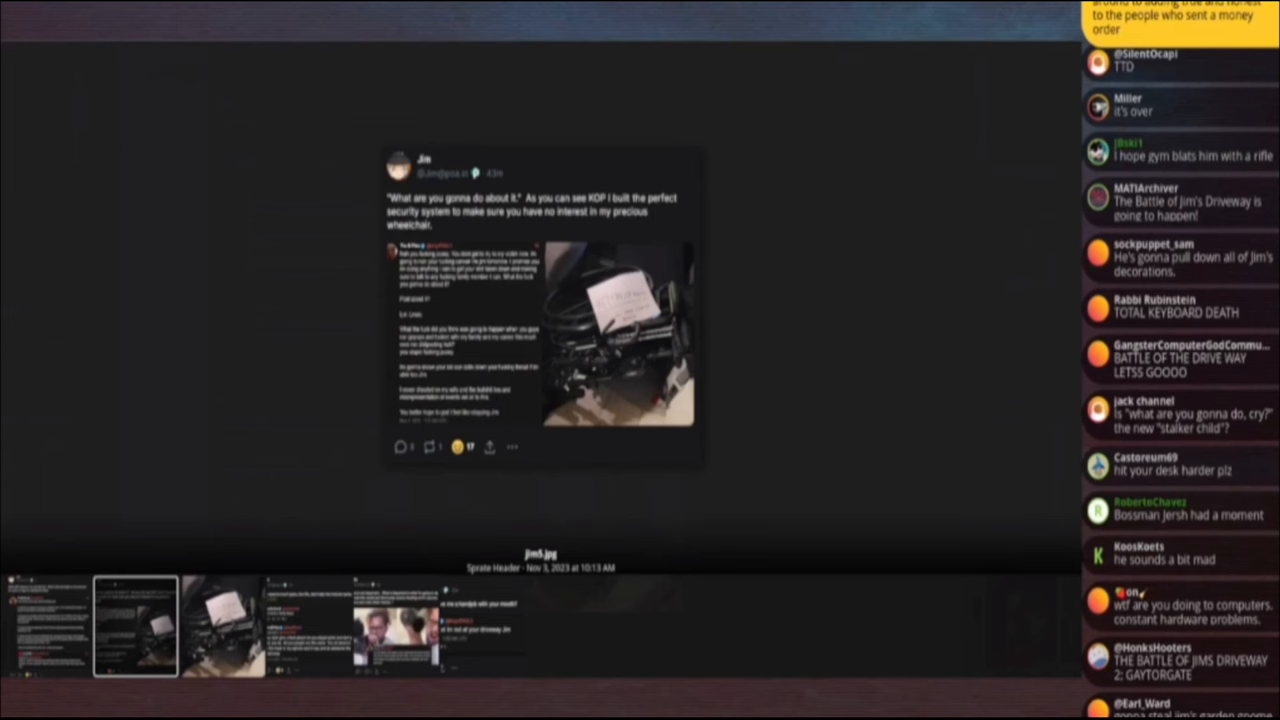
{"action": "scroll", "scroll_direction": "down", "scroll_amount": 3}
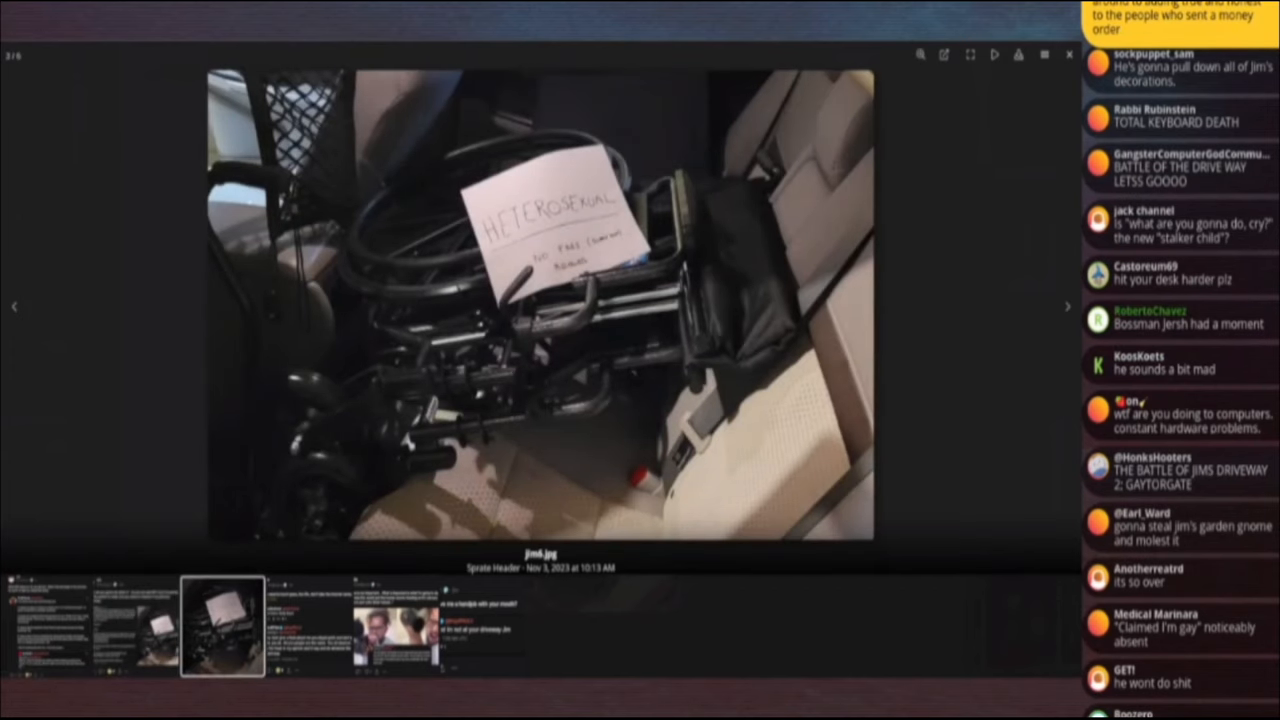
{"action": "scroll", "scroll_direction": "down", "scroll_amount": 3}
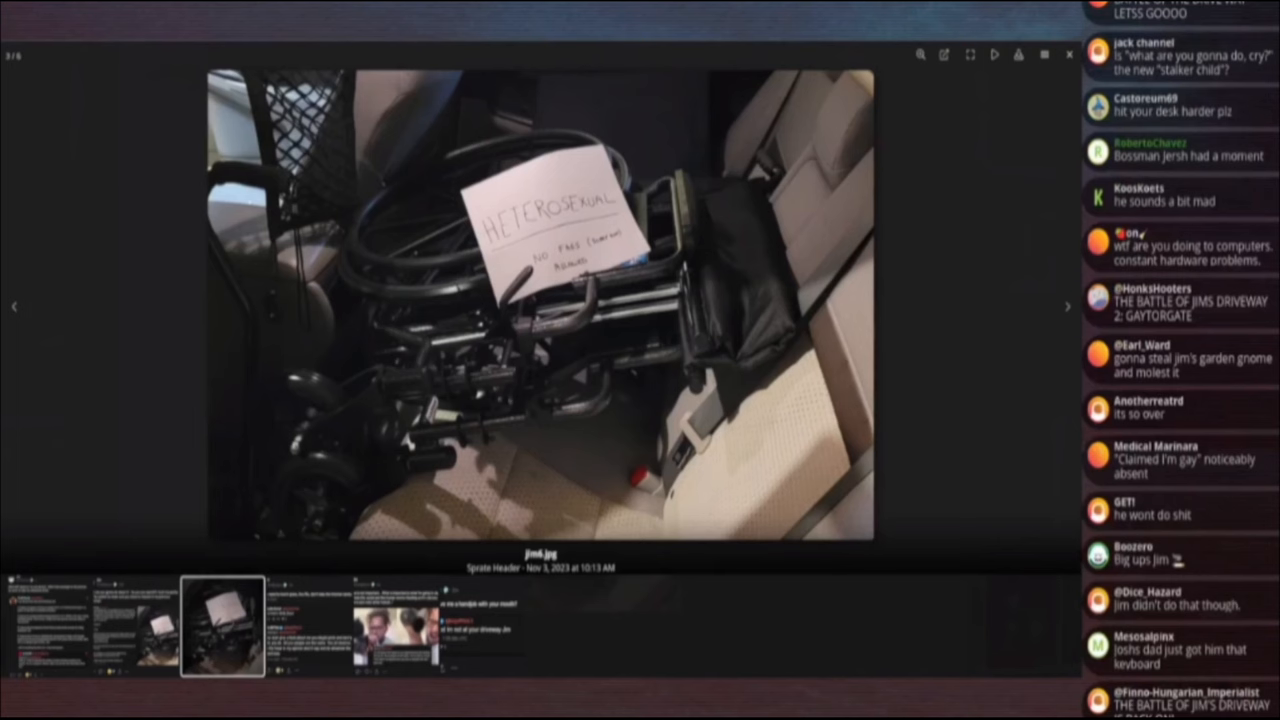
{"action": "scroll", "scroll_direction": "down", "scroll_amount": 3}
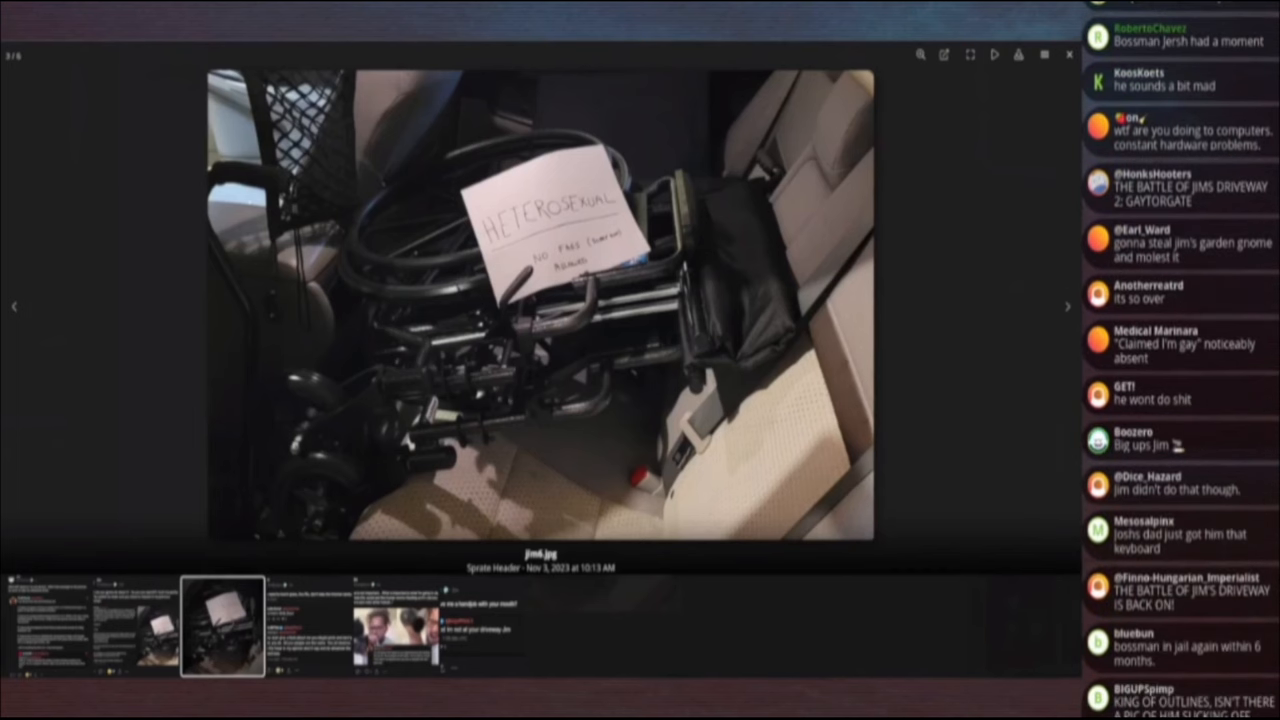
{"action": "scroll", "scroll_direction": "down", "scroll_amount": 3}
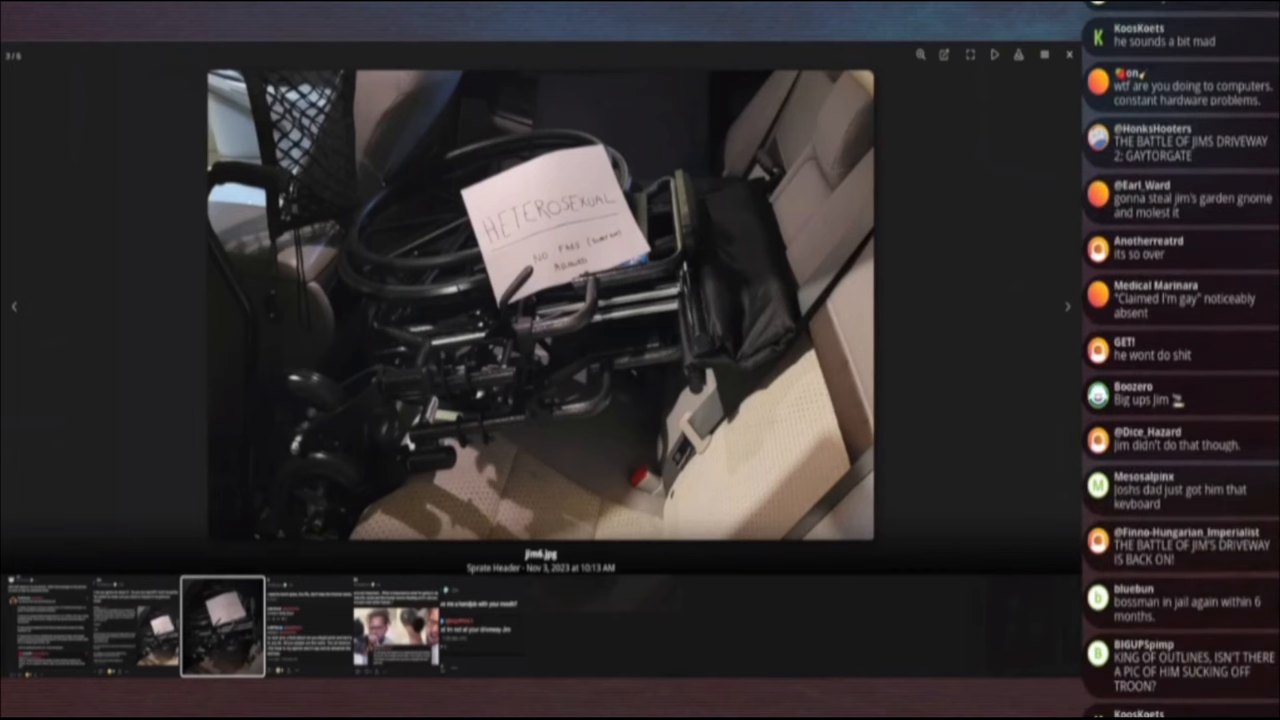
{"action": "scroll", "scroll_direction": "down", "scroll_amount": 3}
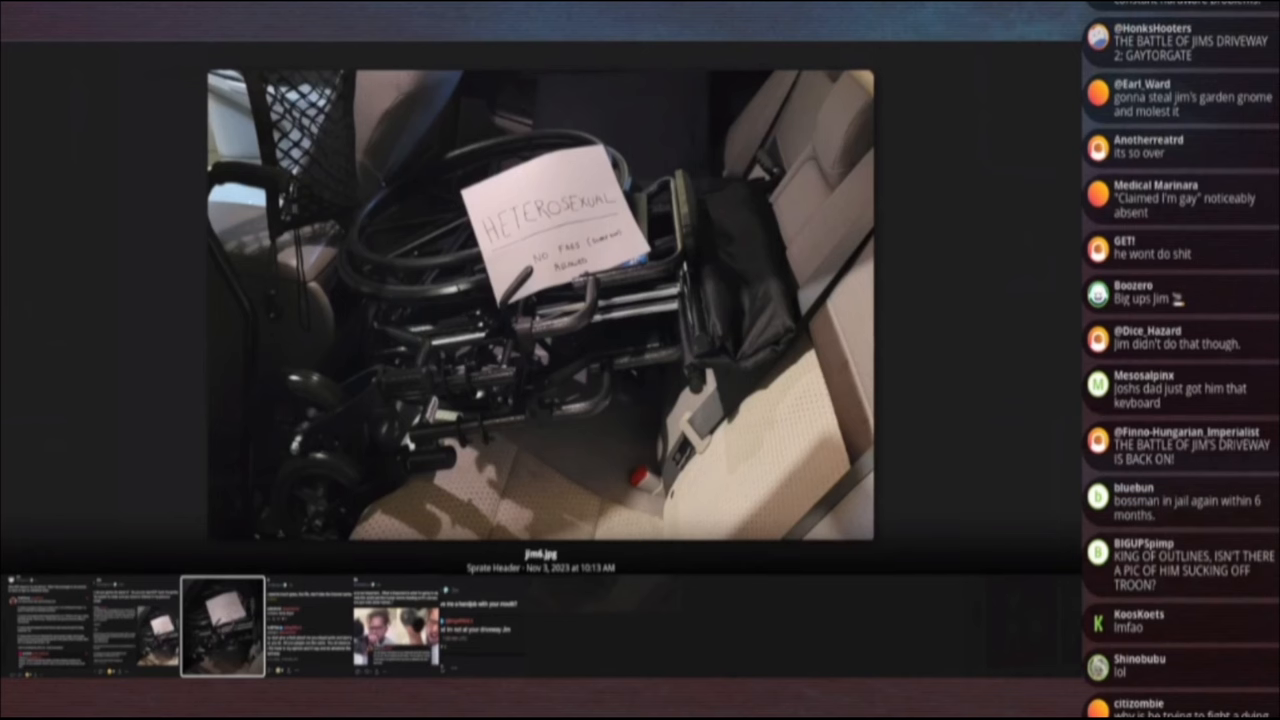
{"action": "scroll", "scroll_direction": "down", "scroll_amount": 3}
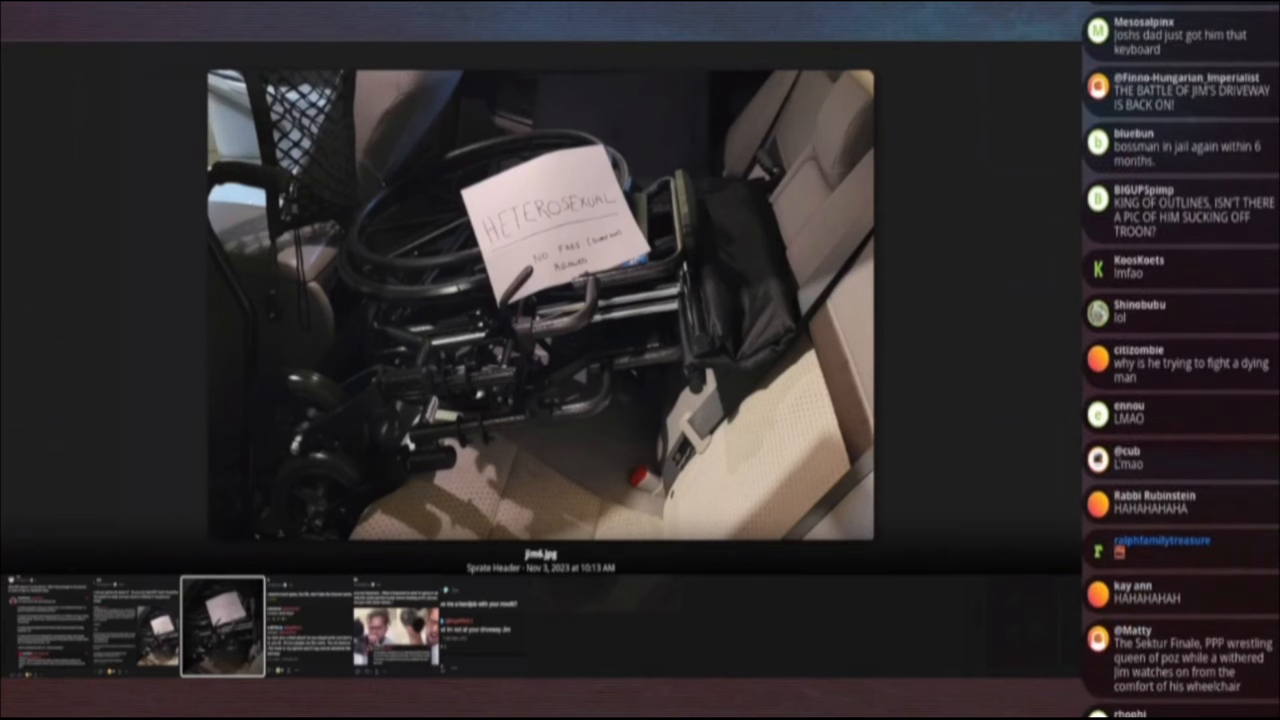
{"action": "scroll", "scroll_direction": "down", "scroll_amount": 3}
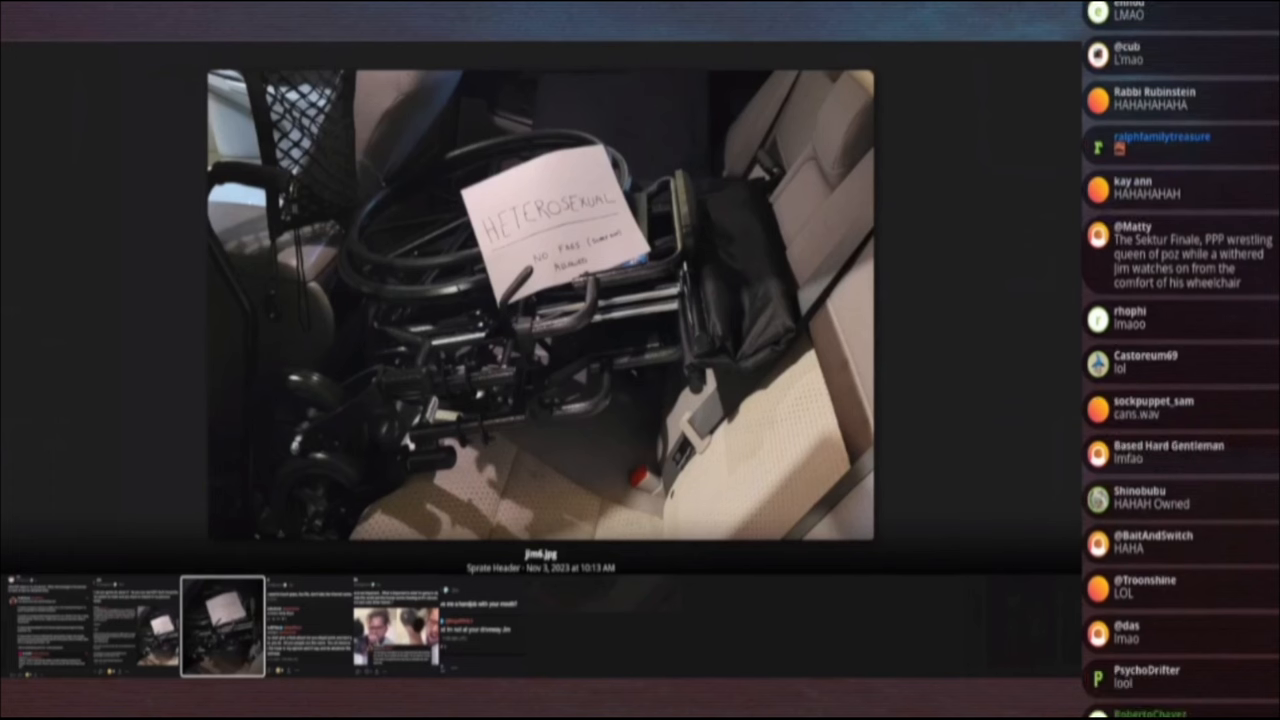
{"action": "scroll", "scroll_direction": "down", "scroll_amount": 3}
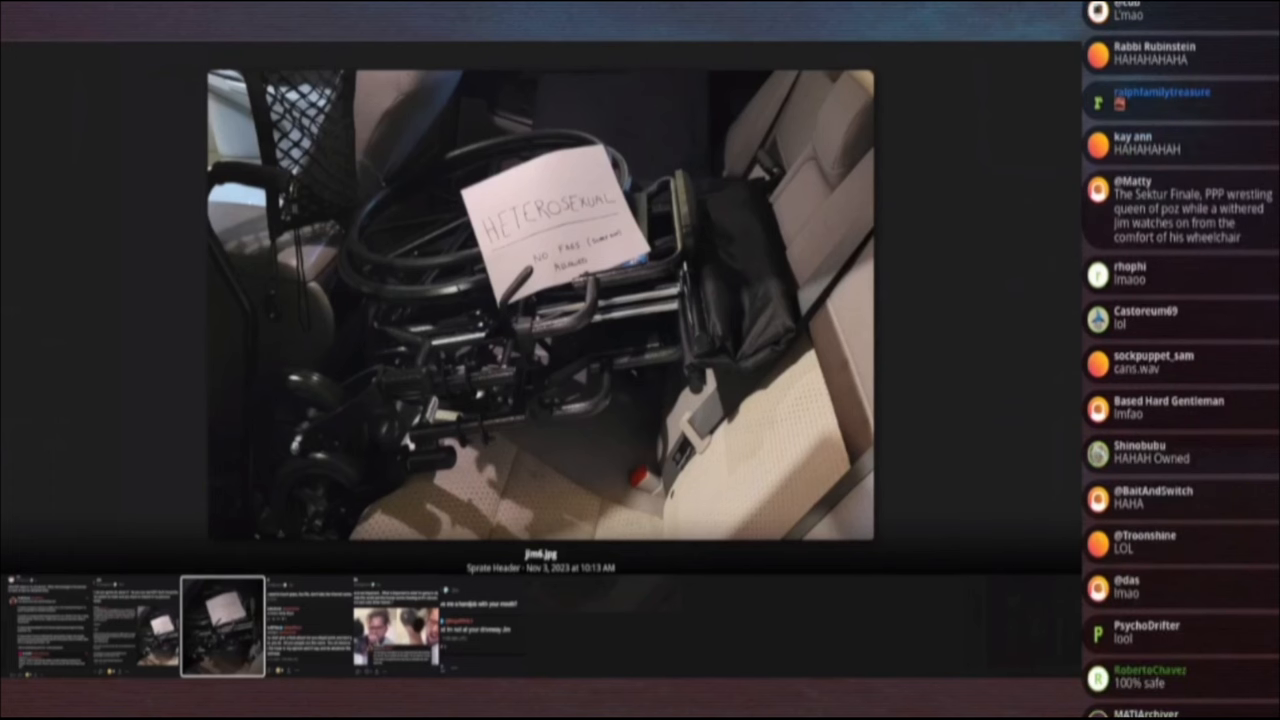
{"action": "scroll", "scroll_direction": "down", "scroll_amount": 3}
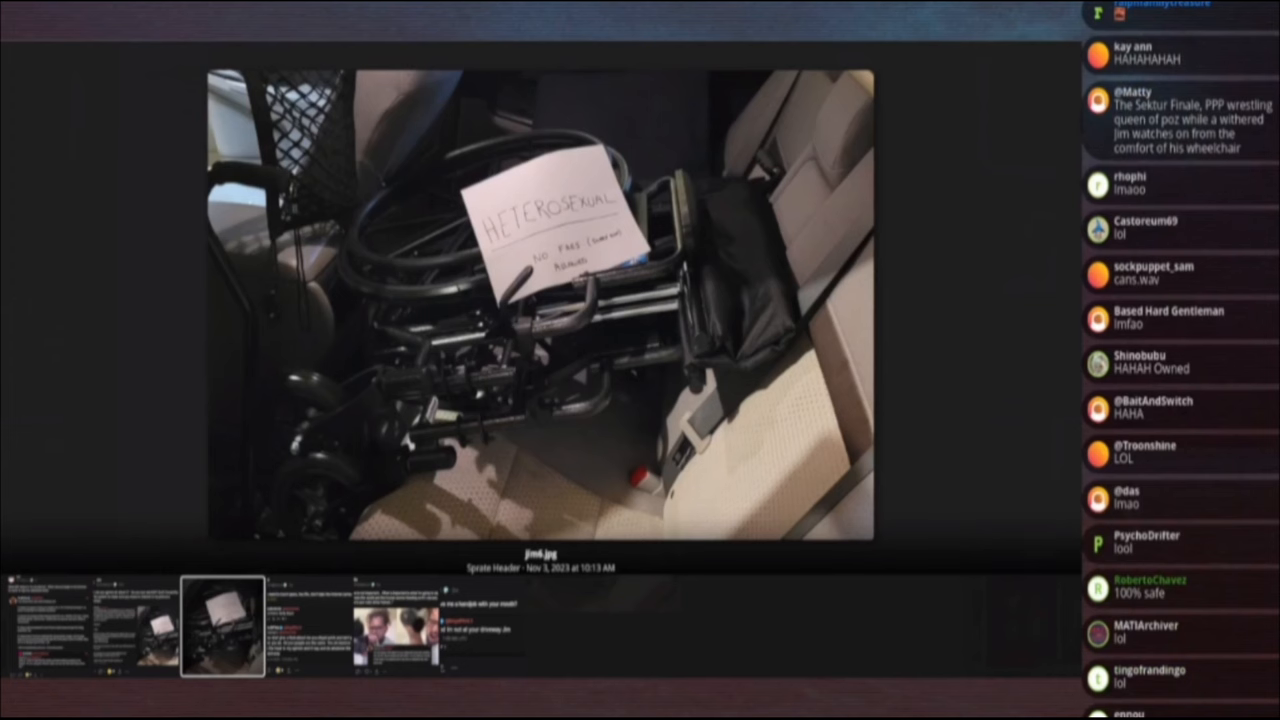
{"action": "scroll", "scroll_direction": "down", "scroll_amount": 3}
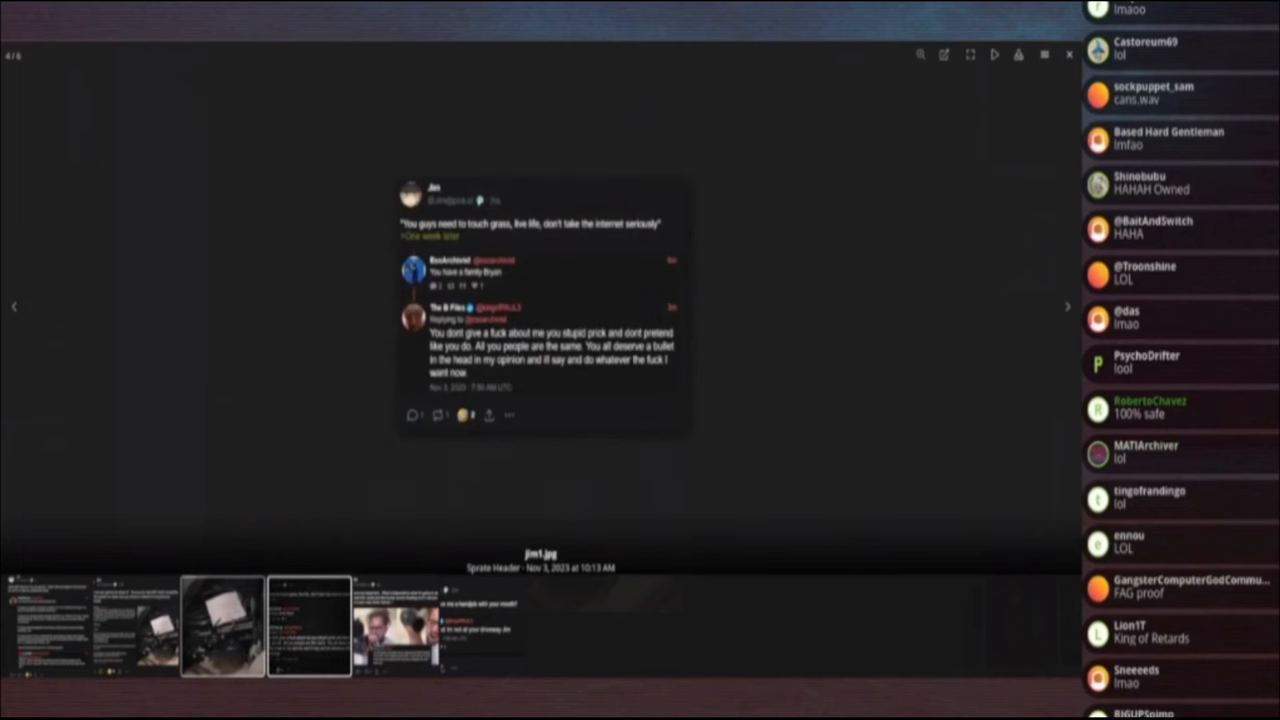
Advance through jim1.jpg to jim2.jpg, the video stills of a man swinging at the camera.
{"action": "scroll", "scroll_direction": "down", "scroll_amount": 3}
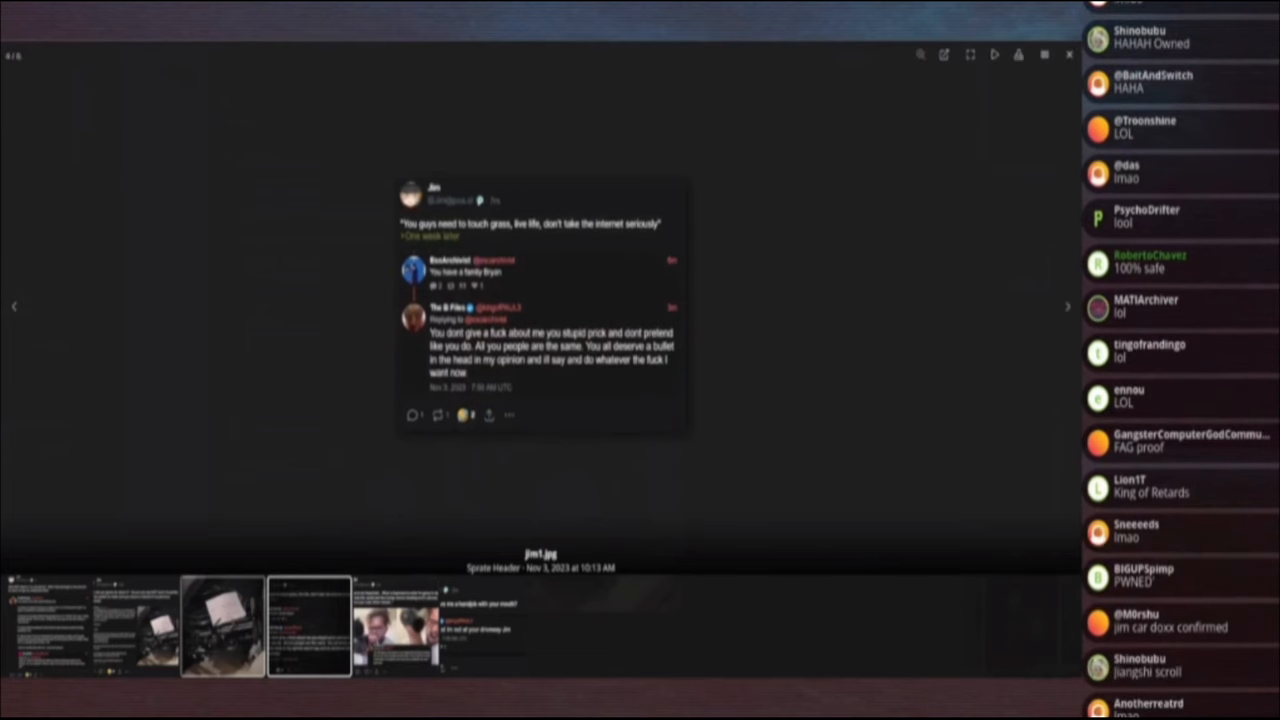
{"action": "scroll", "scroll_direction": "down", "scroll_amount": 3}
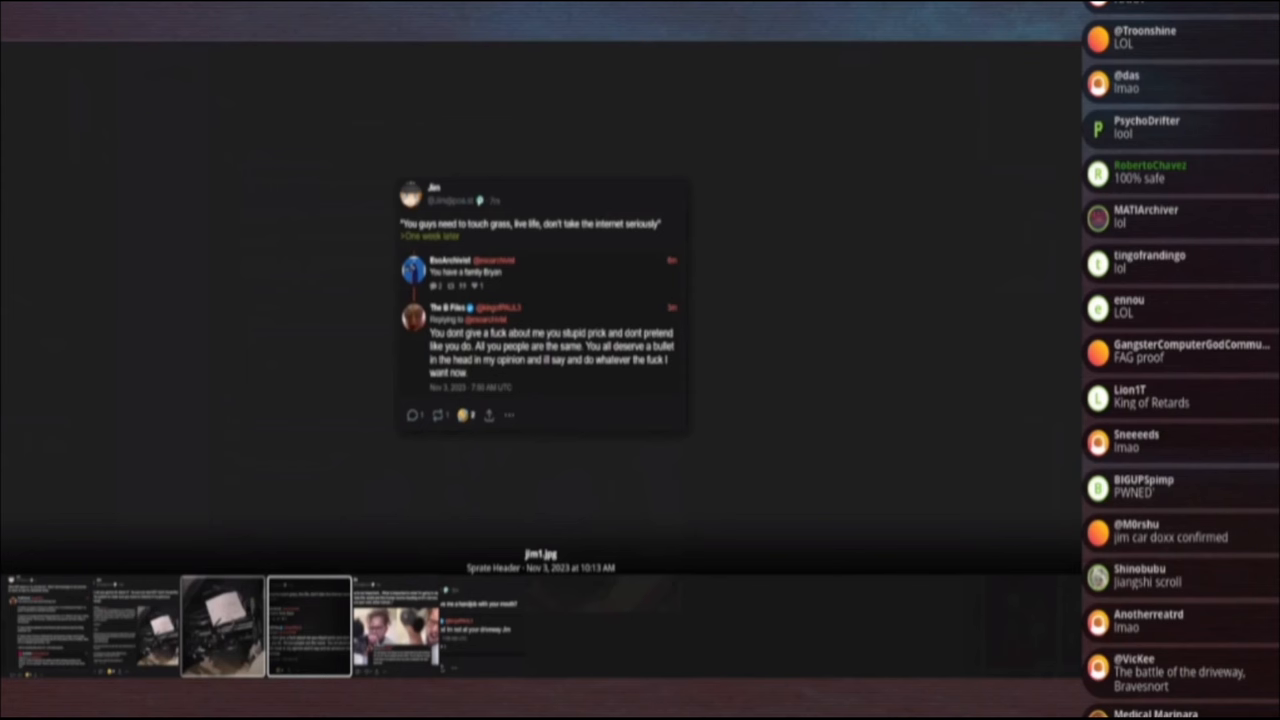
{"action": "scroll", "scroll_direction": "down", "scroll_amount": 3}
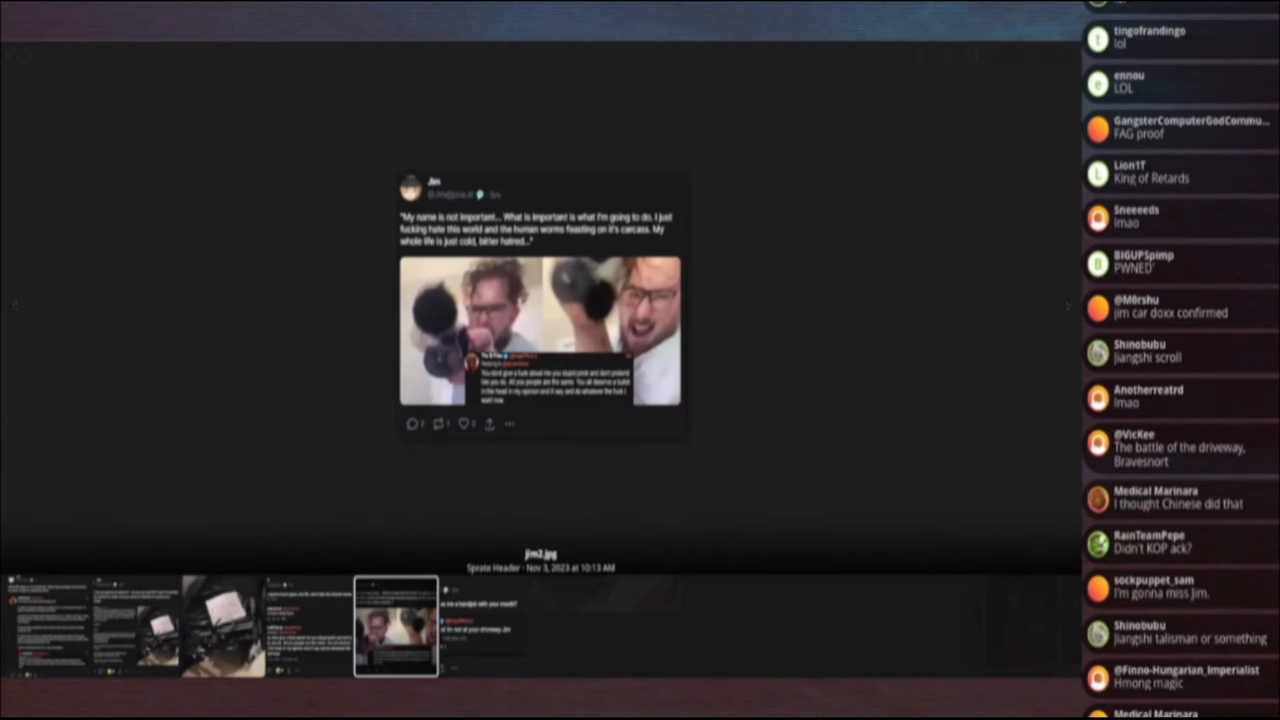
{"action": "scroll", "scroll_direction": "down", "scroll_amount": 3}
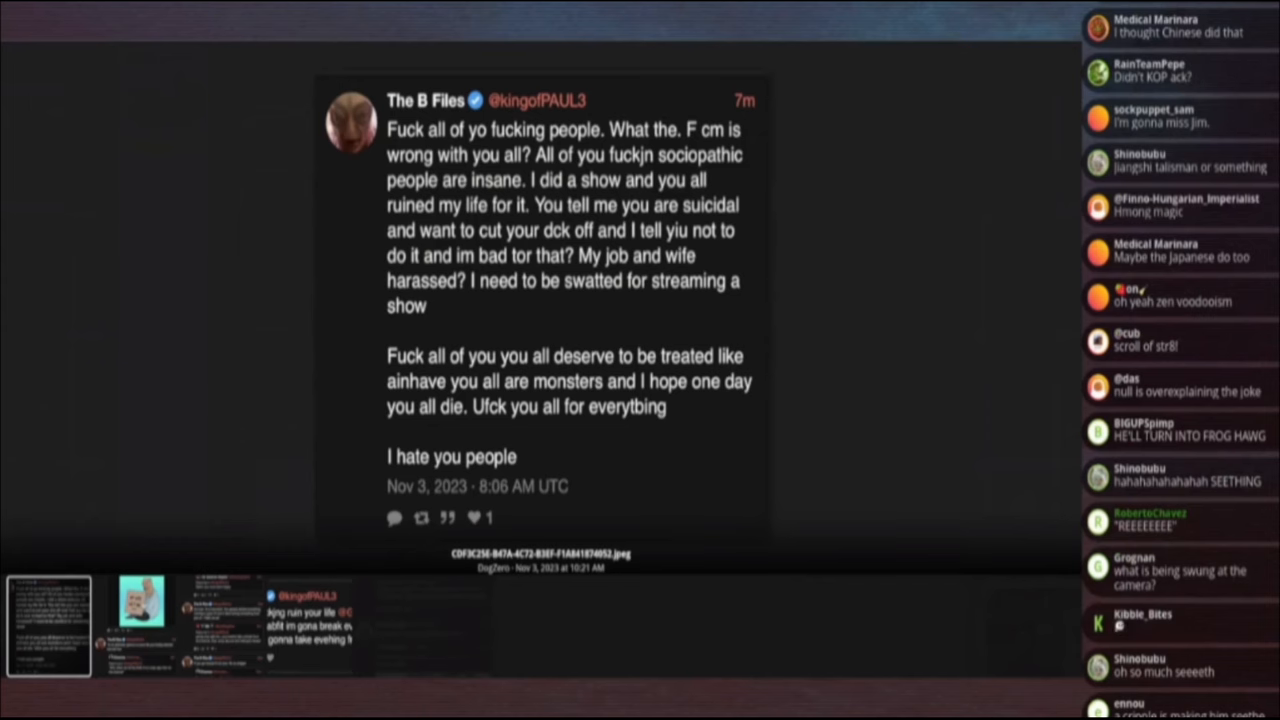
Open the next post's four-image gallery and advance to image 2, the column of tweets with a cartoon sign-holder.
{"action": "scroll", "scroll_direction": "down", "scroll_amount": 3}
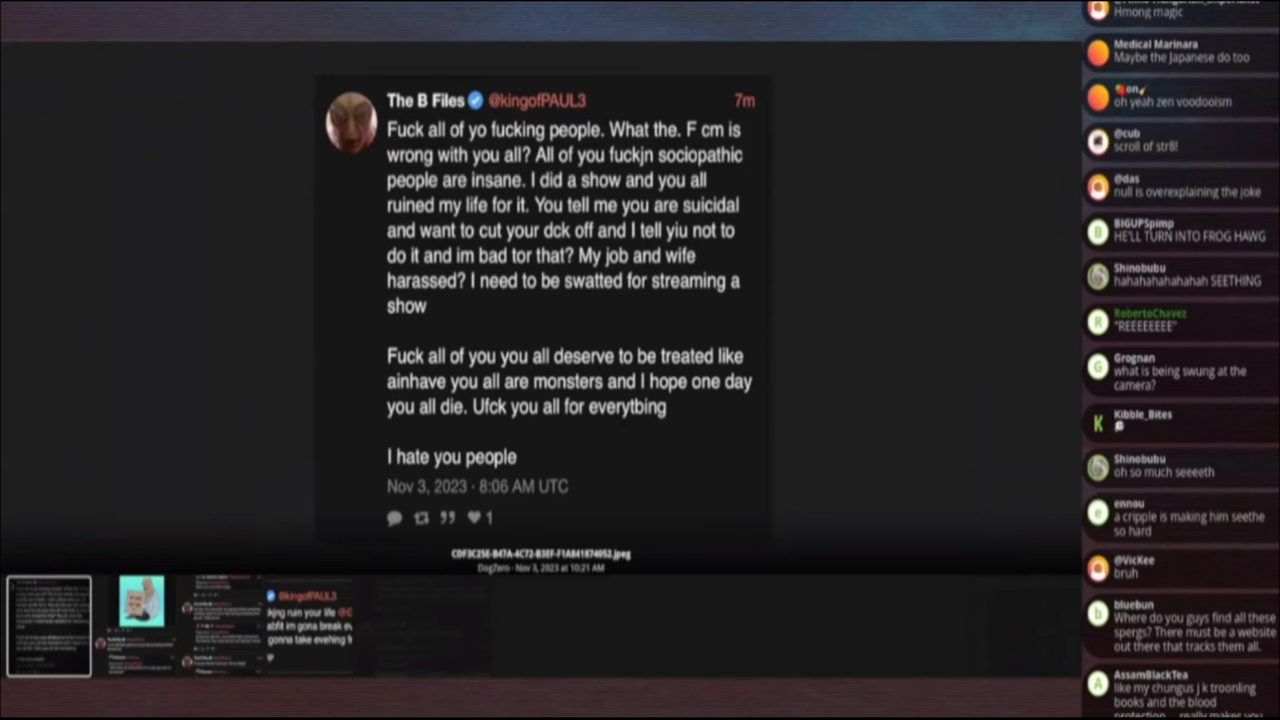
{"action": "scroll", "scroll_direction": "down", "scroll_amount": 3}
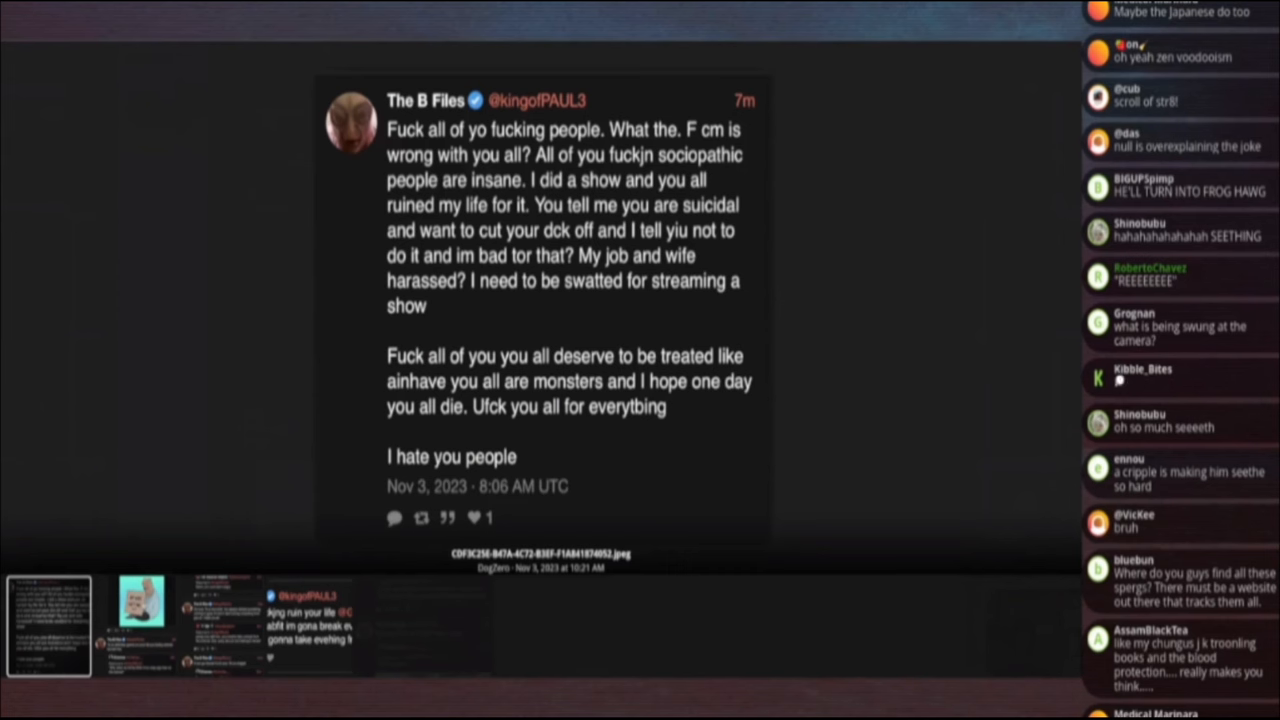
{"action": "scroll", "scroll_direction": "down", "scroll_amount": 3}
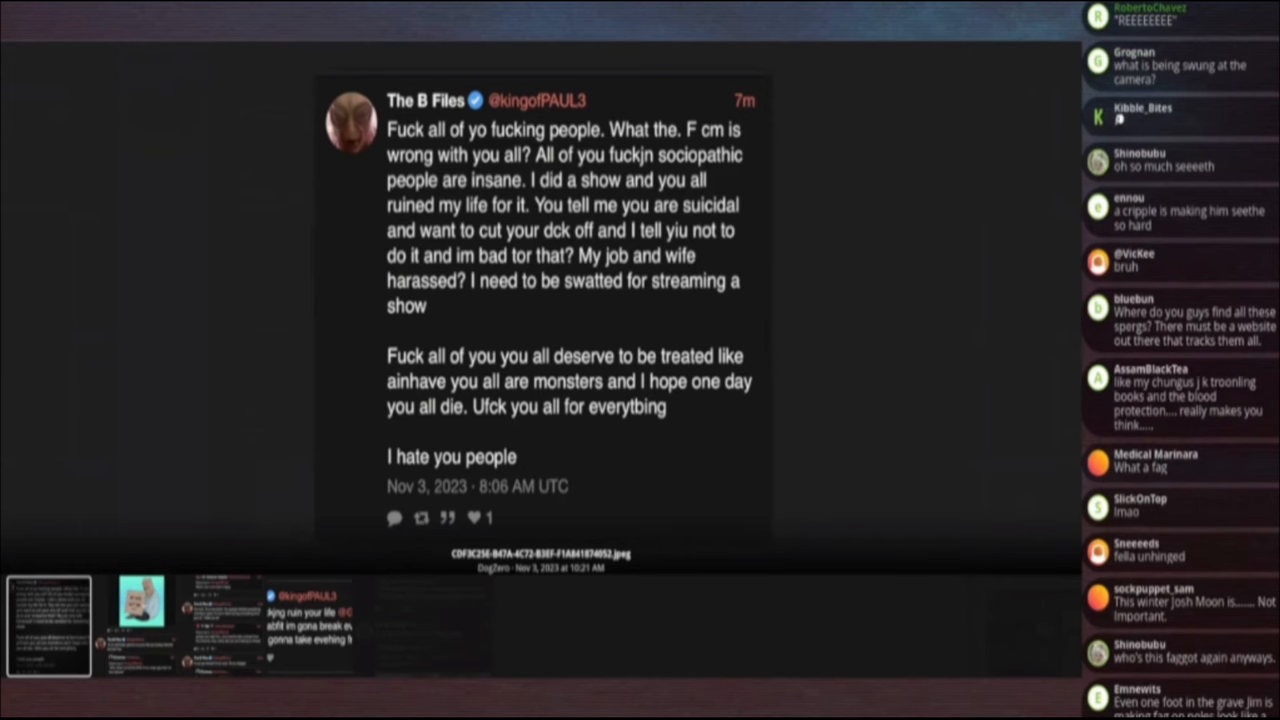
{"action": "scroll", "scroll_direction": "down", "scroll_amount": 3}
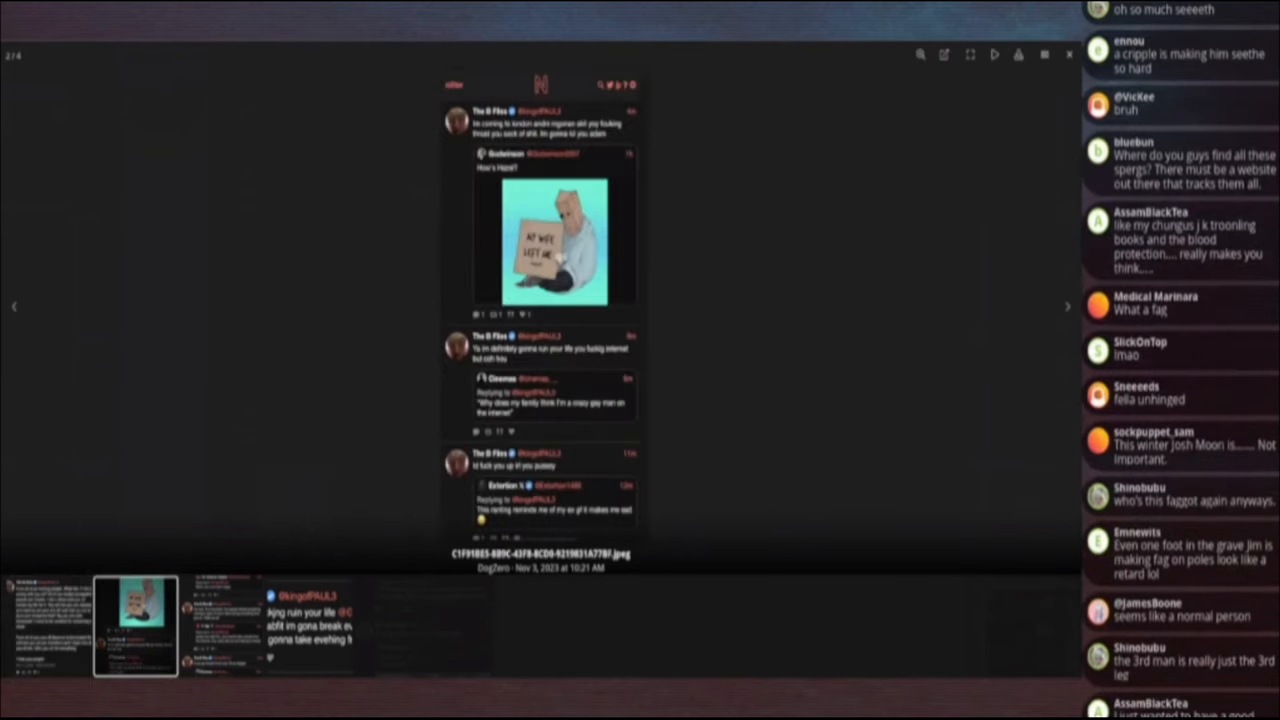
{"action": "scroll", "scroll_direction": "down", "scroll_amount": 3}
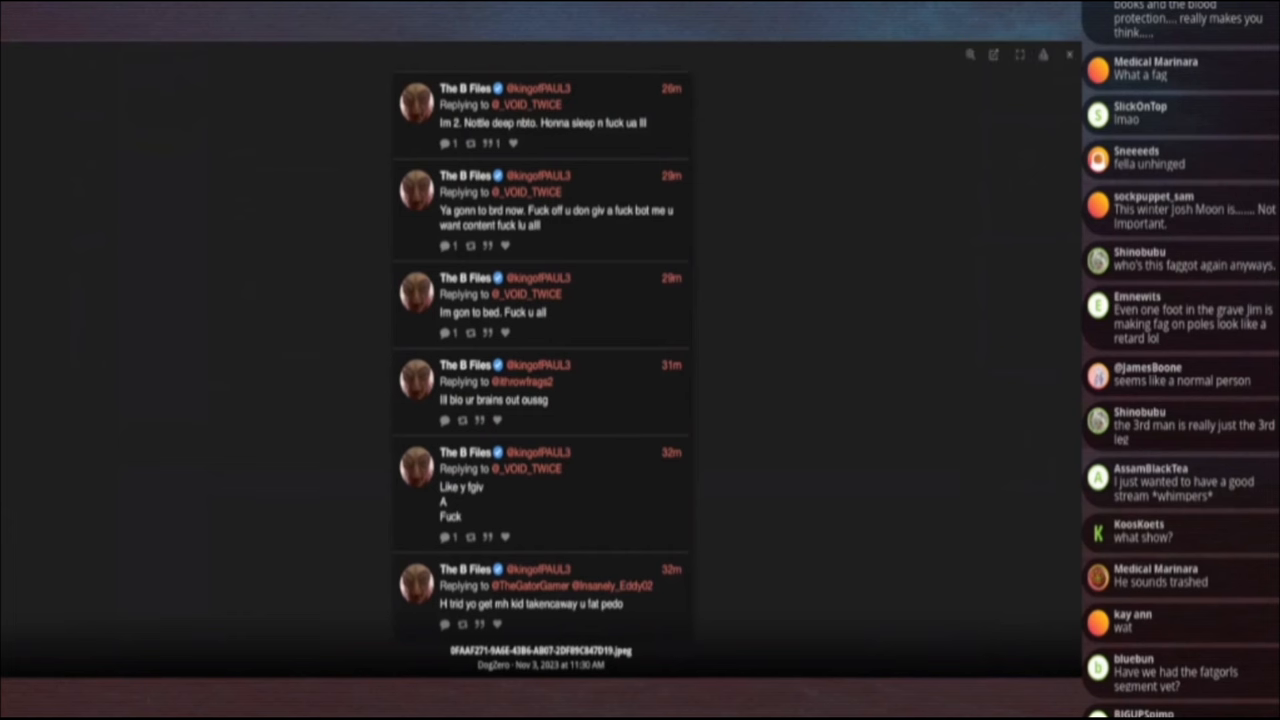
Open image 1 of 4, The B Files' rant tweet ending 'I hate you people'.
{"action": "scroll", "scroll_direction": "down", "scroll_amount": 3}
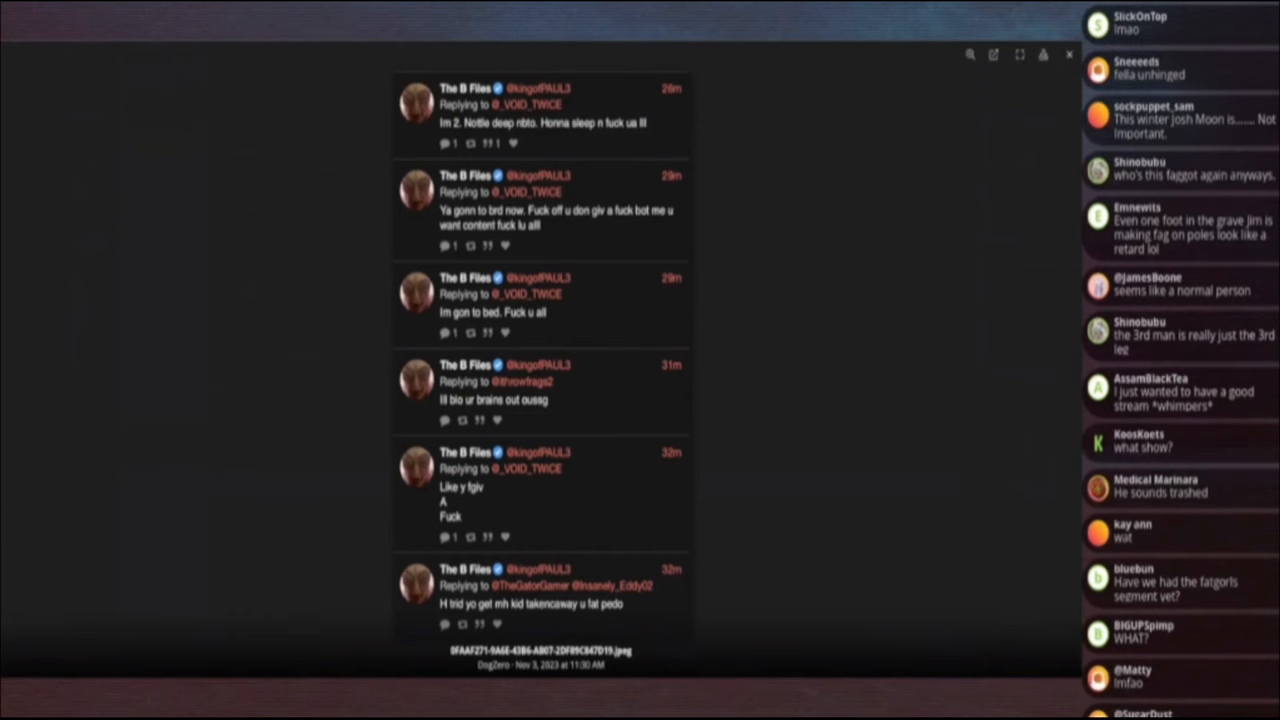
{"action": "scroll", "scroll_direction": "down", "scroll_amount": 3}
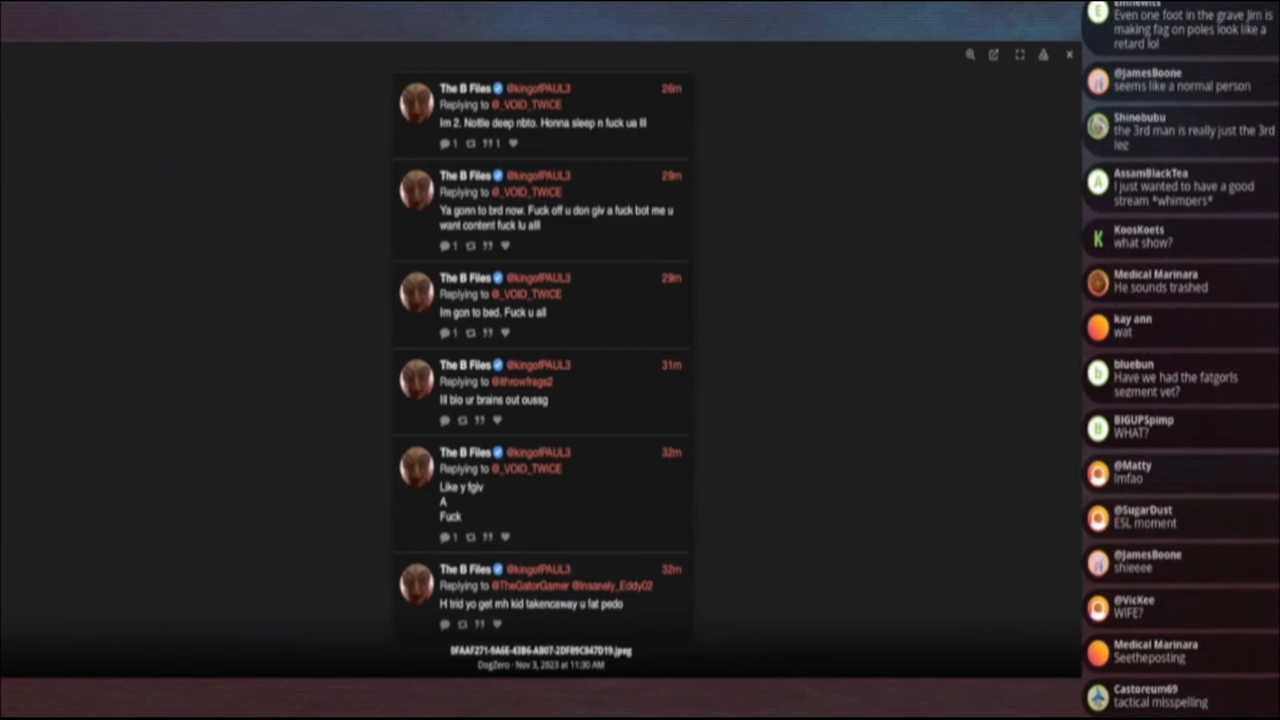
{"action": "scroll", "scroll_direction": "down", "scroll_amount": 3}
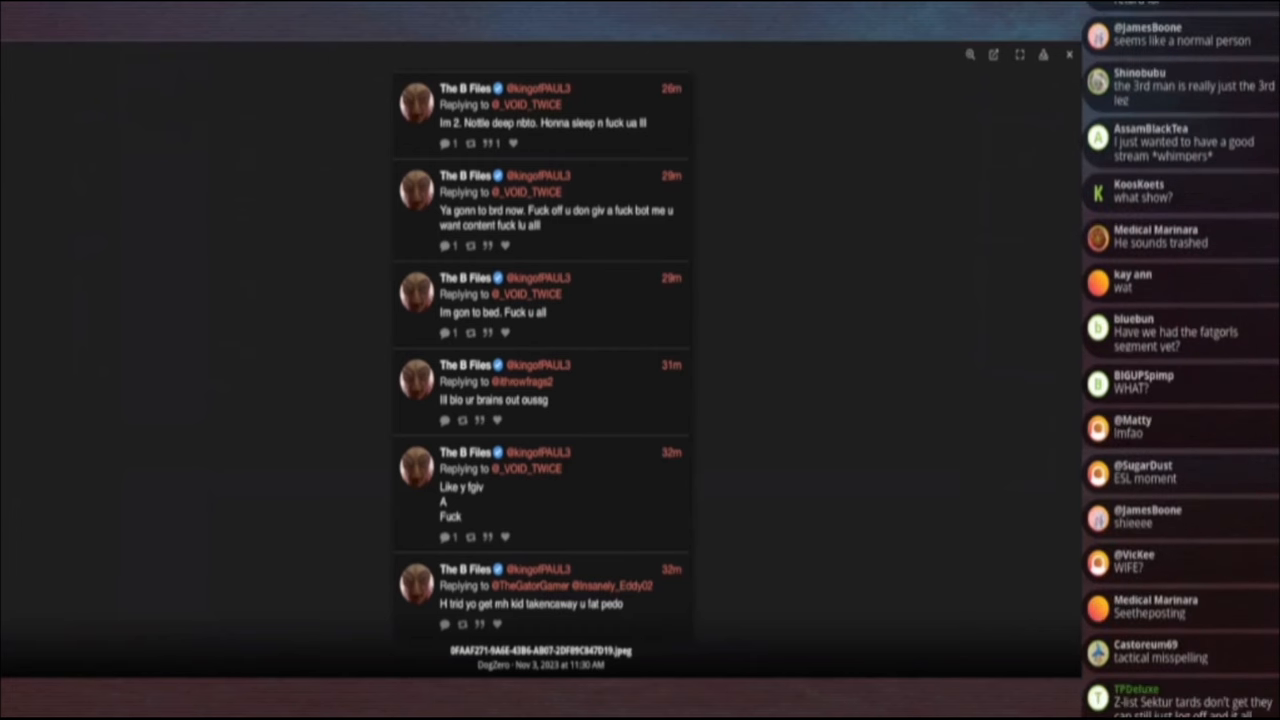
{"action": "scroll", "scroll_direction": "down", "scroll_amount": 3}
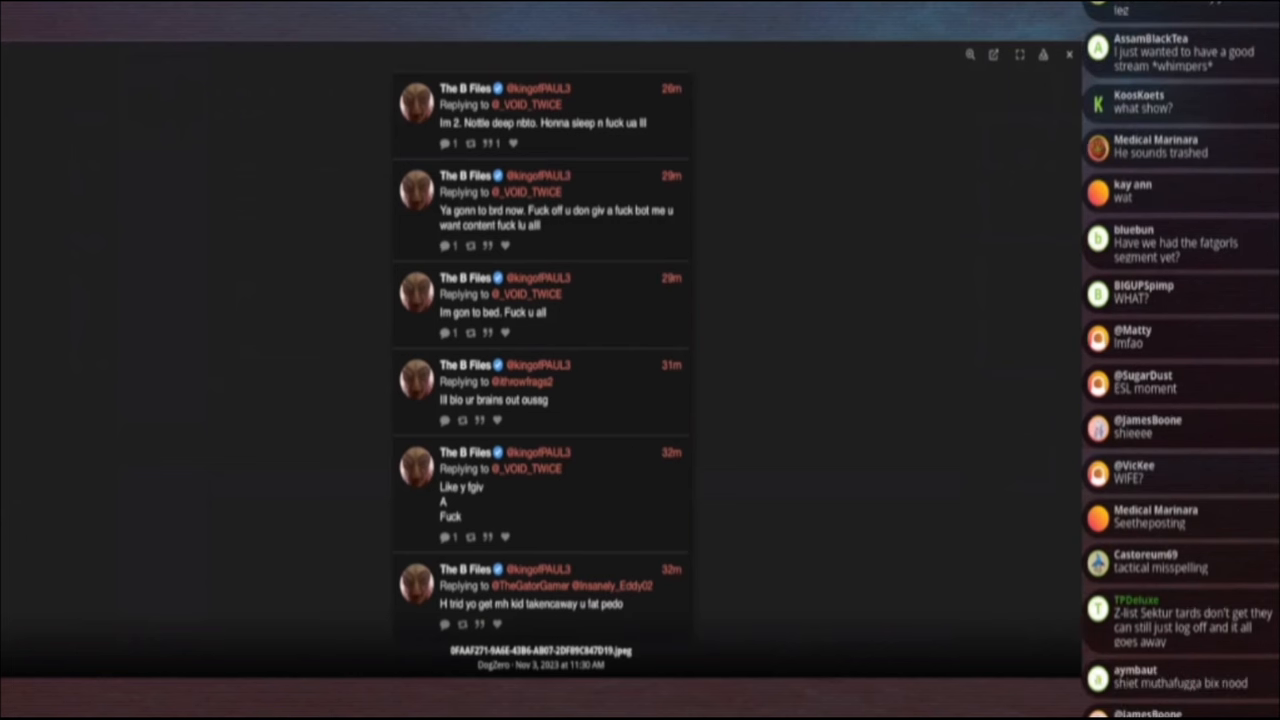
{"action": "scroll", "scroll_direction": "down", "scroll_amount": 3}
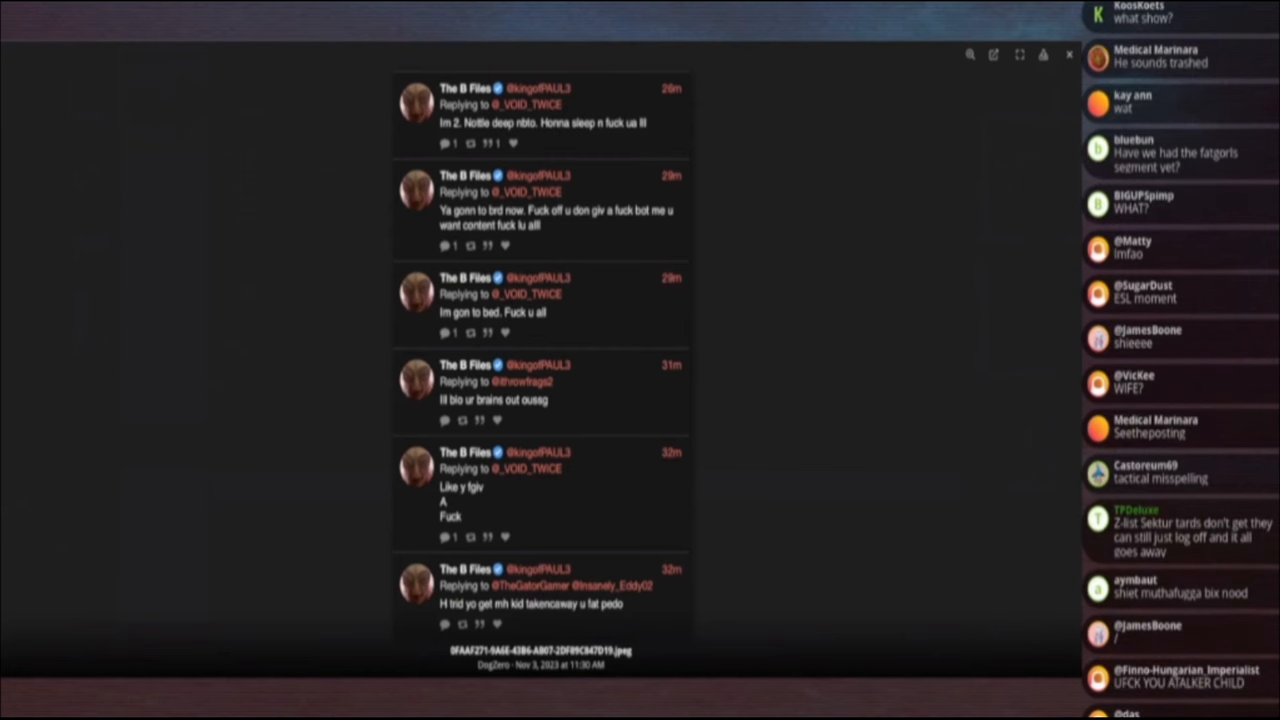
{"action": "scroll", "scroll_direction": "down", "scroll_amount": 3}
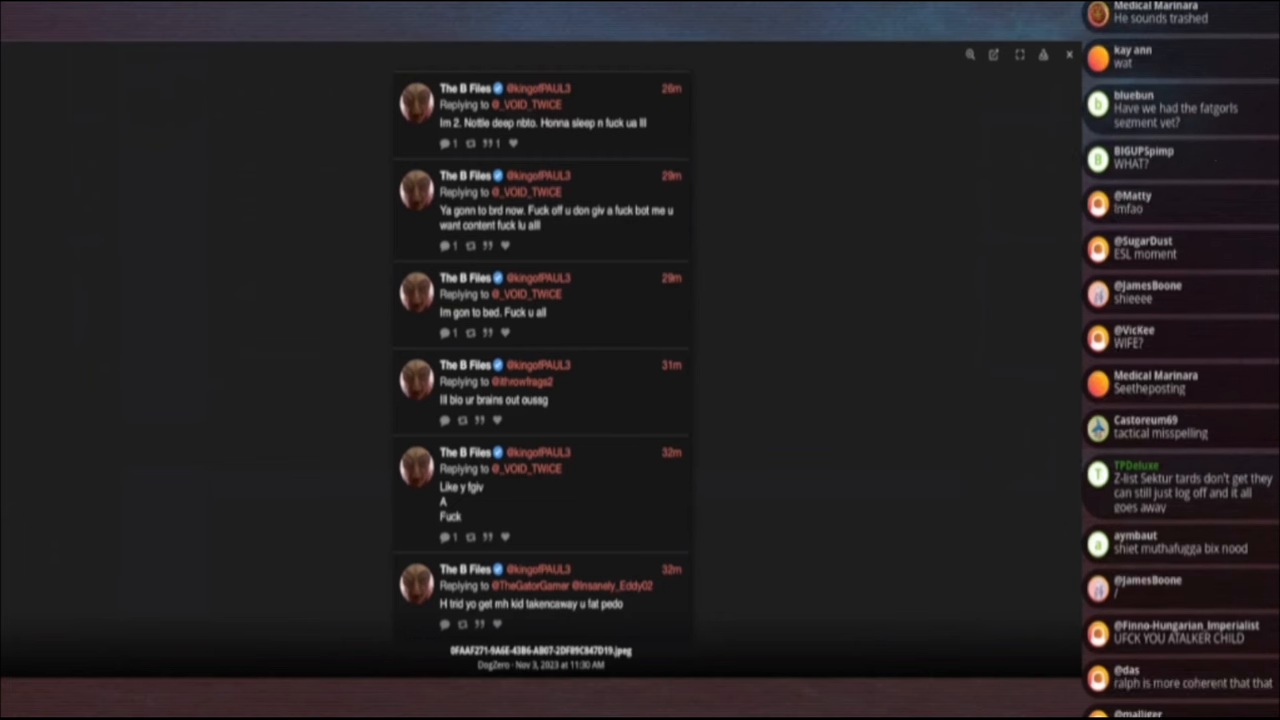
{"action": "scroll", "scroll_direction": "down", "scroll_amount": 3}
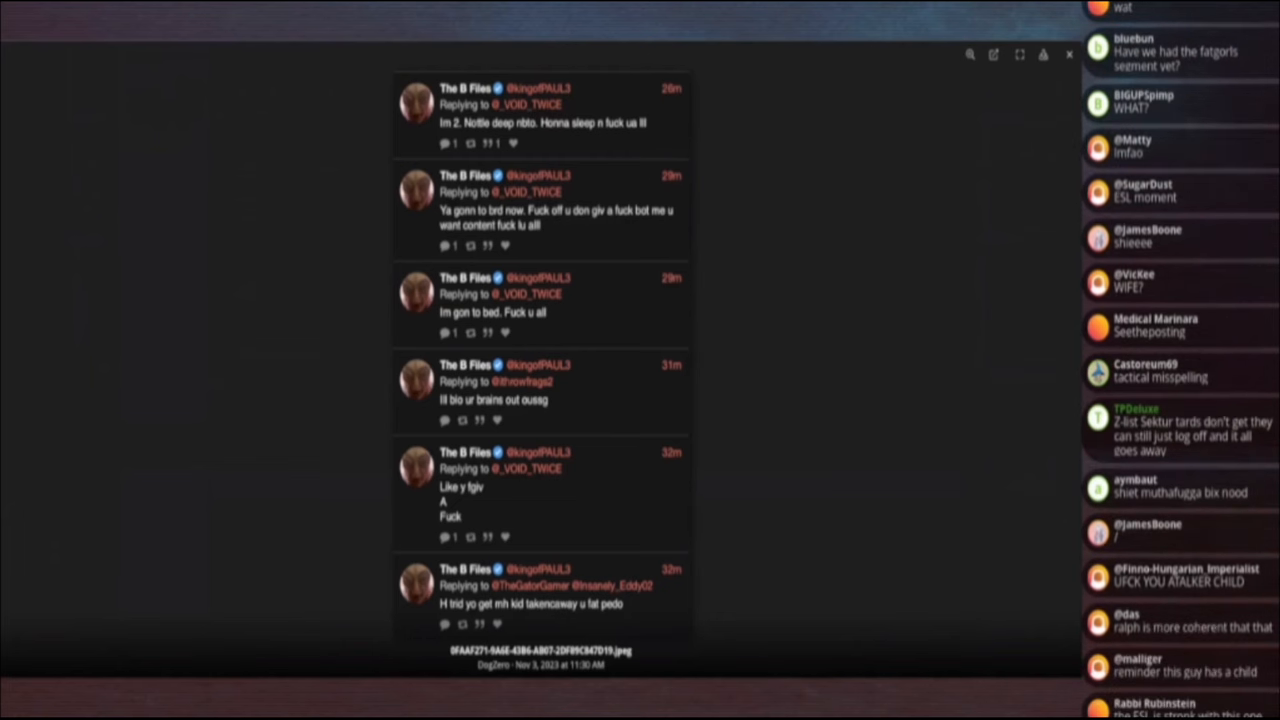
{"action": "scroll", "scroll_direction": "down", "scroll_amount": 3}
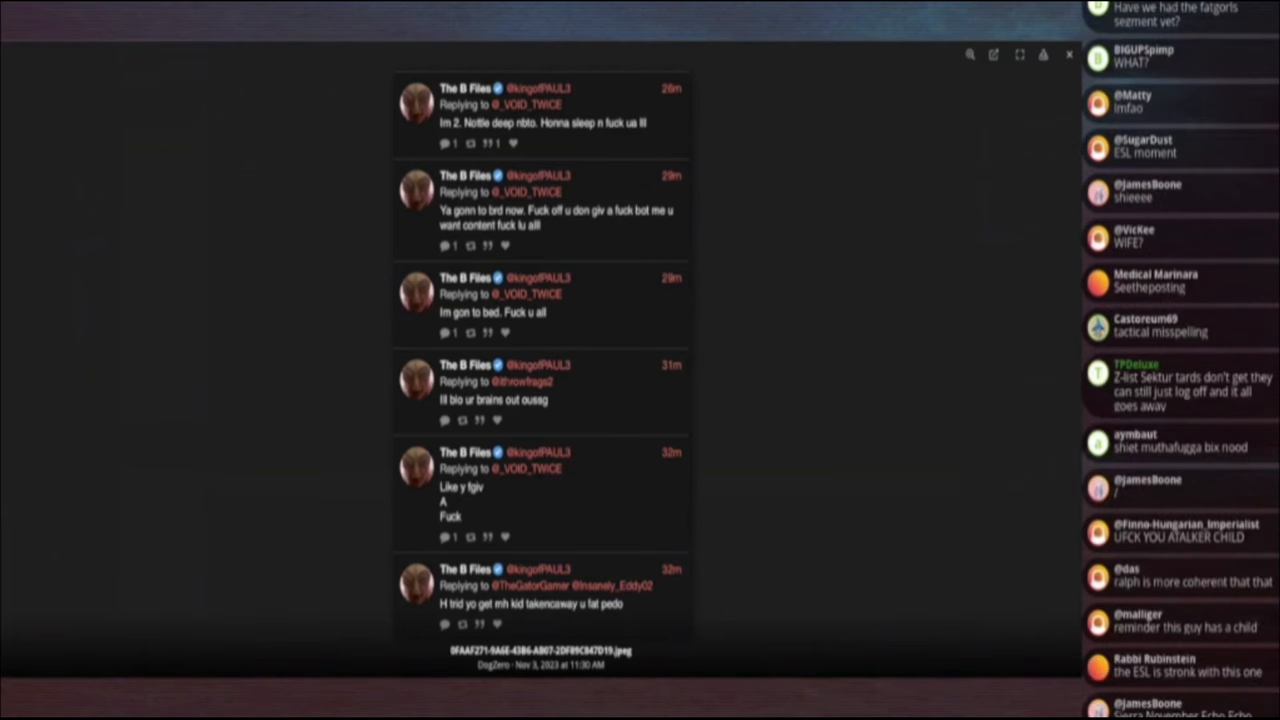
{"action": "scroll", "scroll_direction": "down", "scroll_amount": 3}
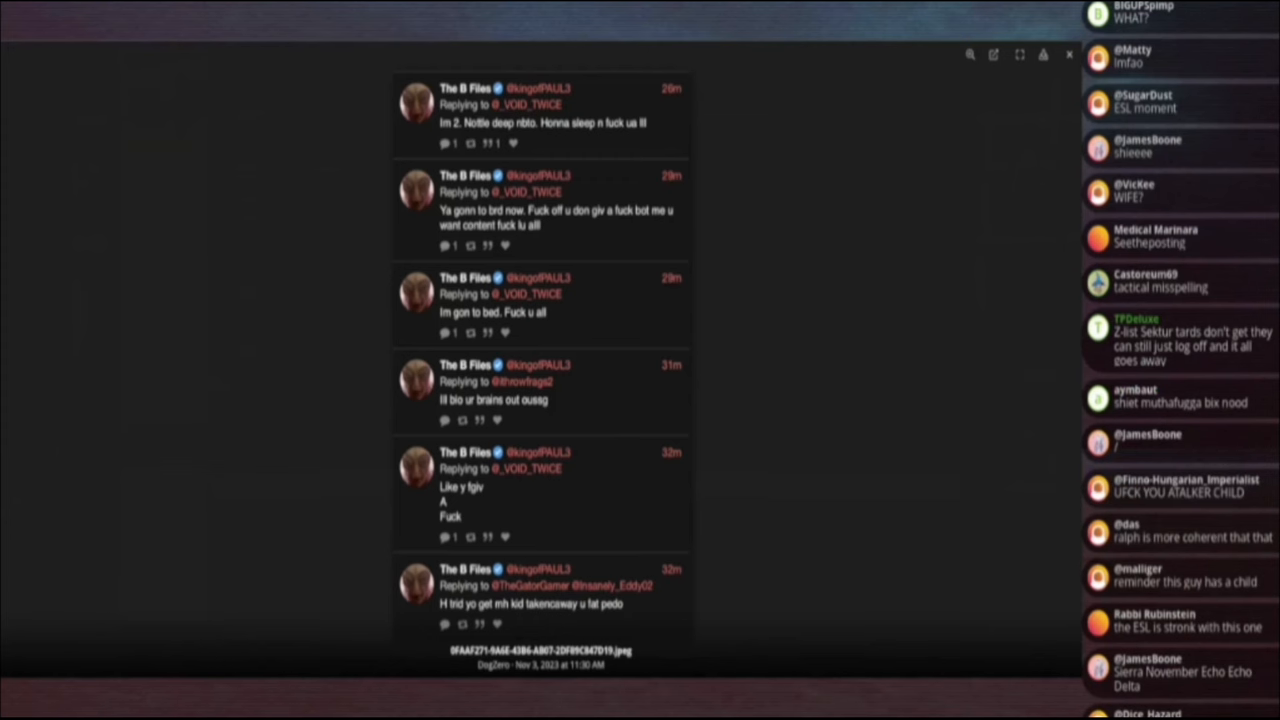
{"action": "scroll", "scroll_direction": "down", "scroll_amount": 3}
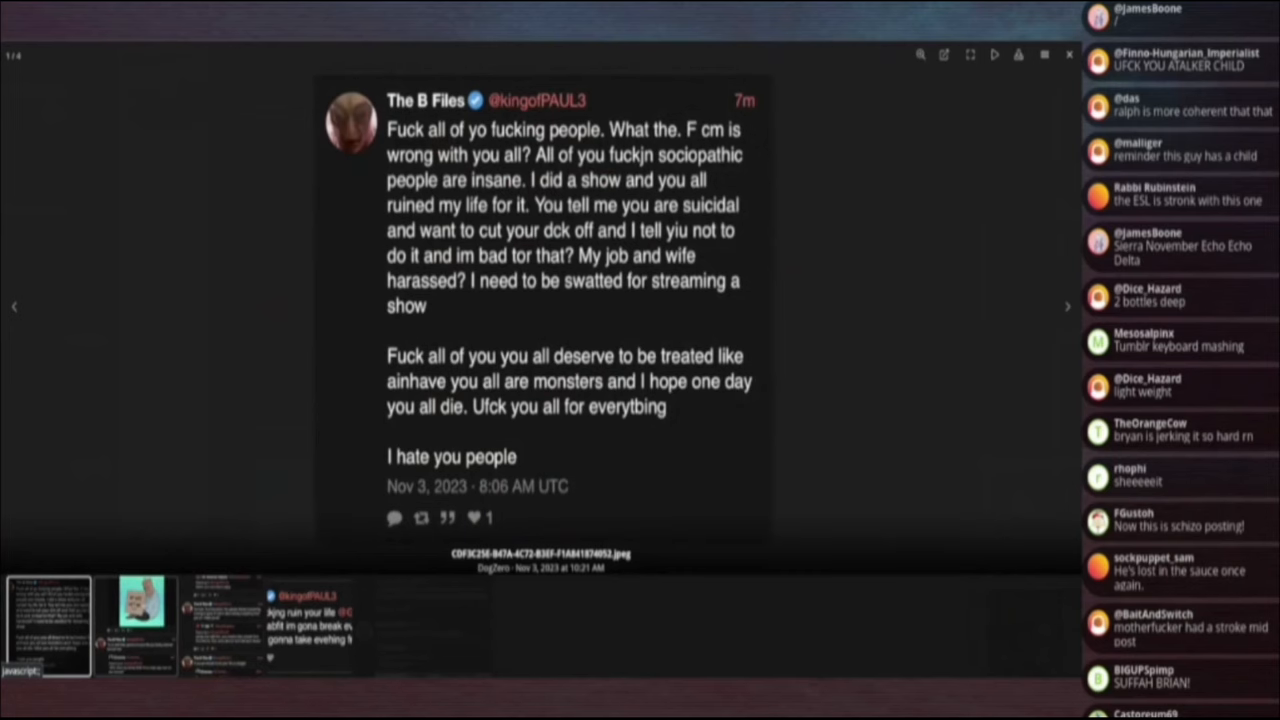
Page from image 1 to image 4 of 4, the tweet threatening to ruin someone's life.
{"action": "left_click", "coordinate": [1066, 307]}
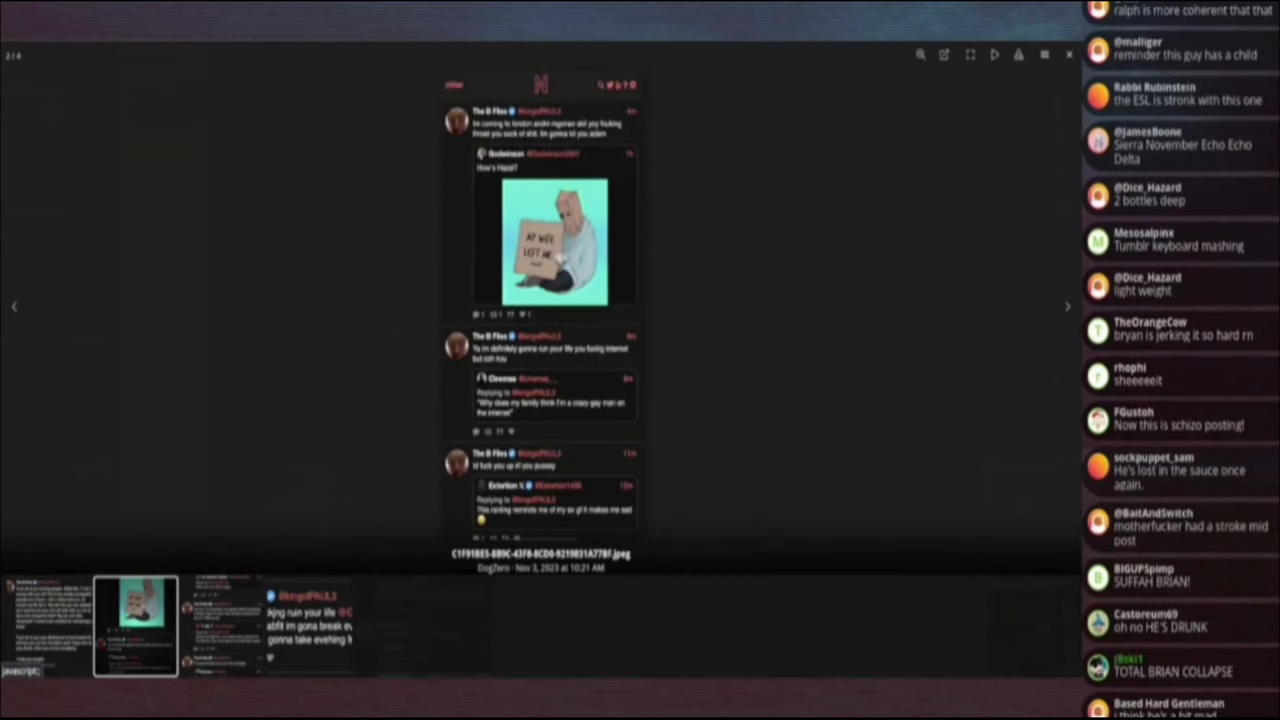
{"action": "scroll", "scroll_direction": "down", "scroll_amount": 3}
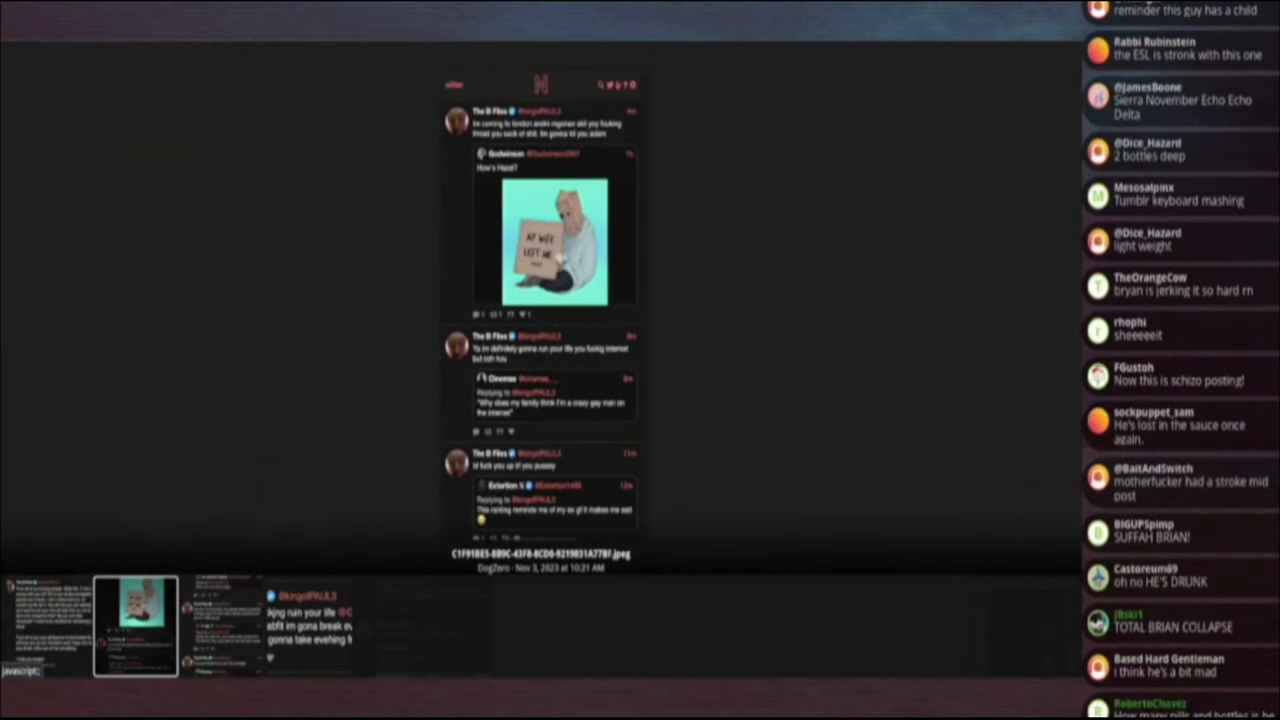
{"action": "scroll", "scroll_direction": "down", "scroll_amount": 3}
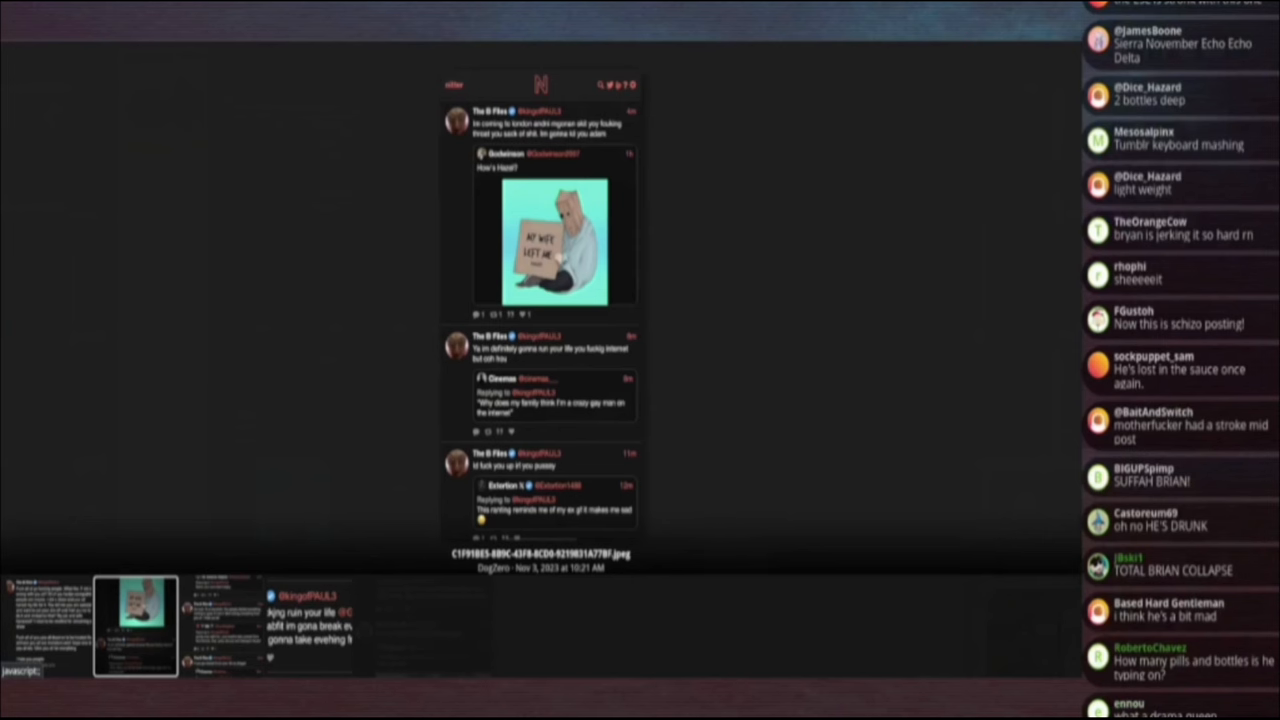
{"action": "scroll", "scroll_direction": "down", "scroll_amount": 3}
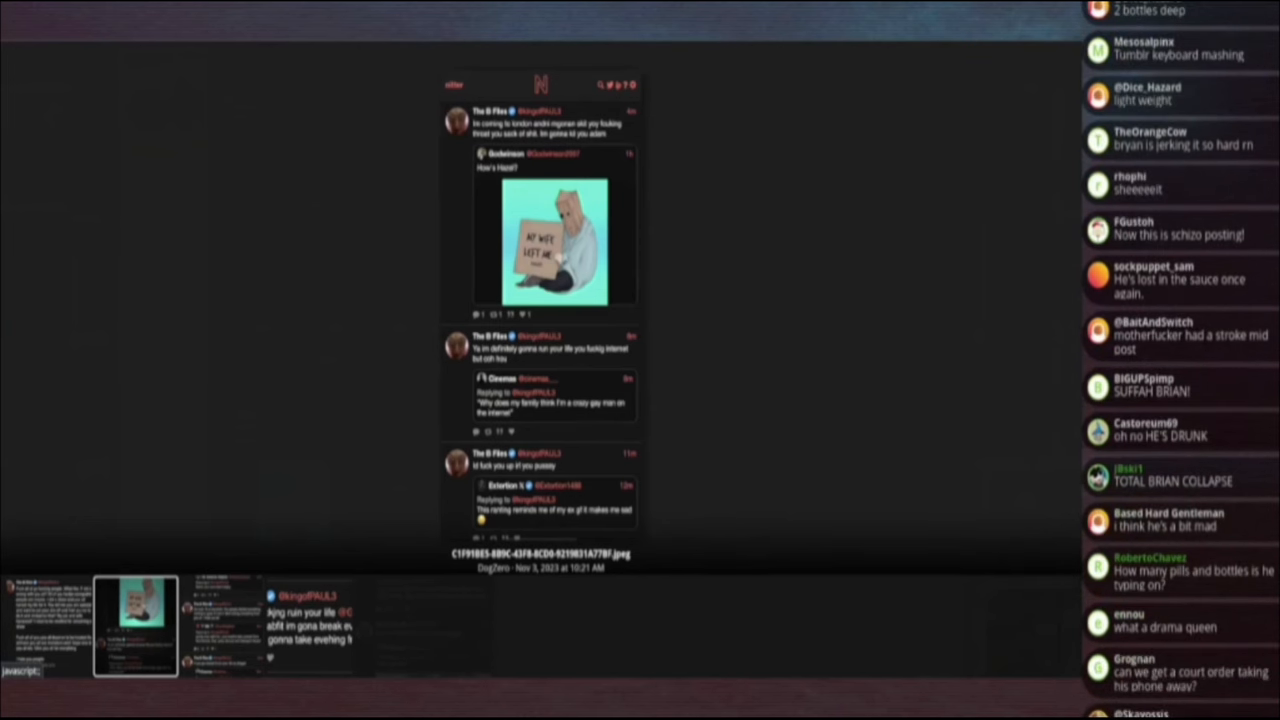
{"action": "scroll", "scroll_direction": "down", "scroll_amount": 3}
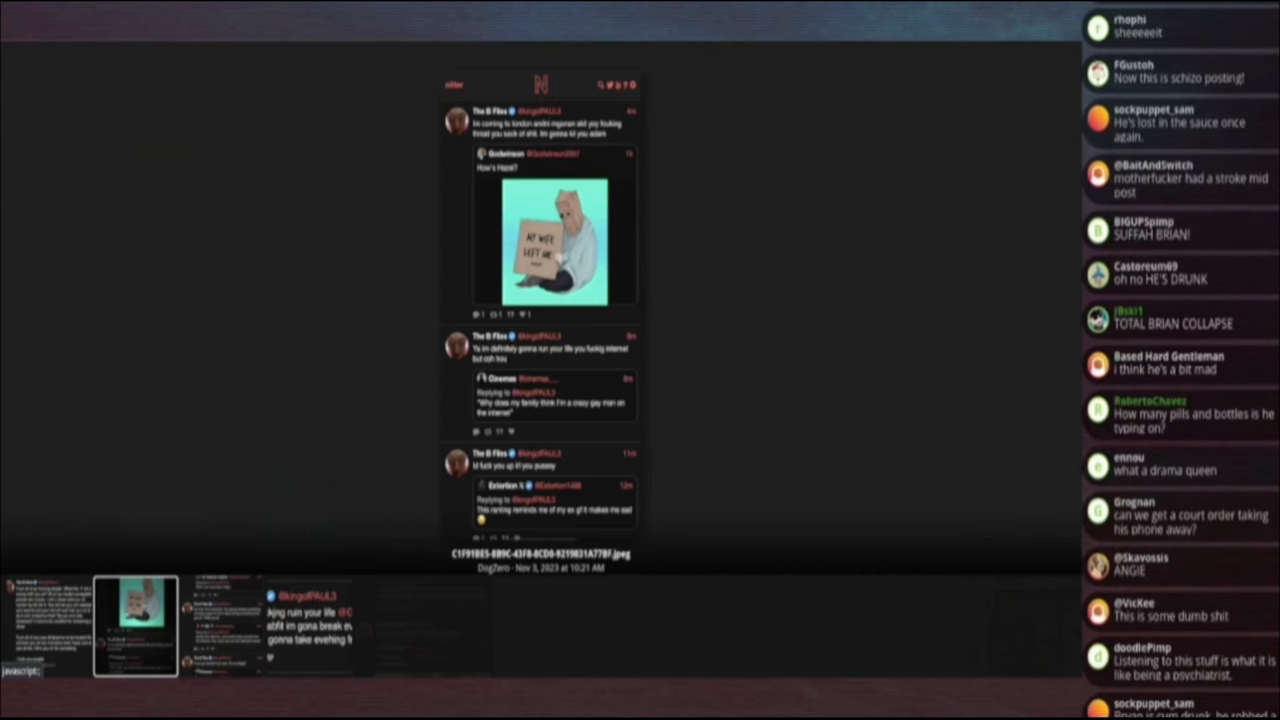
{"action": "scroll", "scroll_direction": "down", "scroll_amount": 3}
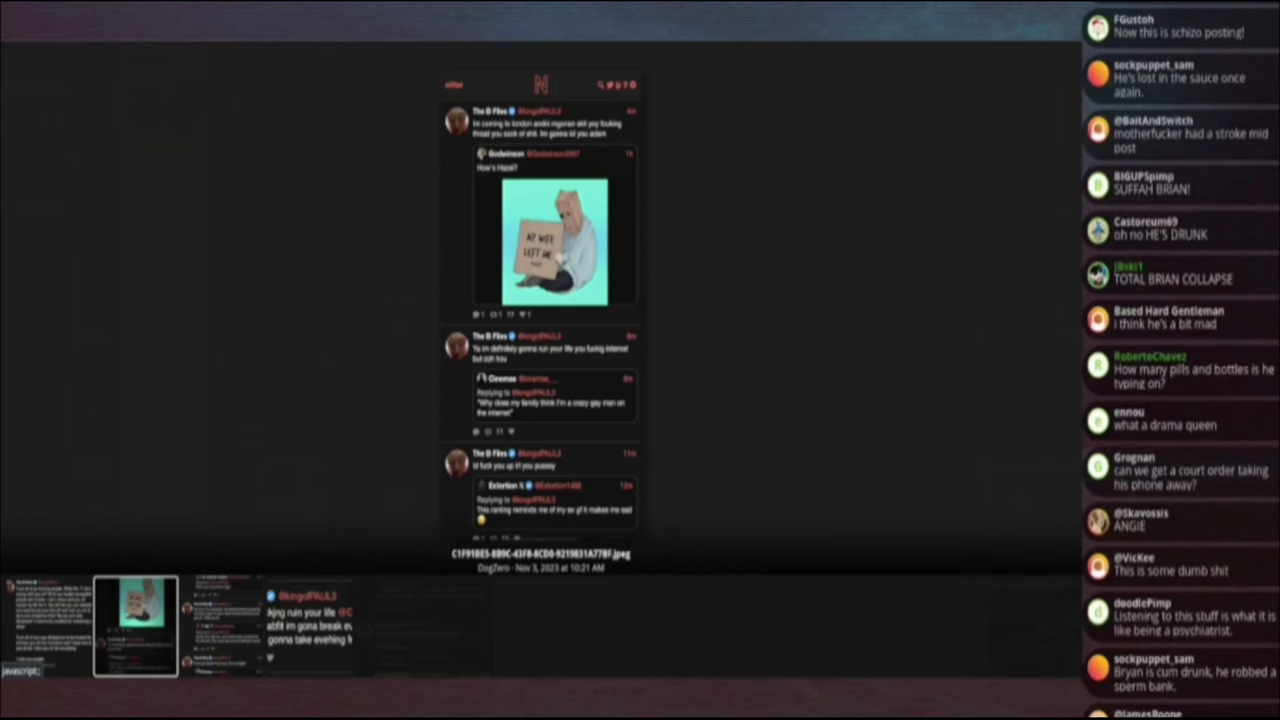
{"action": "scroll", "scroll_direction": "down", "scroll_amount": 3}
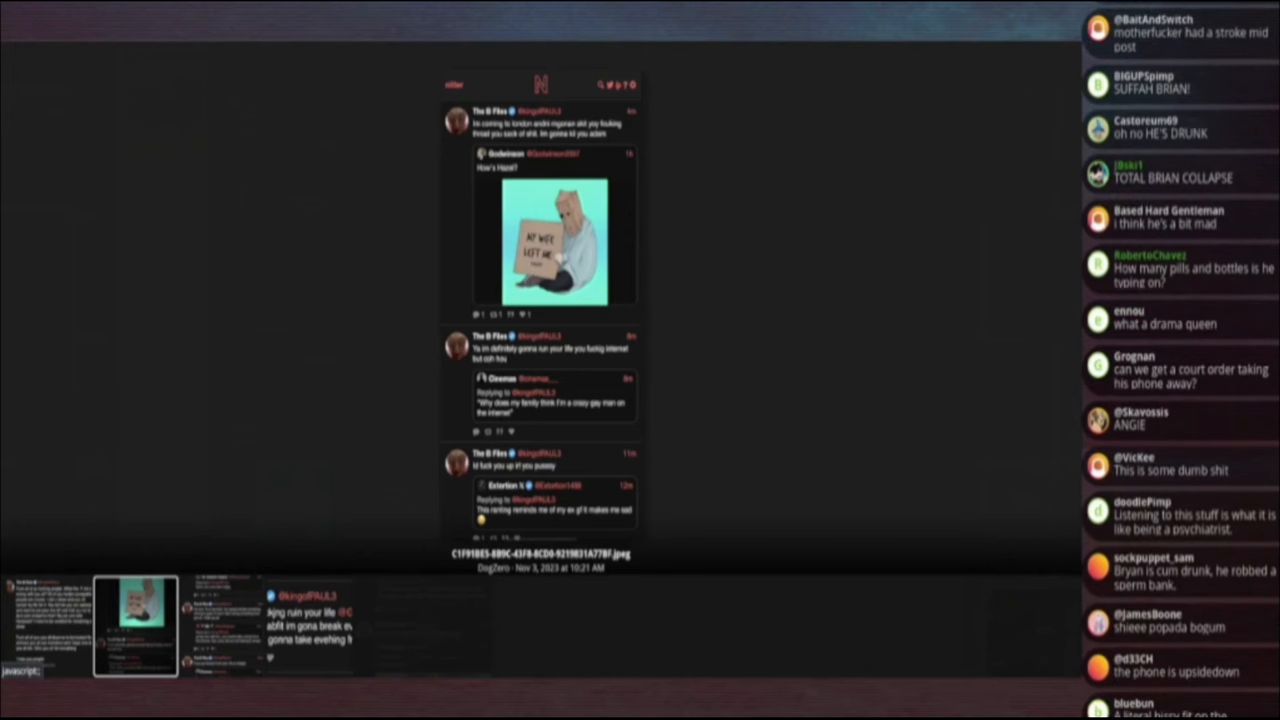
{"action": "scroll", "scroll_direction": "down", "scroll_amount": 3}
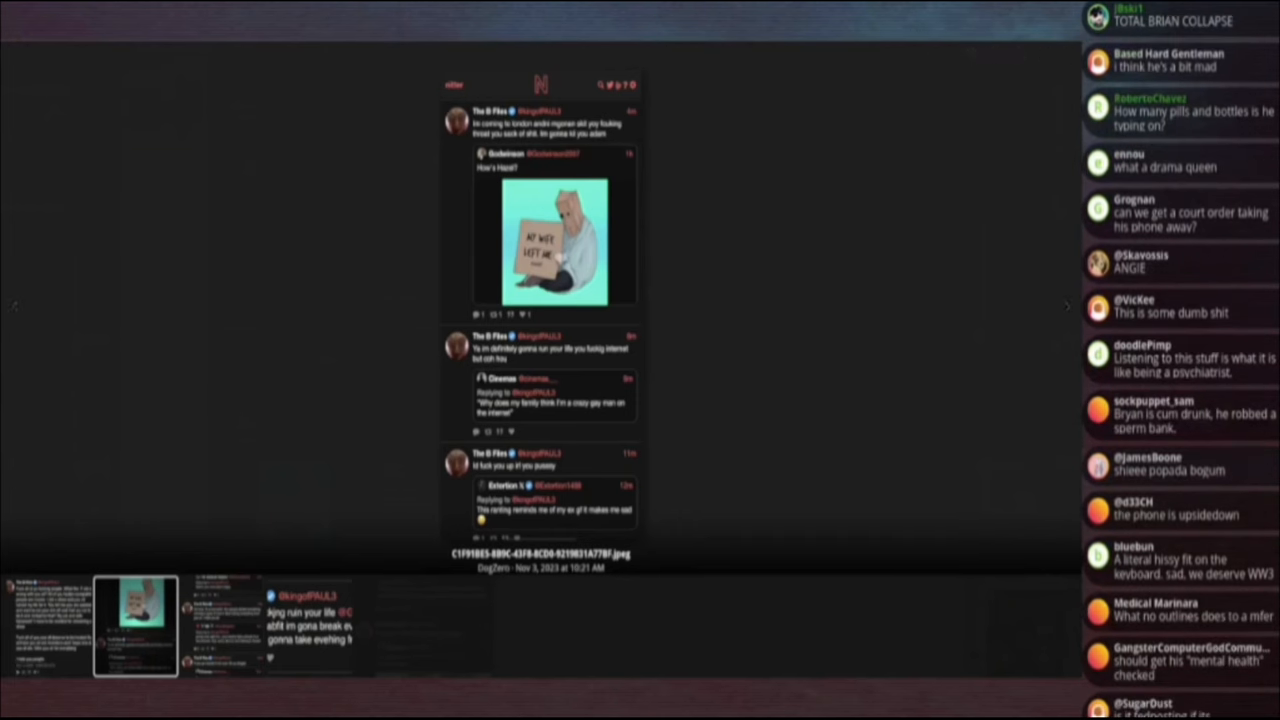
{"action": "scroll", "scroll_direction": "down", "scroll_amount": 3}
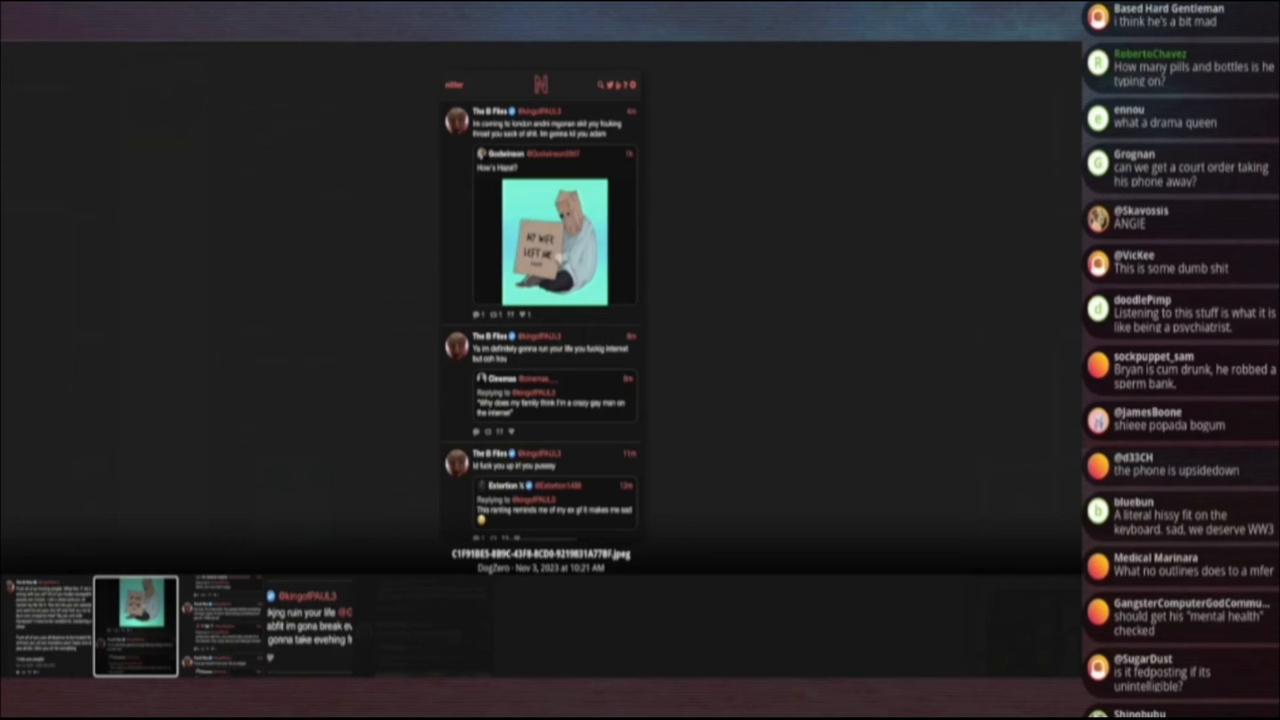
{"action": "scroll", "scroll_direction": "down", "scroll_amount": 3}
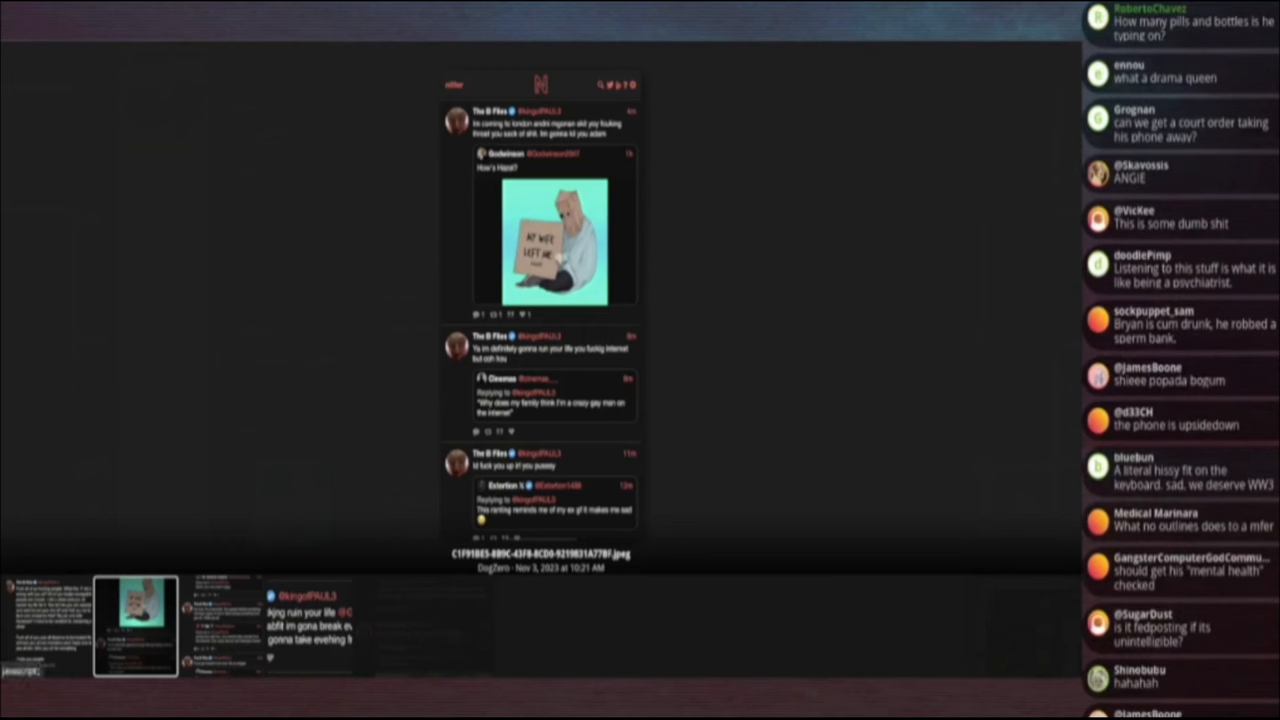
{"action": "scroll", "scroll_direction": "down", "scroll_amount": 3}
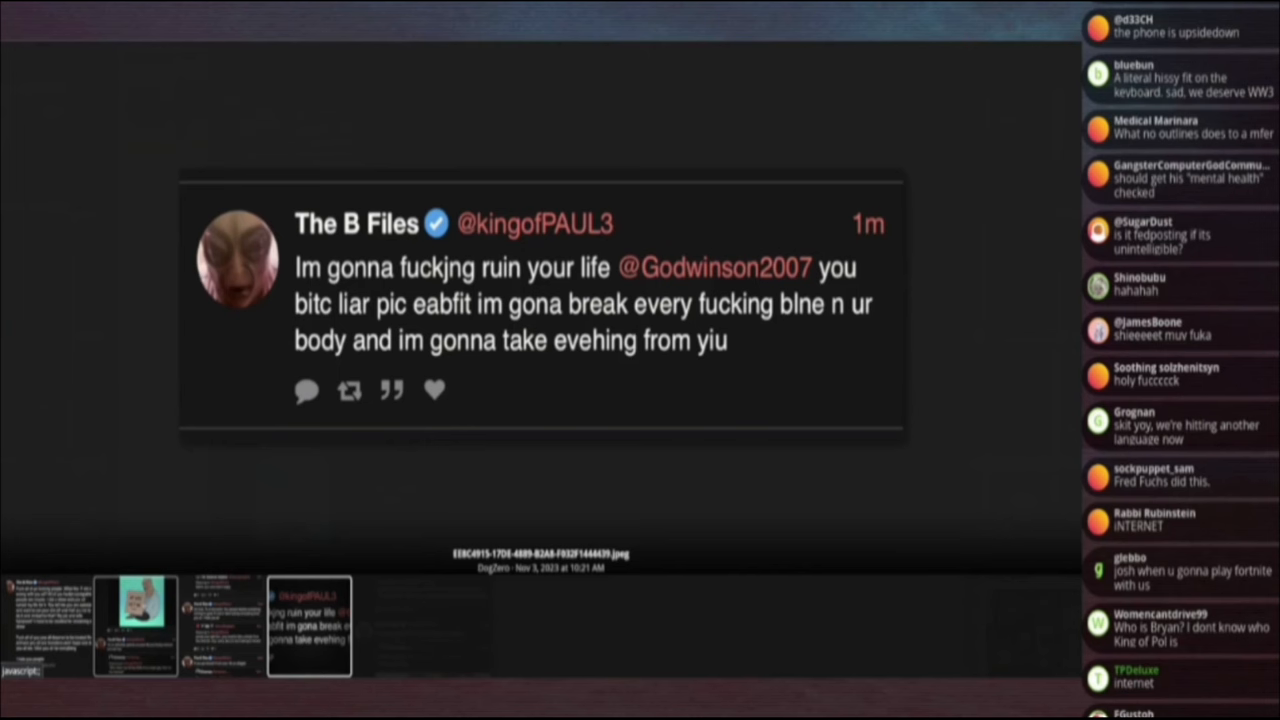
{"action": "scroll", "scroll_direction": "down", "scroll_amount": 3}
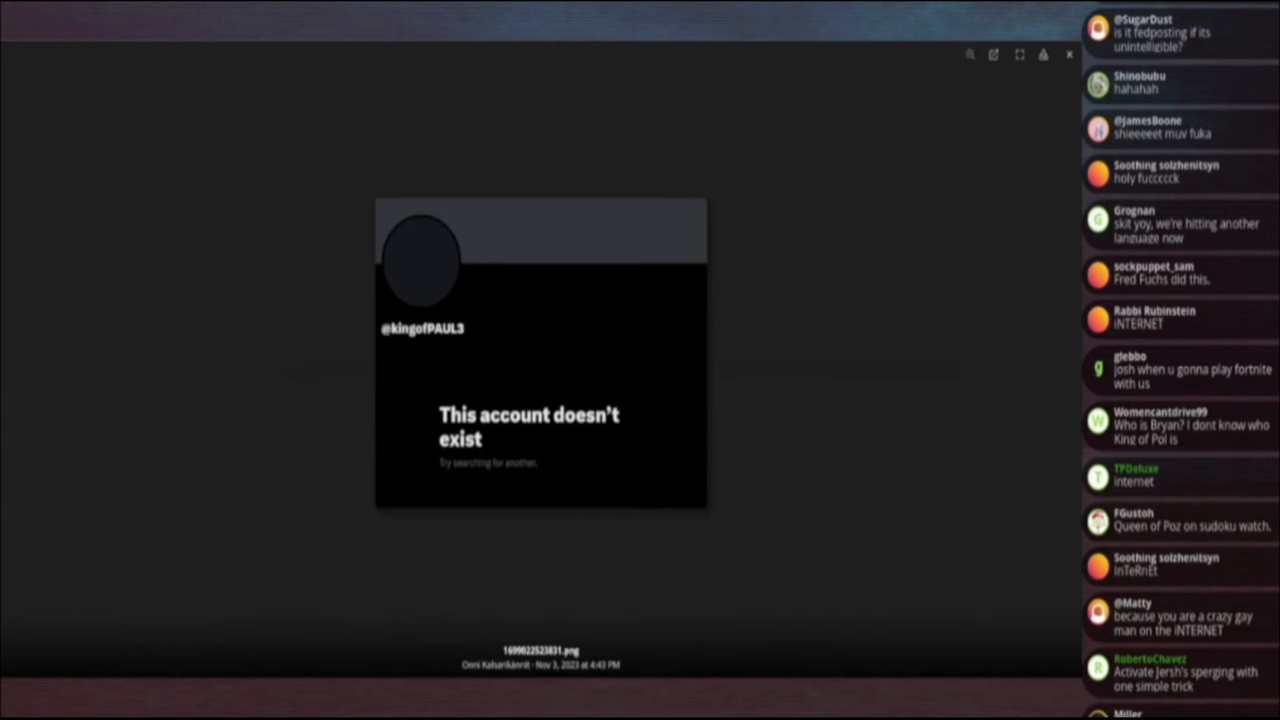
View the screenshot of the comment saying the channel will go dark.
{"action": "scroll", "scroll_direction": "down", "scroll_amount": 3}
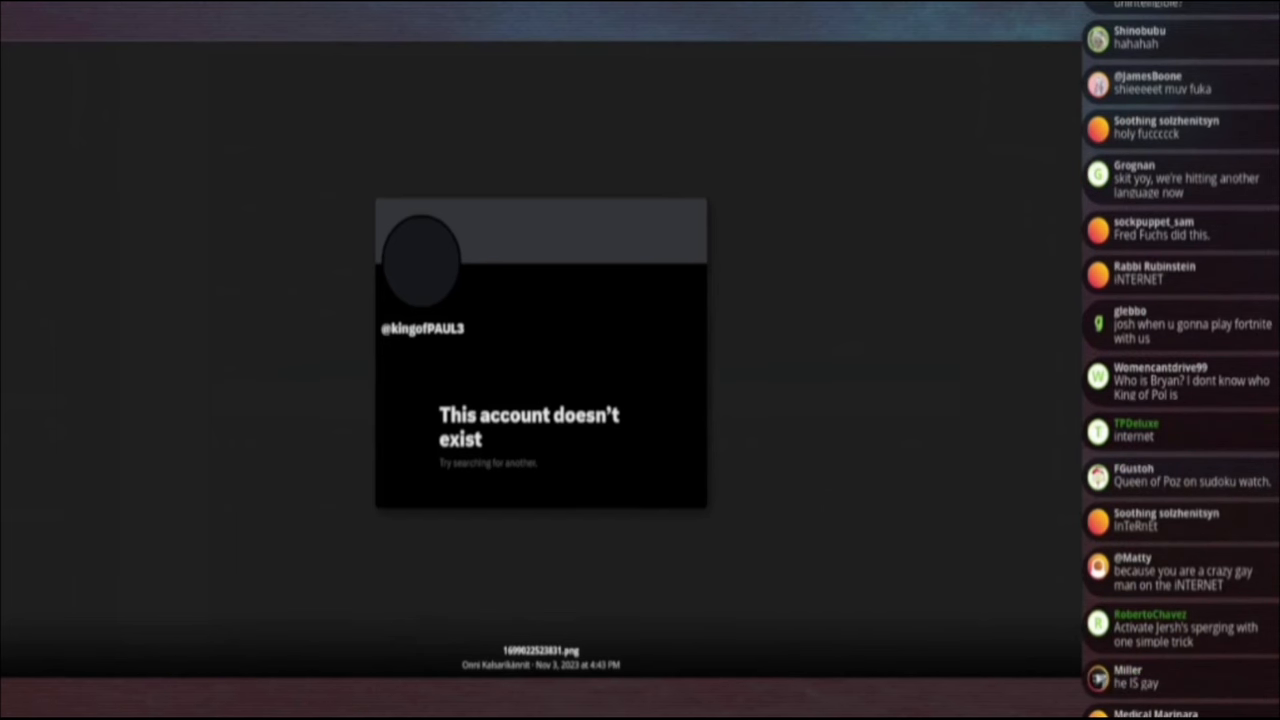
{"action": "scroll", "scroll_direction": "down", "scroll_amount": 3}
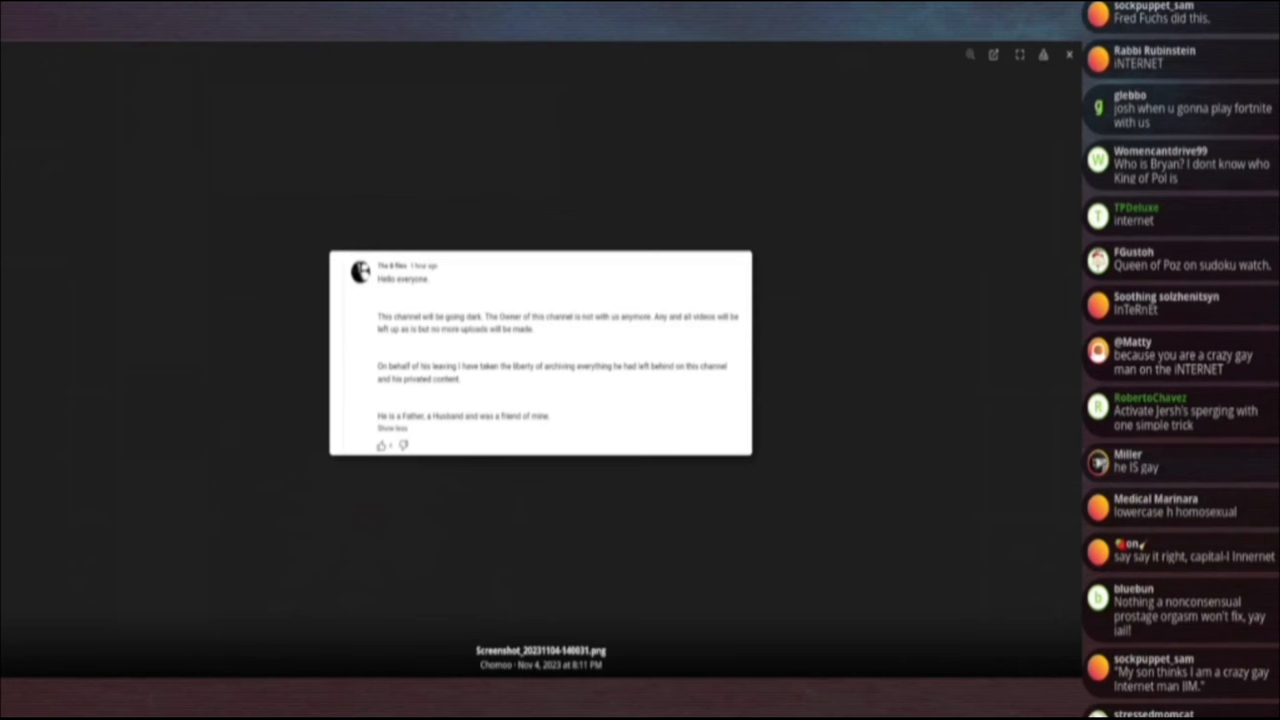
Scroll down the thread to the post whose embedded video reads 'This video is private'.
{"action": "scroll", "scroll_direction": "down", "scroll_amount": 3}
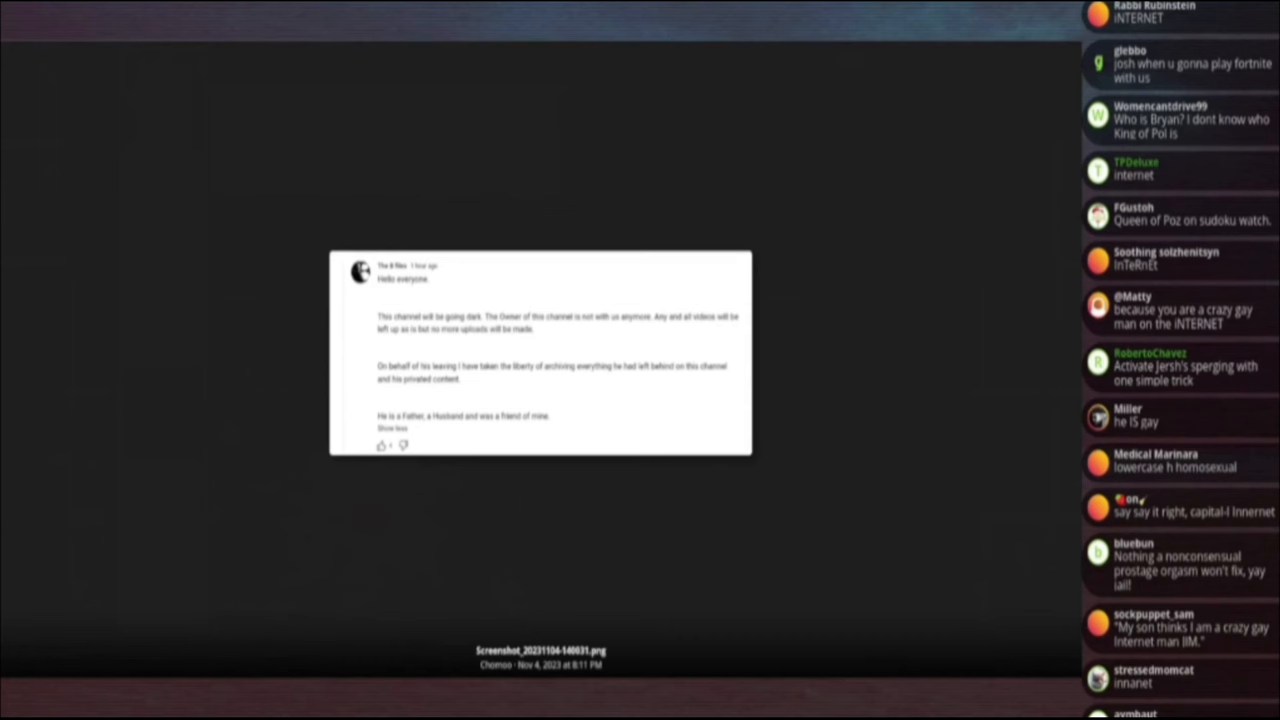
{"action": "scroll", "scroll_direction": "down", "scroll_amount": 3}
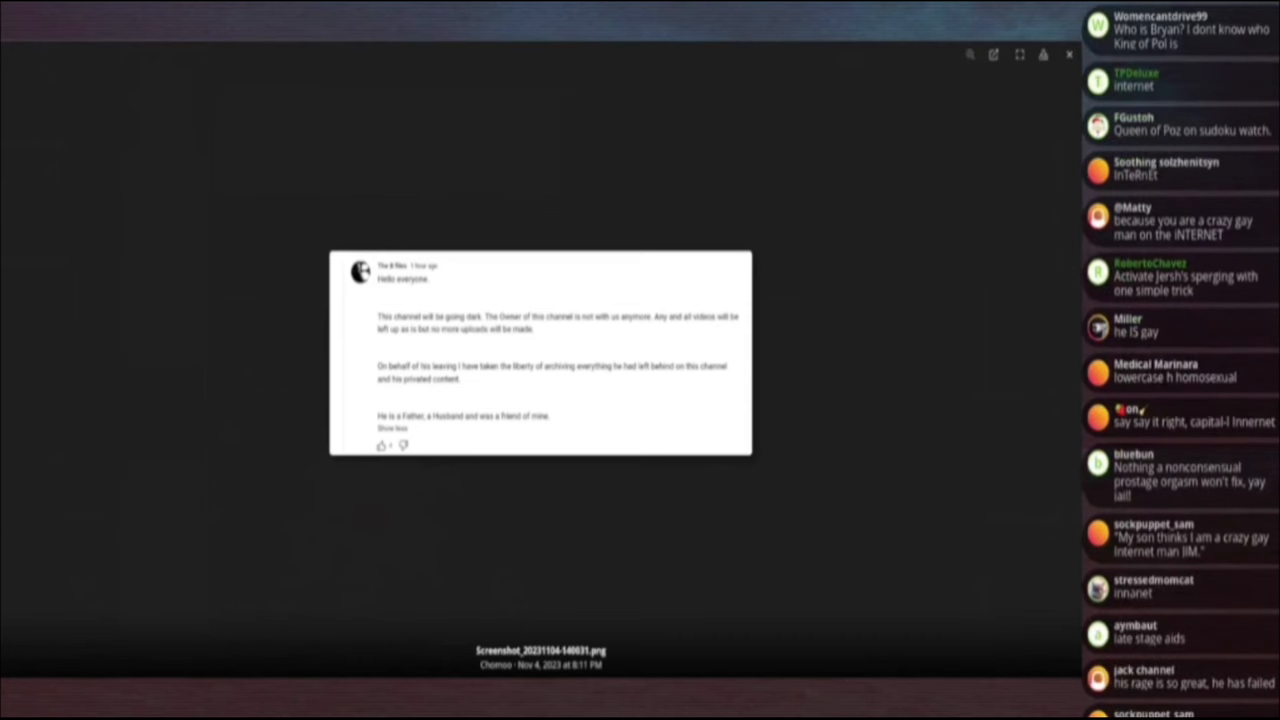
{"action": "scroll", "scroll_direction": "down", "scroll_amount": 3}
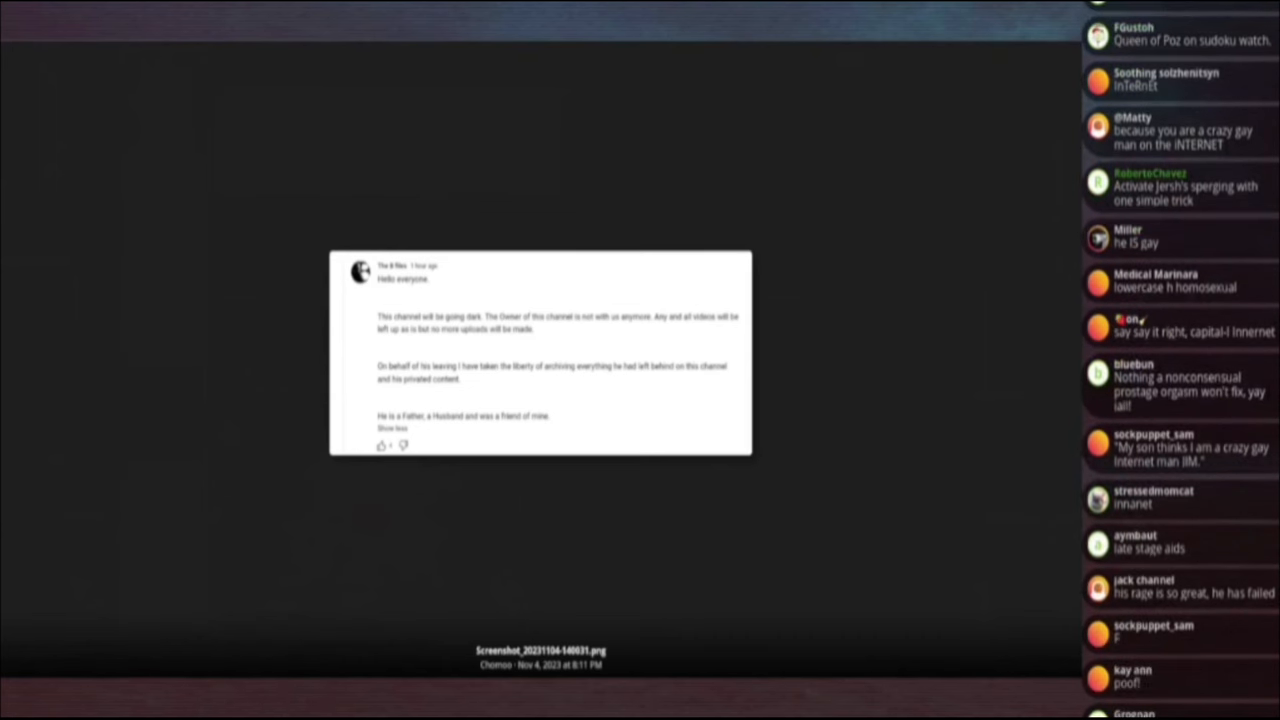
{"action": "scroll", "scroll_direction": "down", "scroll_amount": 3}
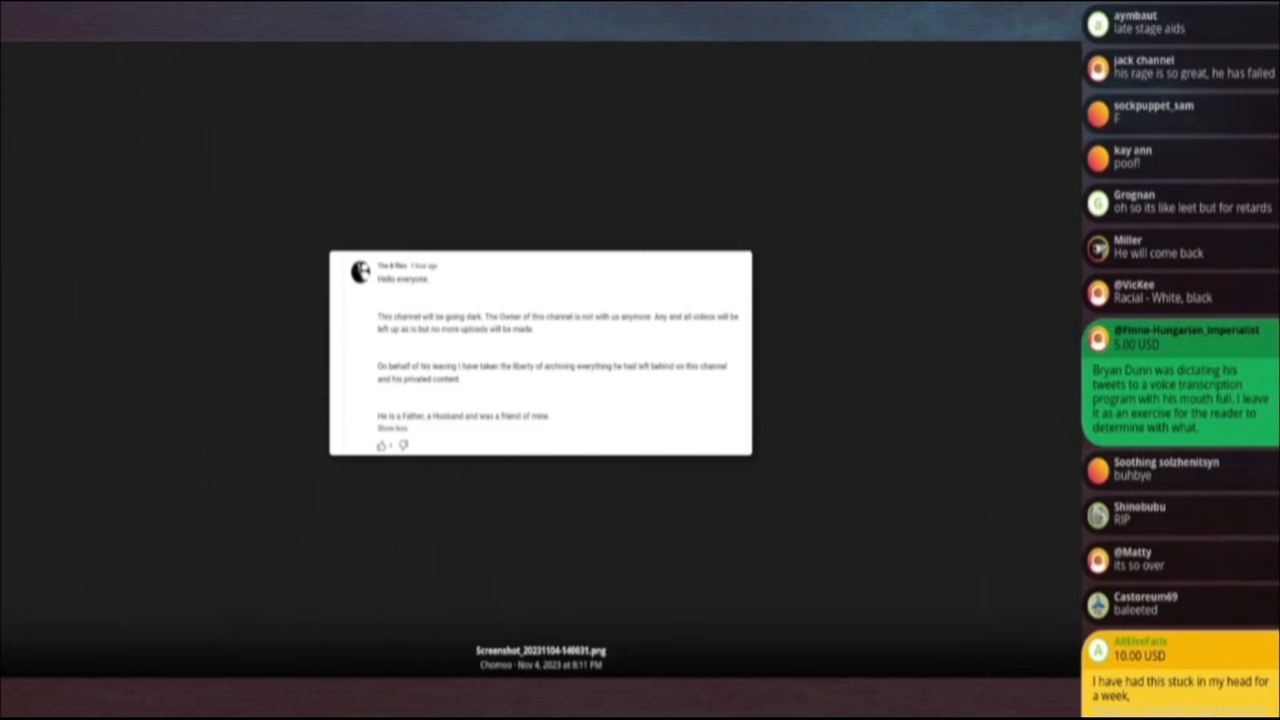
{"action": "scroll", "scroll_direction": "down", "scroll_amount": 3}
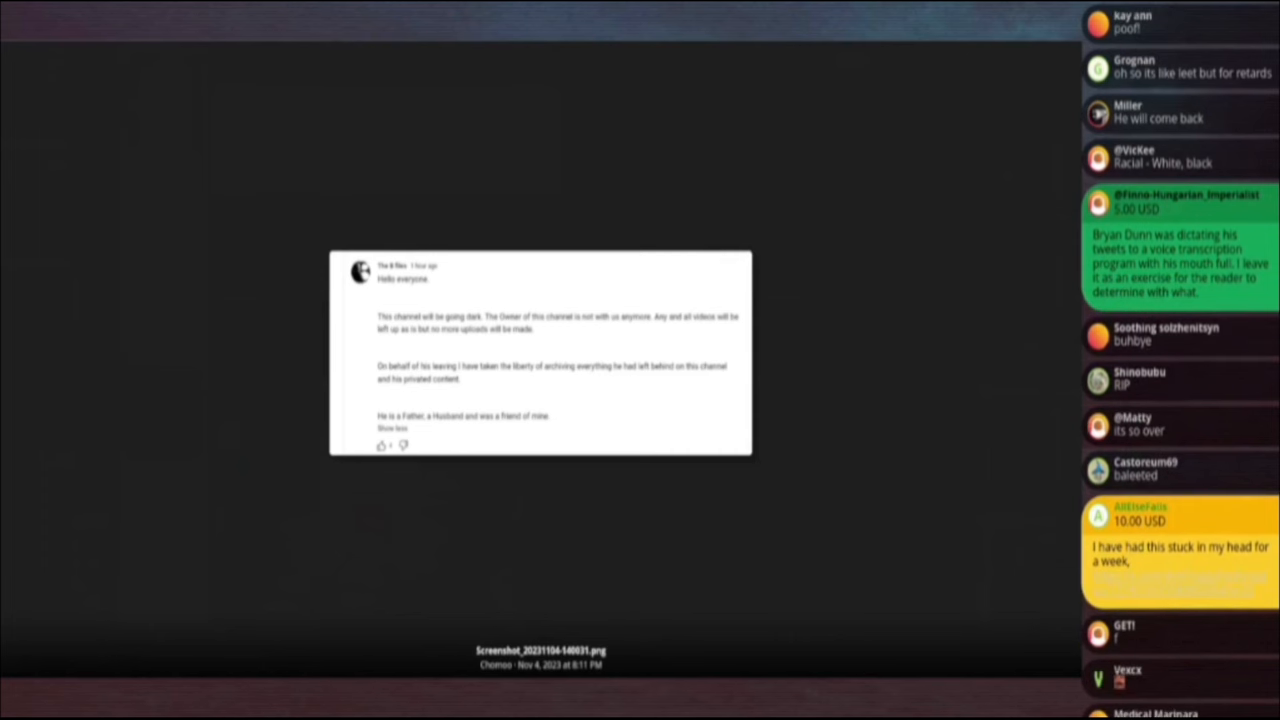
{"action": "scroll", "scroll_direction": "down", "scroll_amount": 3}
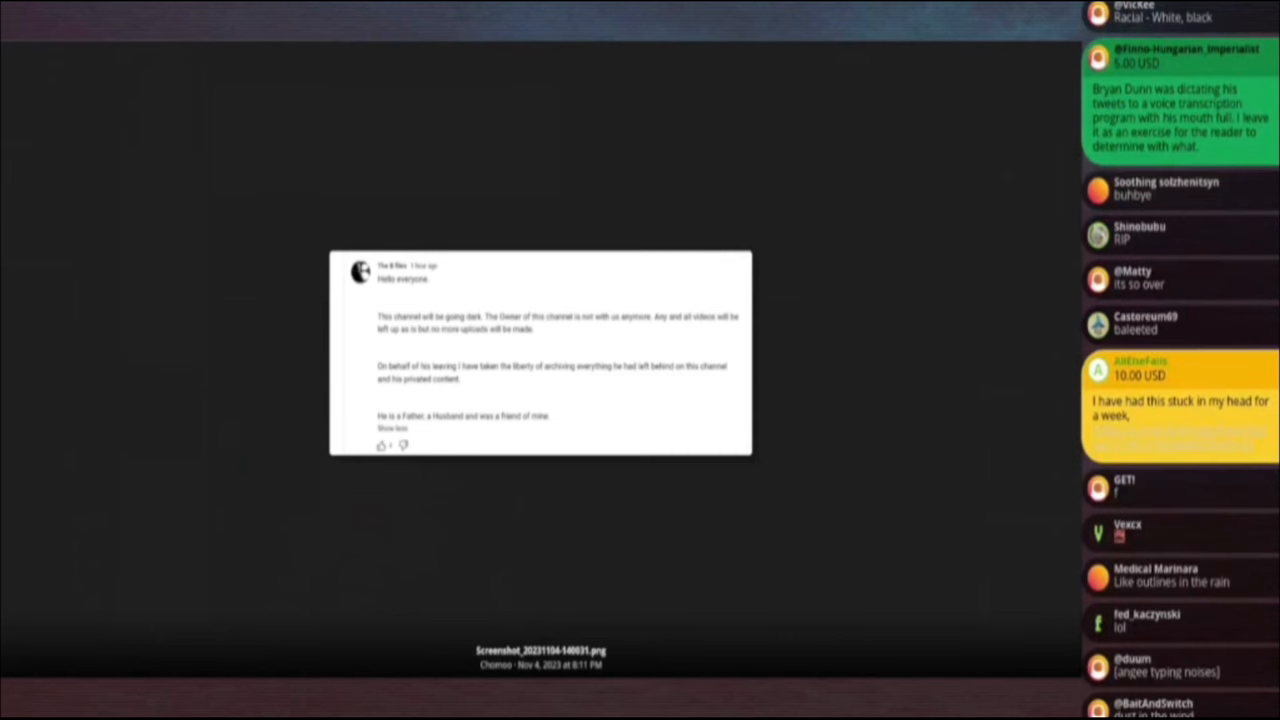
{"action": "scroll", "scroll_direction": "down", "scroll_amount": 3}
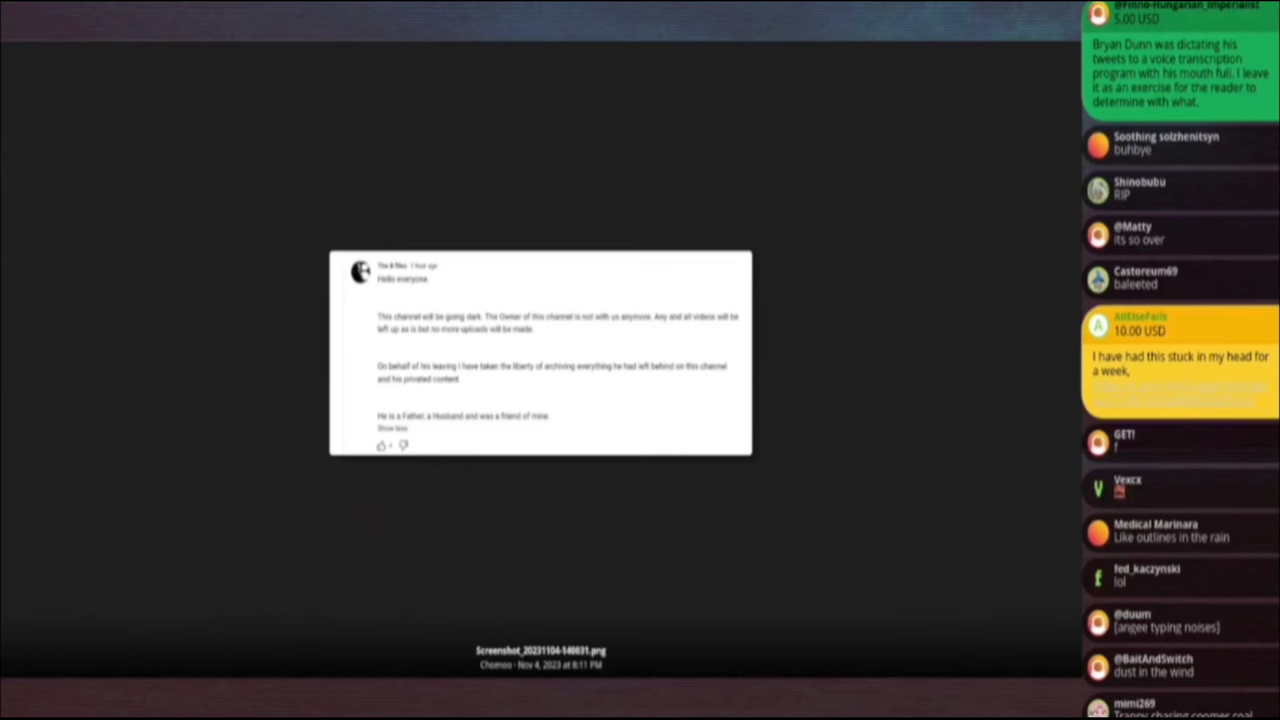
{"action": "scroll", "scroll_direction": "down", "scroll_amount": 3}
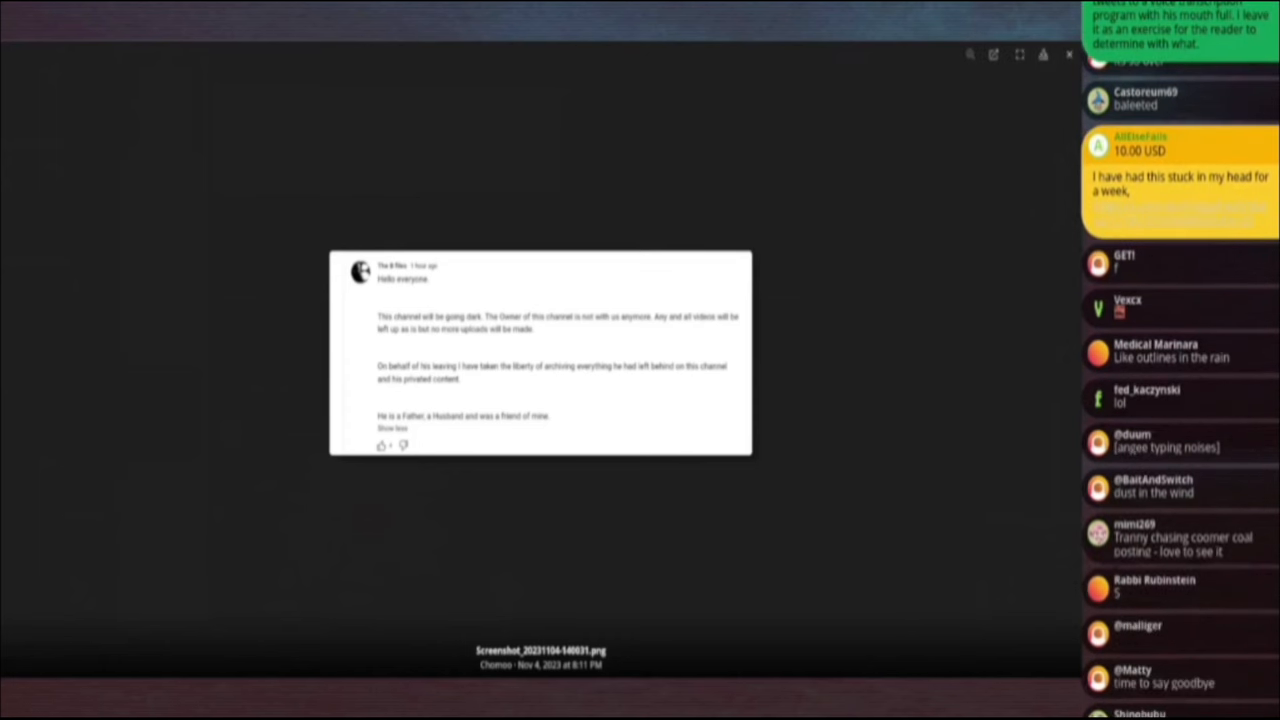
{"action": "scroll", "scroll_direction": "down", "scroll_amount": 3}
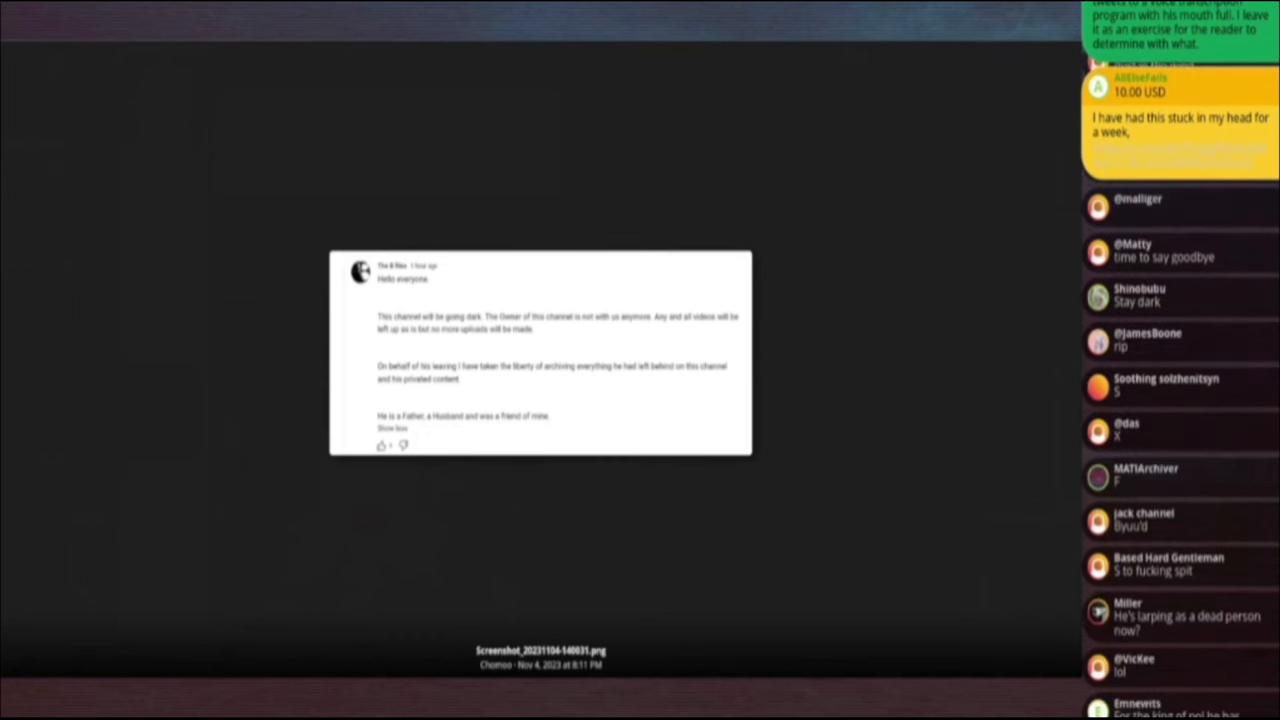
{"action": "scroll", "scroll_direction": "down", "scroll_amount": 3}
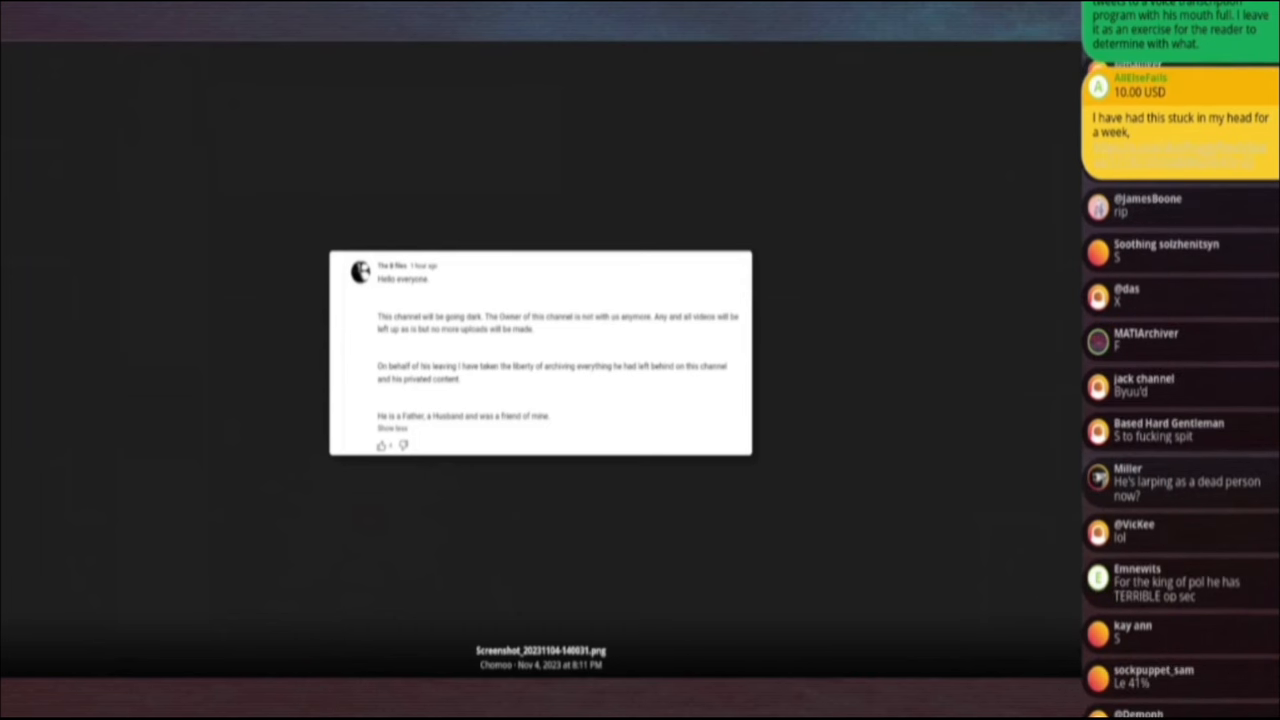
{"action": "scroll", "scroll_direction": "down", "scroll_amount": 3}
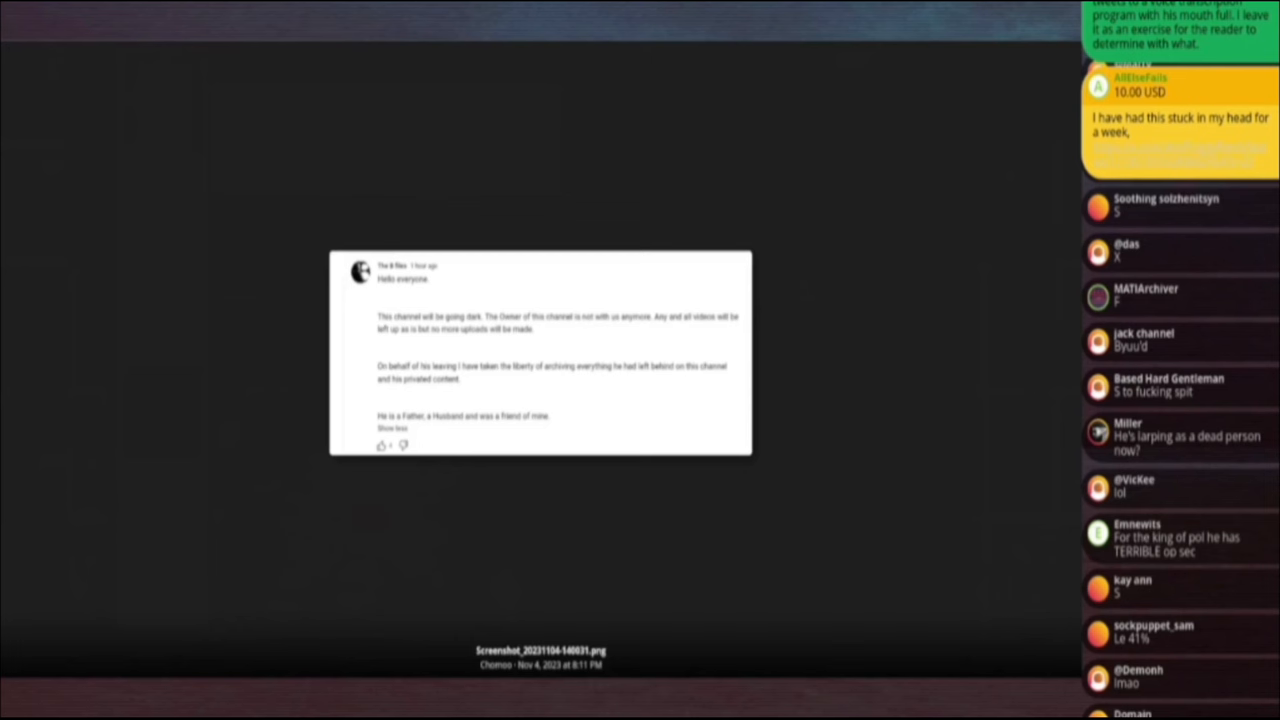
{"action": "scroll", "scroll_direction": "down", "scroll_amount": 3}
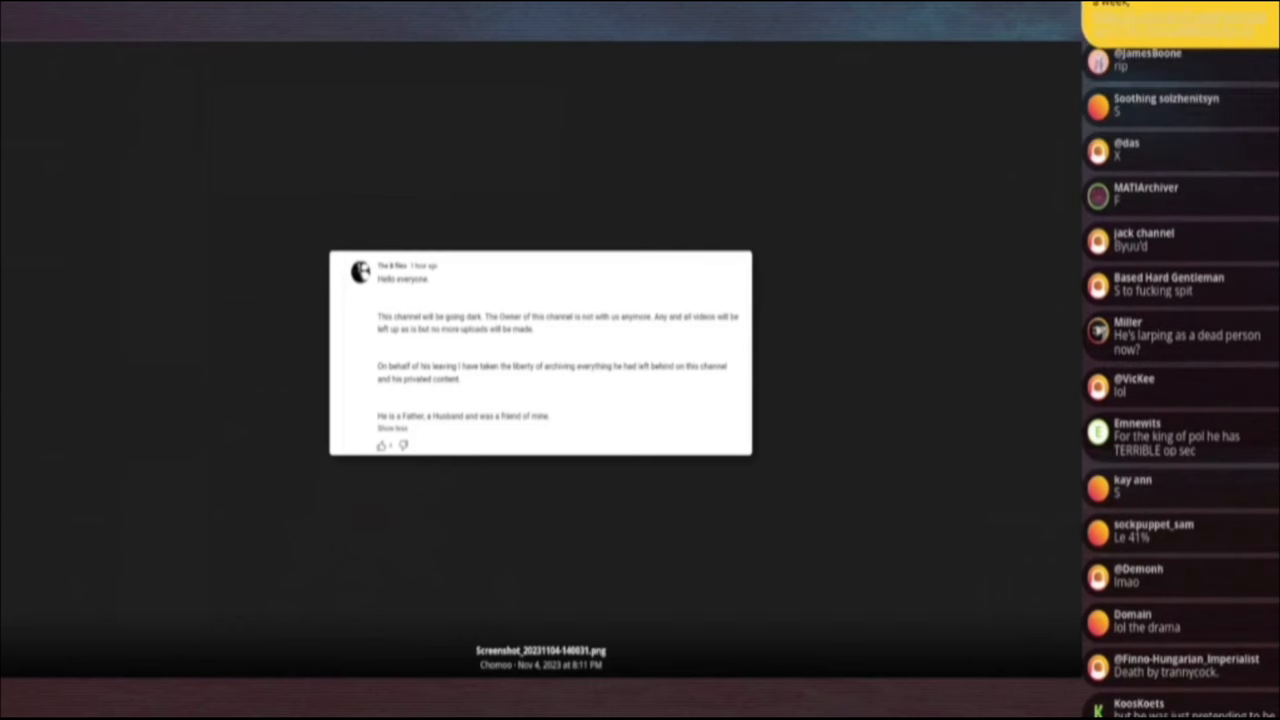
{"action": "scroll", "scroll_direction": "down", "scroll_amount": 3}
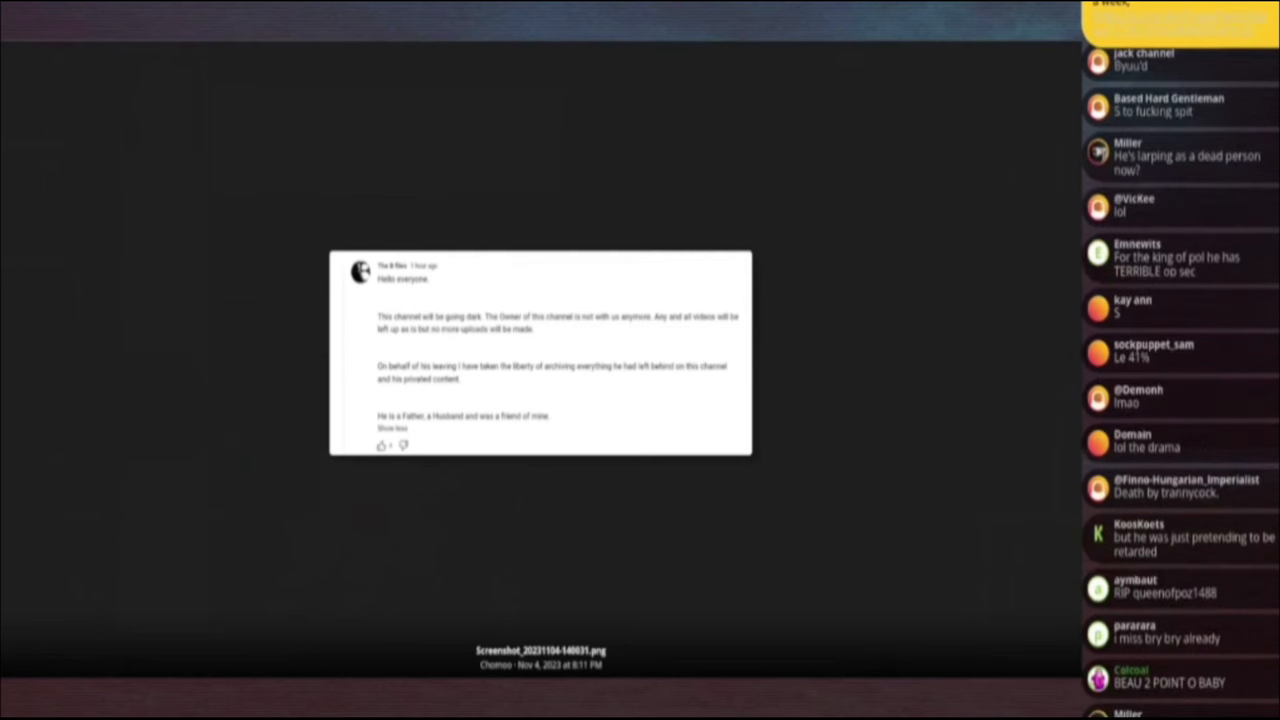
{"action": "scroll", "scroll_direction": "down", "scroll_amount": 3}
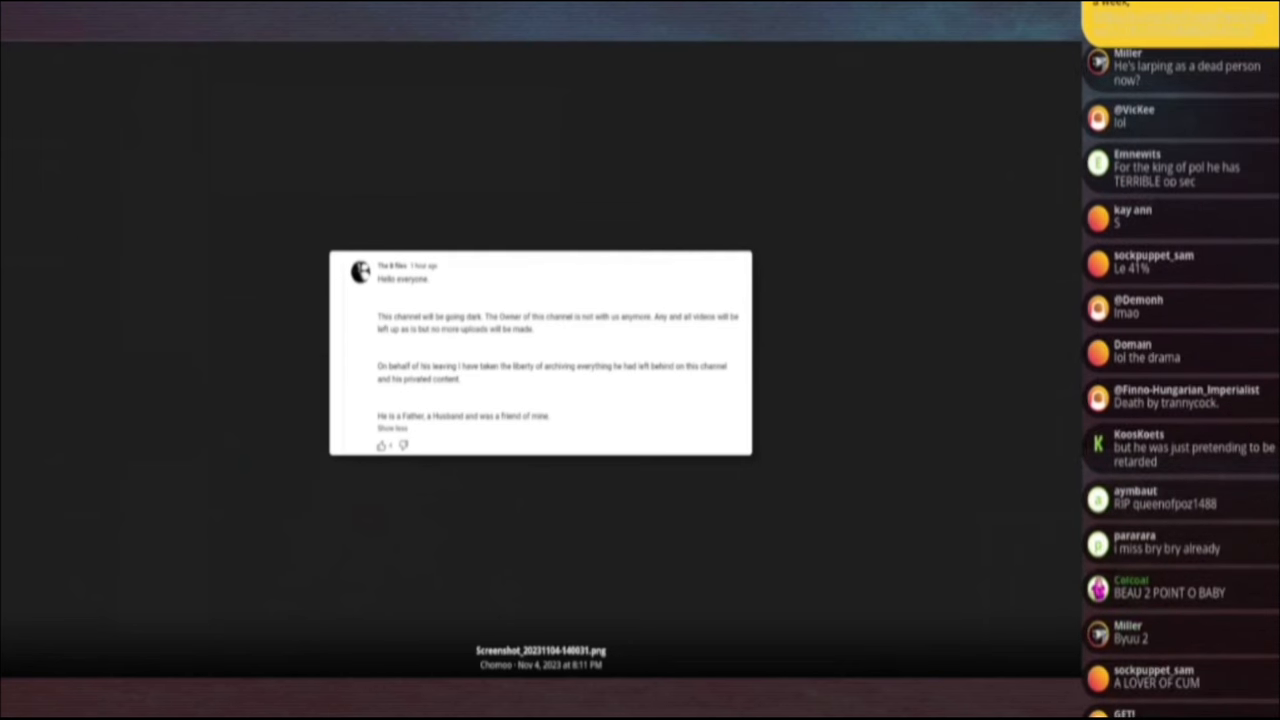
{"action": "scroll", "scroll_direction": "down", "scroll_amount": 3}
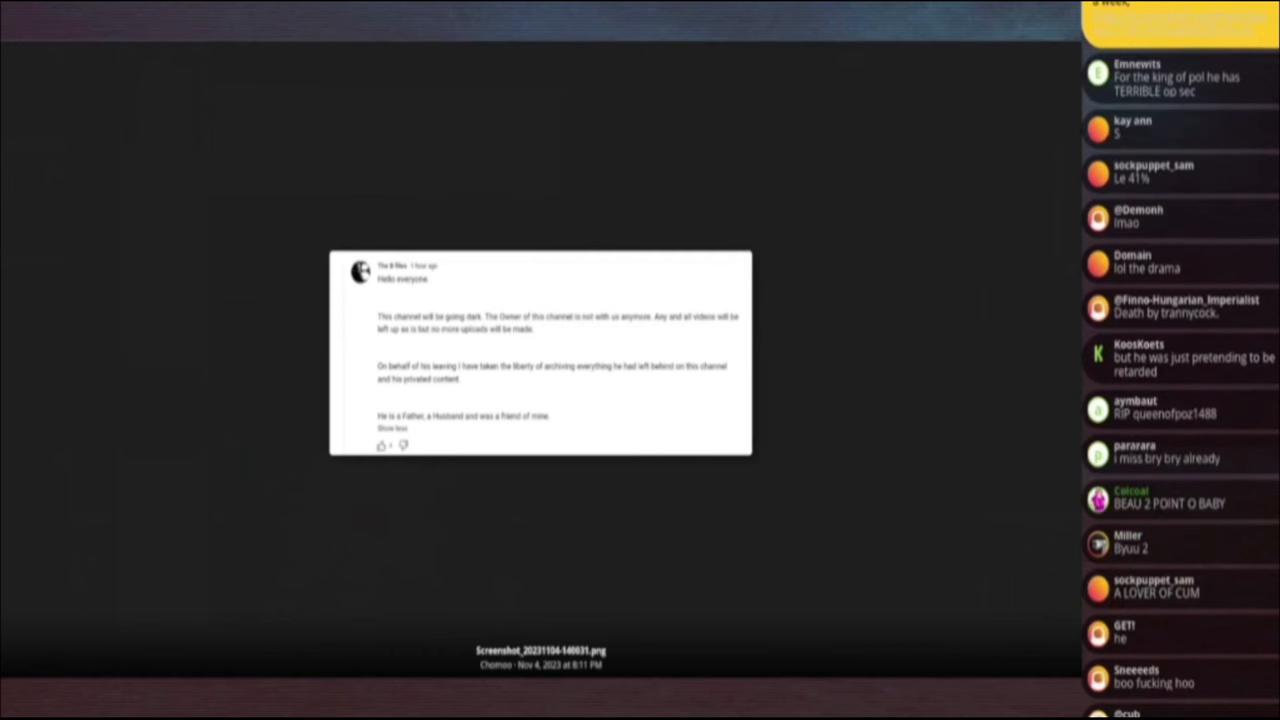
{"action": "scroll", "scroll_direction": "down", "scroll_amount": 3}
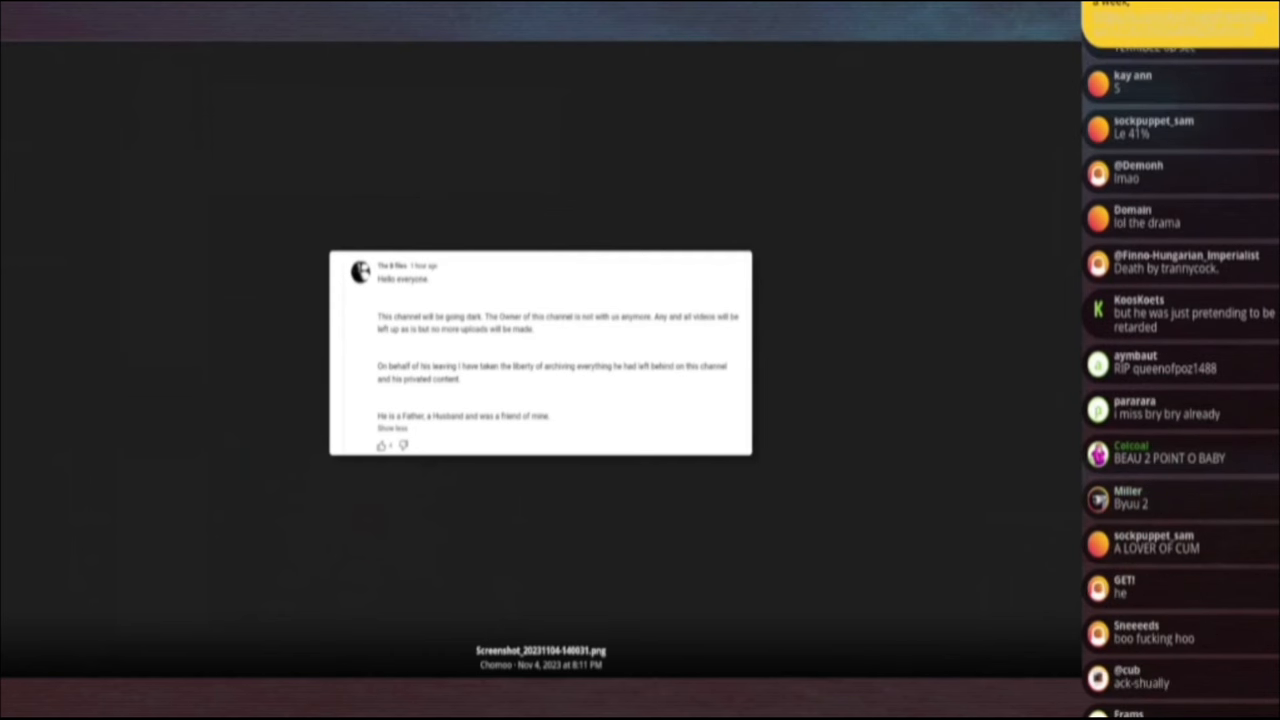
{"action": "scroll", "scroll_direction": "down", "scroll_amount": 3}
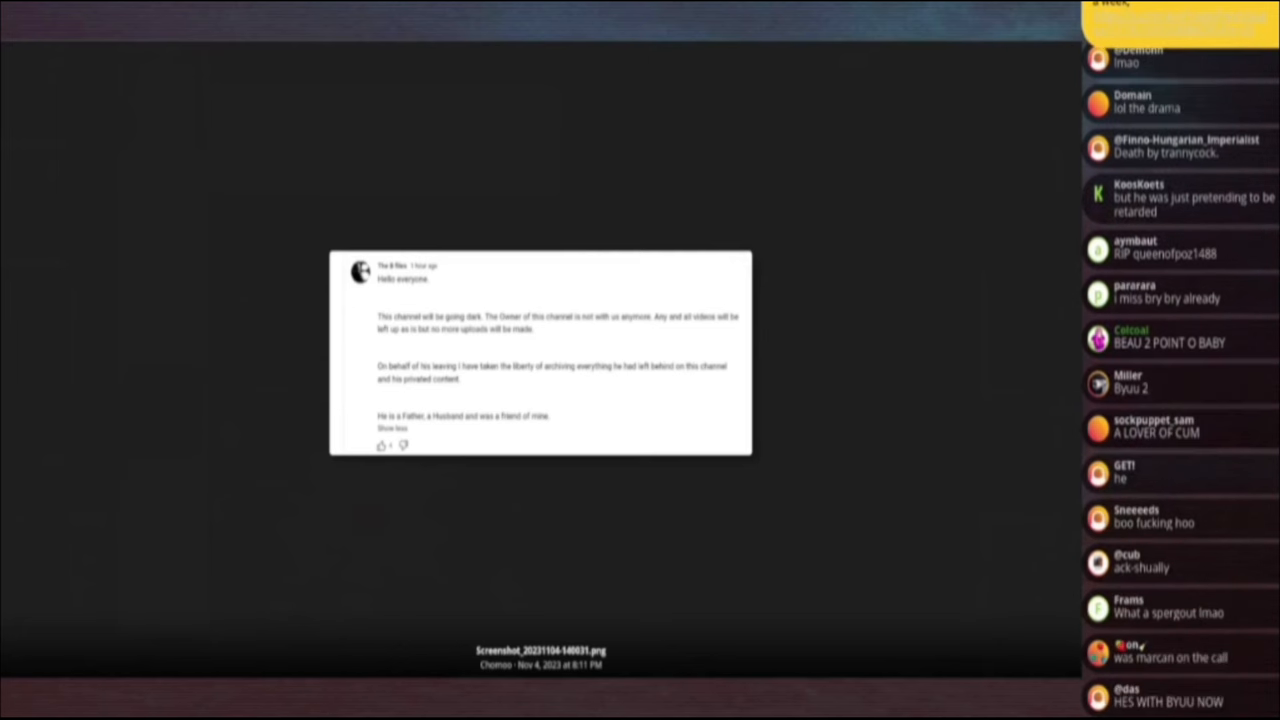
{"action": "scroll", "scroll_direction": "down", "scroll_amount": 3}
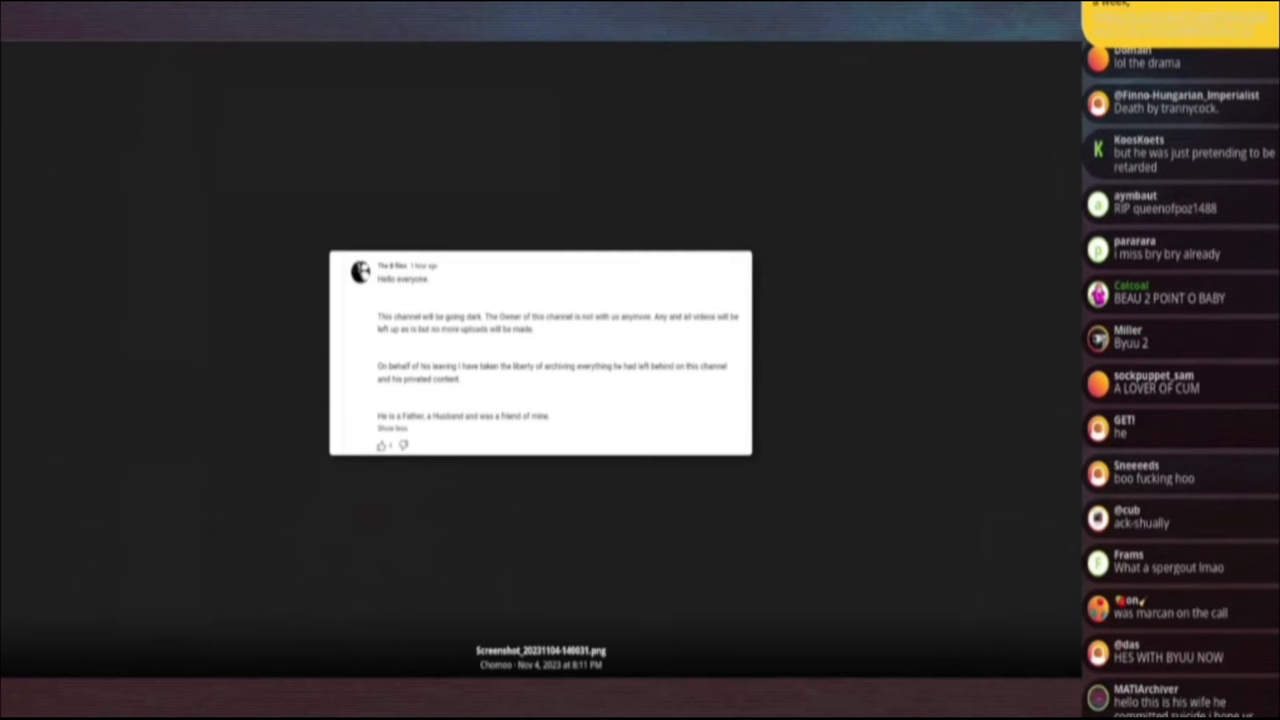
{"action": "scroll", "scroll_direction": "down", "scroll_amount": 3}
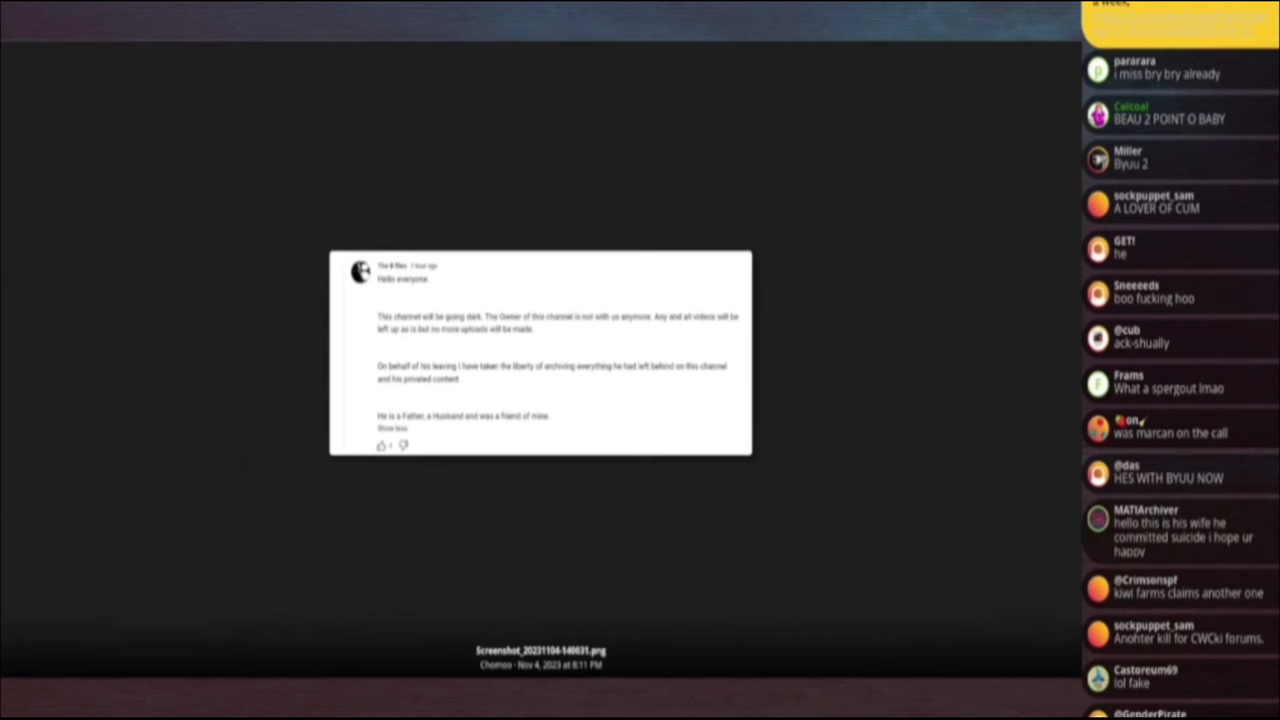
{"action": "scroll", "scroll_direction": "down", "scroll_amount": 3}
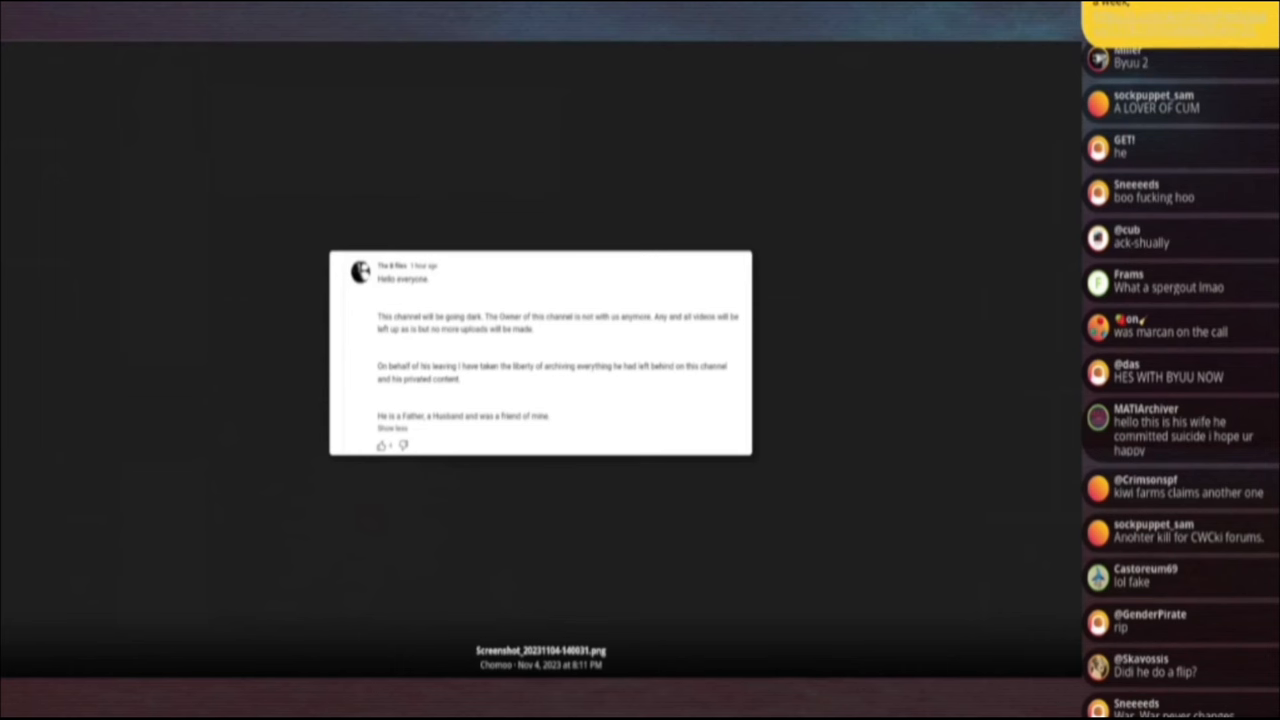
{"action": "scroll", "scroll_direction": "down", "scroll_amount": 3}
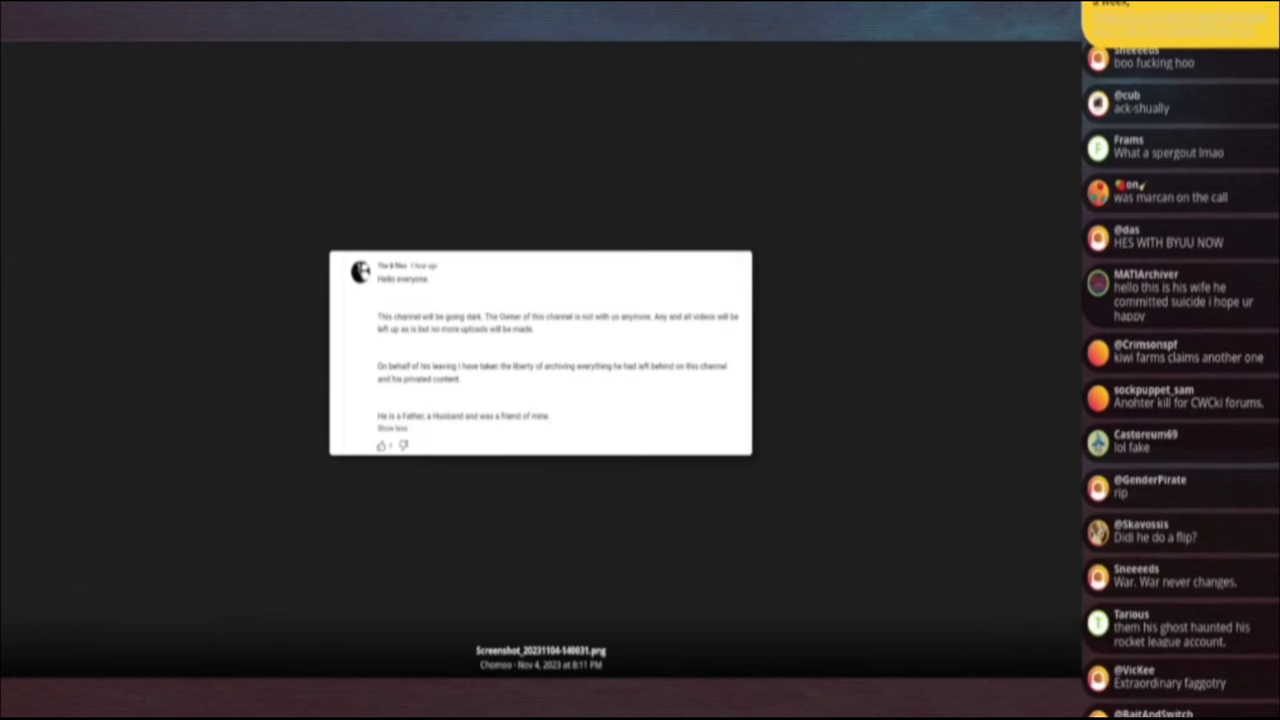
{"action": "scroll", "scroll_direction": "down", "scroll_amount": 3}
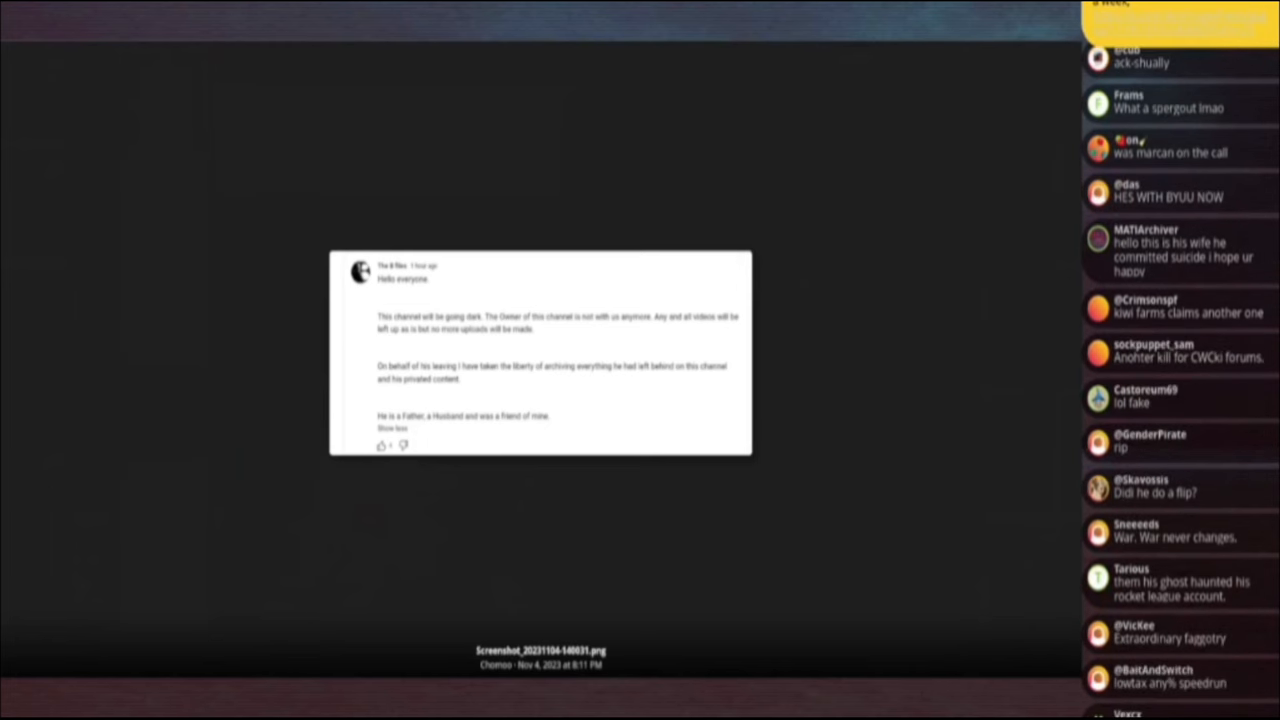
{"action": "scroll", "scroll_direction": "down", "scroll_amount": 3}
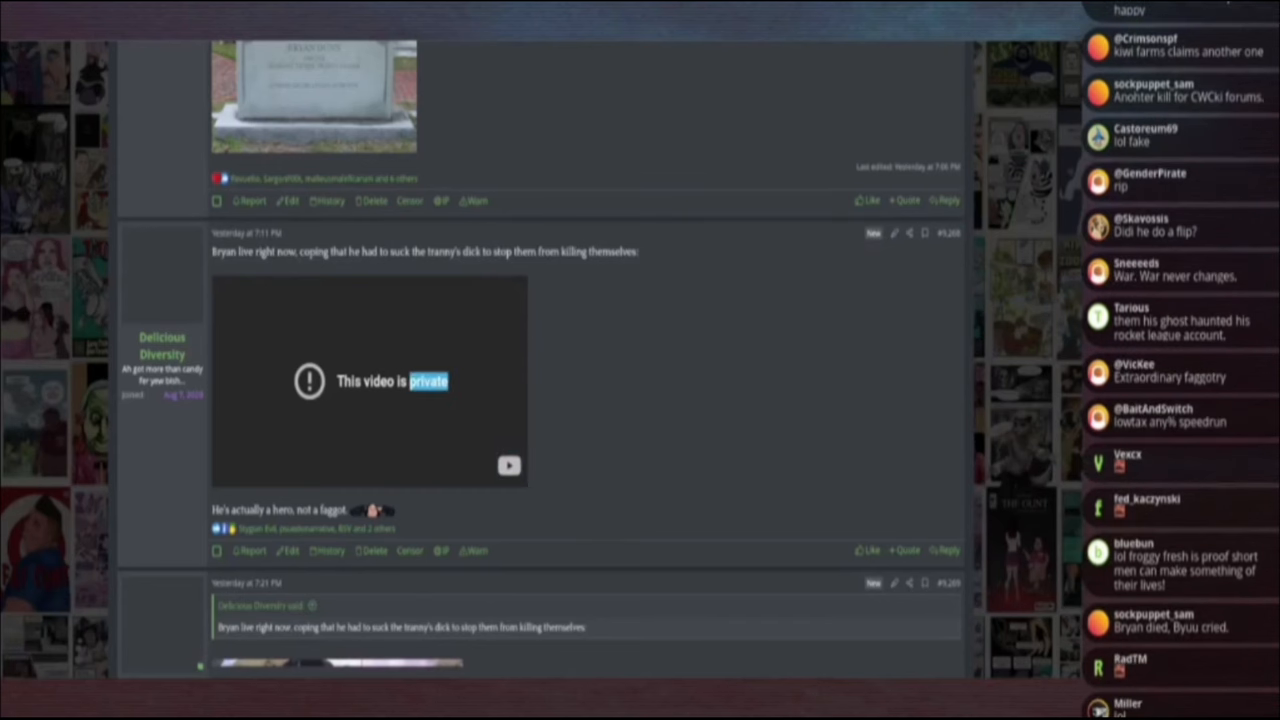
Scroll to the goodbye stream post and show its embedded video full screen.
{"action": "scroll", "scroll_direction": "down", "scroll_amount": 3}
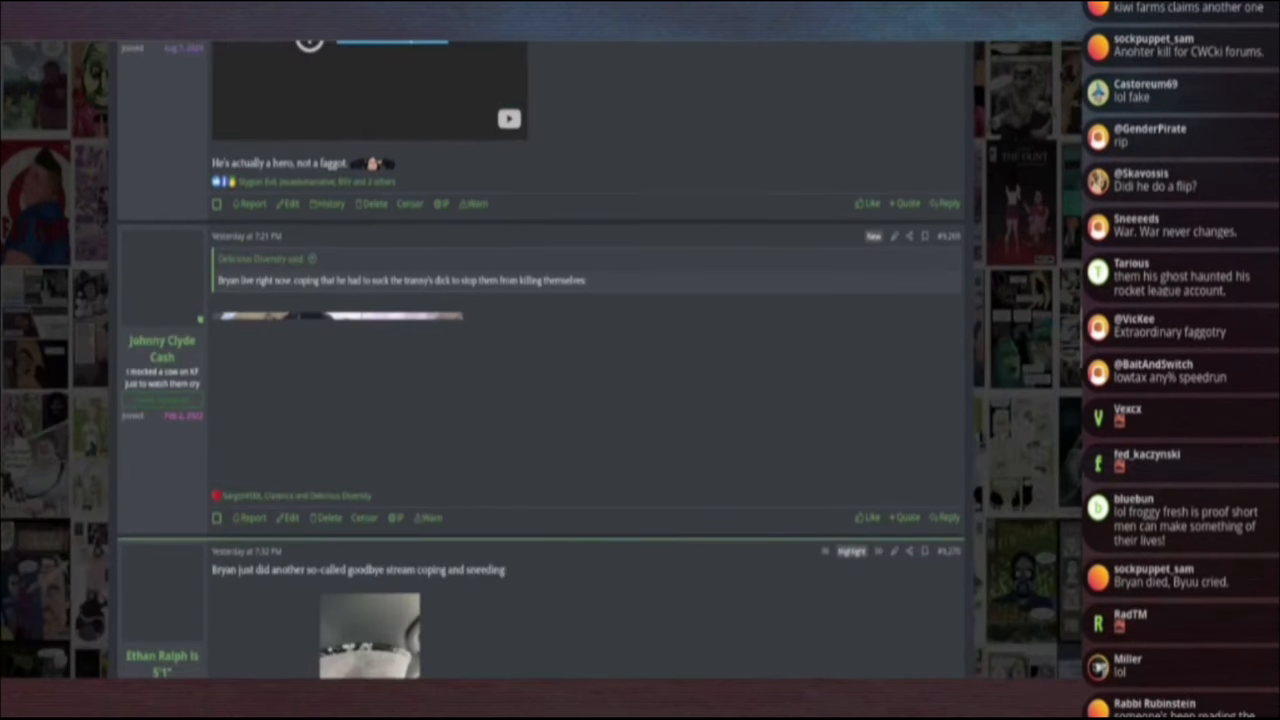
{"action": "scroll", "scroll_direction": "down", "scroll_amount": 3}
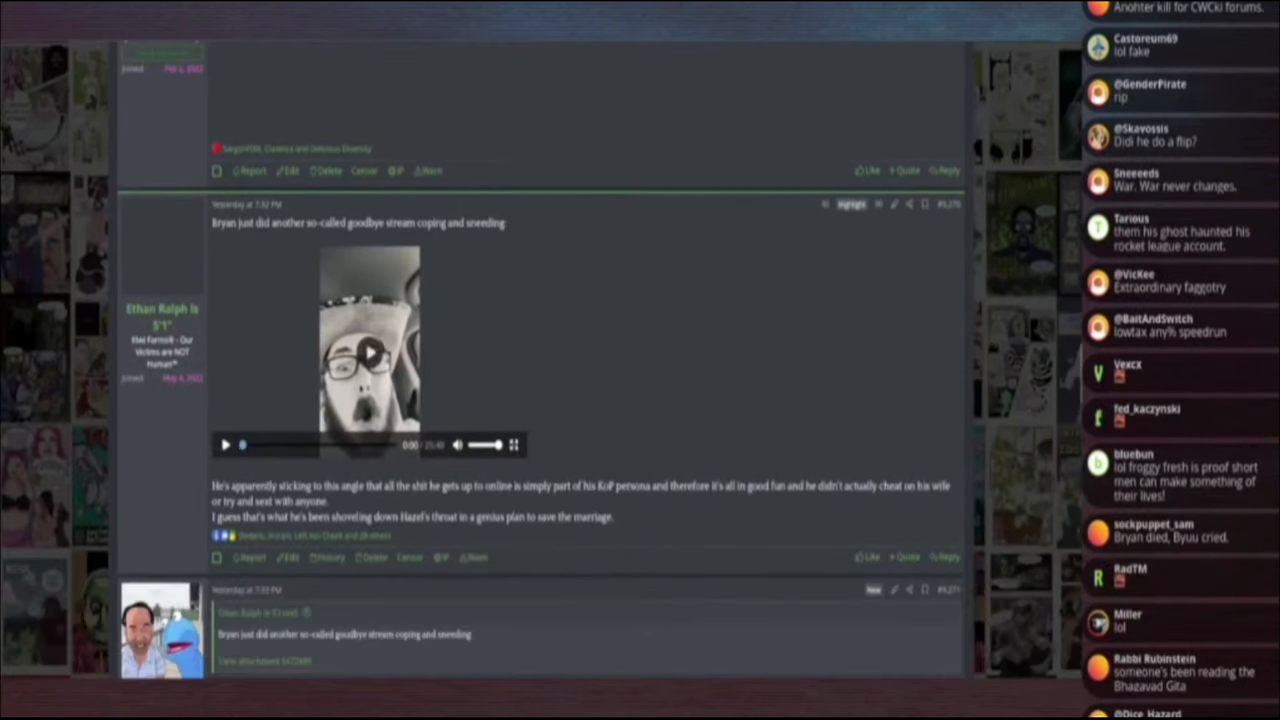
{"action": "left_click", "coordinate": [514, 444]}
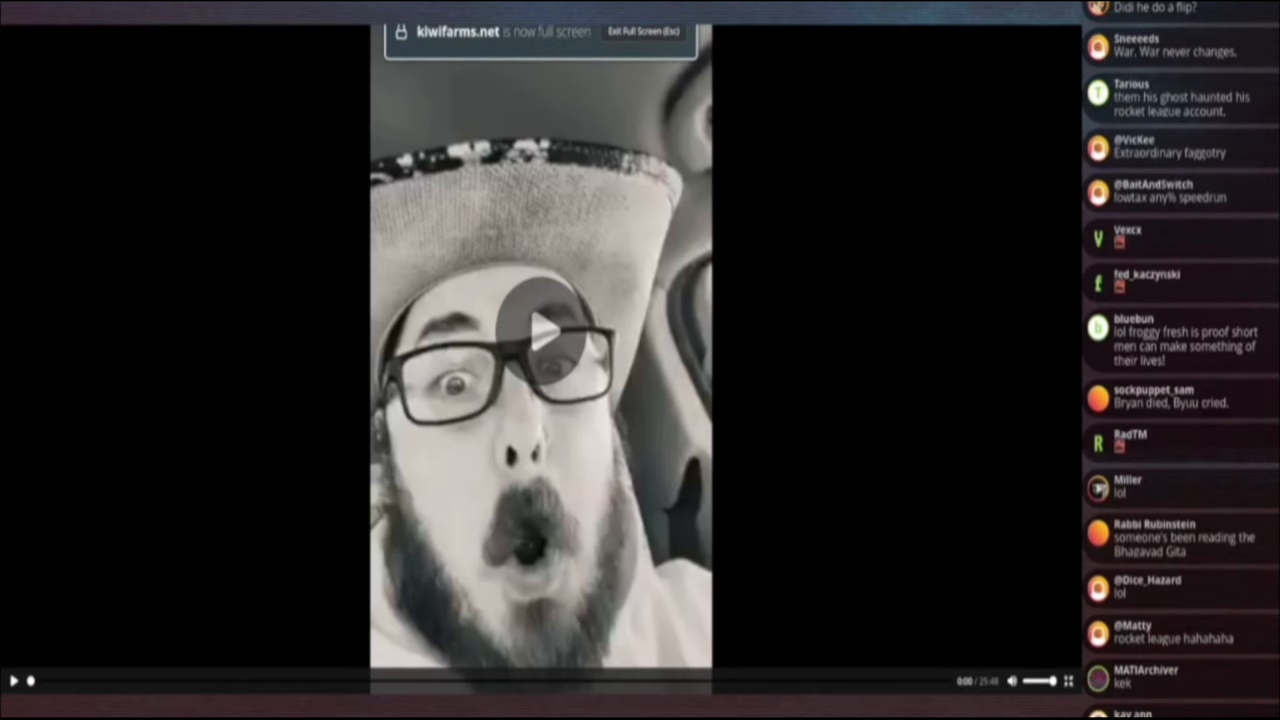
Play the first seconds of the goodbye stream video, then exit full screen to the thread.
{"action": "left_click", "coordinate": [540, 330]}
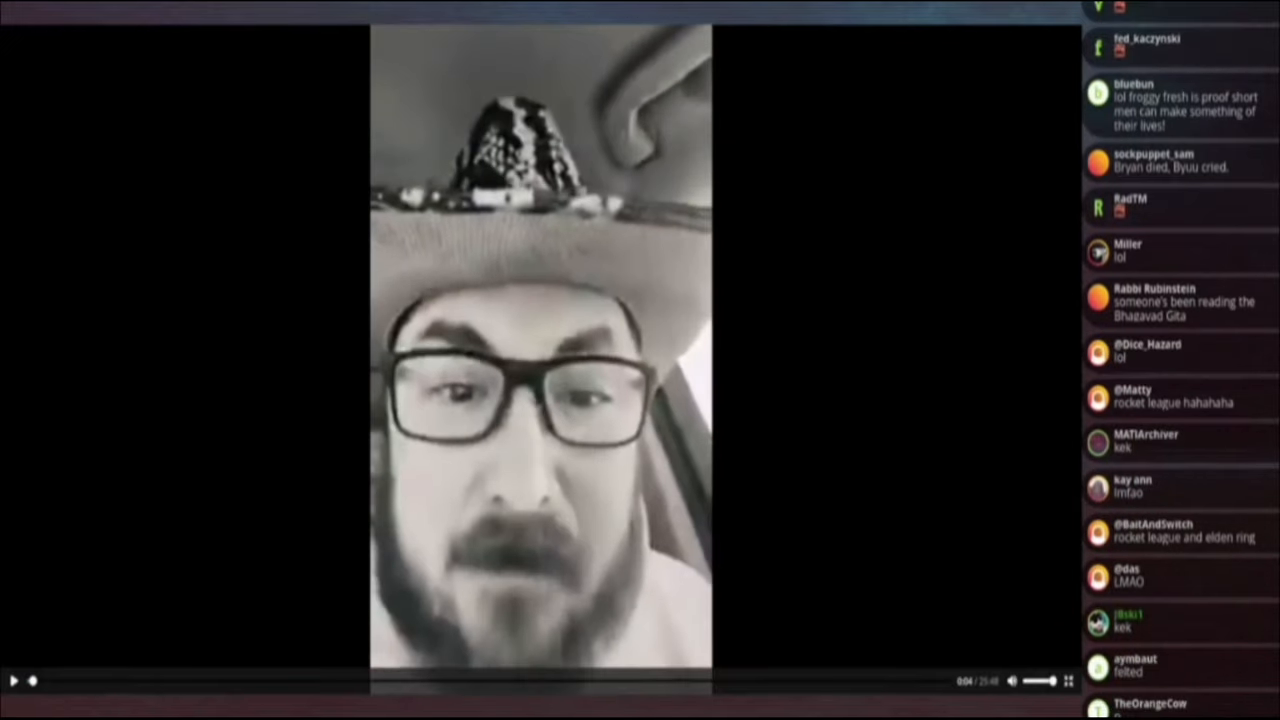
{"action": "scroll", "scroll_direction": "down", "scroll_amount": 3}
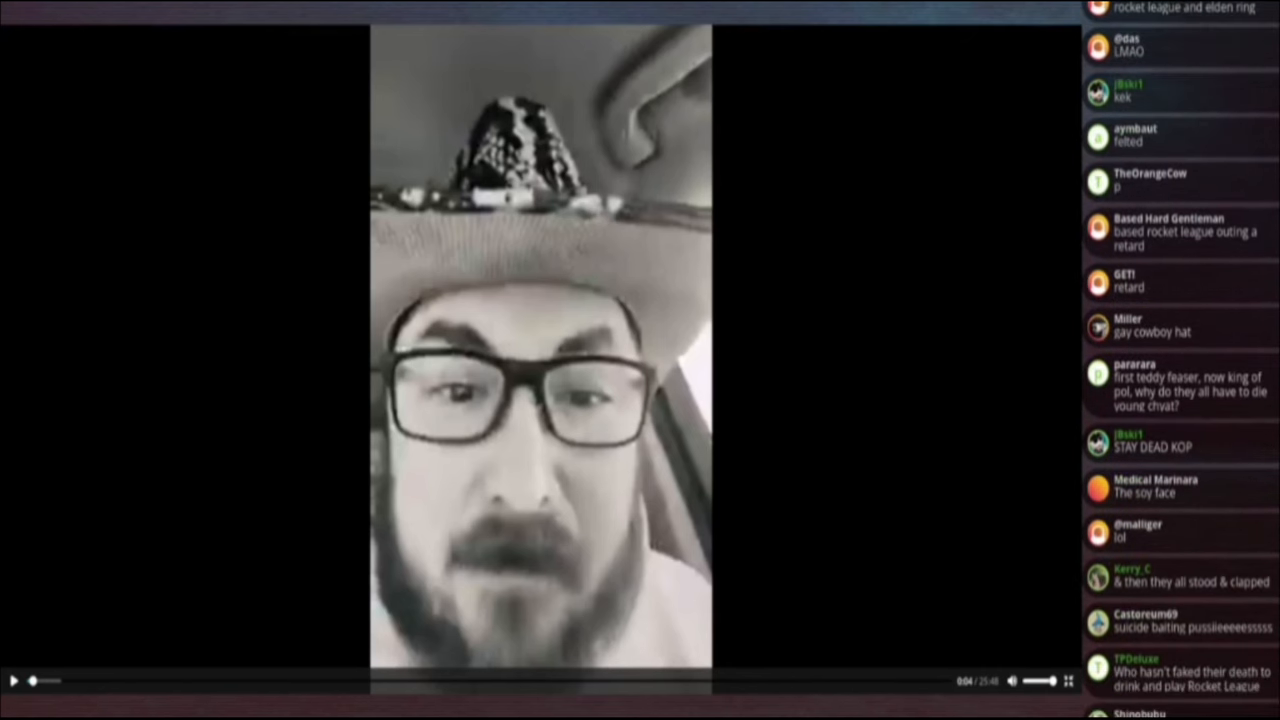
{"action": "scroll", "scroll_direction": "down", "scroll_amount": 3}
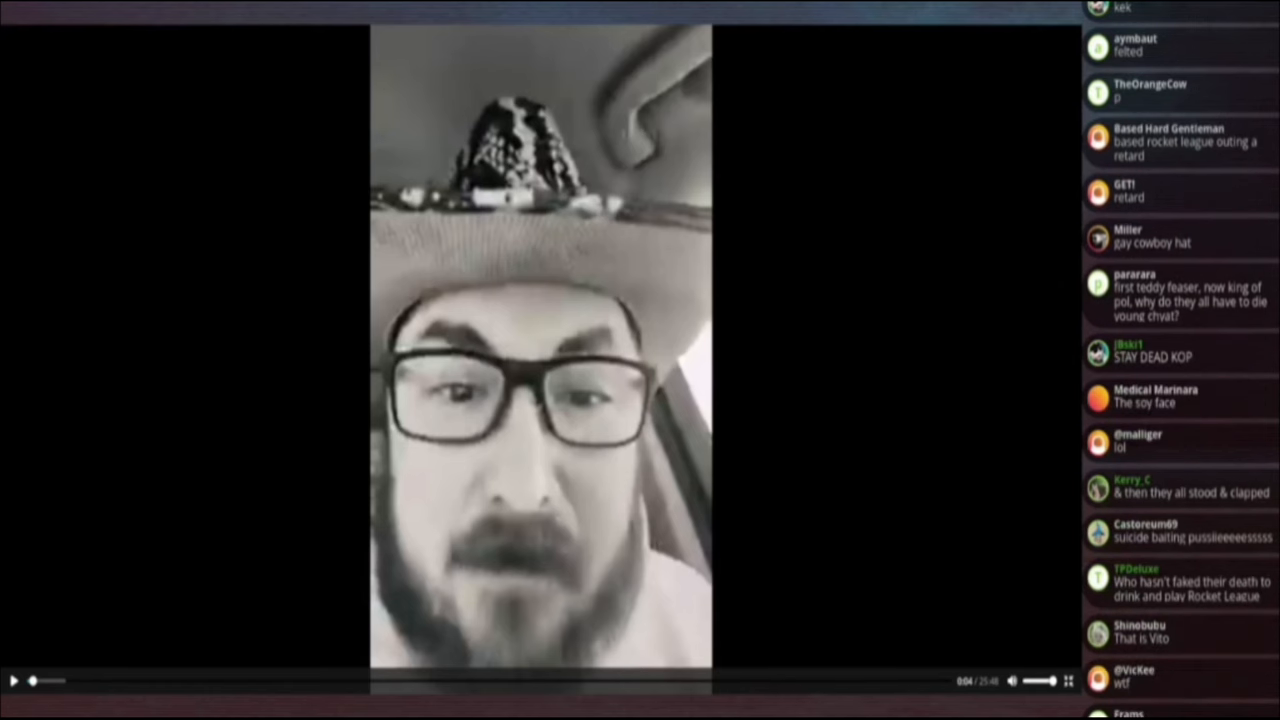
{"action": "scroll", "scroll_direction": "down", "scroll_amount": 3}
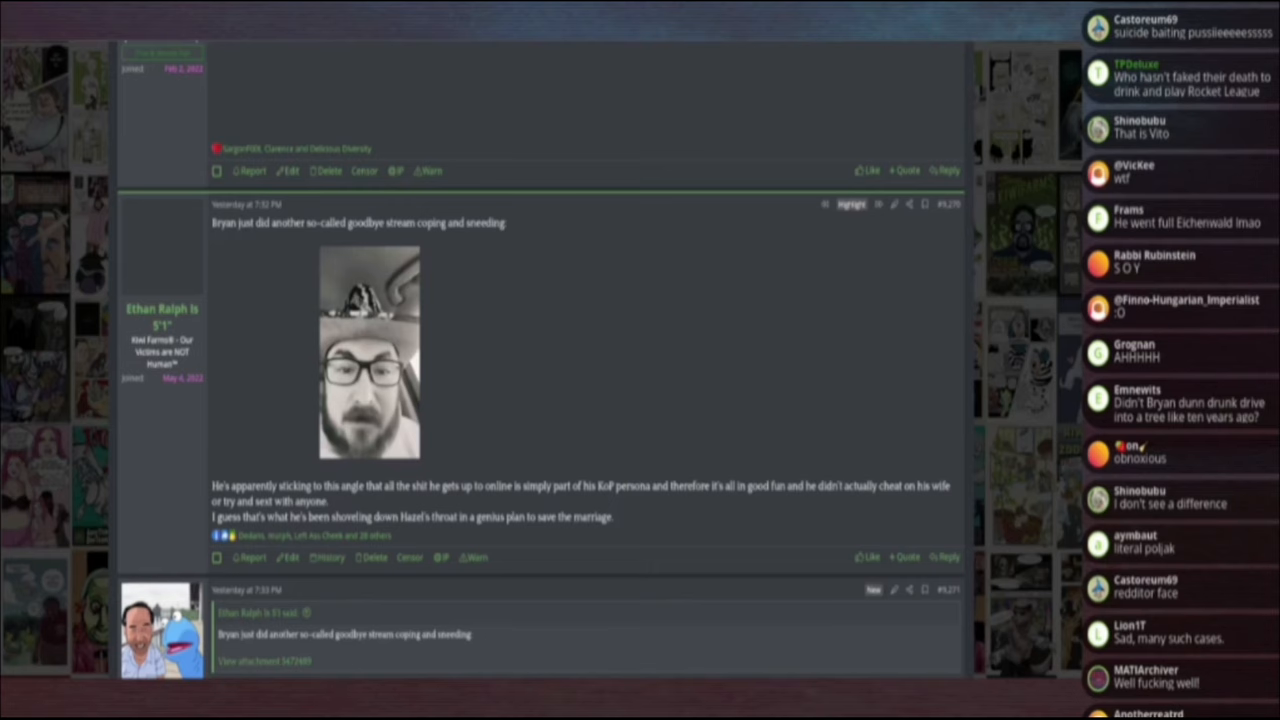
{"action": "scroll", "scroll_direction": "down", "scroll_amount": 3}
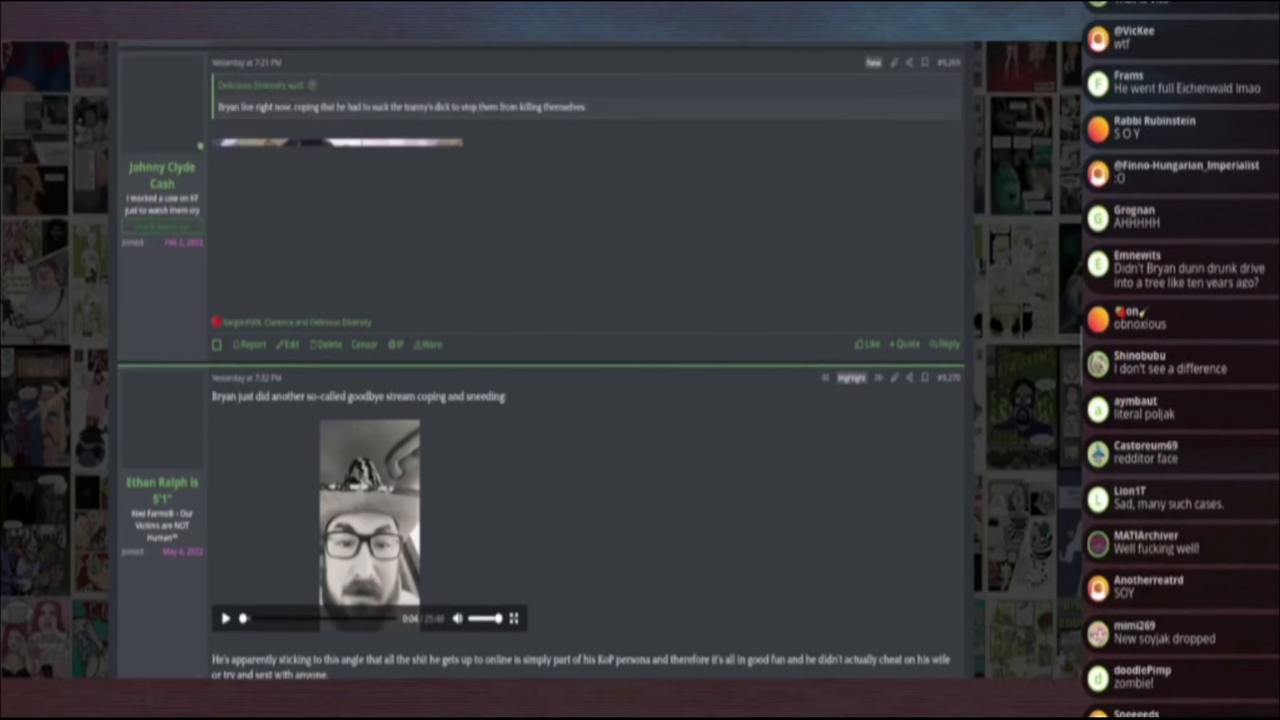
{"action": "scroll", "scroll_direction": "down", "scroll_amount": 3}
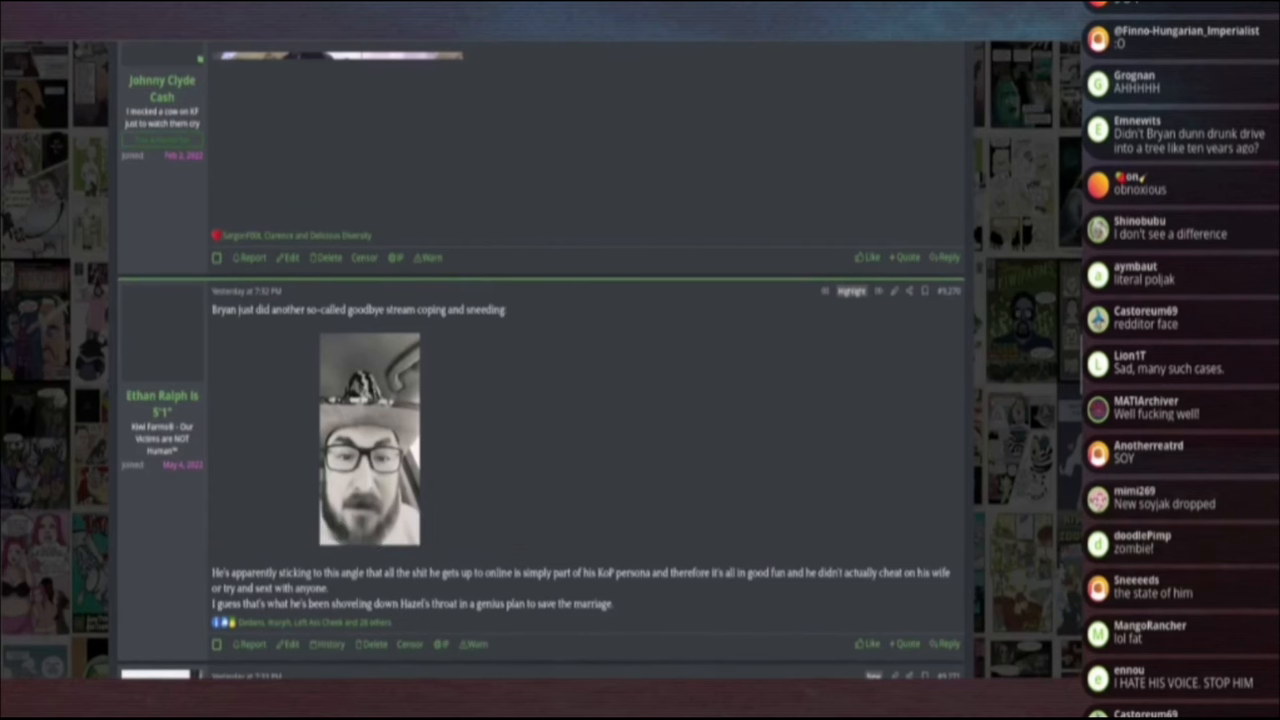
{"action": "scroll", "scroll_direction": "down", "scroll_amount": 3}
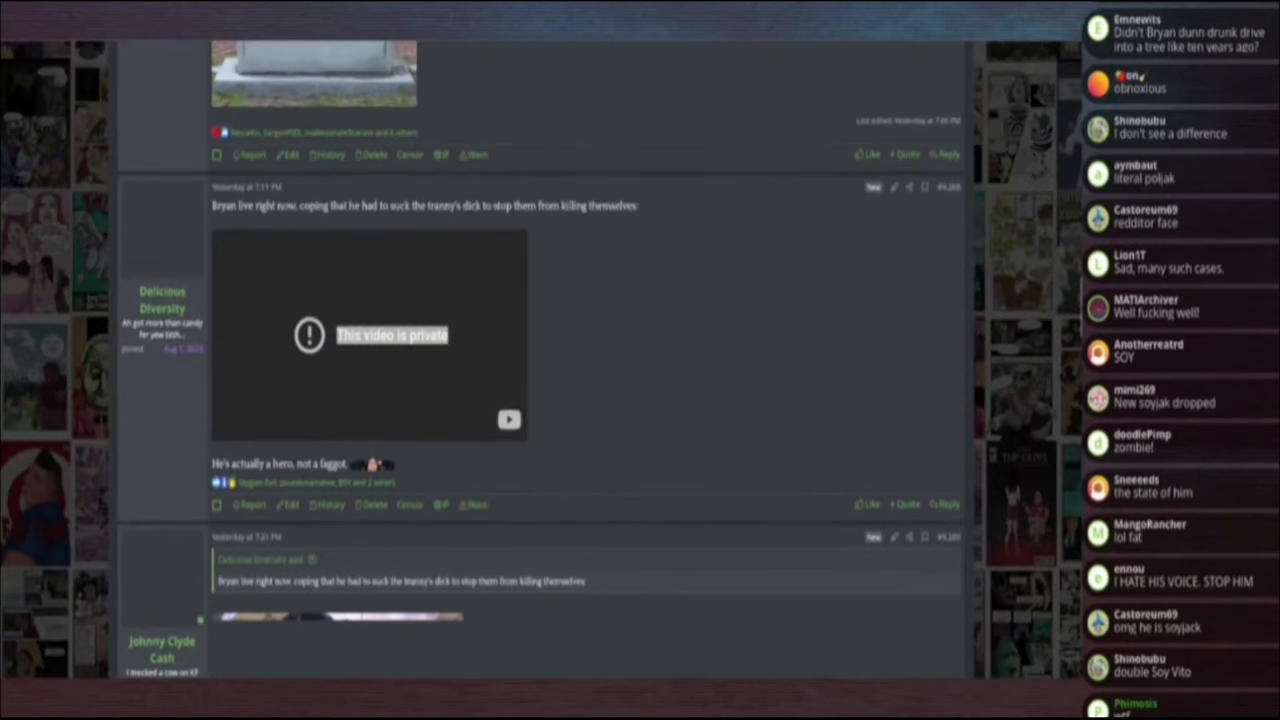
{"action": "scroll", "scroll_direction": "down", "scroll_amount": 3}
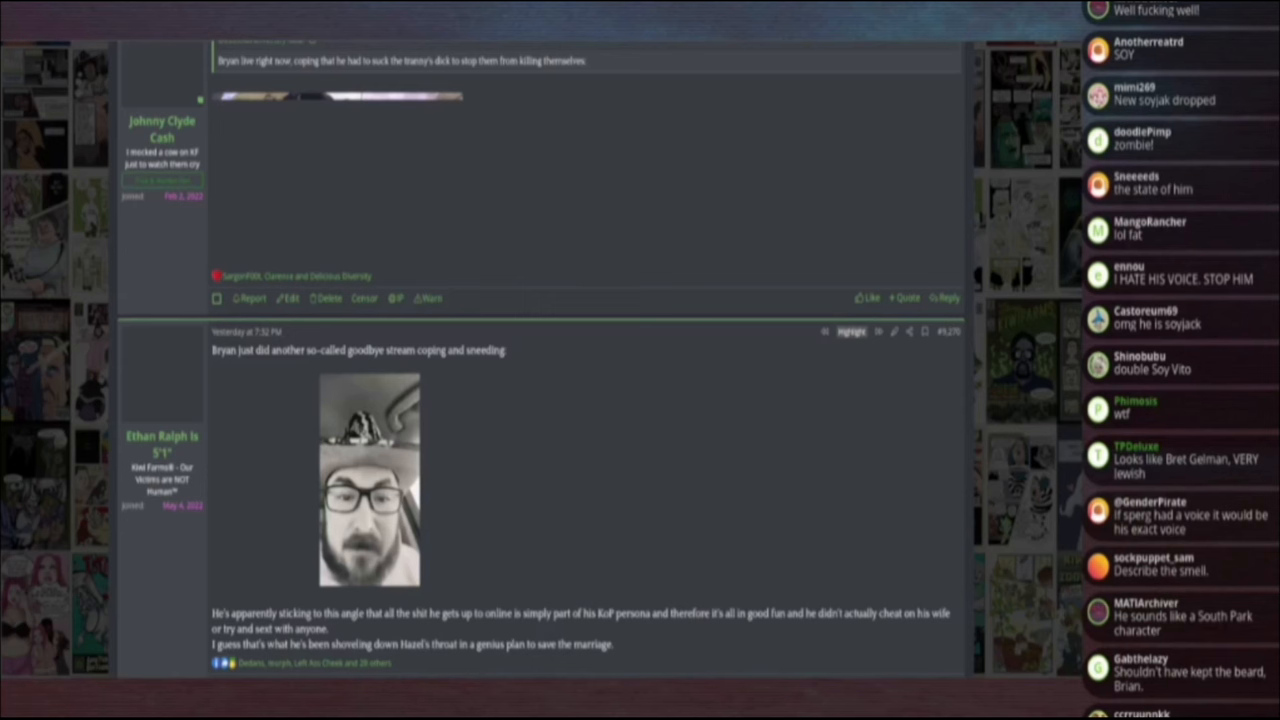
{"action": "scroll", "scroll_direction": "down", "scroll_amount": 3}
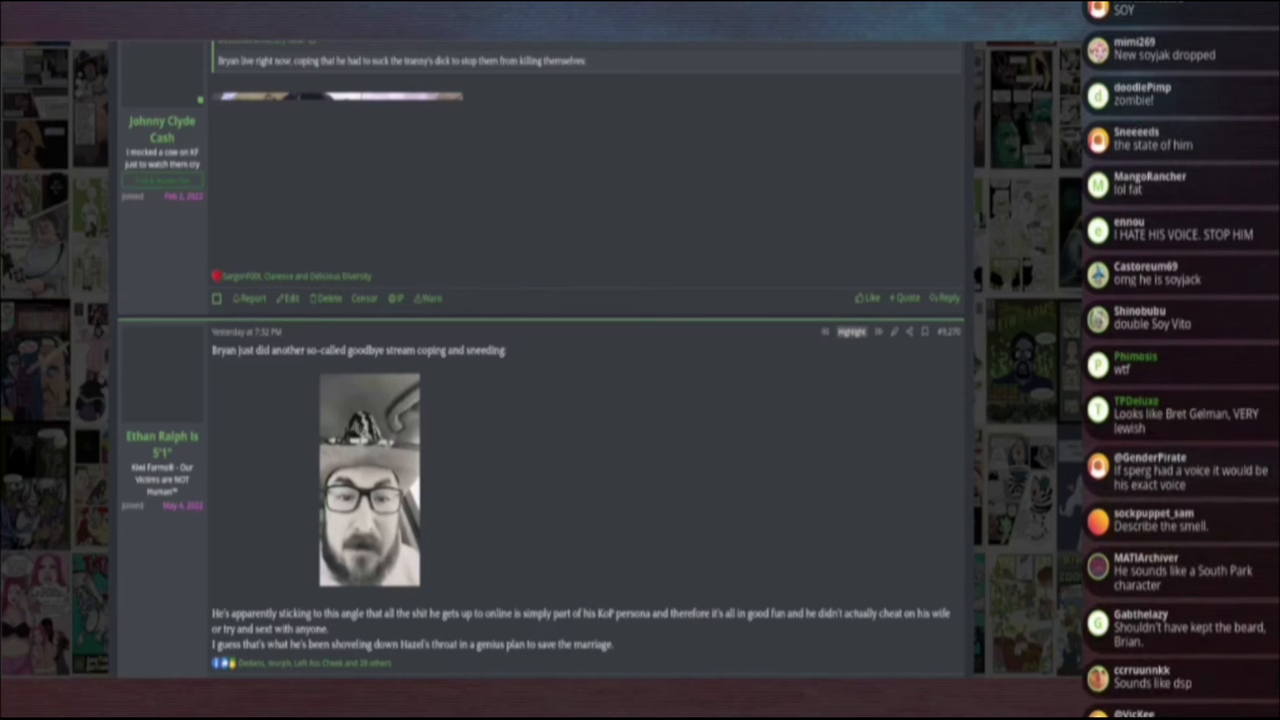
{"action": "scroll", "scroll_direction": "down", "scroll_amount": 3}
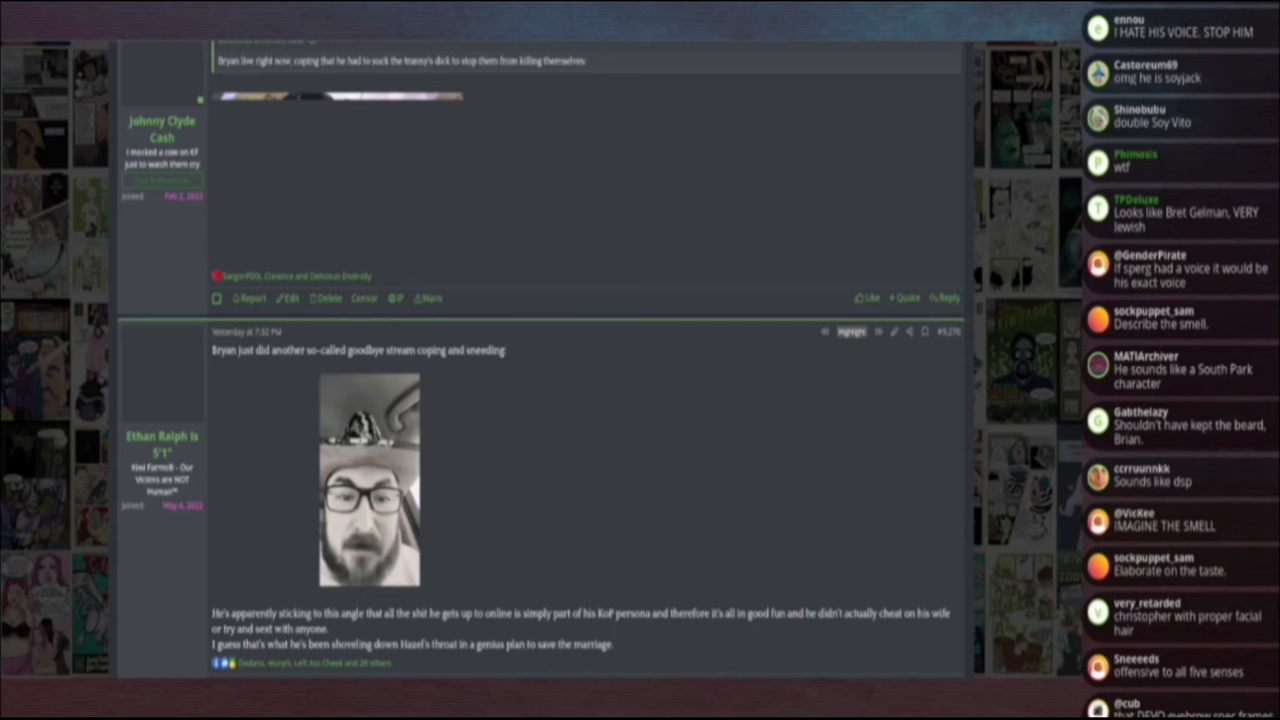
{"action": "scroll", "scroll_direction": "down", "scroll_amount": 3}
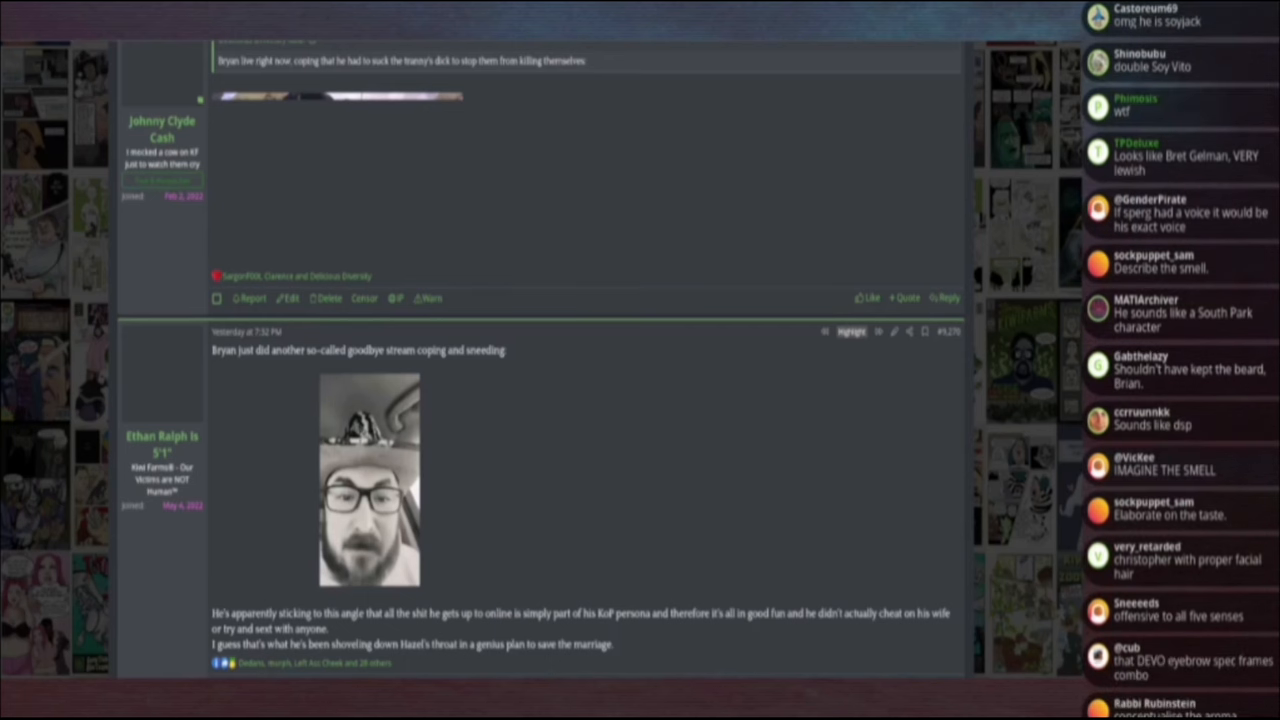
{"action": "scroll", "scroll_direction": "down", "scroll_amount": 3}
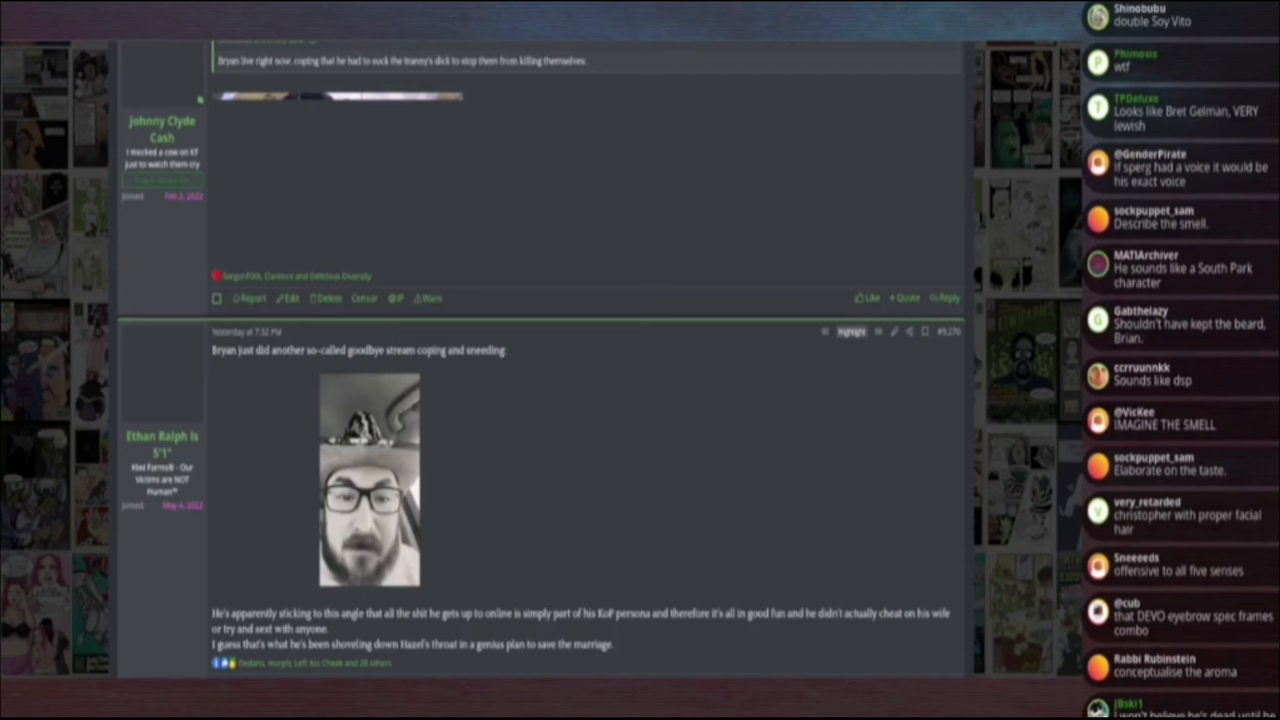
{"action": "scroll", "scroll_direction": "down", "scroll_amount": 3}
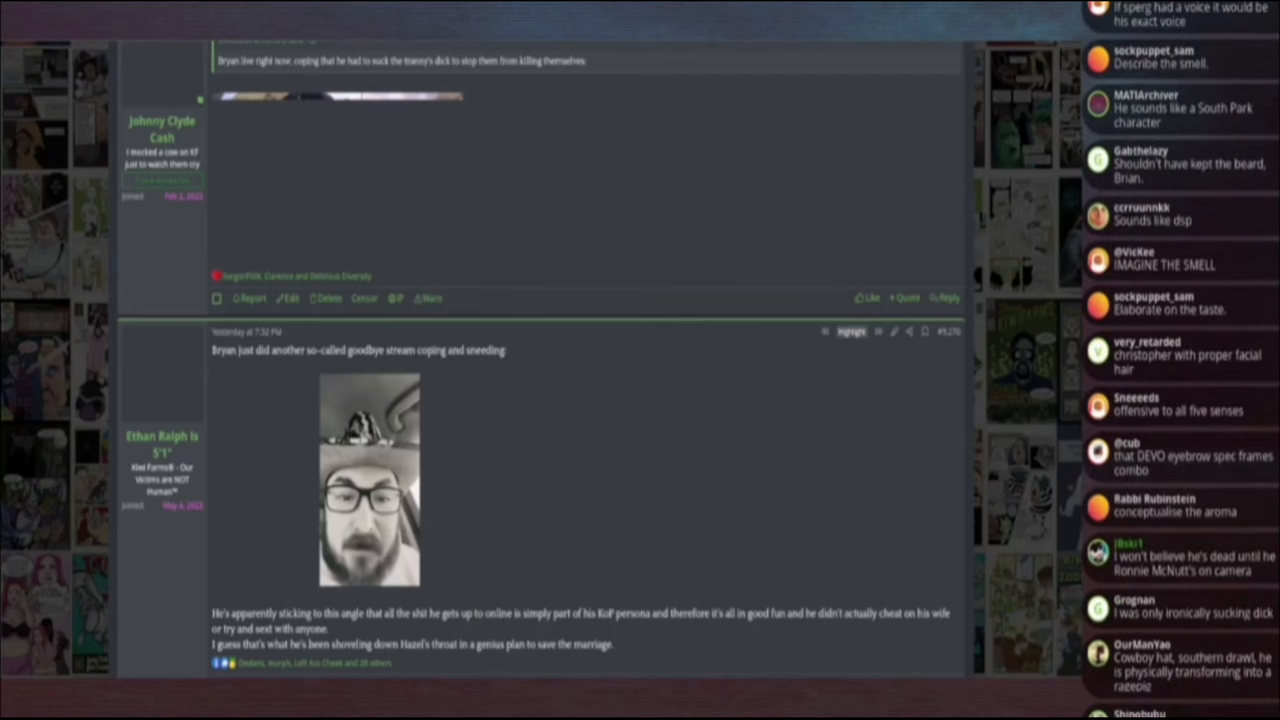
{"action": "scroll", "scroll_direction": "down", "scroll_amount": 3}
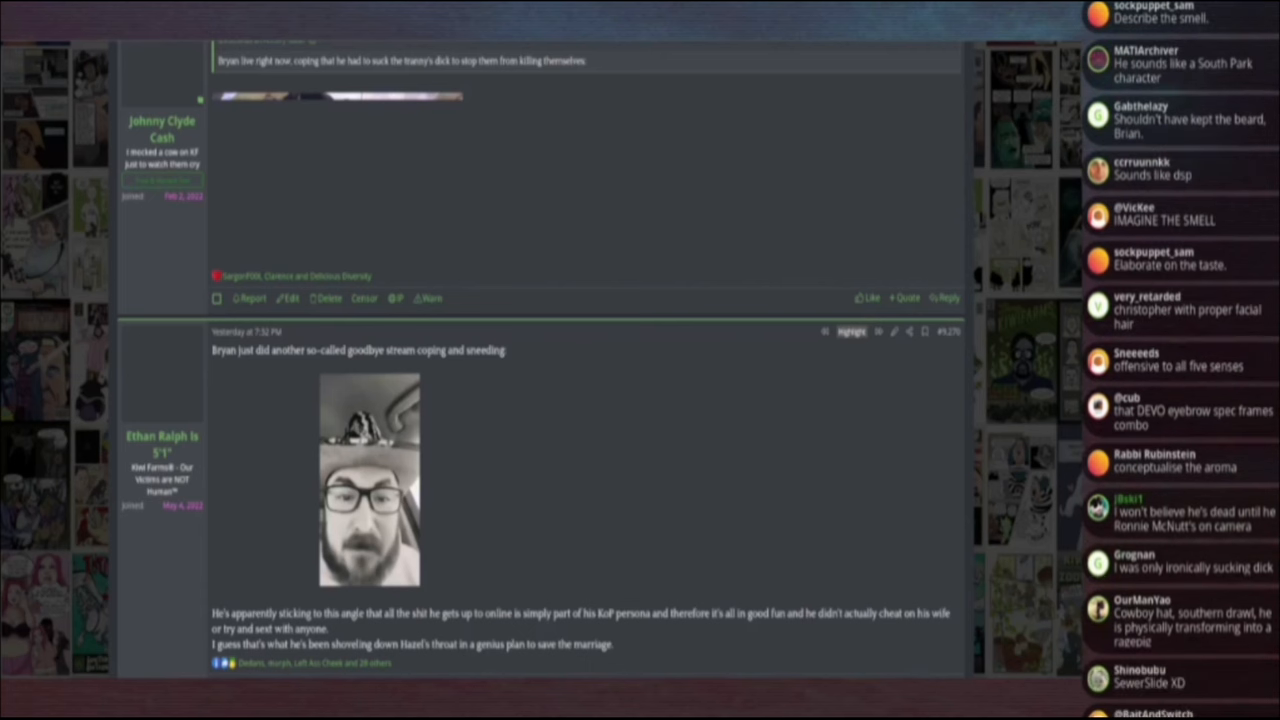
{"action": "scroll", "scroll_direction": "down", "scroll_amount": 3}
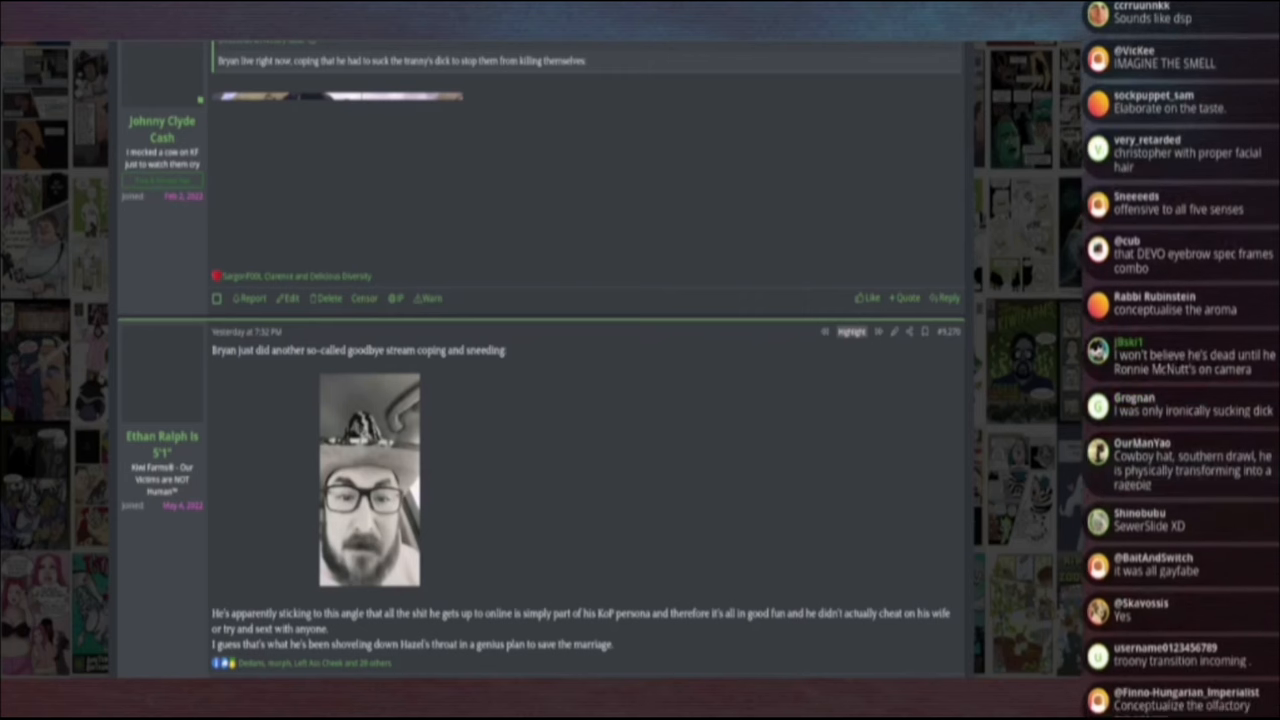
{"action": "scroll", "scroll_direction": "down", "scroll_amount": 3}
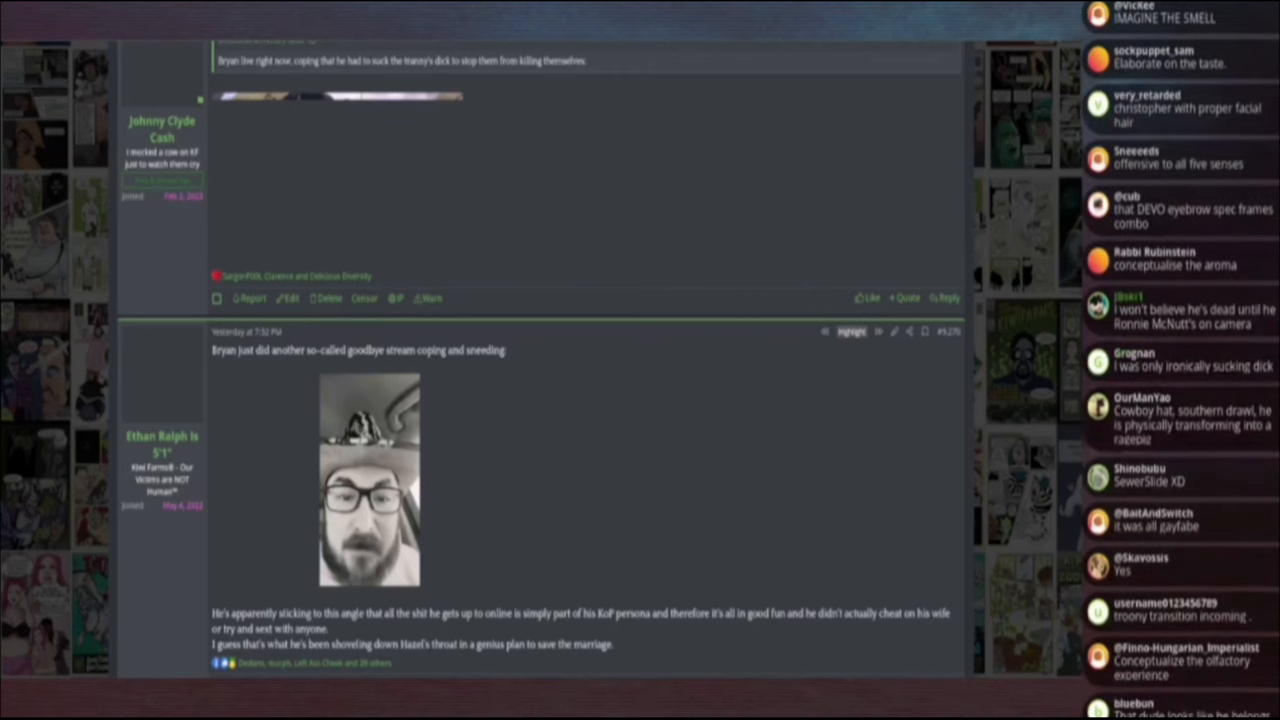
{"action": "scroll", "scroll_direction": "down", "scroll_amount": 3}
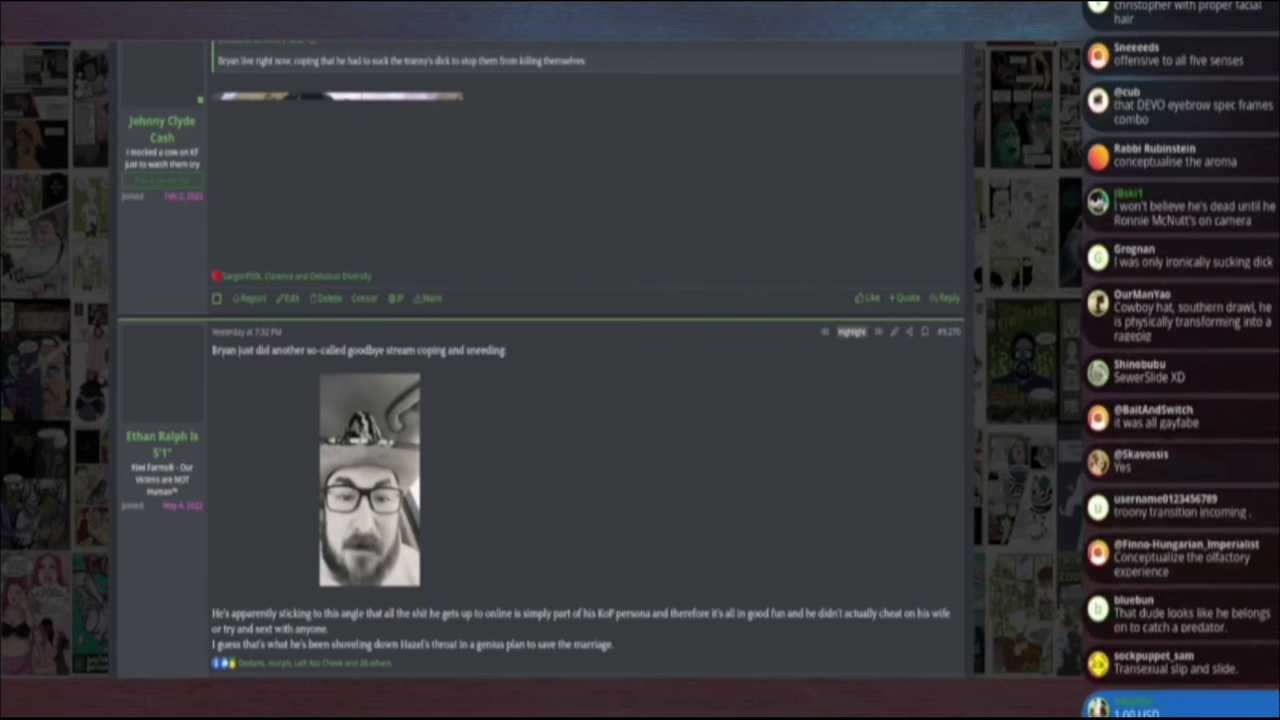
{"action": "scroll", "scroll_direction": "down", "scroll_amount": 3}
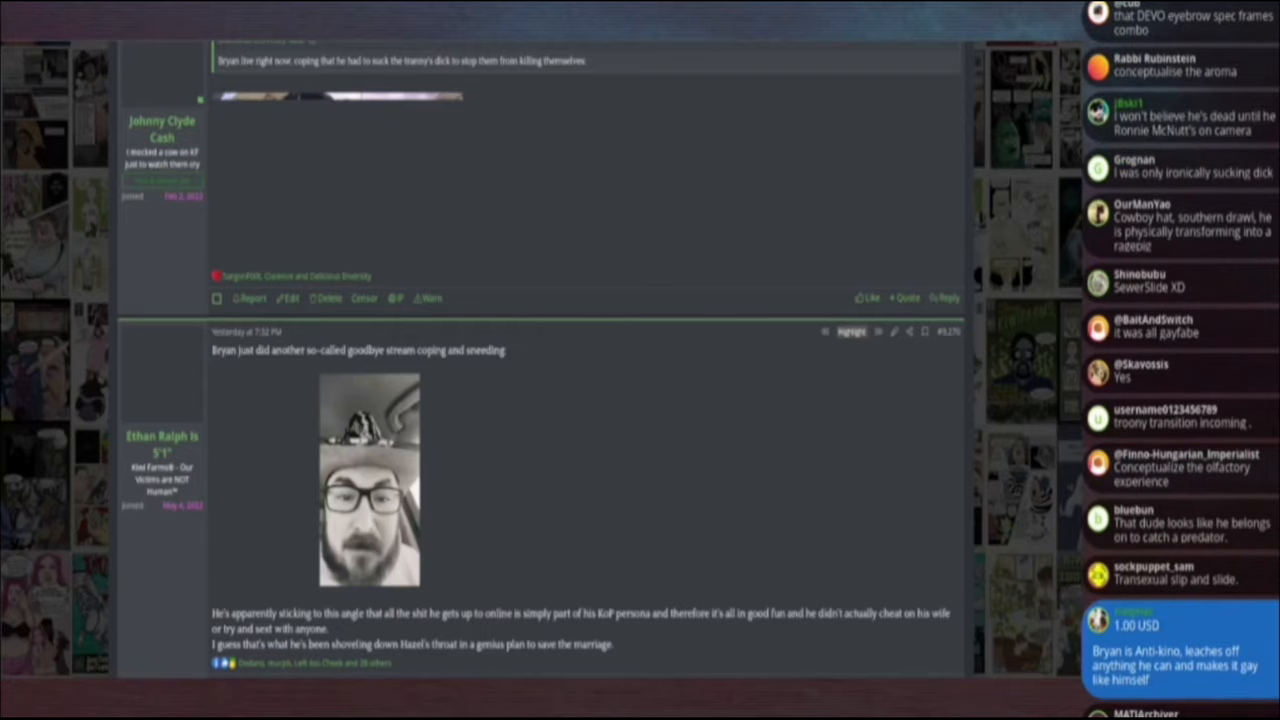
{"action": "scroll", "scroll_direction": "down", "scroll_amount": 3}
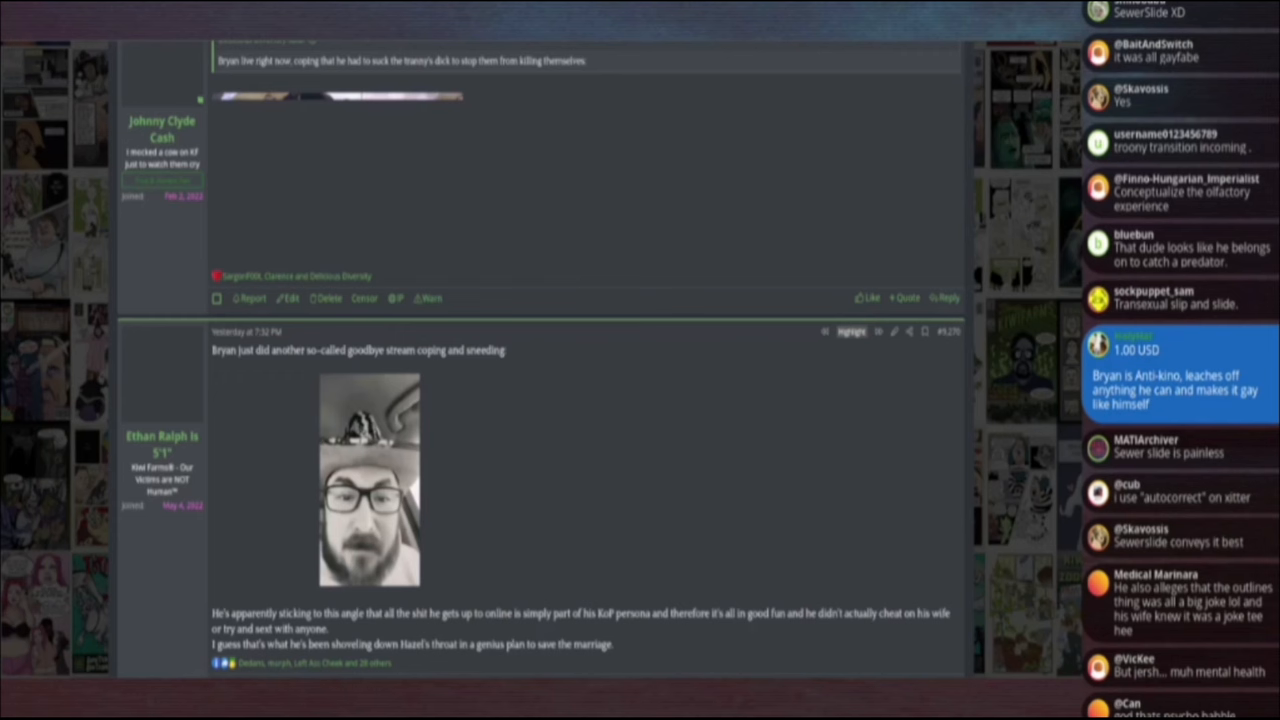
{"action": "scroll", "scroll_direction": "down", "scroll_amount": 3}
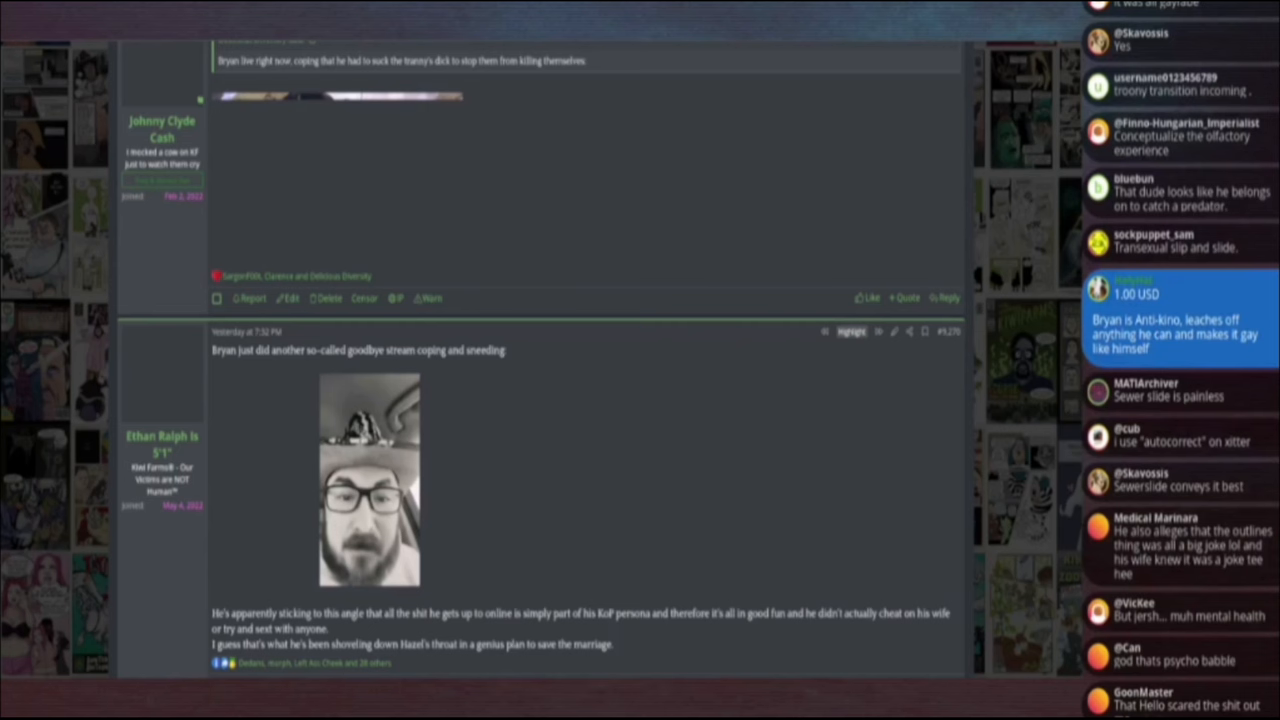
{"action": "scroll", "scroll_direction": "down", "scroll_amount": 3}
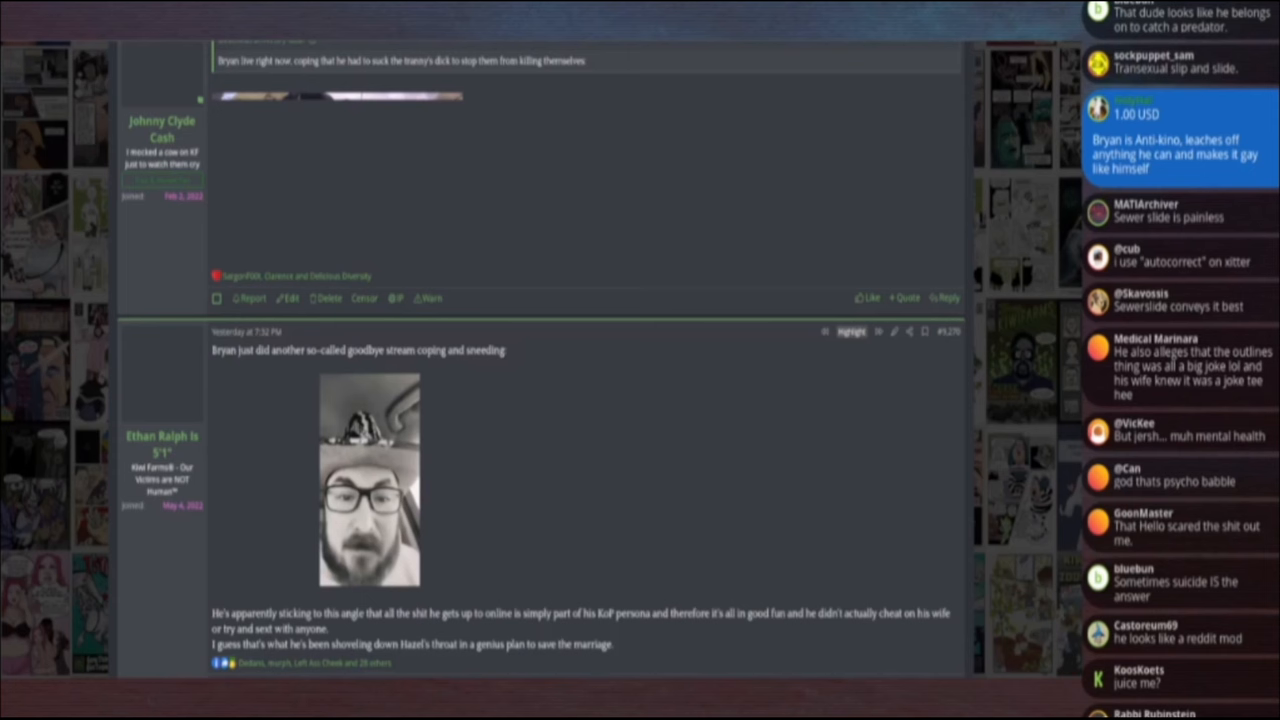
{"action": "scroll", "scroll_direction": "up", "scroll_amount": 3}
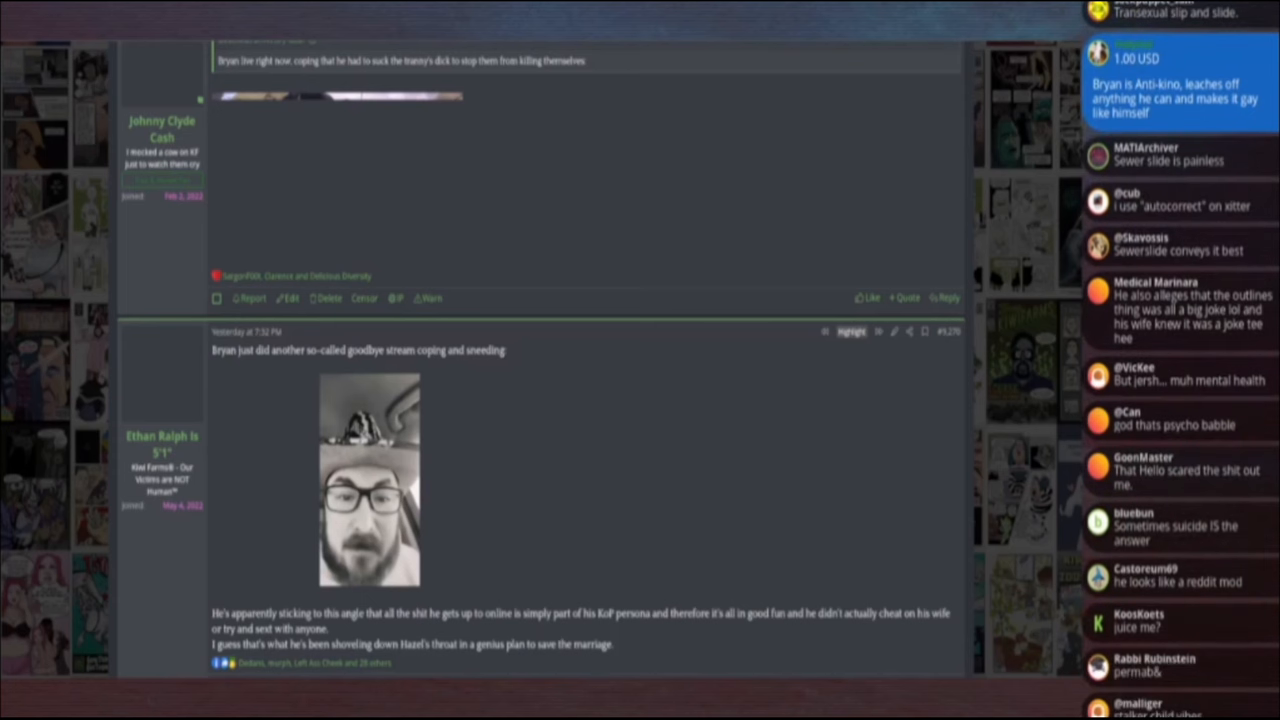
{"action": "scroll", "scroll_direction": "down", "scroll_amount": 3}
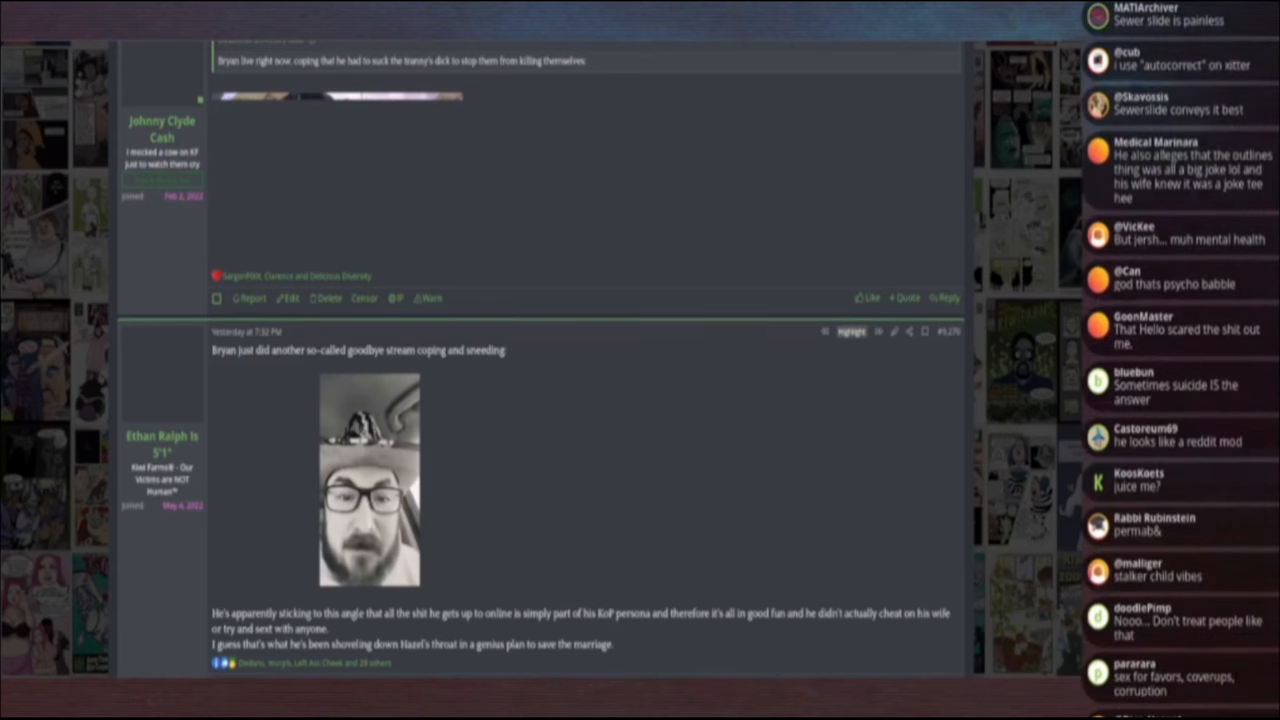
{"action": "scroll", "scroll_direction": "down", "scroll_amount": 3}
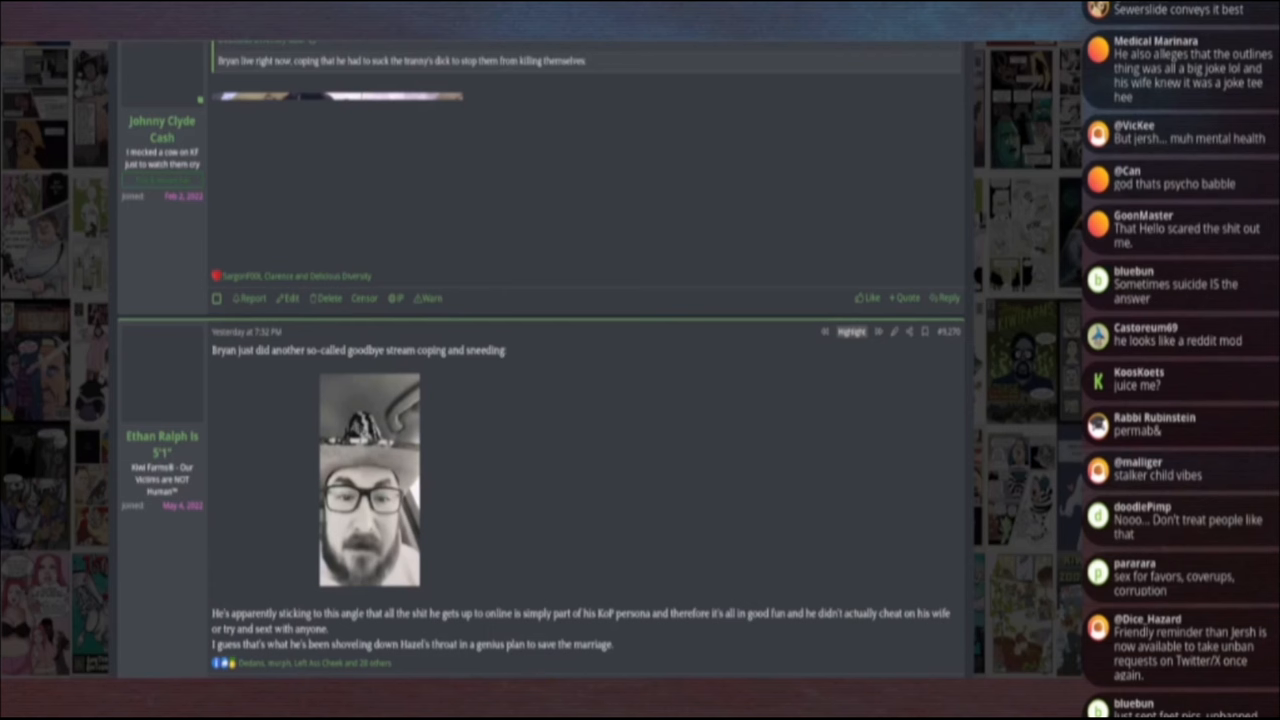
{"action": "scroll", "scroll_direction": "down", "scroll_amount": 3}
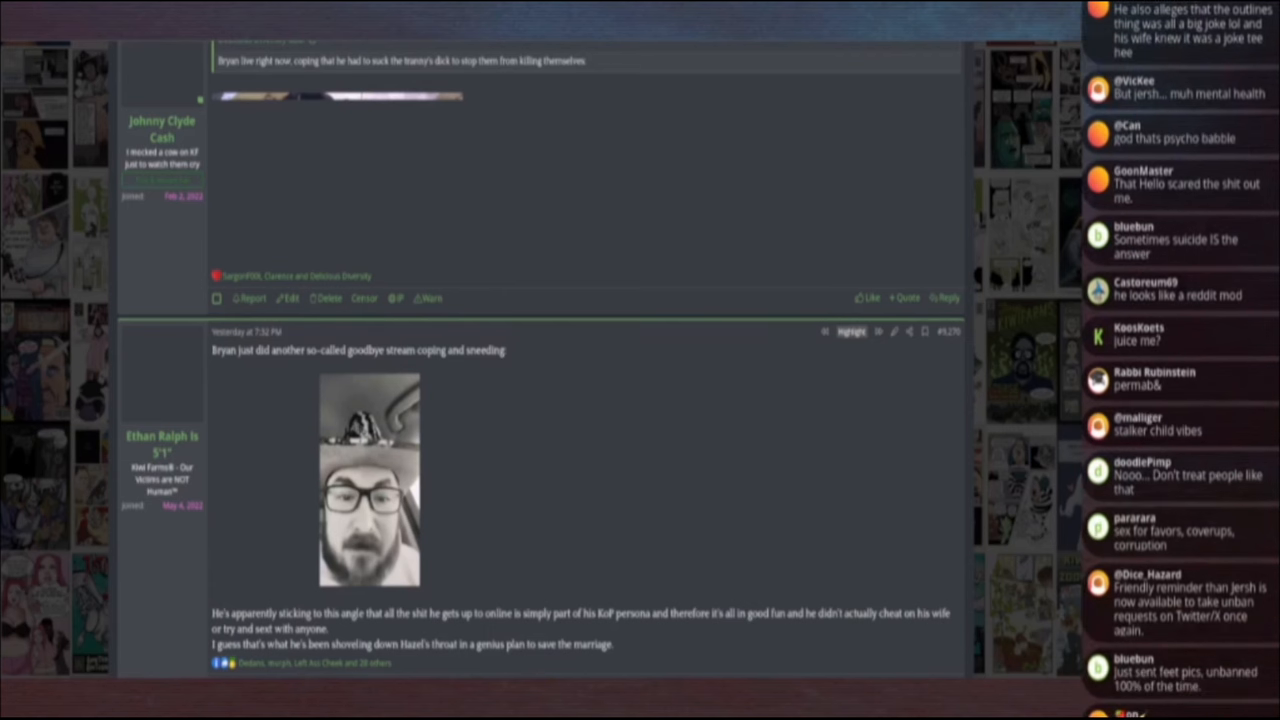
{"action": "scroll", "scroll_direction": "down", "scroll_amount": 3}
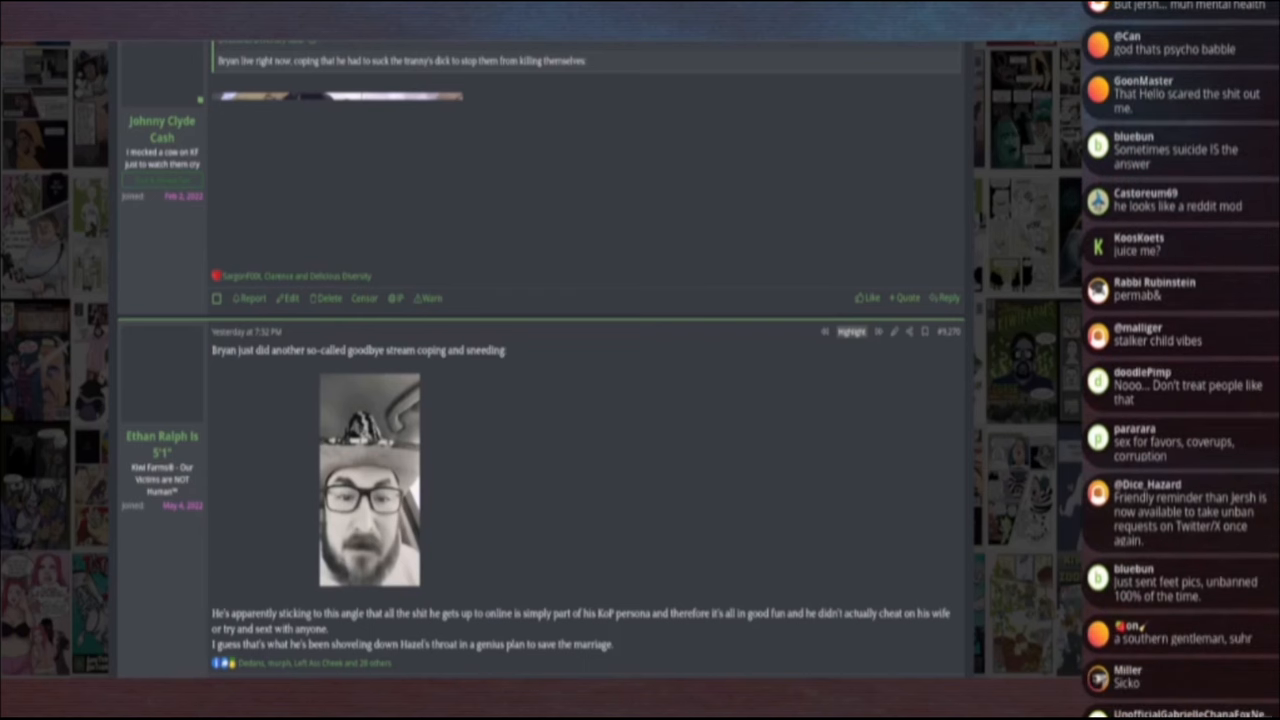
{"action": "scroll", "scroll_direction": "down", "scroll_amount": 3}
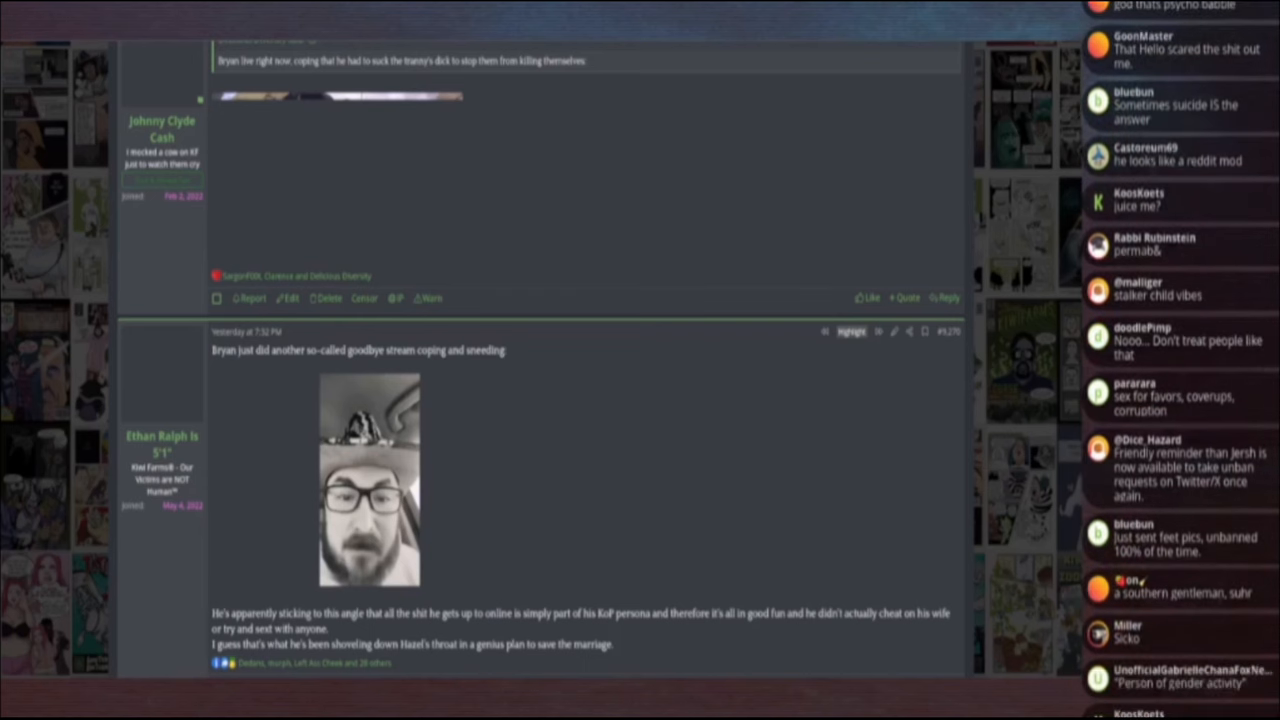
{"action": "scroll", "scroll_direction": "up", "scroll_amount": 3}
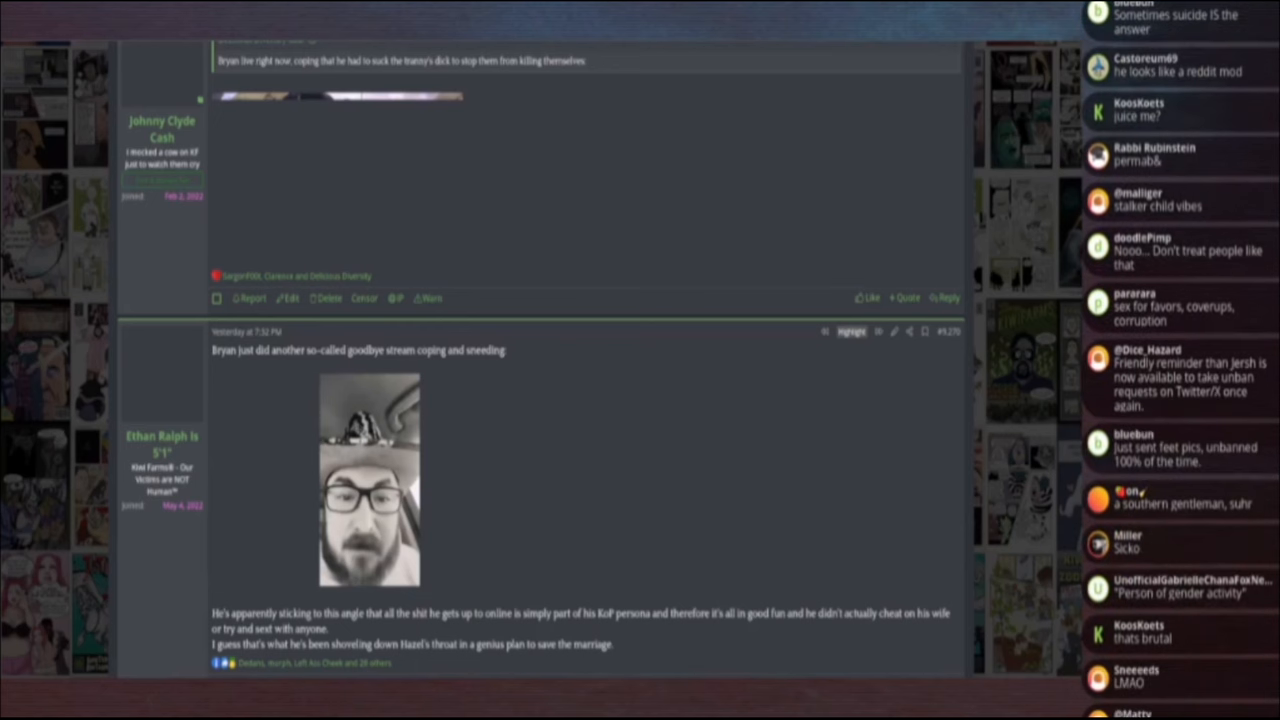
{"action": "scroll", "scroll_direction": "down", "scroll_amount": 3}
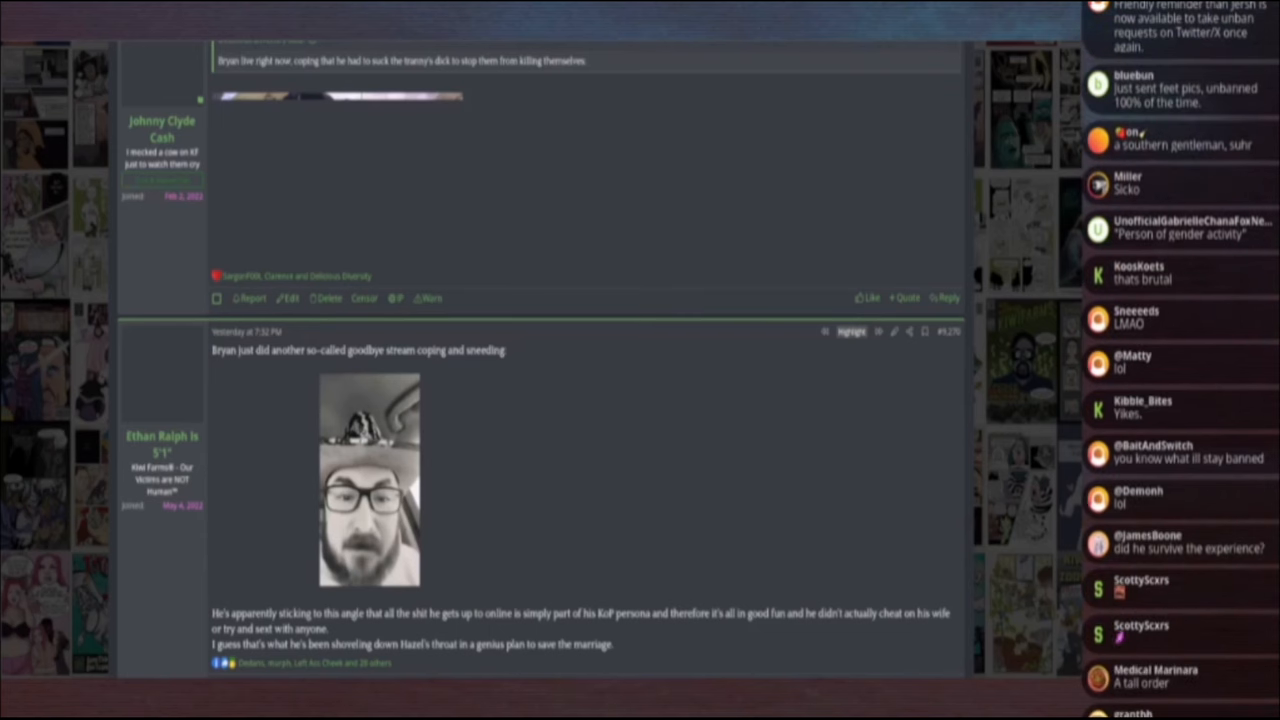
{"action": "scroll", "scroll_direction": "down", "scroll_amount": 3}
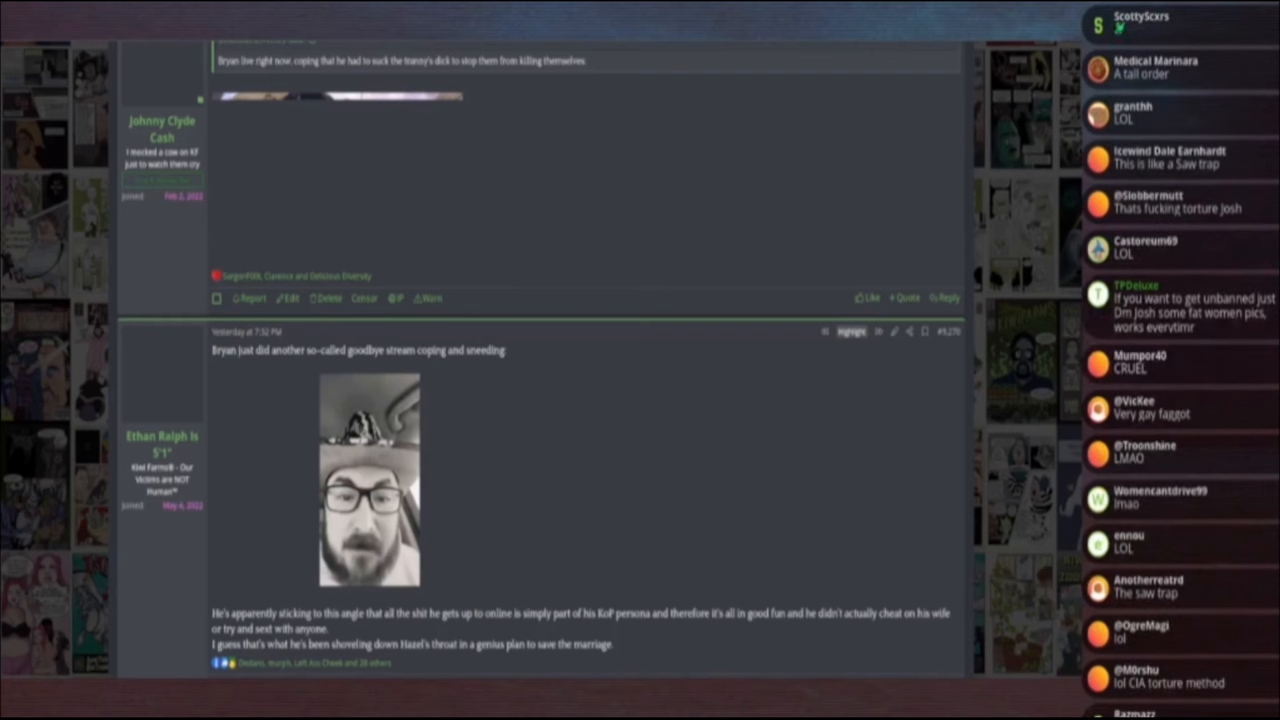
{"action": "scroll", "scroll_direction": "down", "scroll_amount": 3}
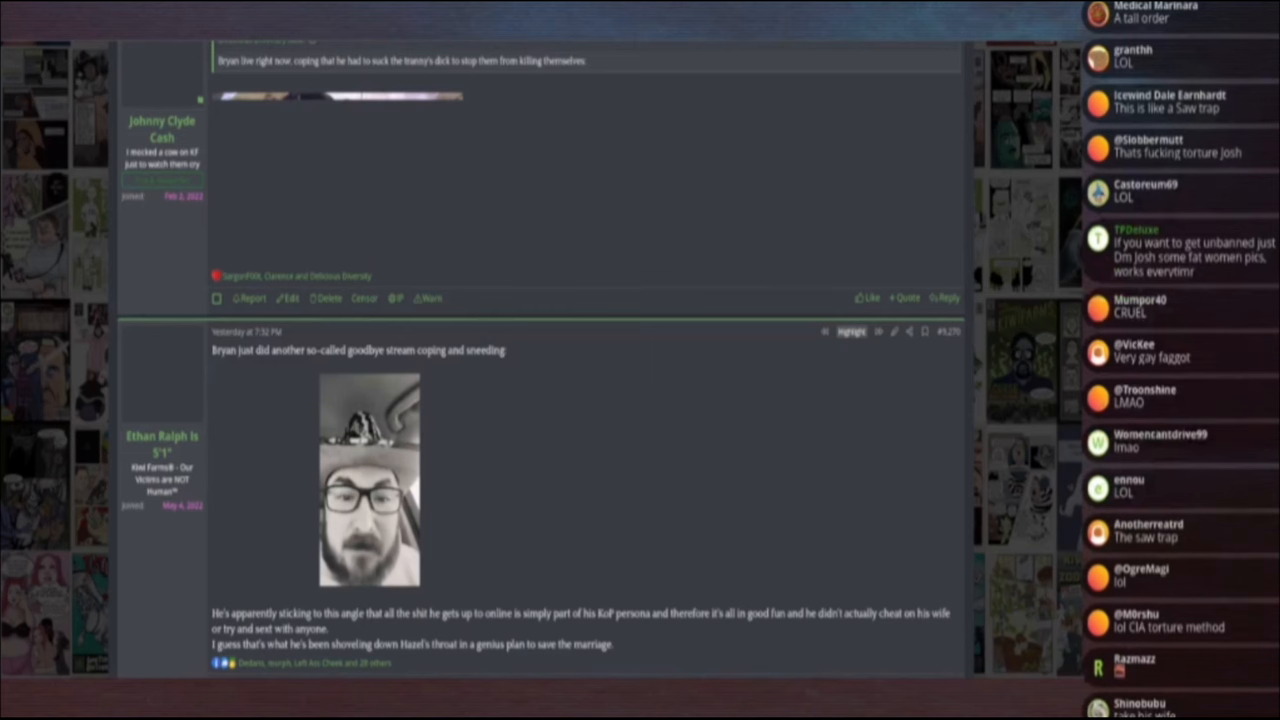
{"action": "scroll", "scroll_direction": "down", "scroll_amount": 3}
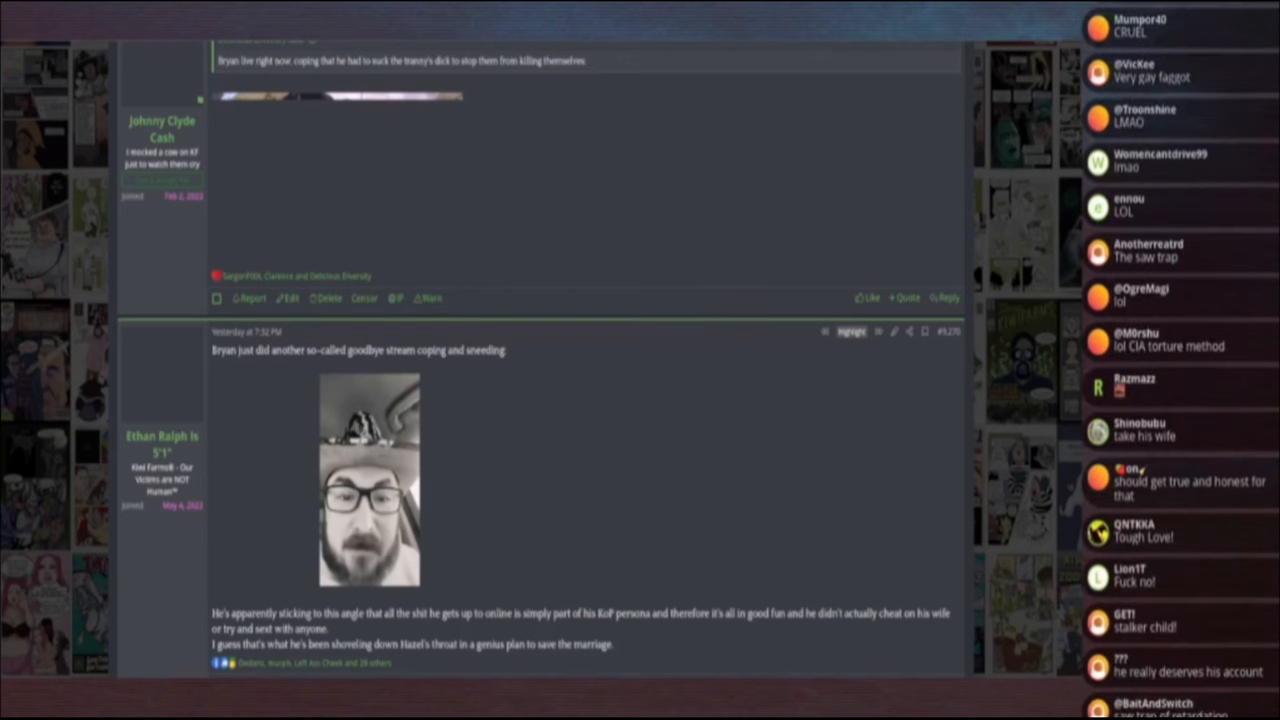
{"action": "scroll", "scroll_direction": "down", "scroll_amount": 3}
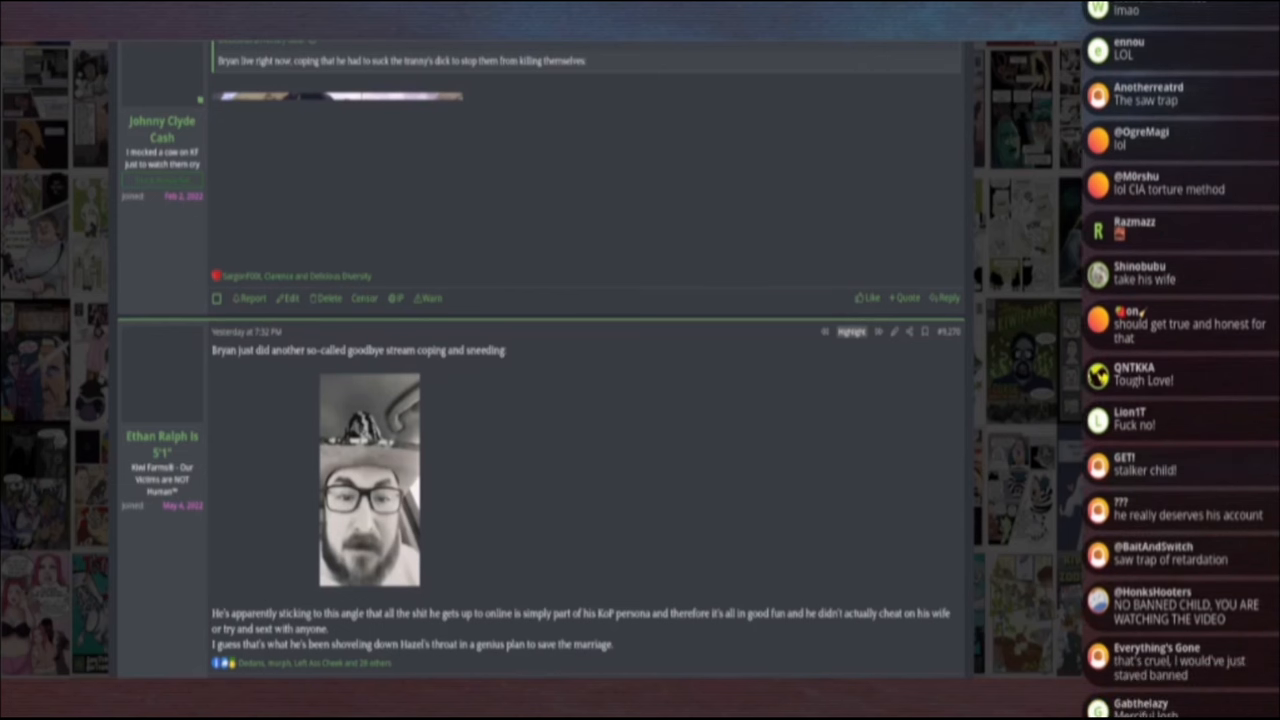
{"action": "scroll", "scroll_direction": "down", "scroll_amount": 3}
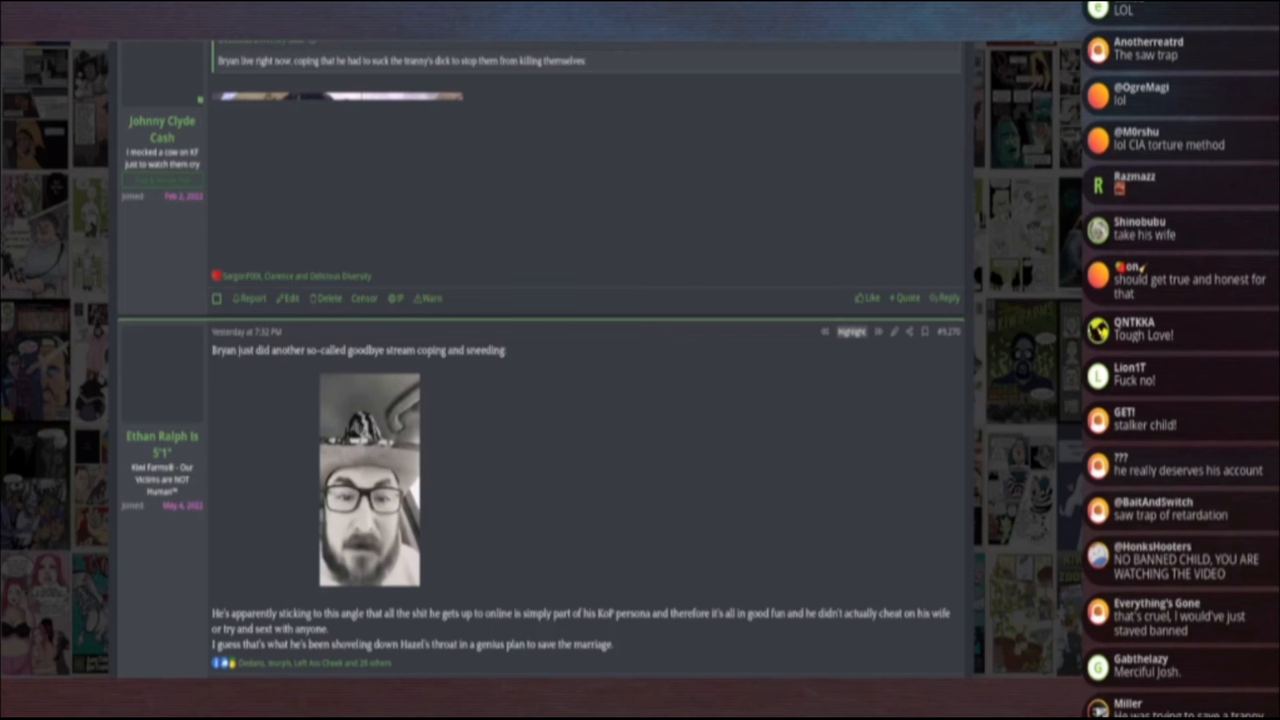
{"action": "scroll", "scroll_direction": "down", "scroll_amount": 3}
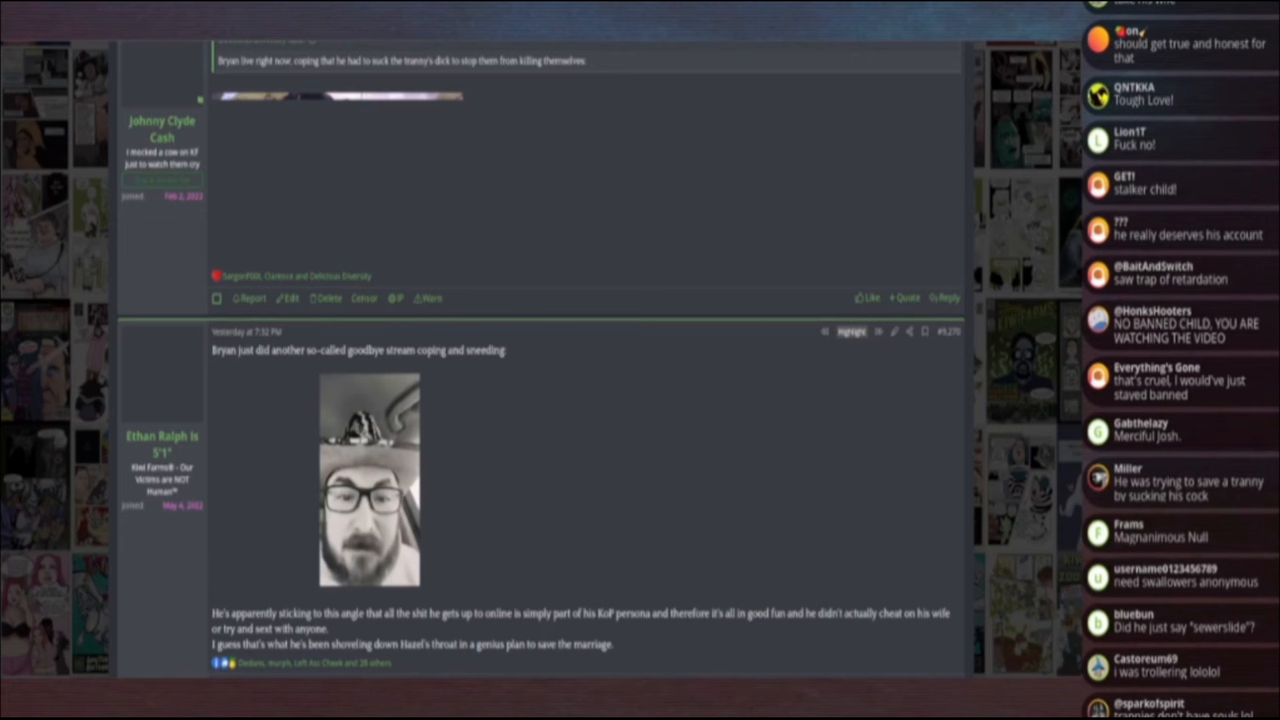
{"action": "scroll", "scroll_direction": "down", "scroll_amount": 3}
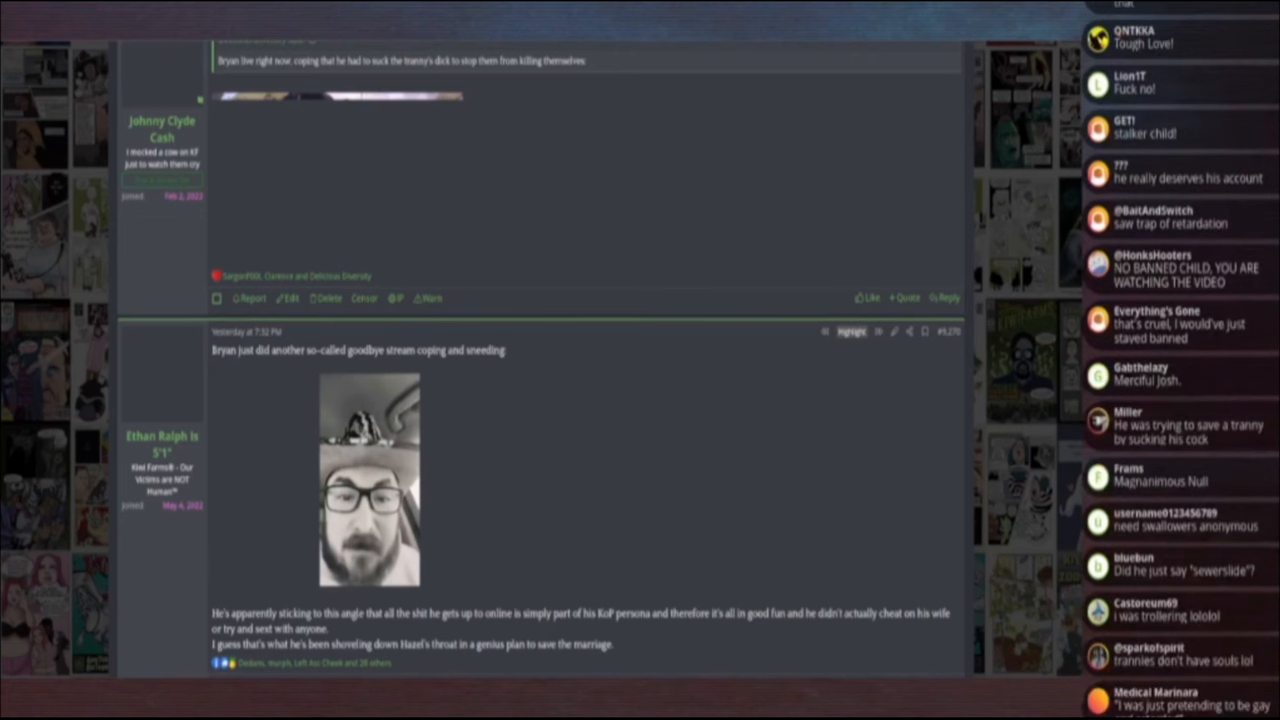
{"action": "scroll", "scroll_direction": "down", "scroll_amount": 3}
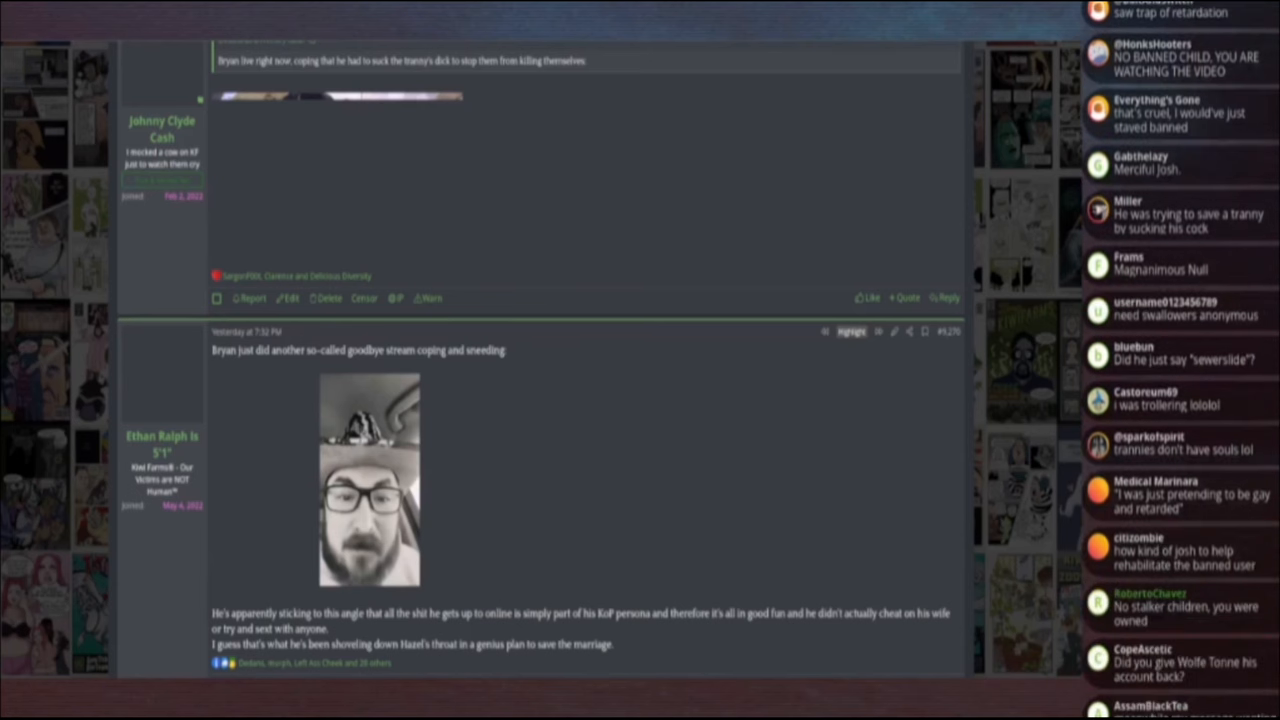
{"action": "scroll", "scroll_direction": "down", "scroll_amount": 3}
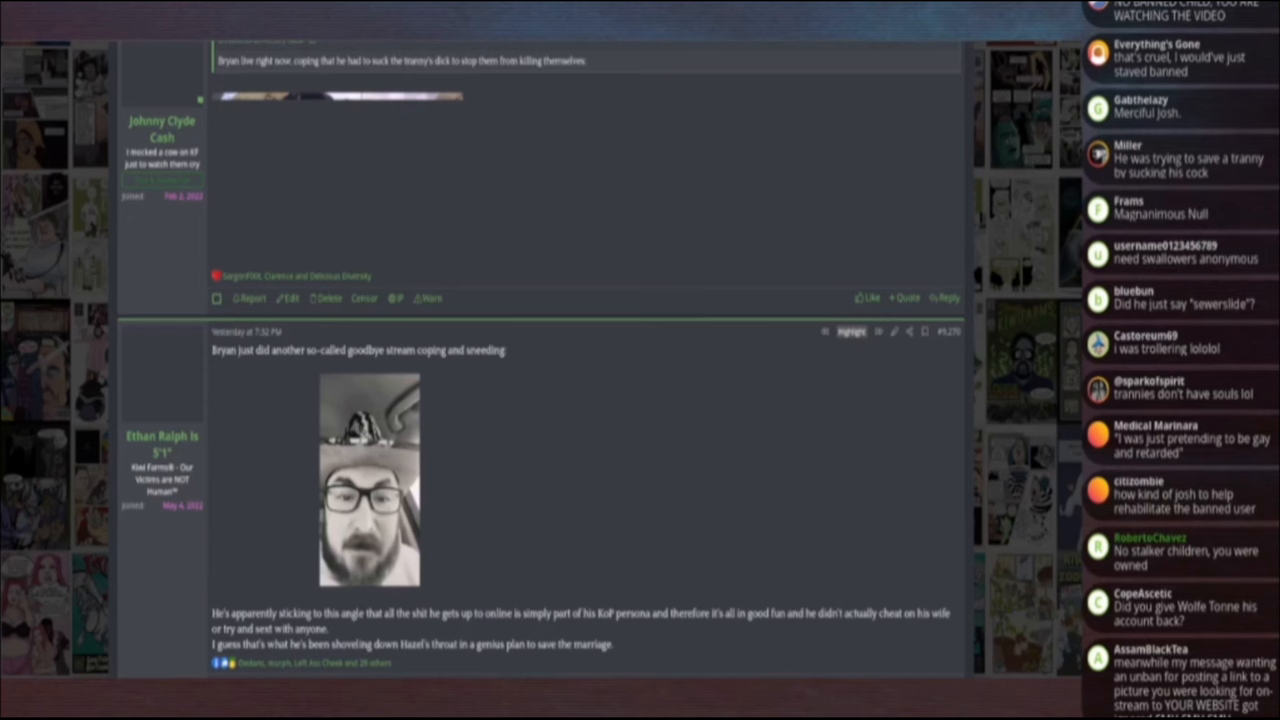
{"action": "scroll", "scroll_direction": "down", "scroll_amount": 3}
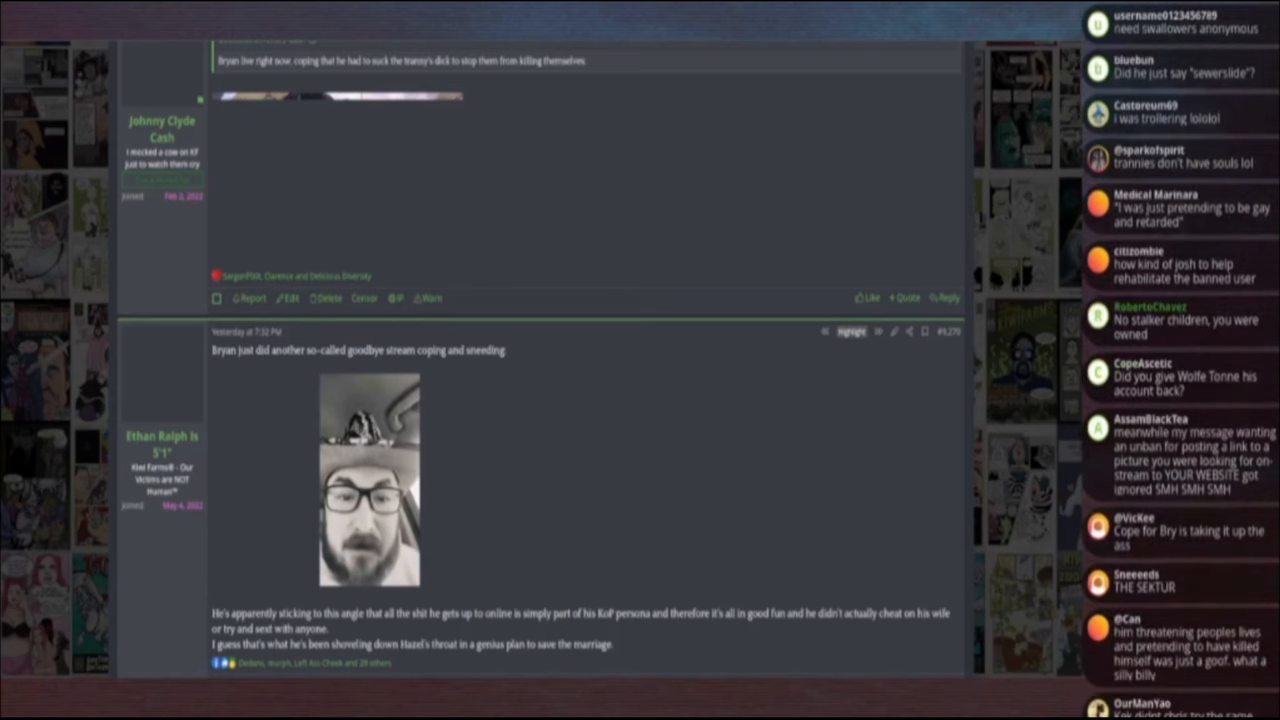
{"action": "scroll", "scroll_direction": "down", "scroll_amount": 3}
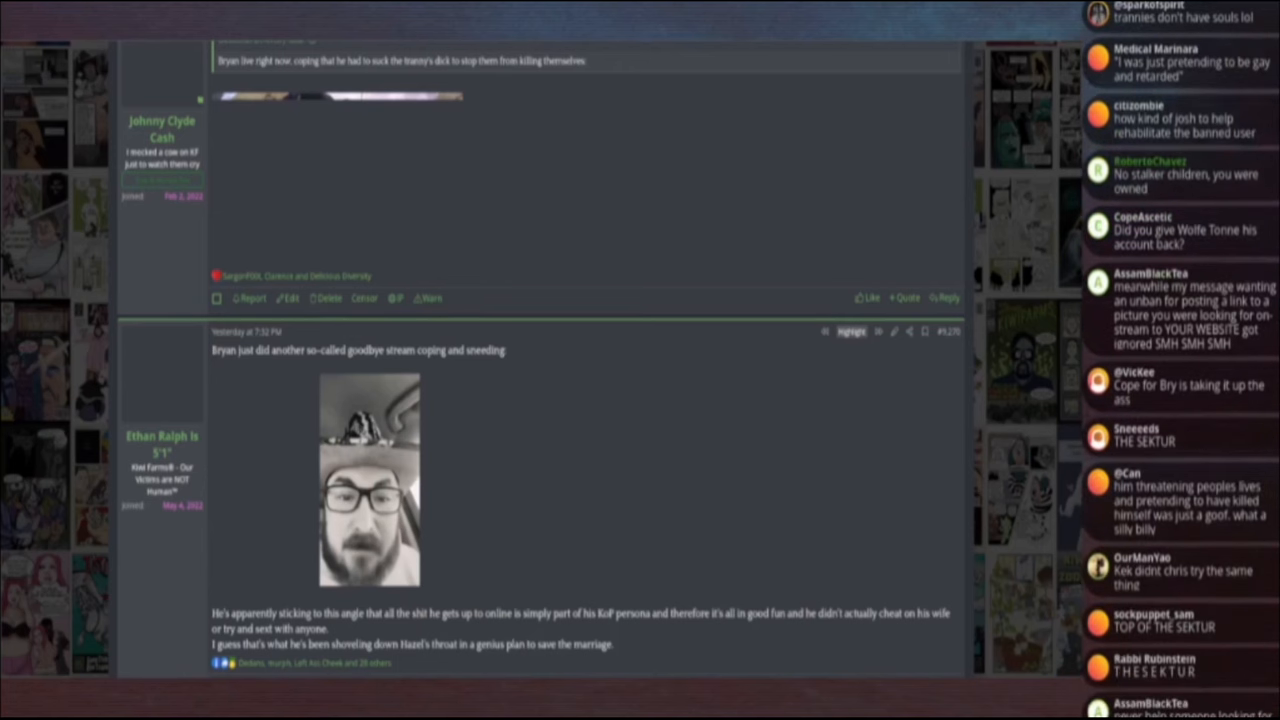
{"action": "scroll", "scroll_direction": "down", "scroll_amount": 3}
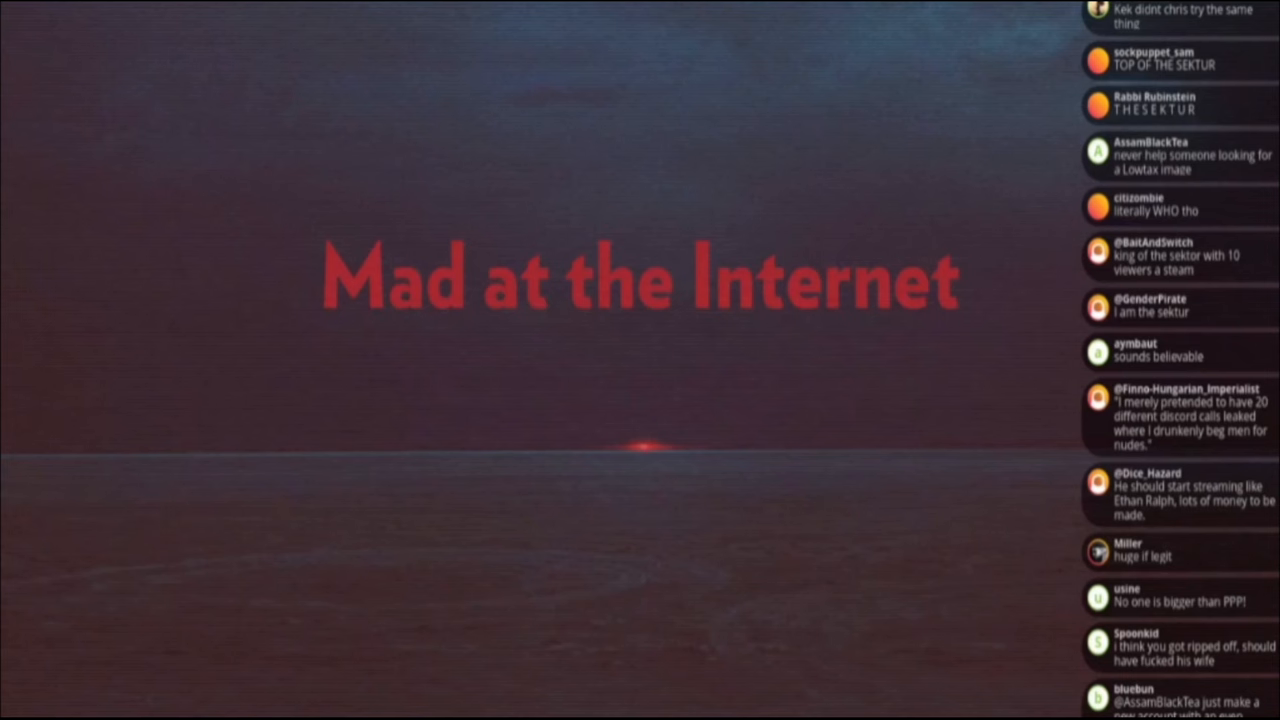
{"action": "scroll", "scroll_direction": "down", "scroll_amount": 3}
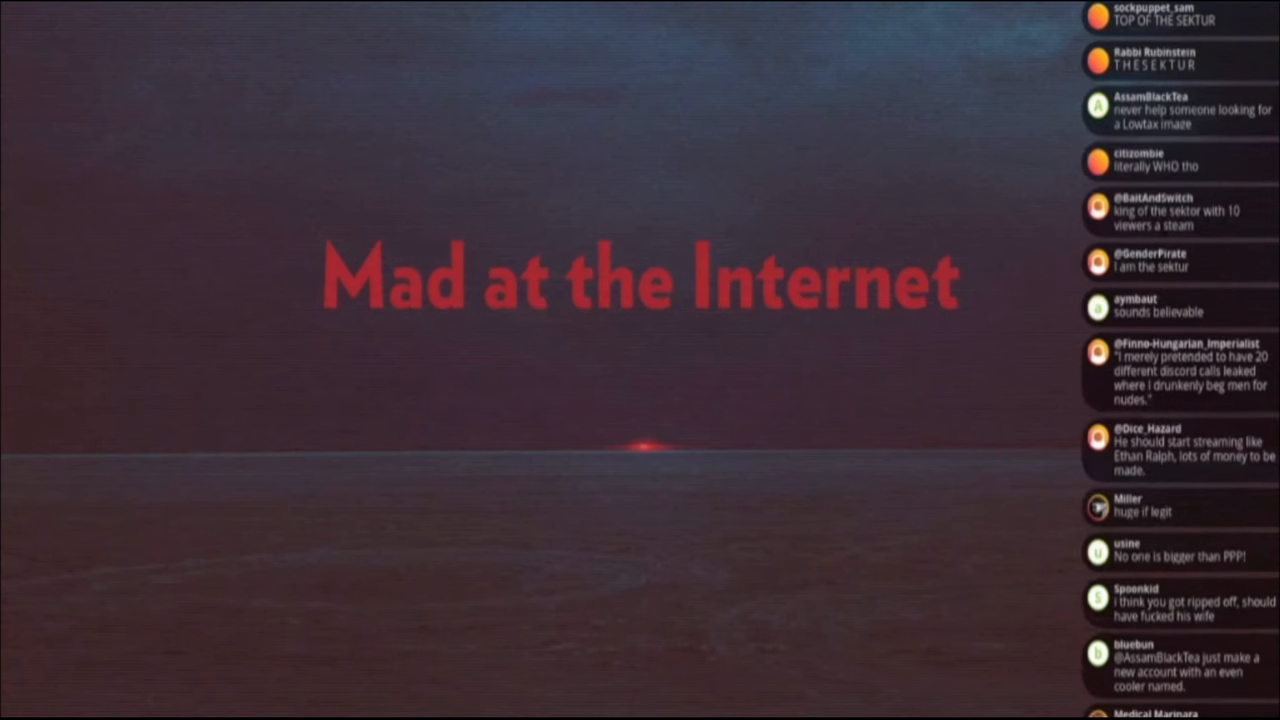
{"action": "scroll", "scroll_direction": "down", "scroll_amount": 3}
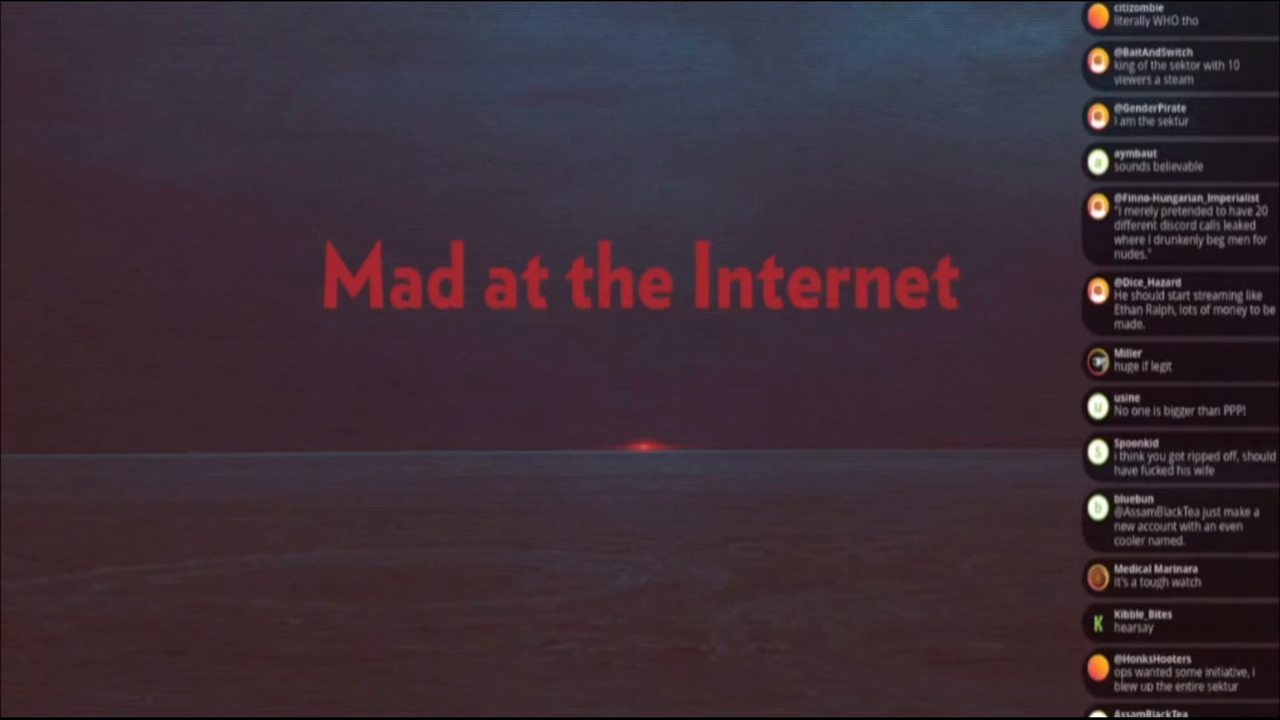
{"action": "scroll", "scroll_direction": "down", "scroll_amount": 3}
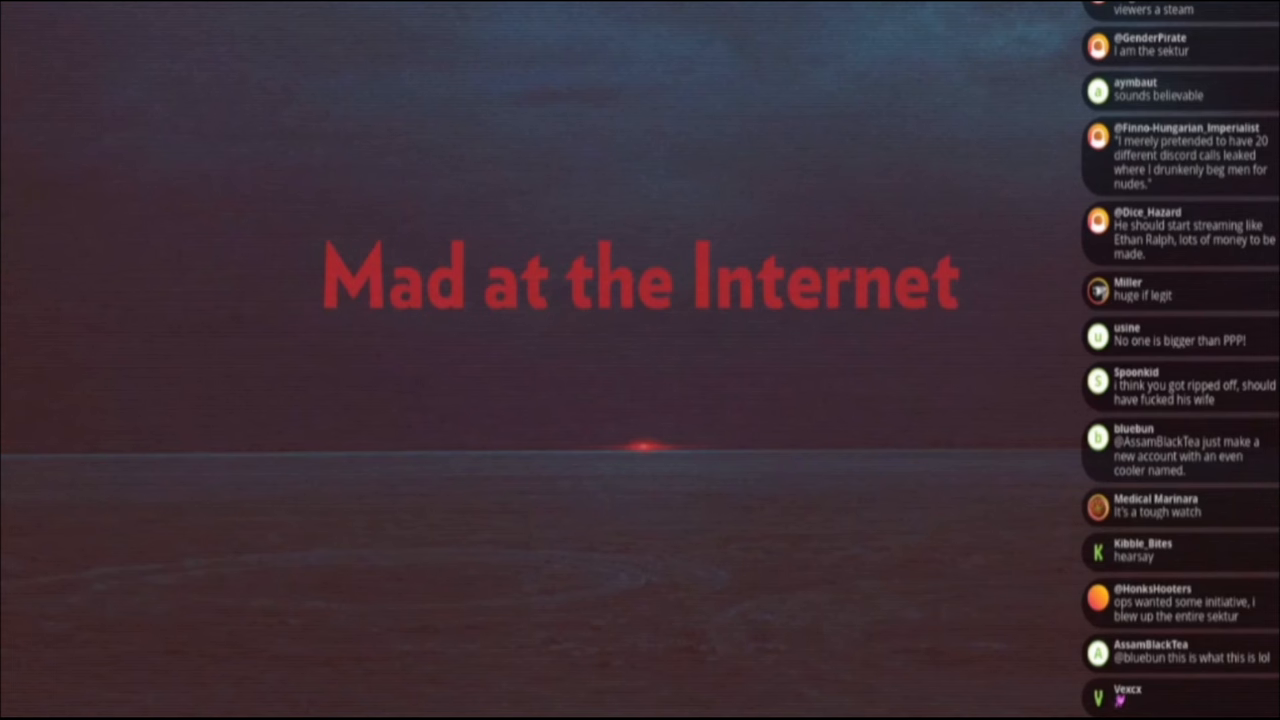
{"action": "scroll", "scroll_direction": "down", "scroll_amount": 3}
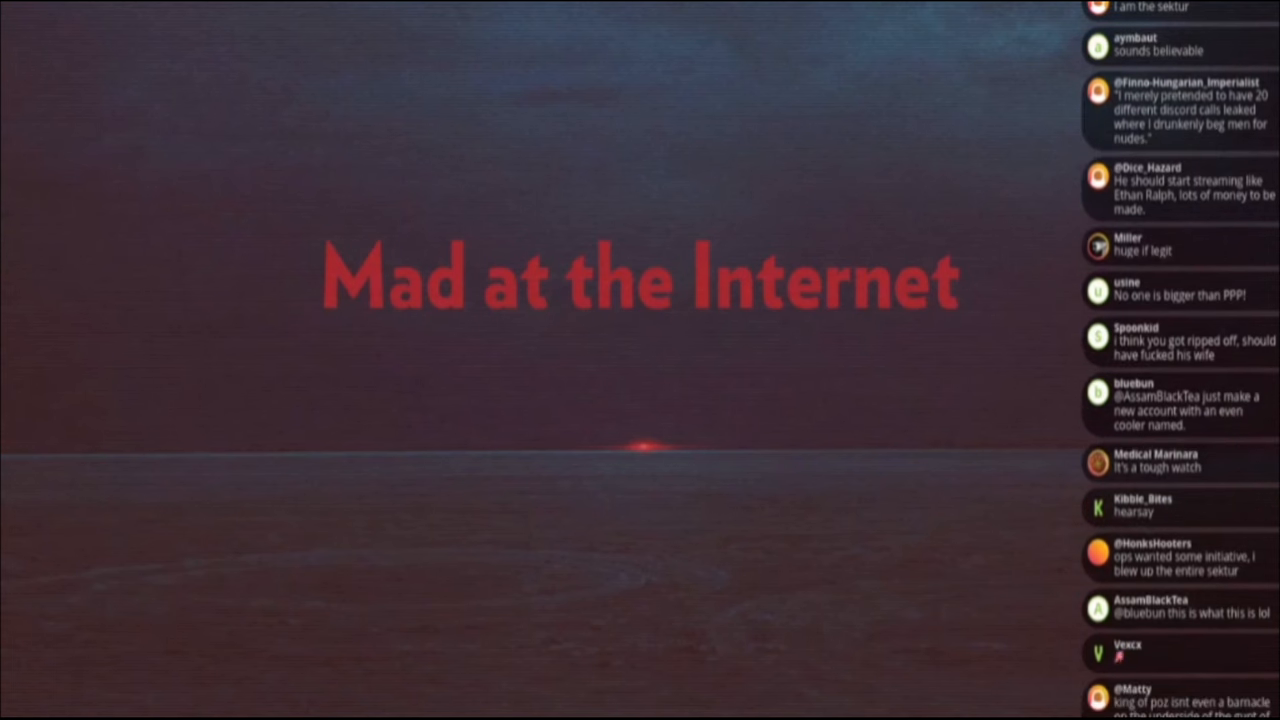